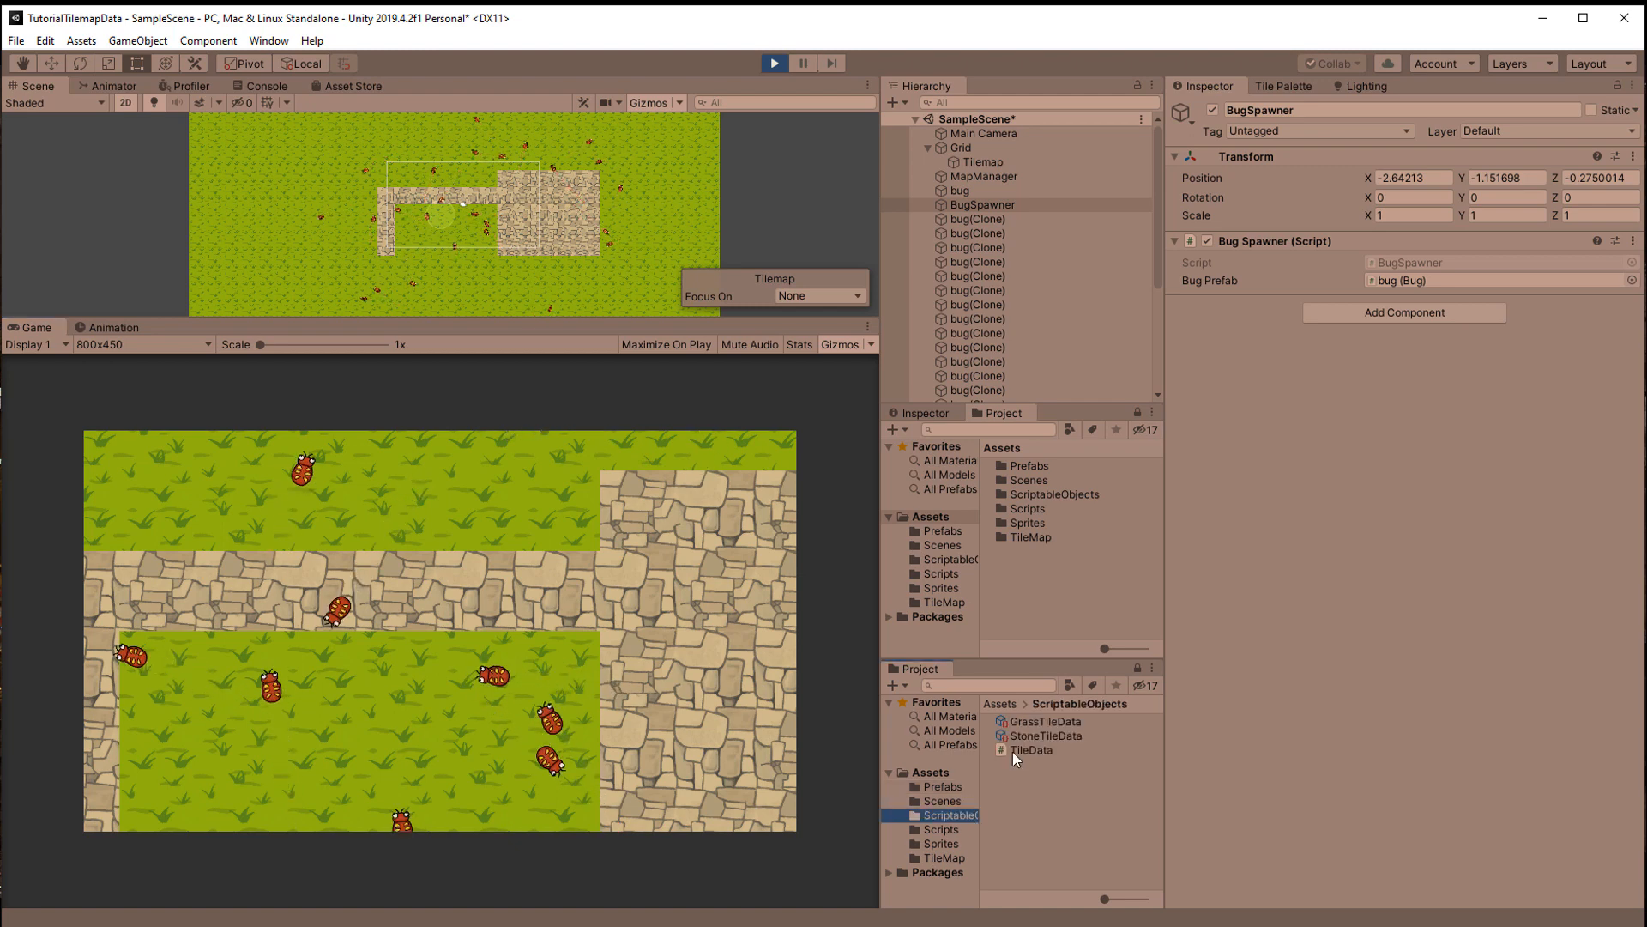
# During play, try walking speeds 1 and 3, end with grass at 5, then stop the game
pyautogui.click(1041, 720)
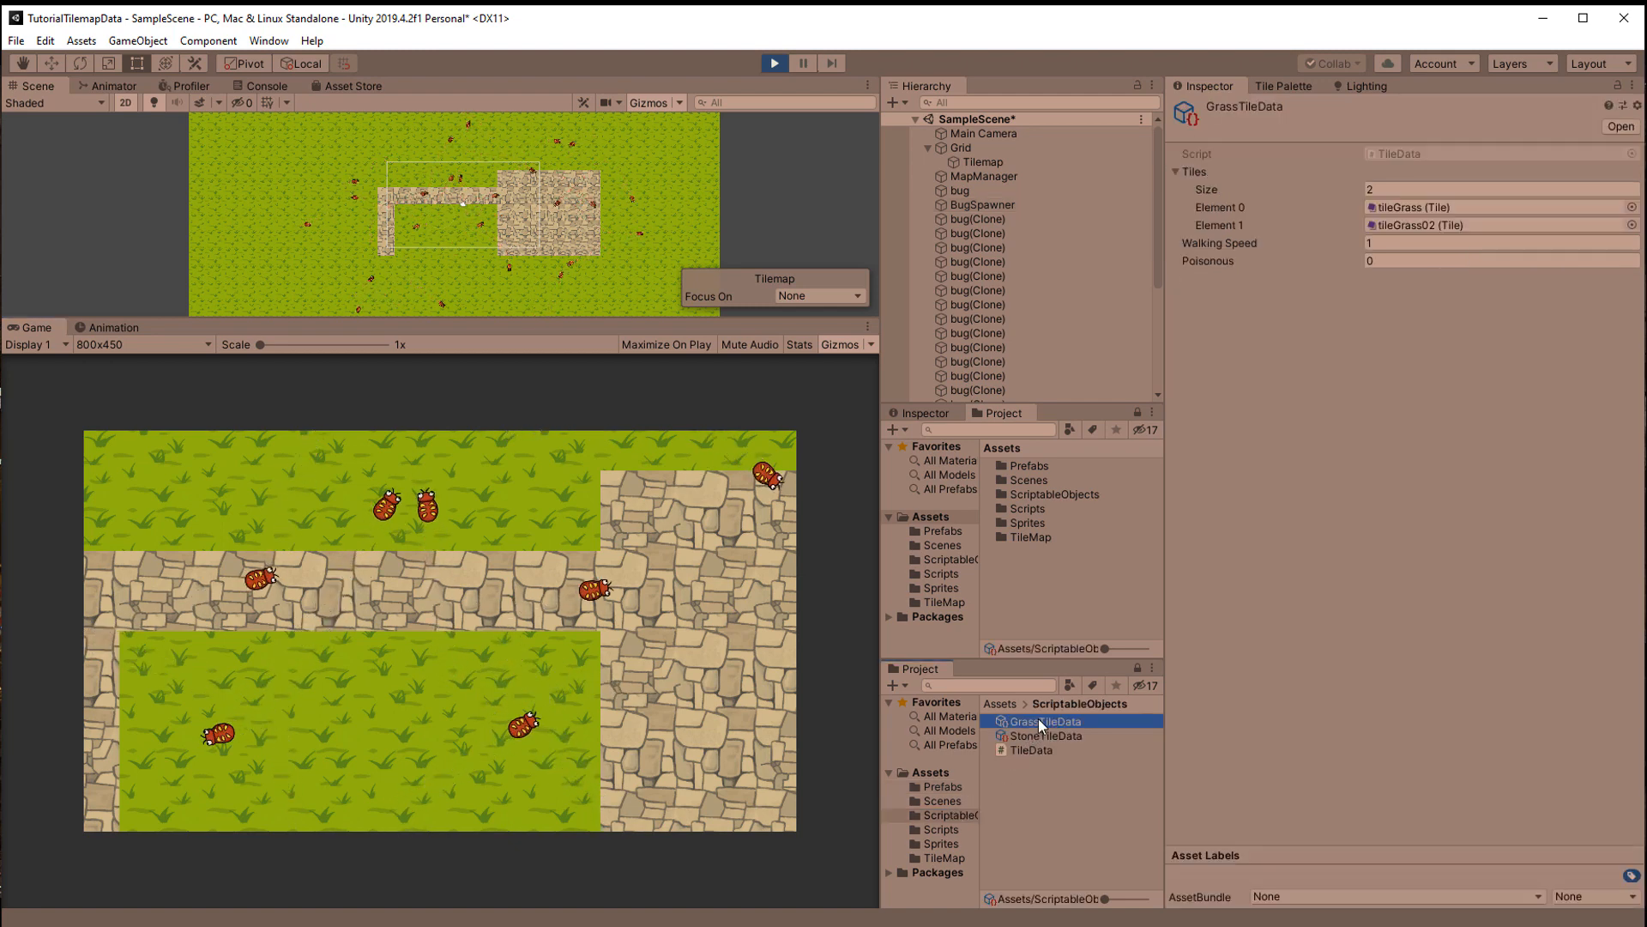
pyautogui.click(1471, 243)
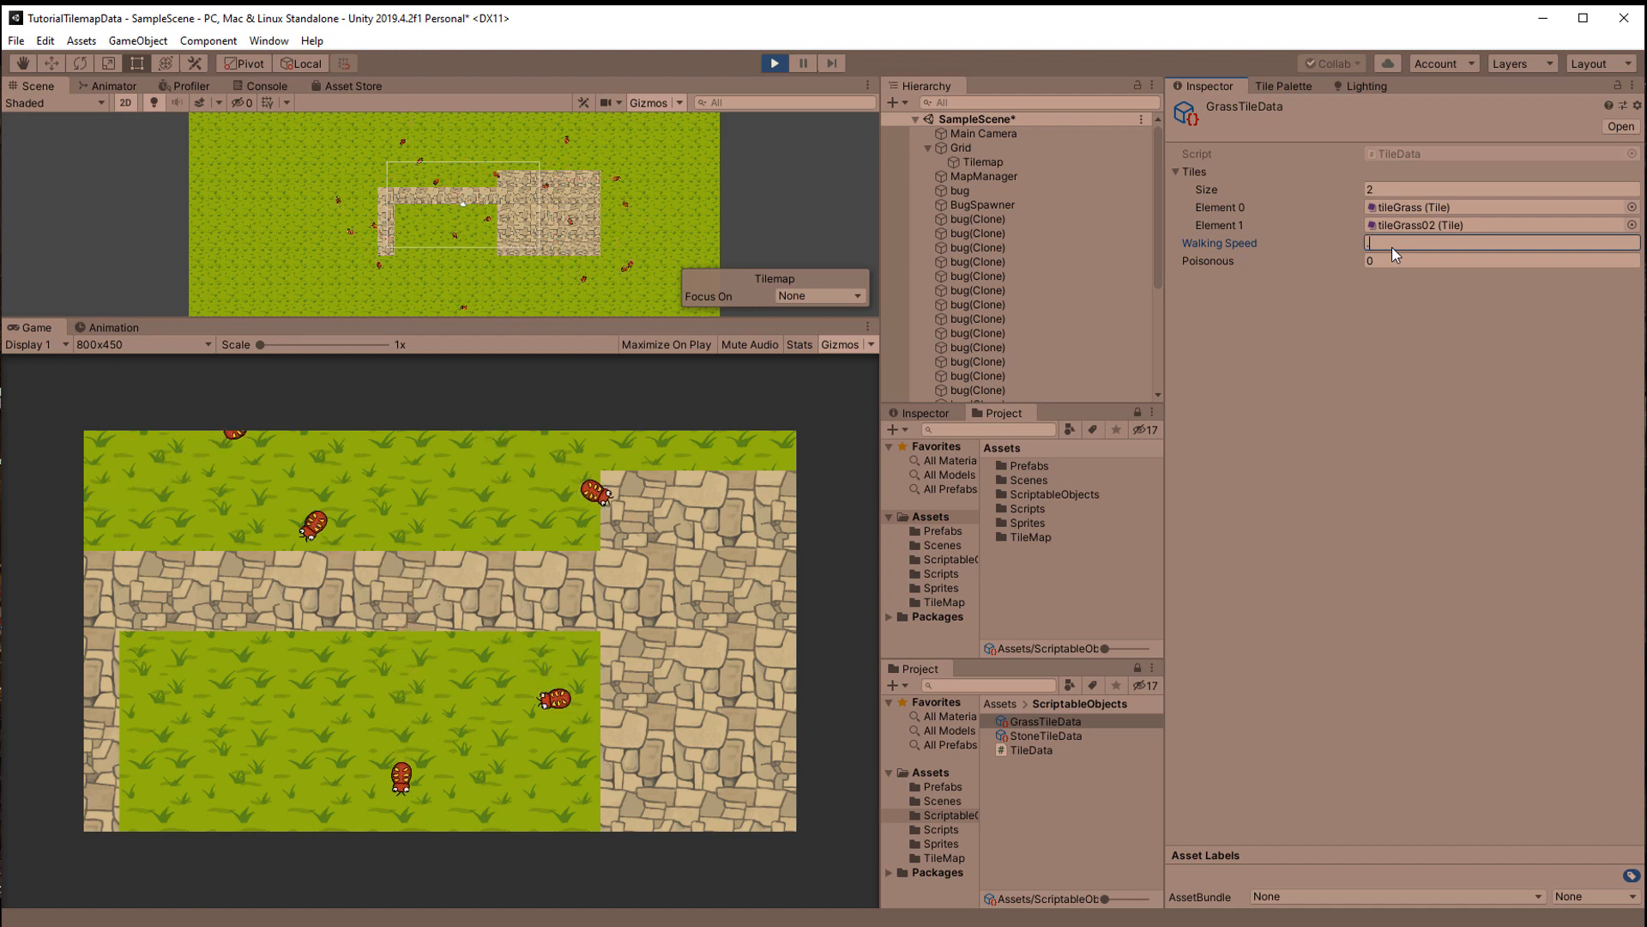
pyautogui.write('1')
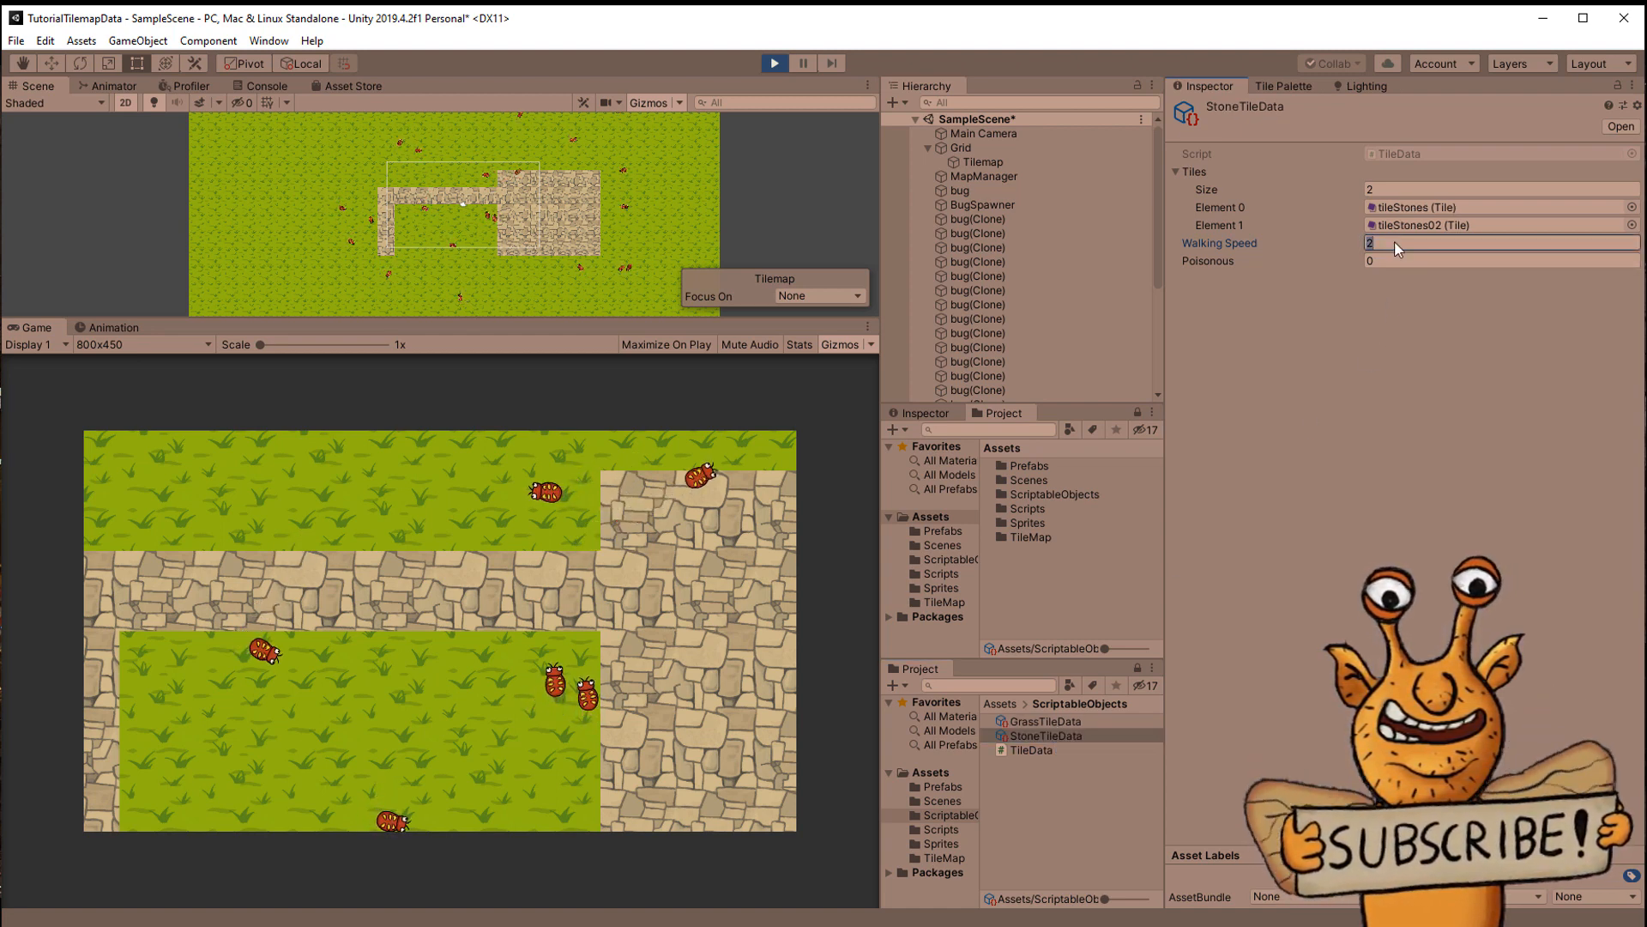
pyautogui.write('3')
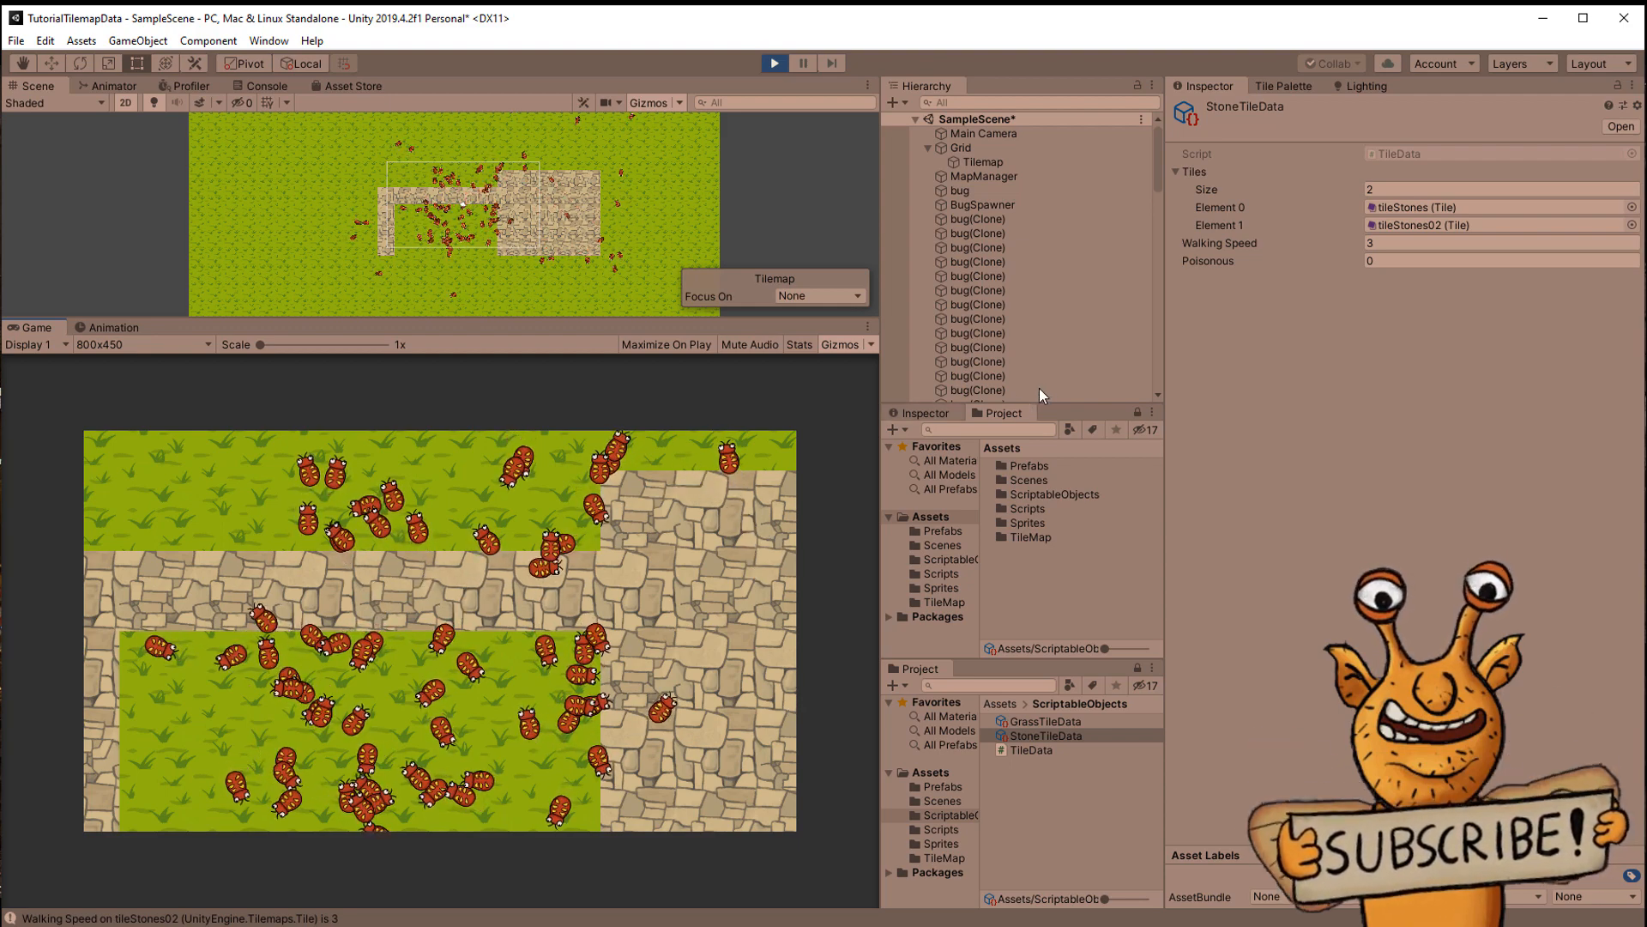
pyautogui.click(1043, 722)
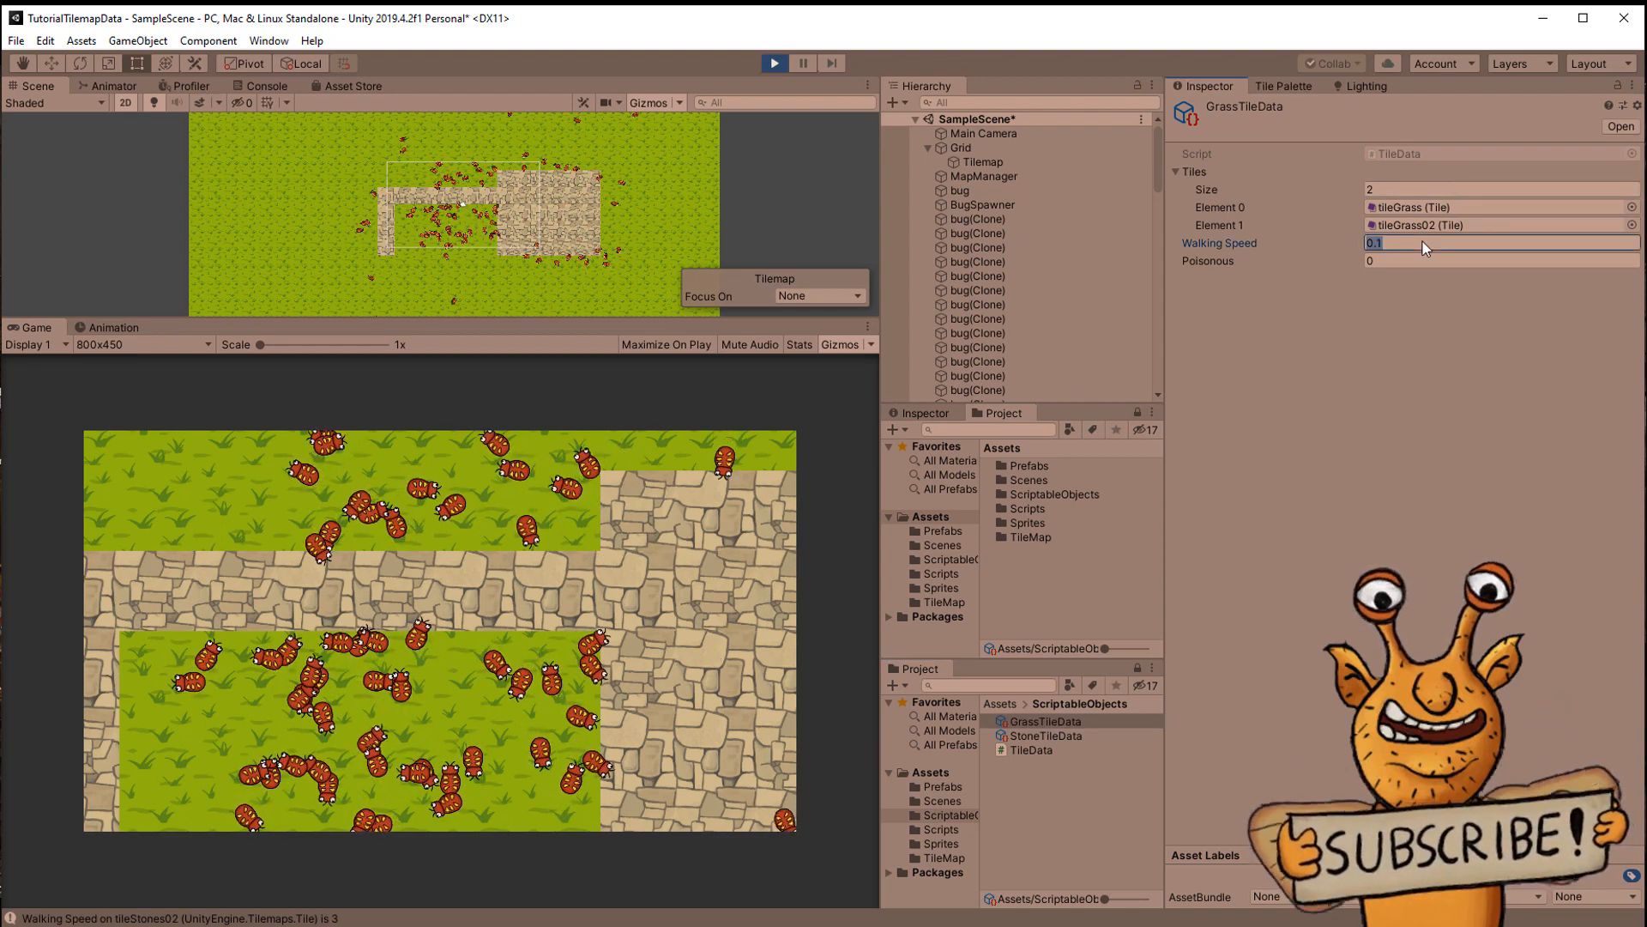
pyautogui.write('5')
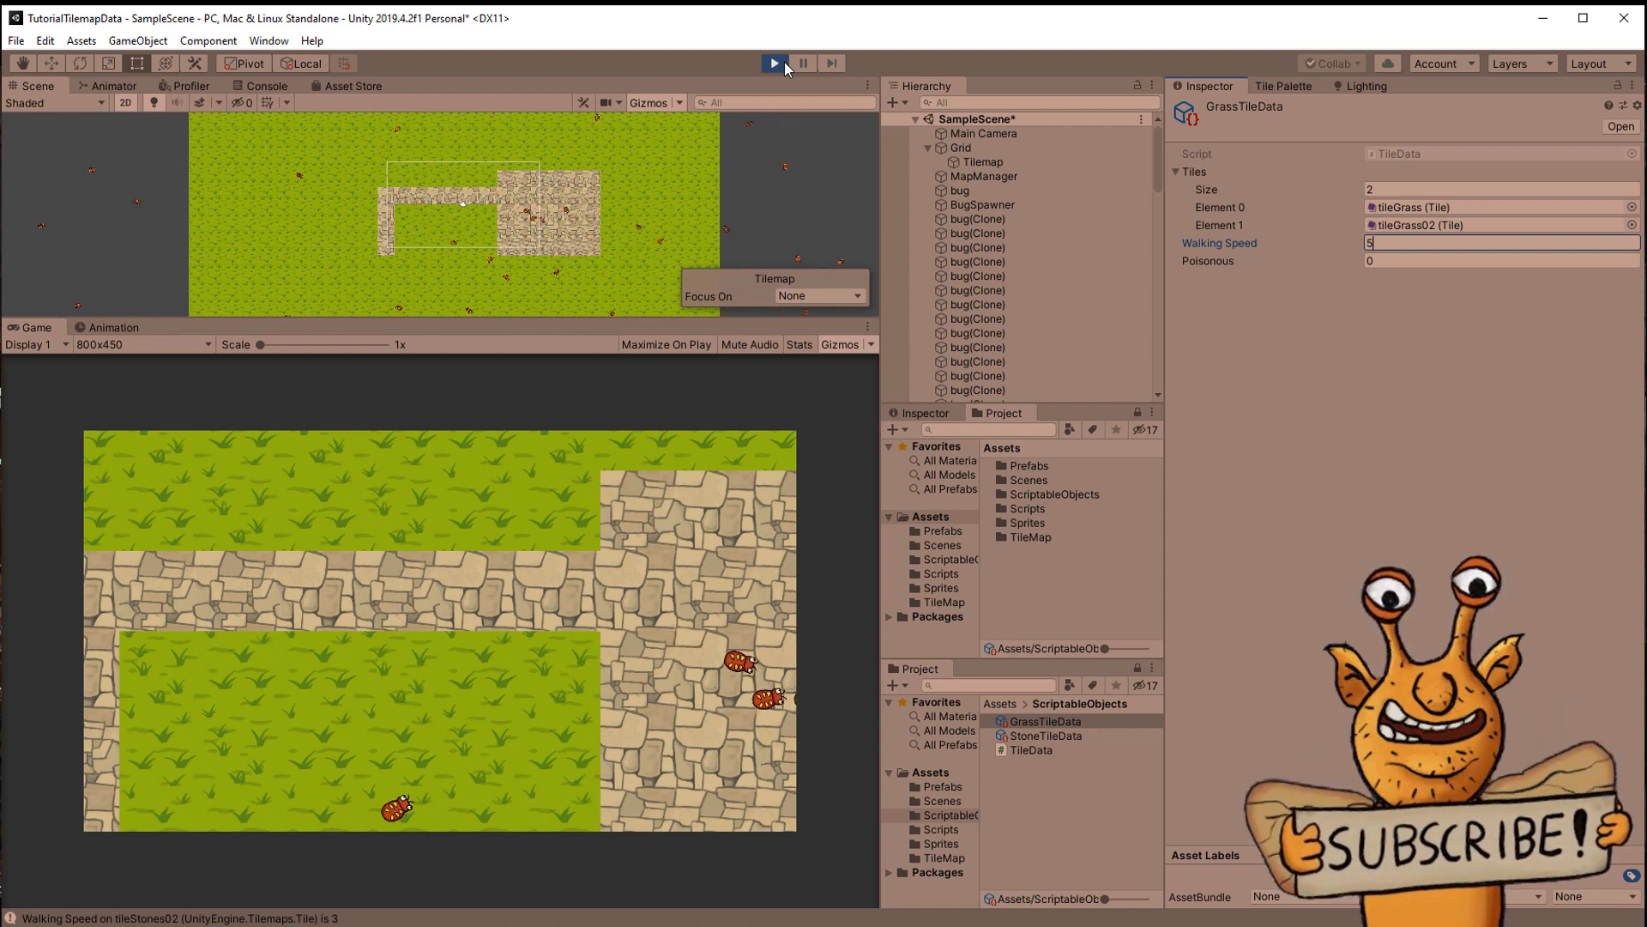
pyautogui.click(773, 62)
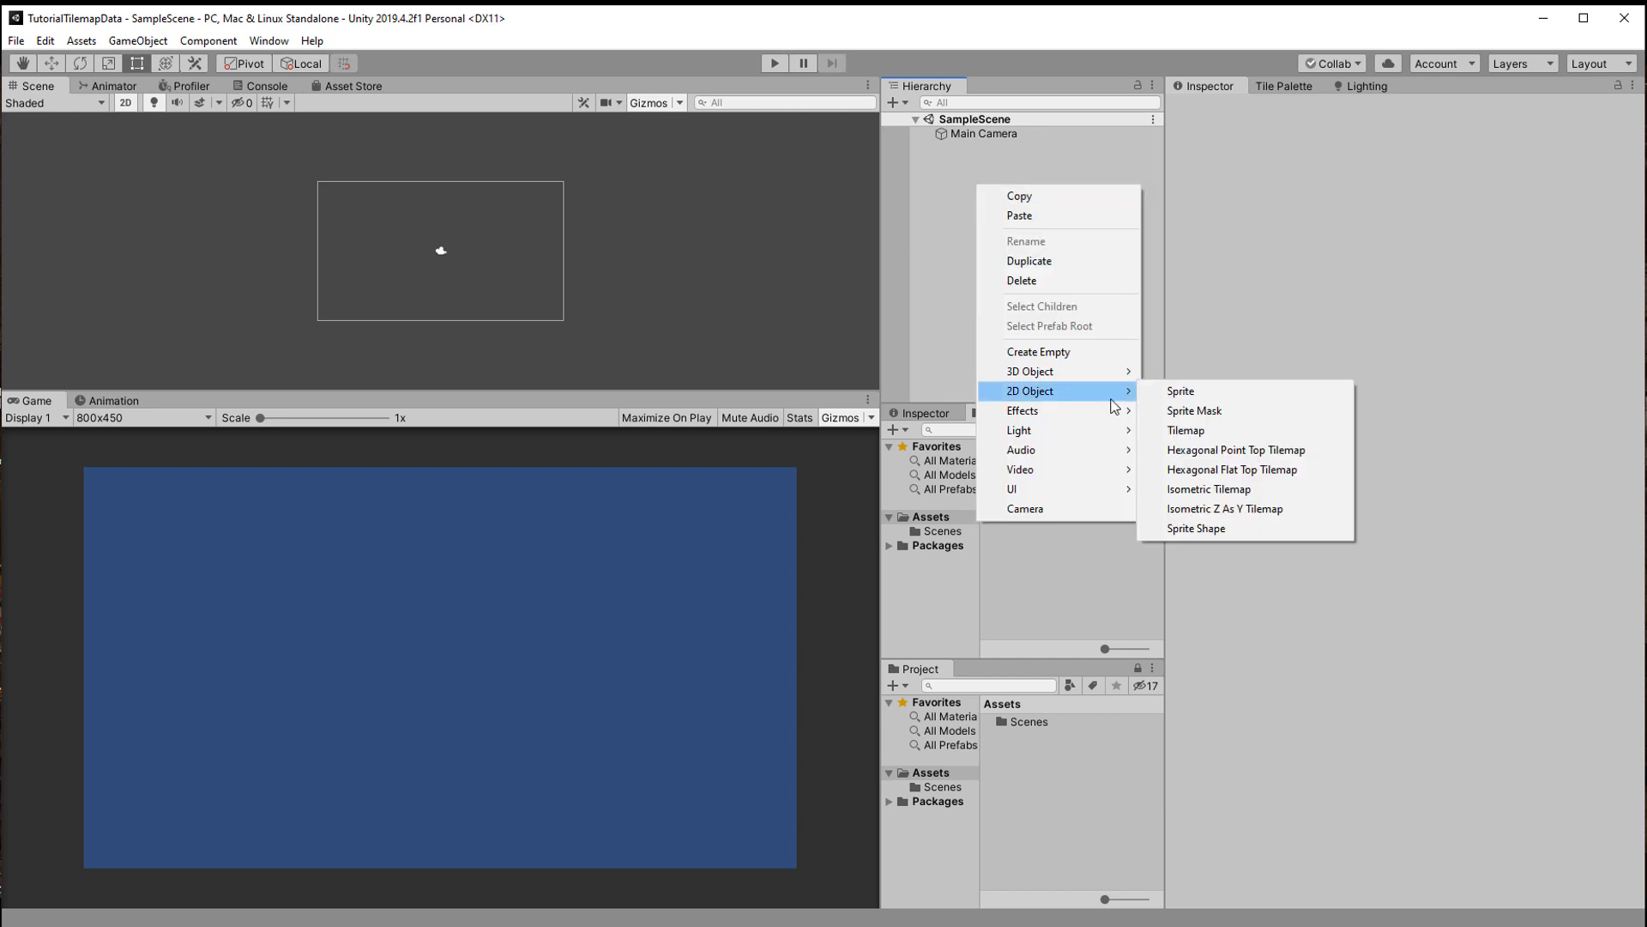
# Add a Grid with a Tilemap to the scene and bring up the Tile Palette window
pyautogui.click(1185, 430)
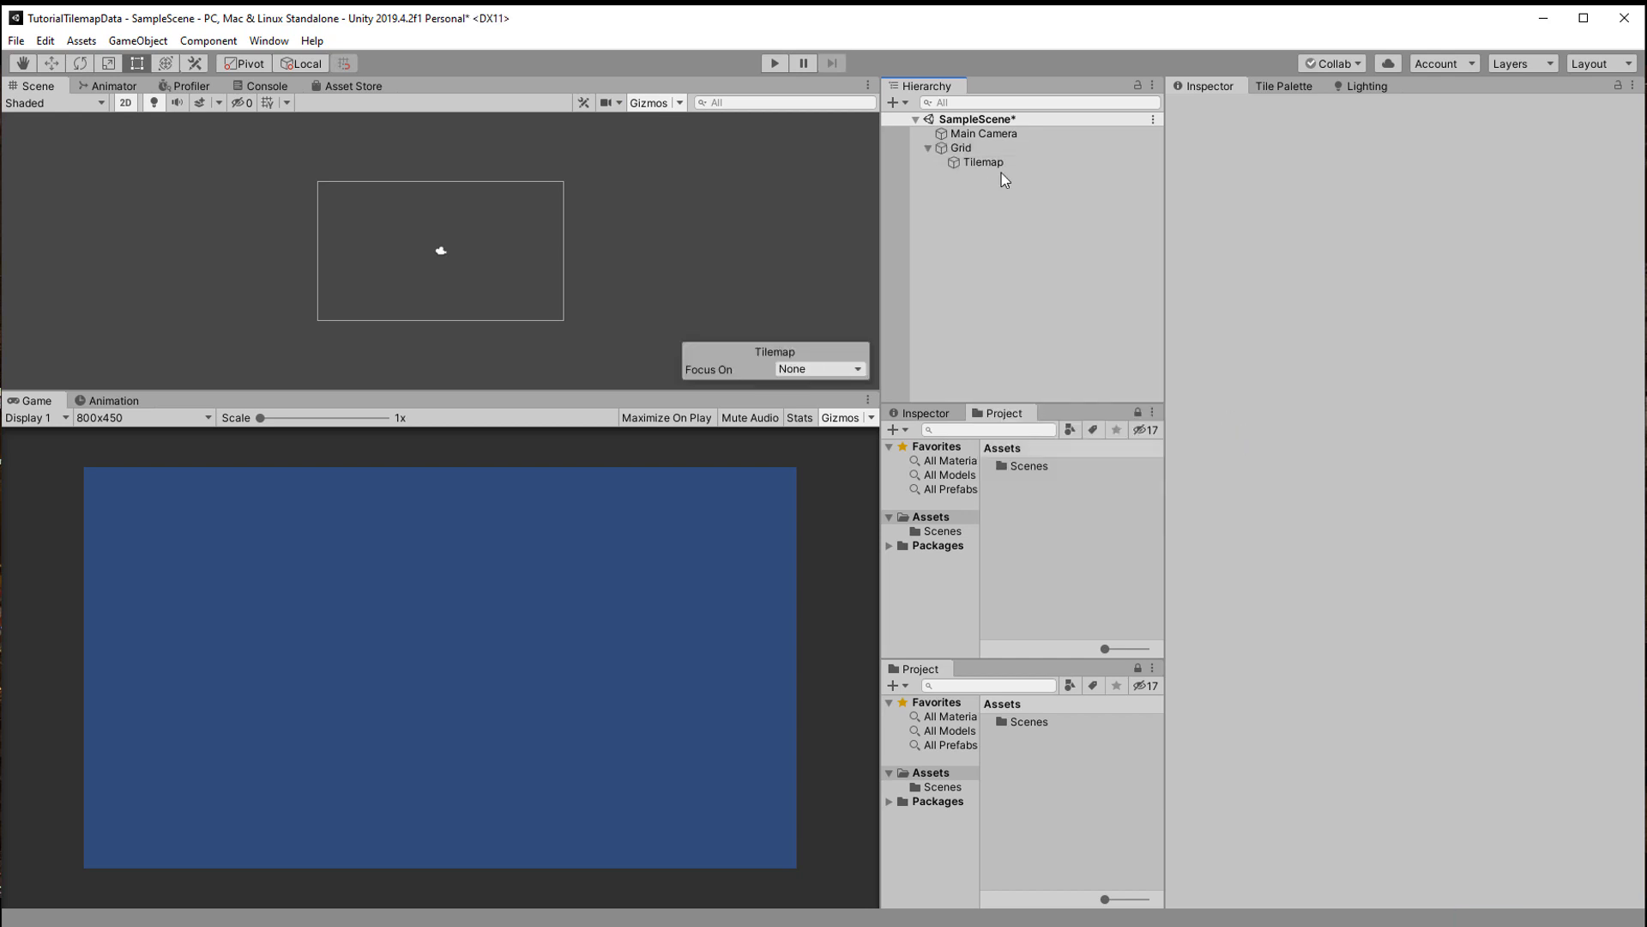
pyautogui.click(268, 40)
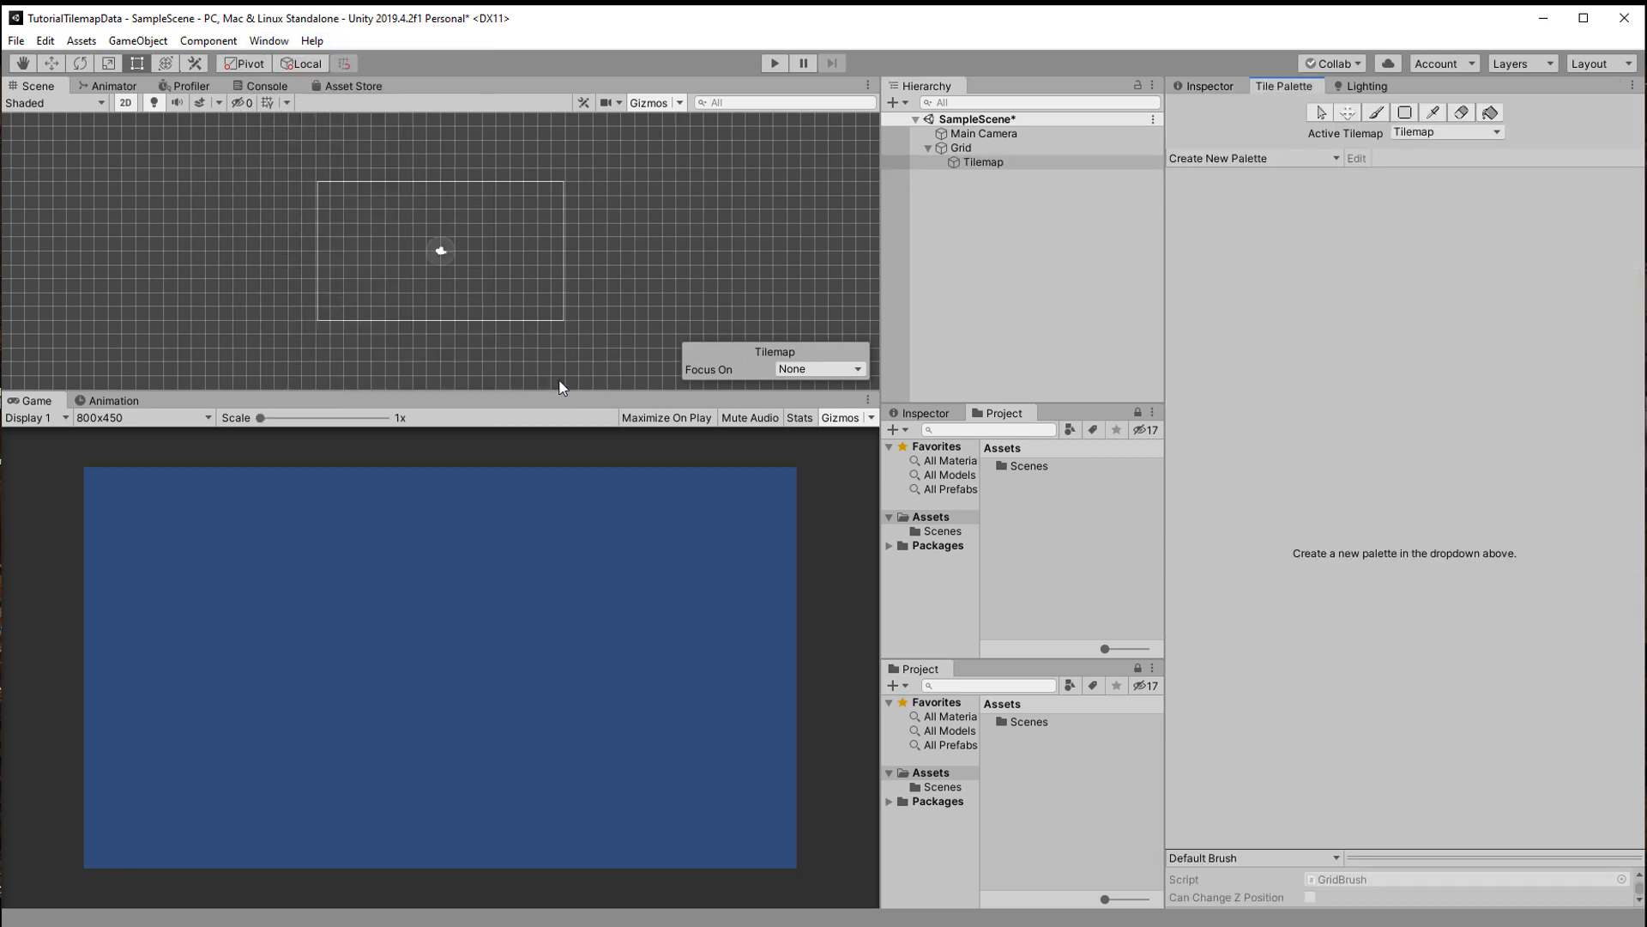
# Create GroundPalette in Assets/TileMap with grass and stone tiles, plus a TileData script
pyautogui.click(1253, 158)
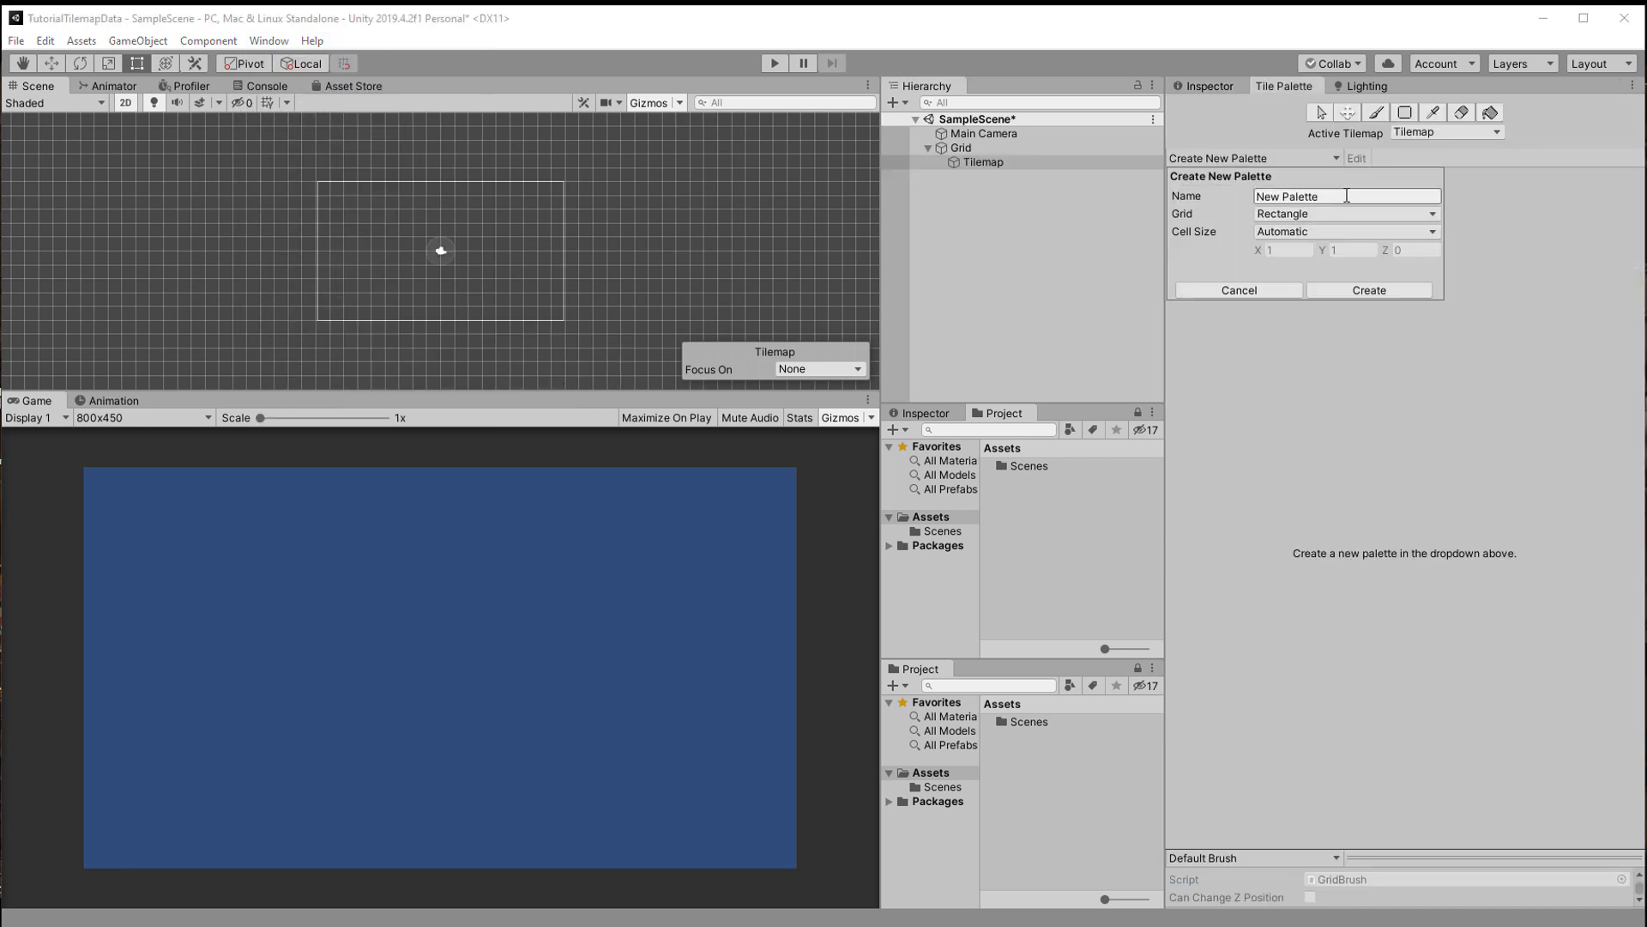
pyautogui.write('GroundPael')
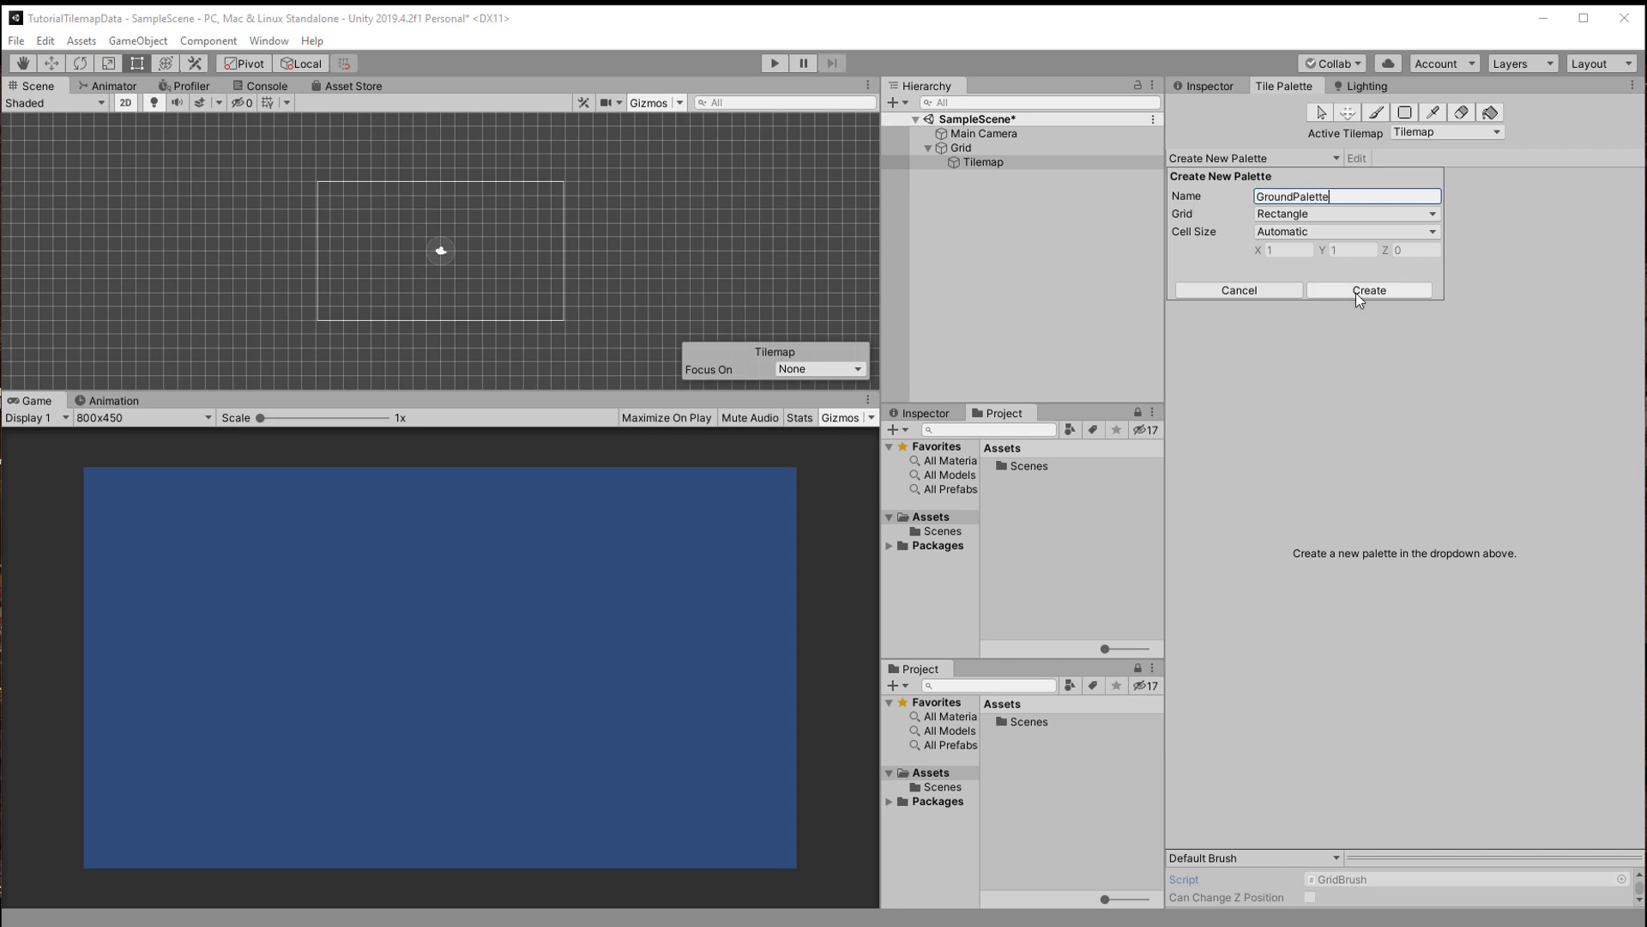
pyautogui.click(1368, 290)
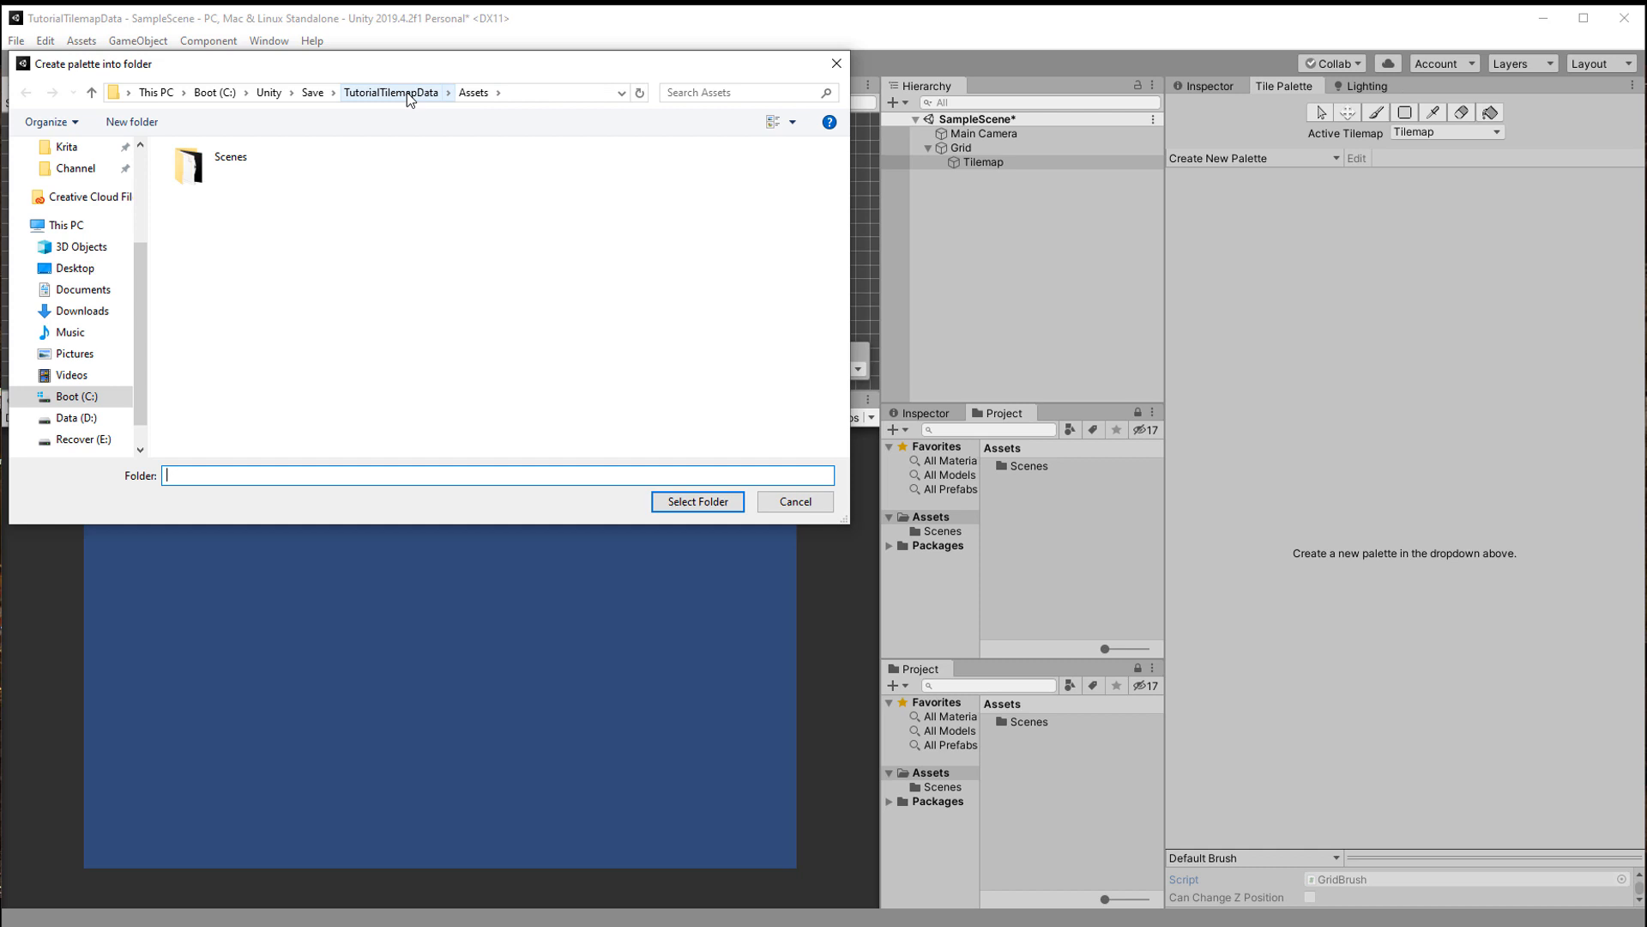
pyautogui.click(131, 121)
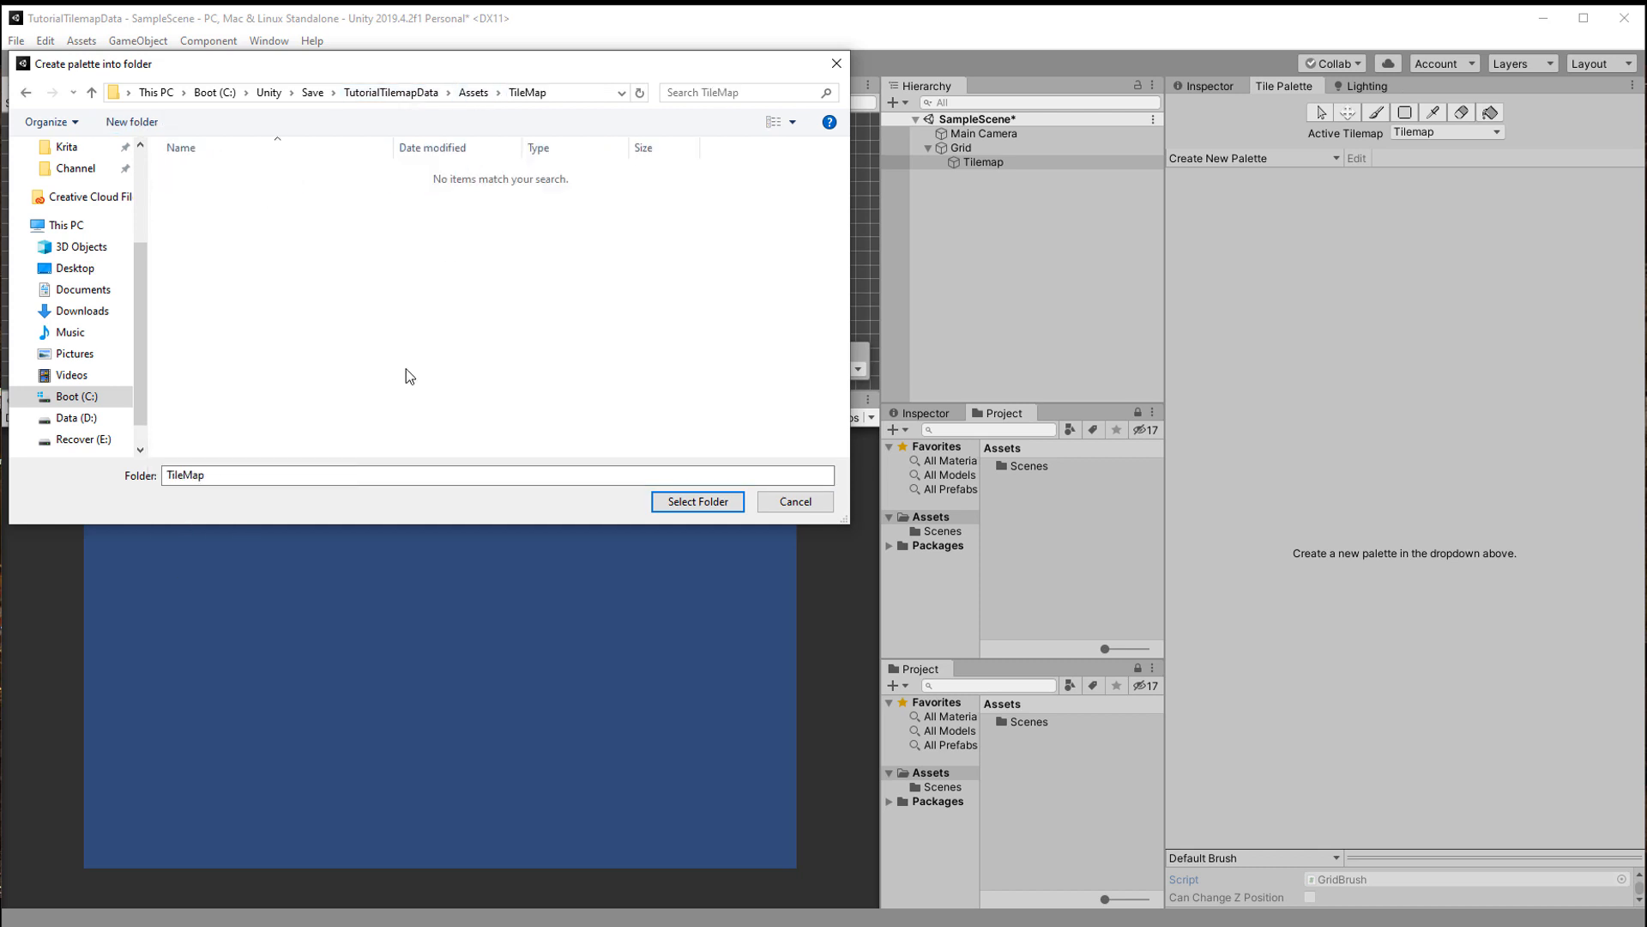
pyautogui.click(697, 502)
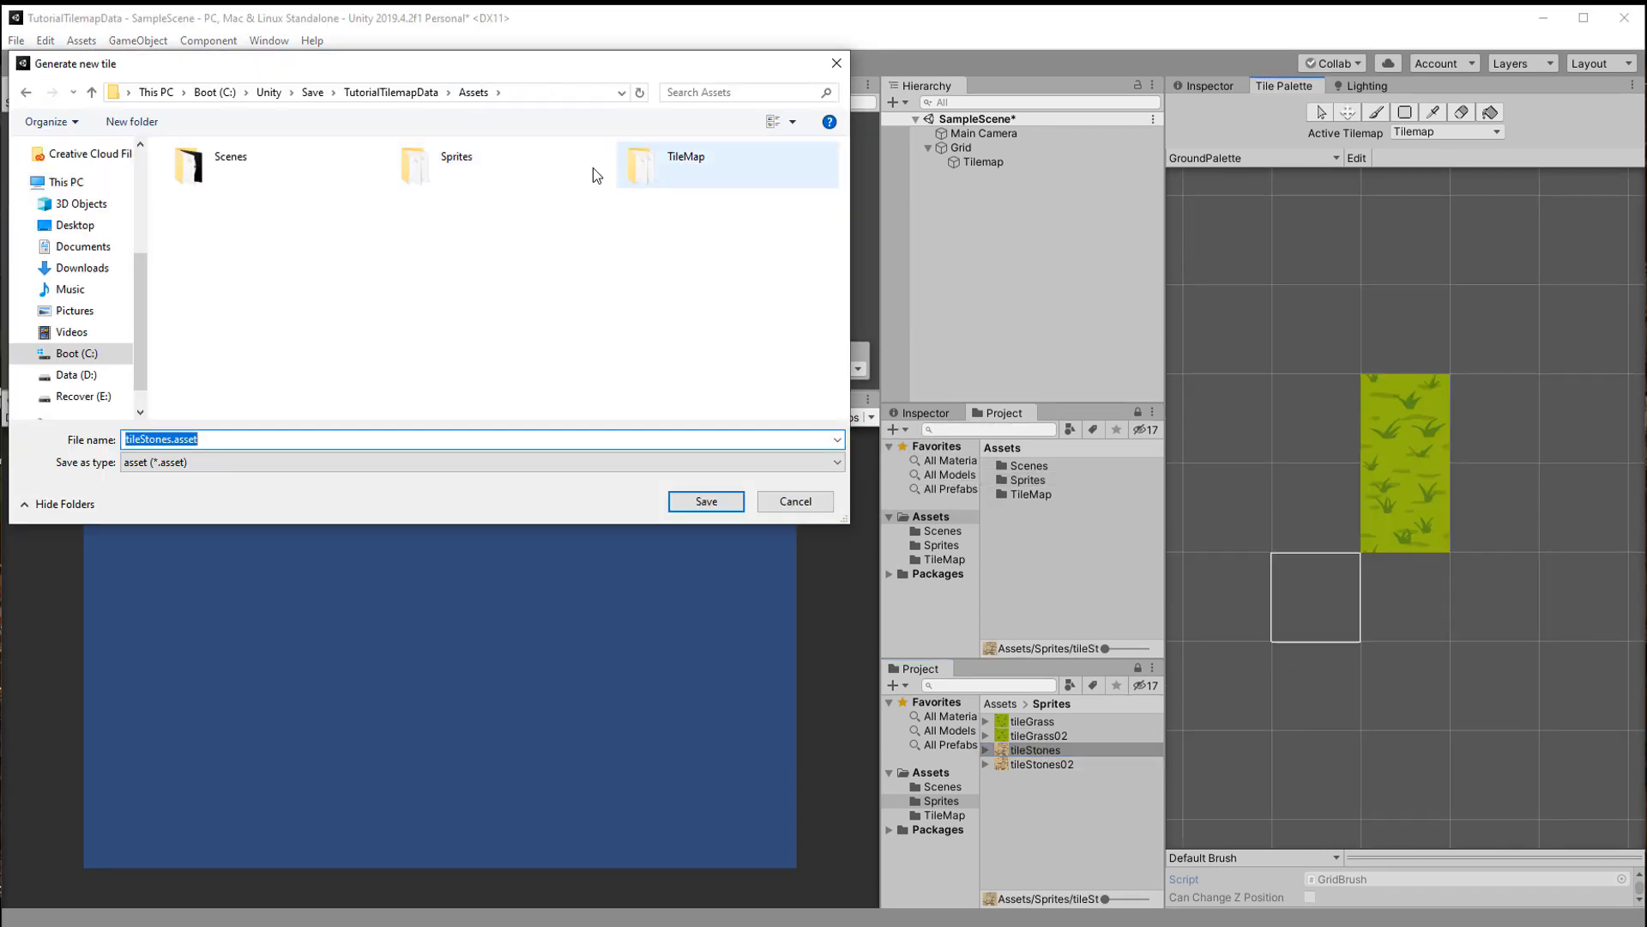
pyautogui.click(706, 501)
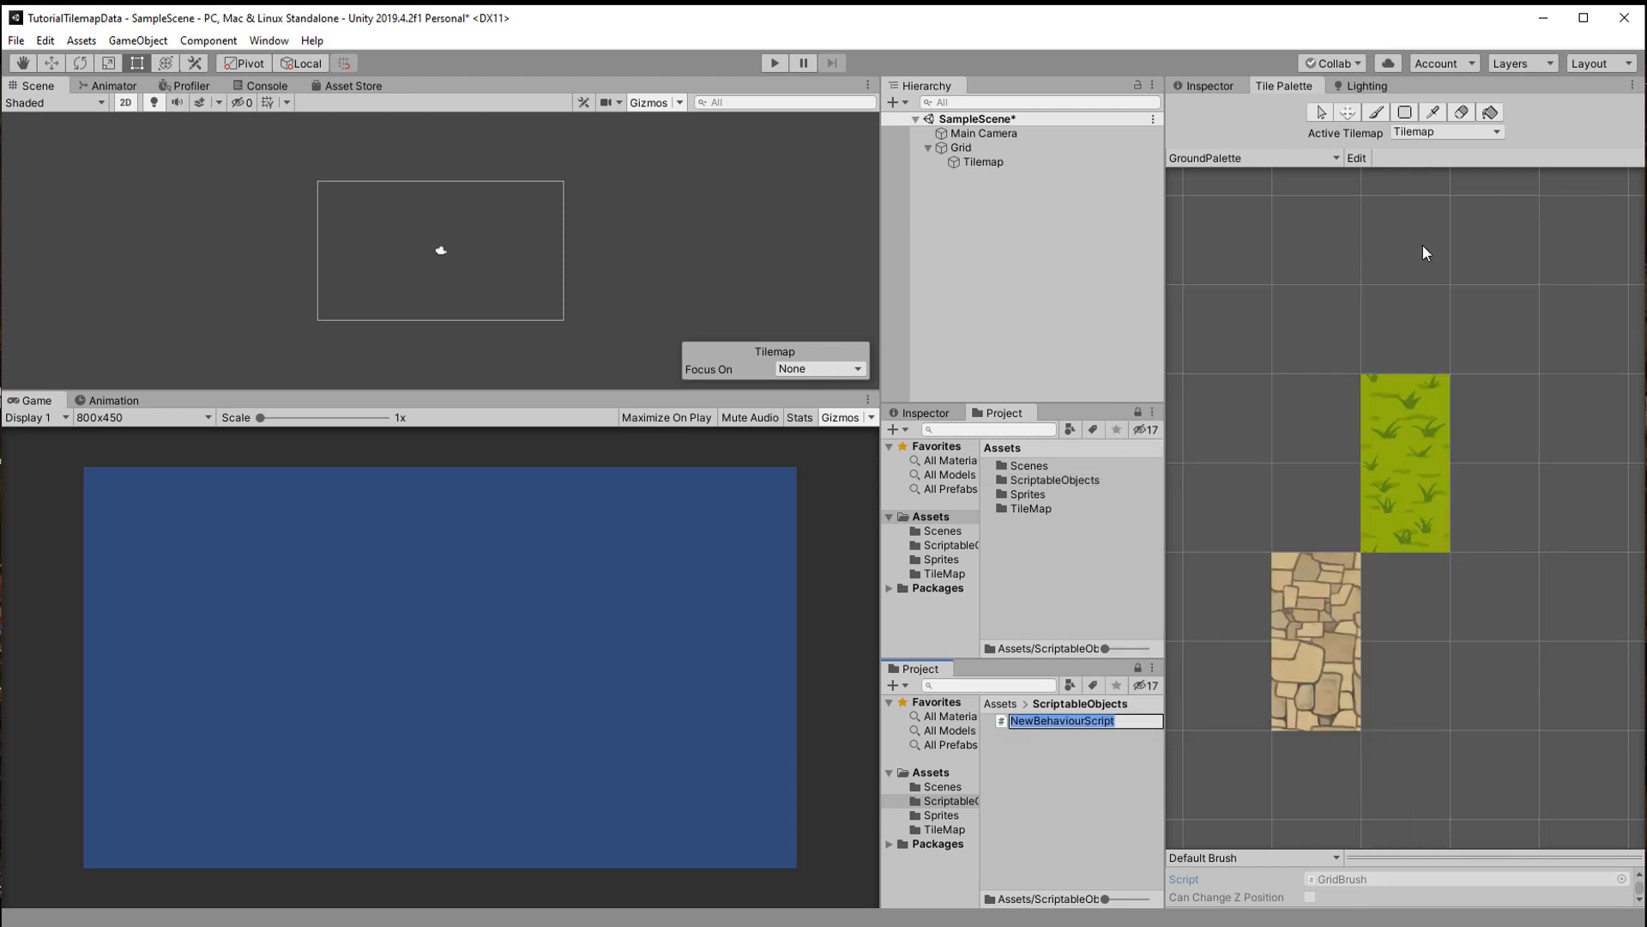
pyautogui.write('TileData')
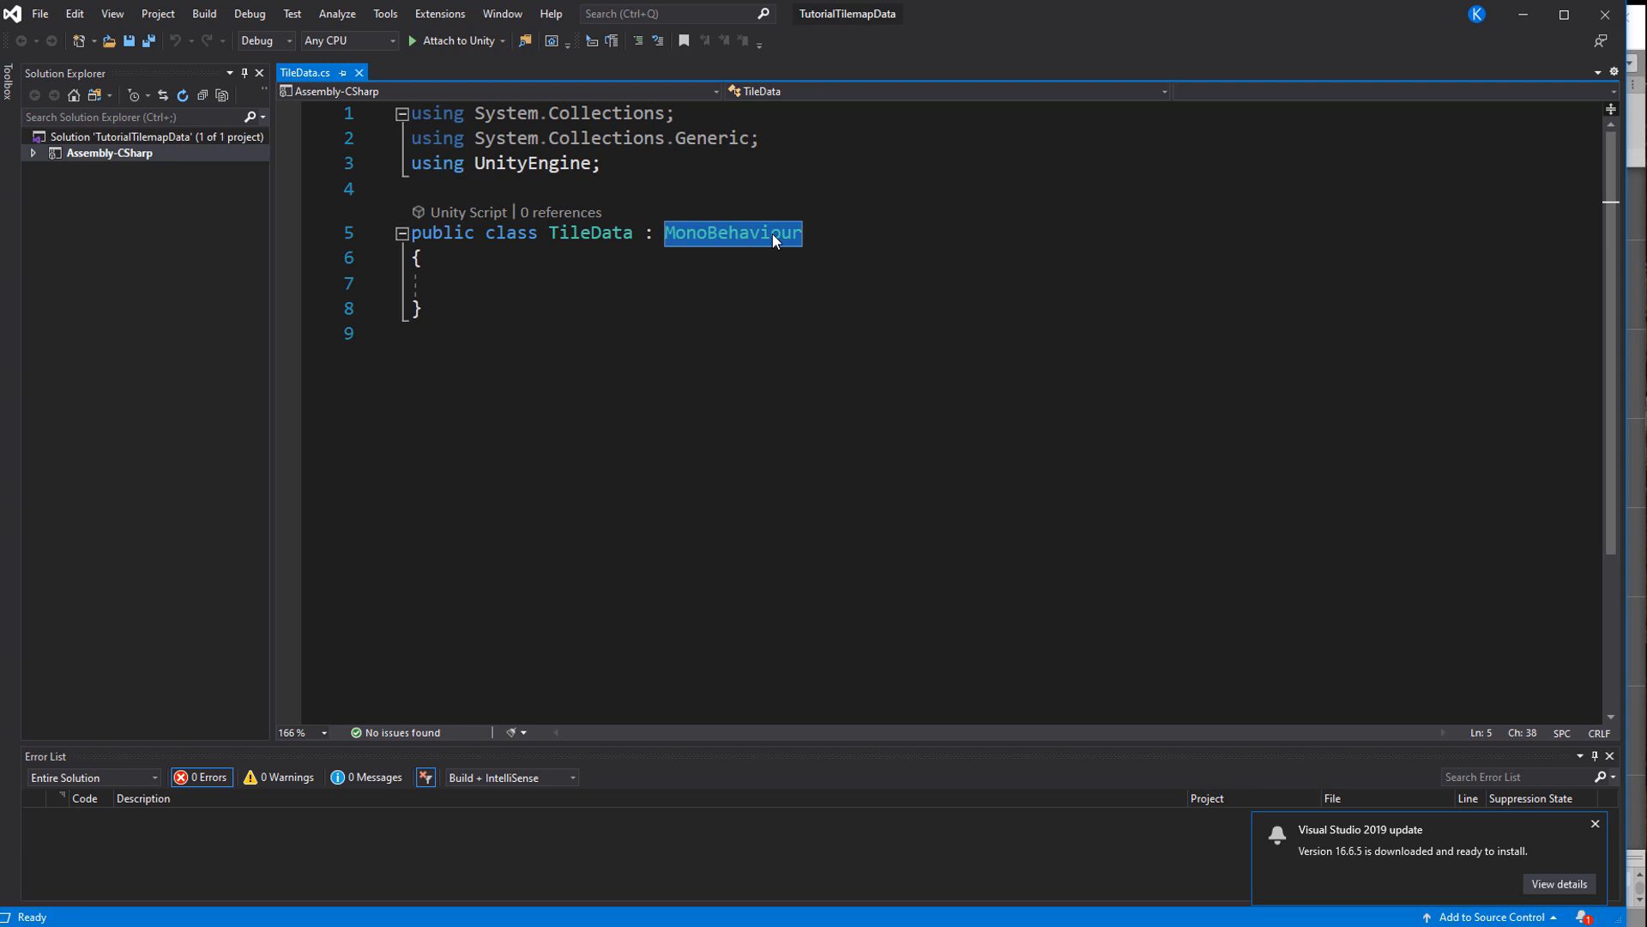
# Make TileData a ScriptableObject using UnityEngine.Tilemaps with a public TileBase[] tiles array
pyautogui.write('ScriptableObject')
pyautogui.write('[CreateAssetMenu')
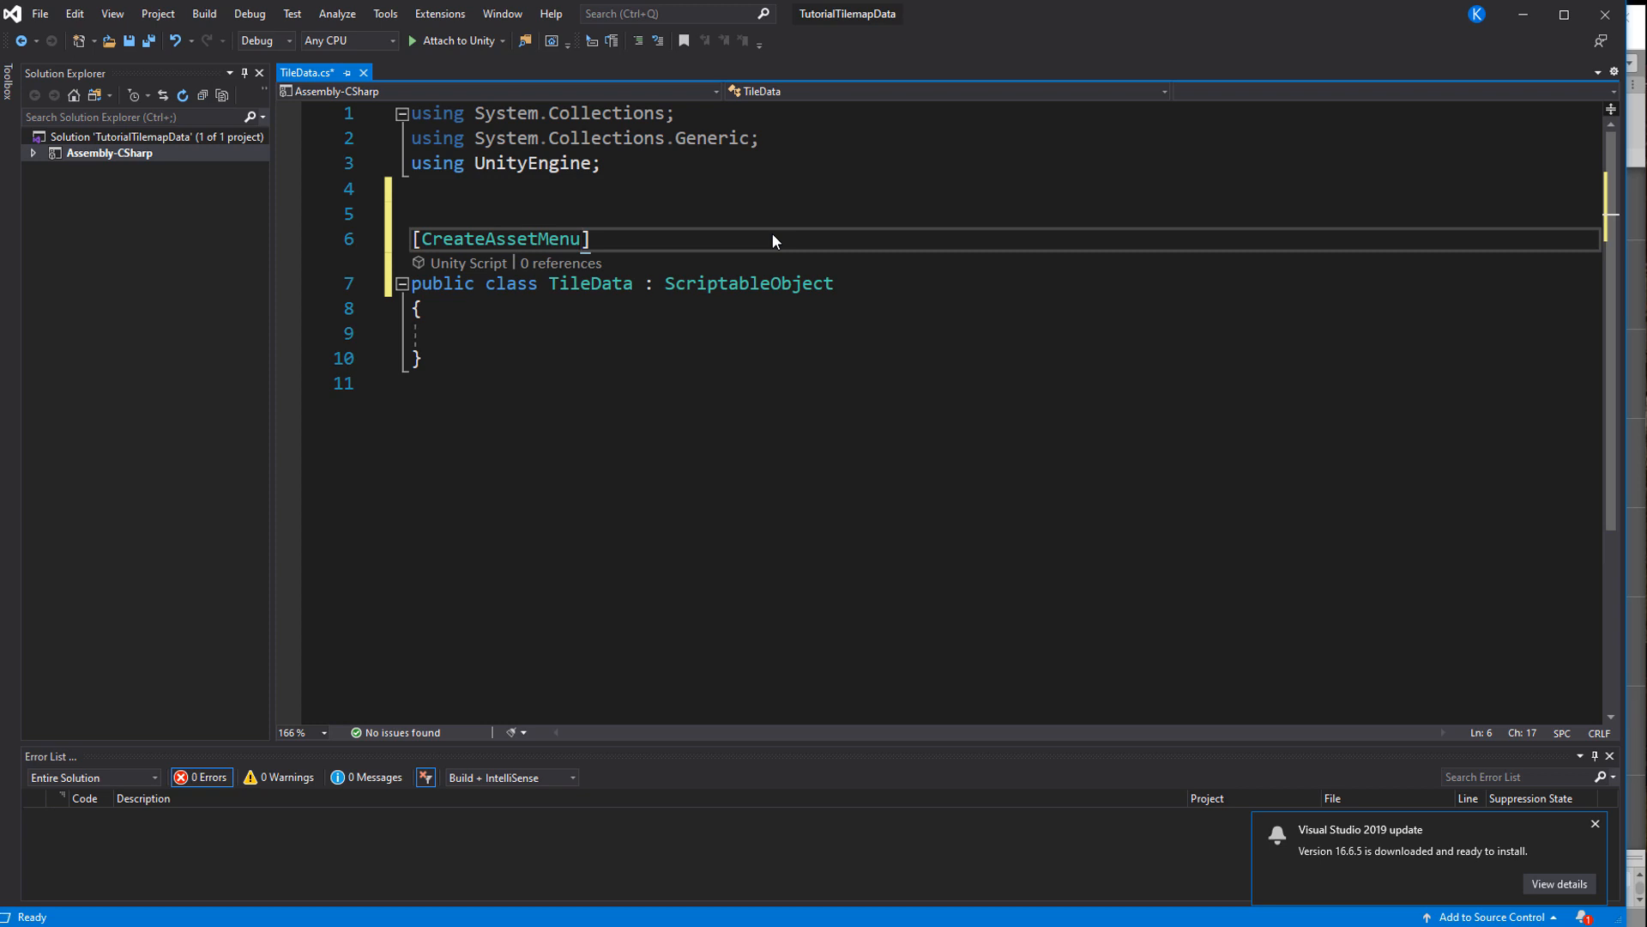
pyautogui.write('using UnityEngine.')
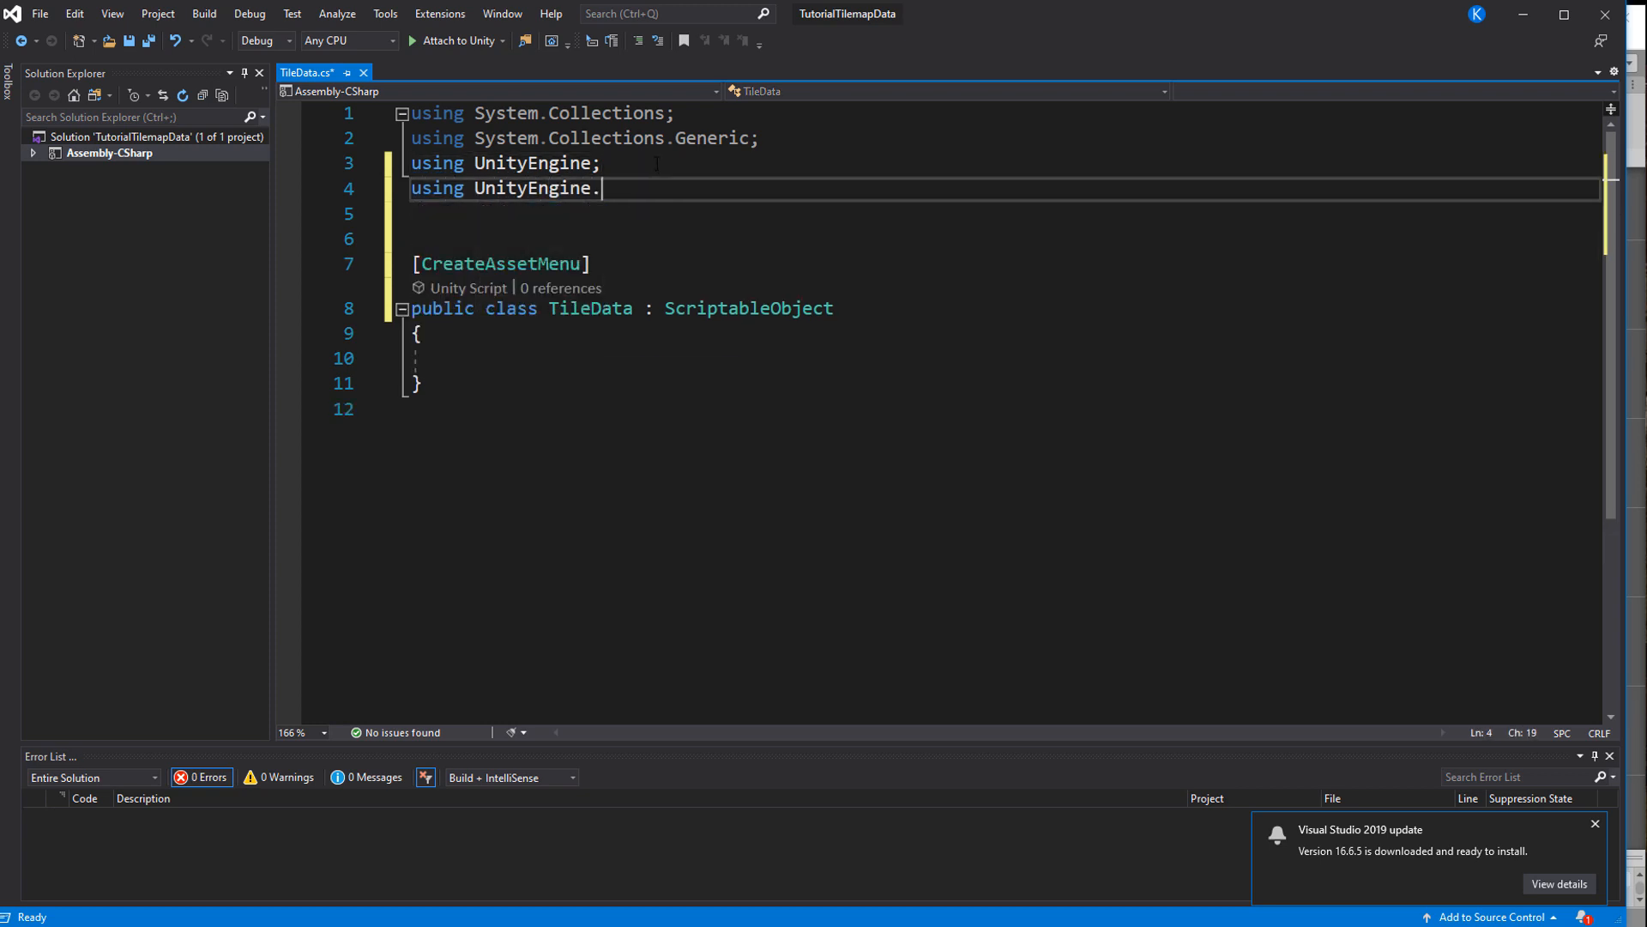
pyautogui.write('Tilemaps')
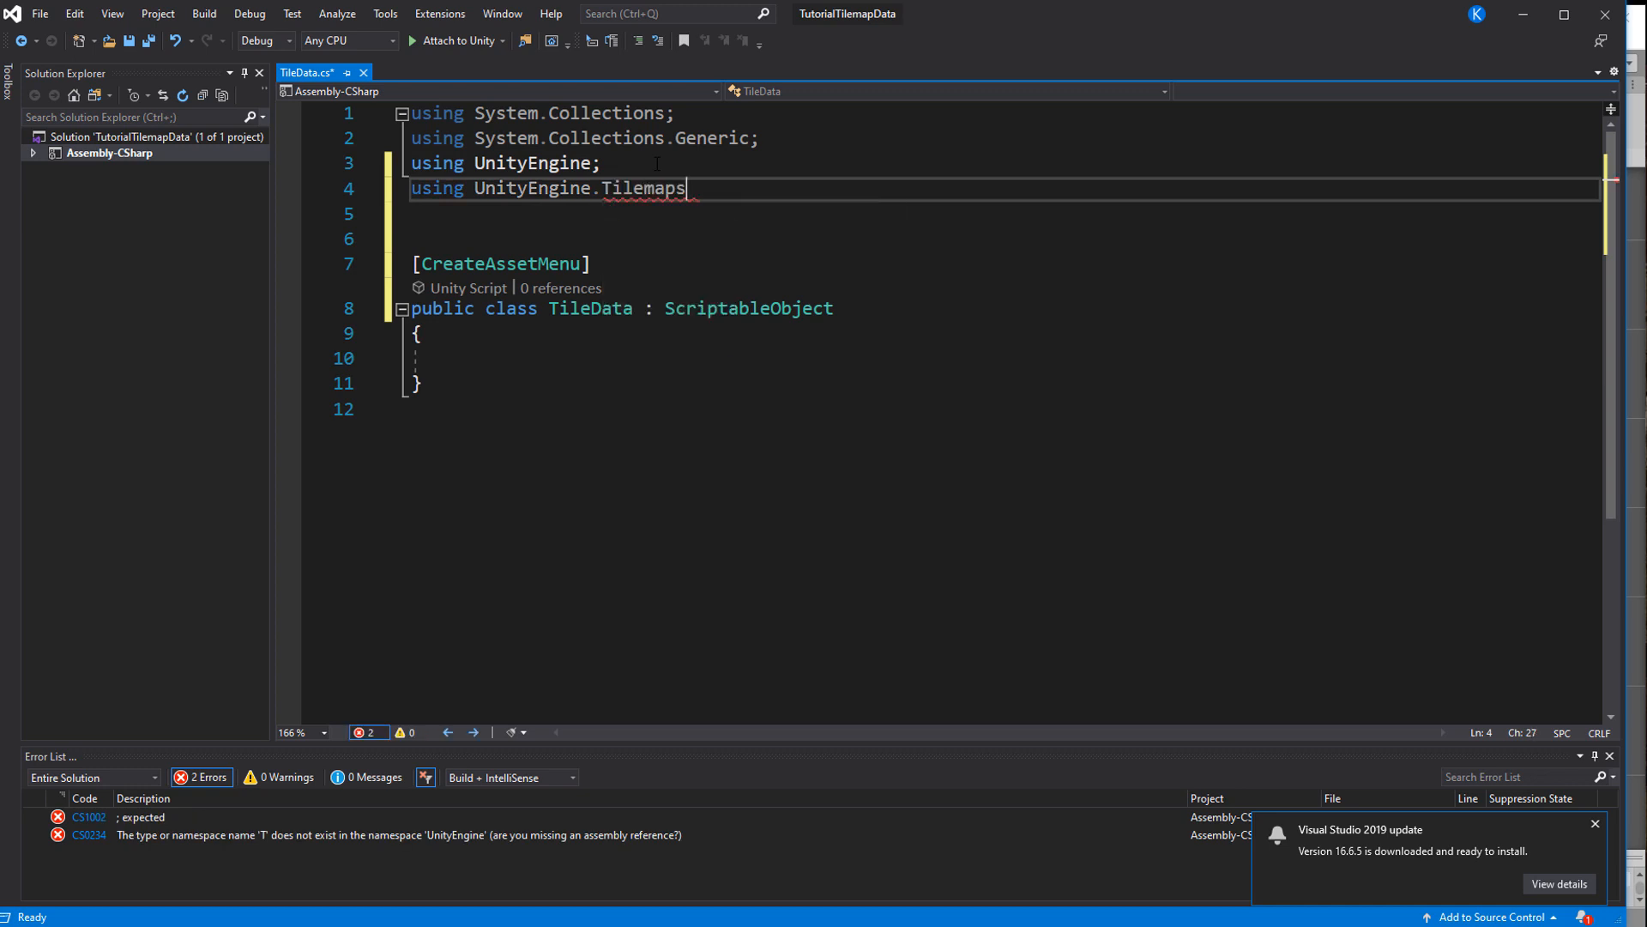
pyautogui.write(';')
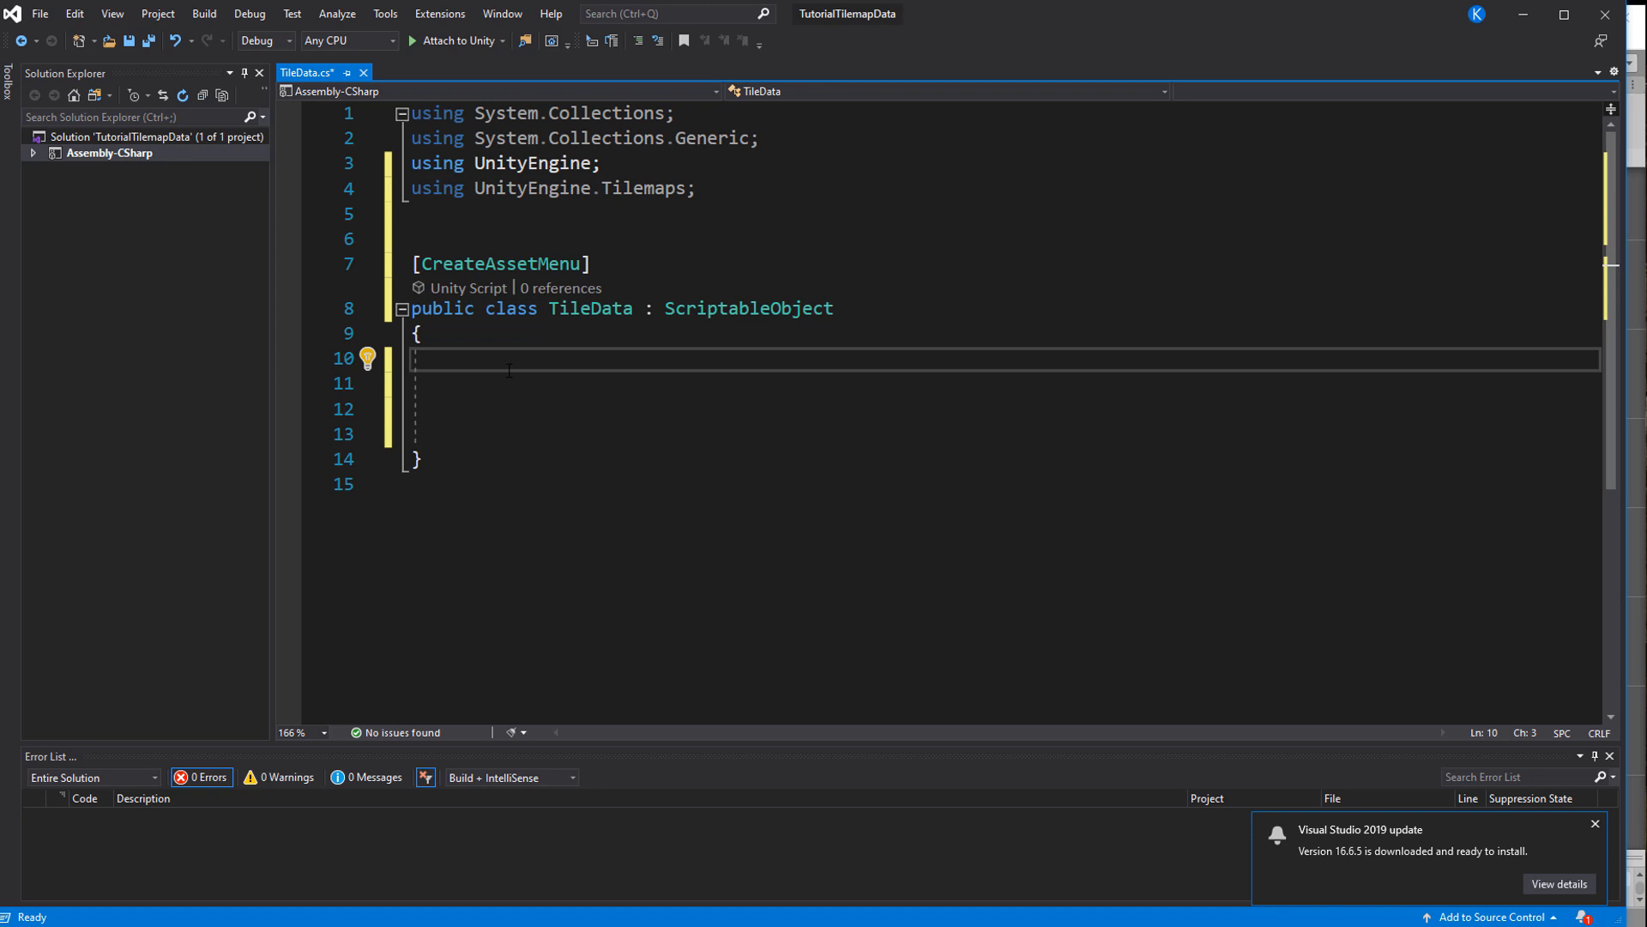
pyautogui.write('pub')
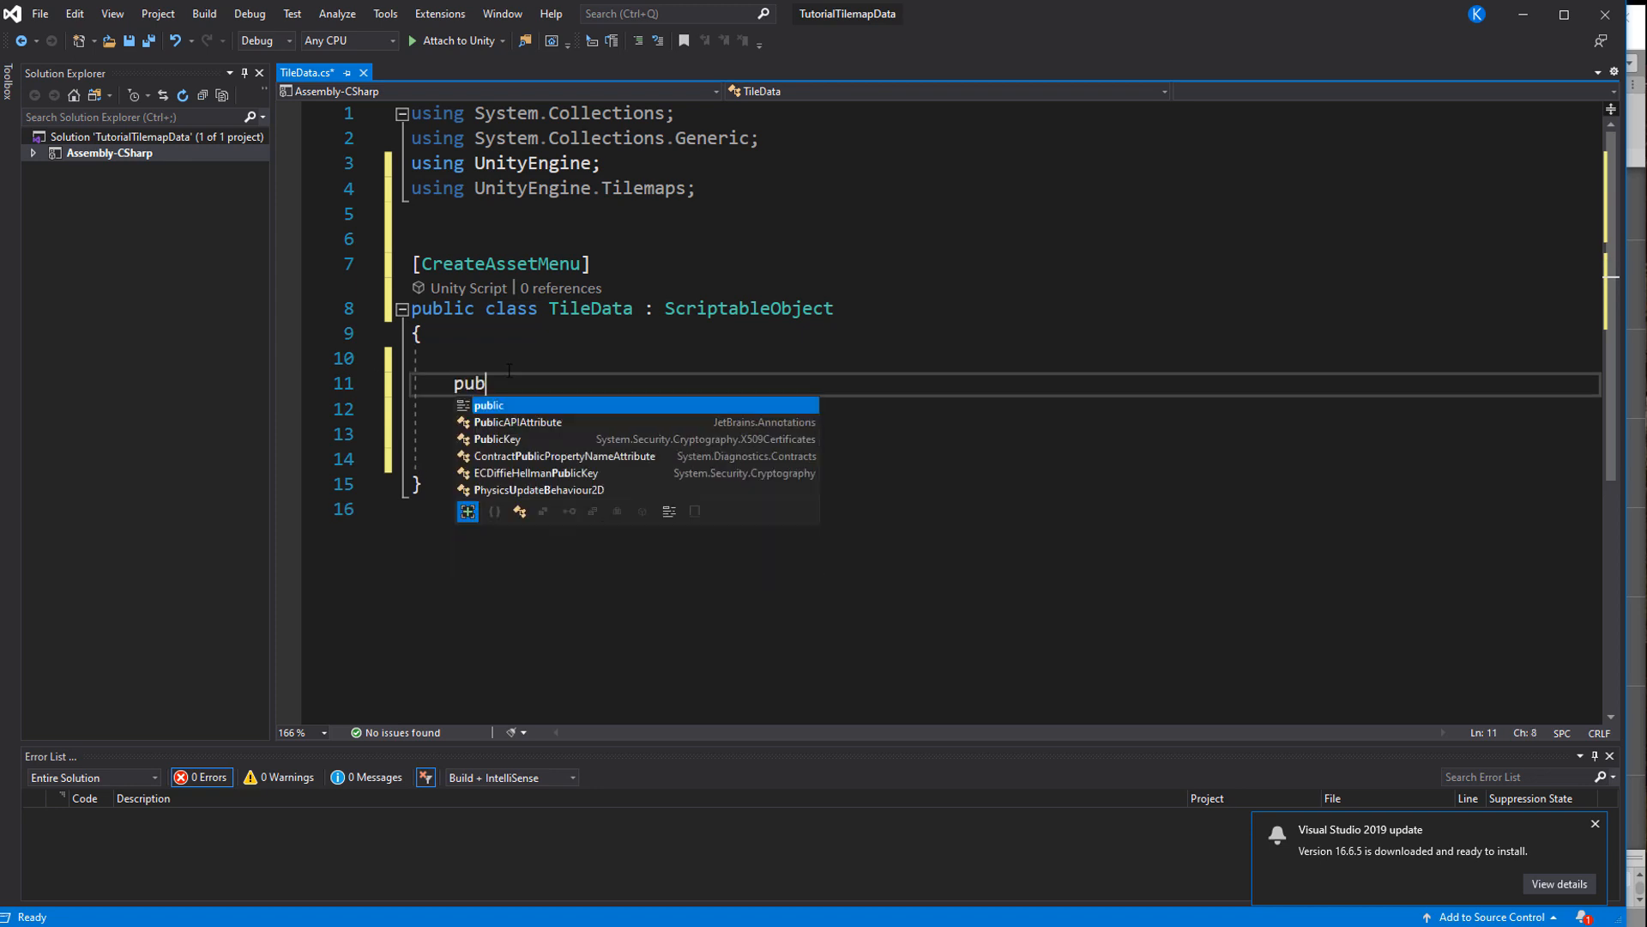
pyautogui.write('lic TileB')
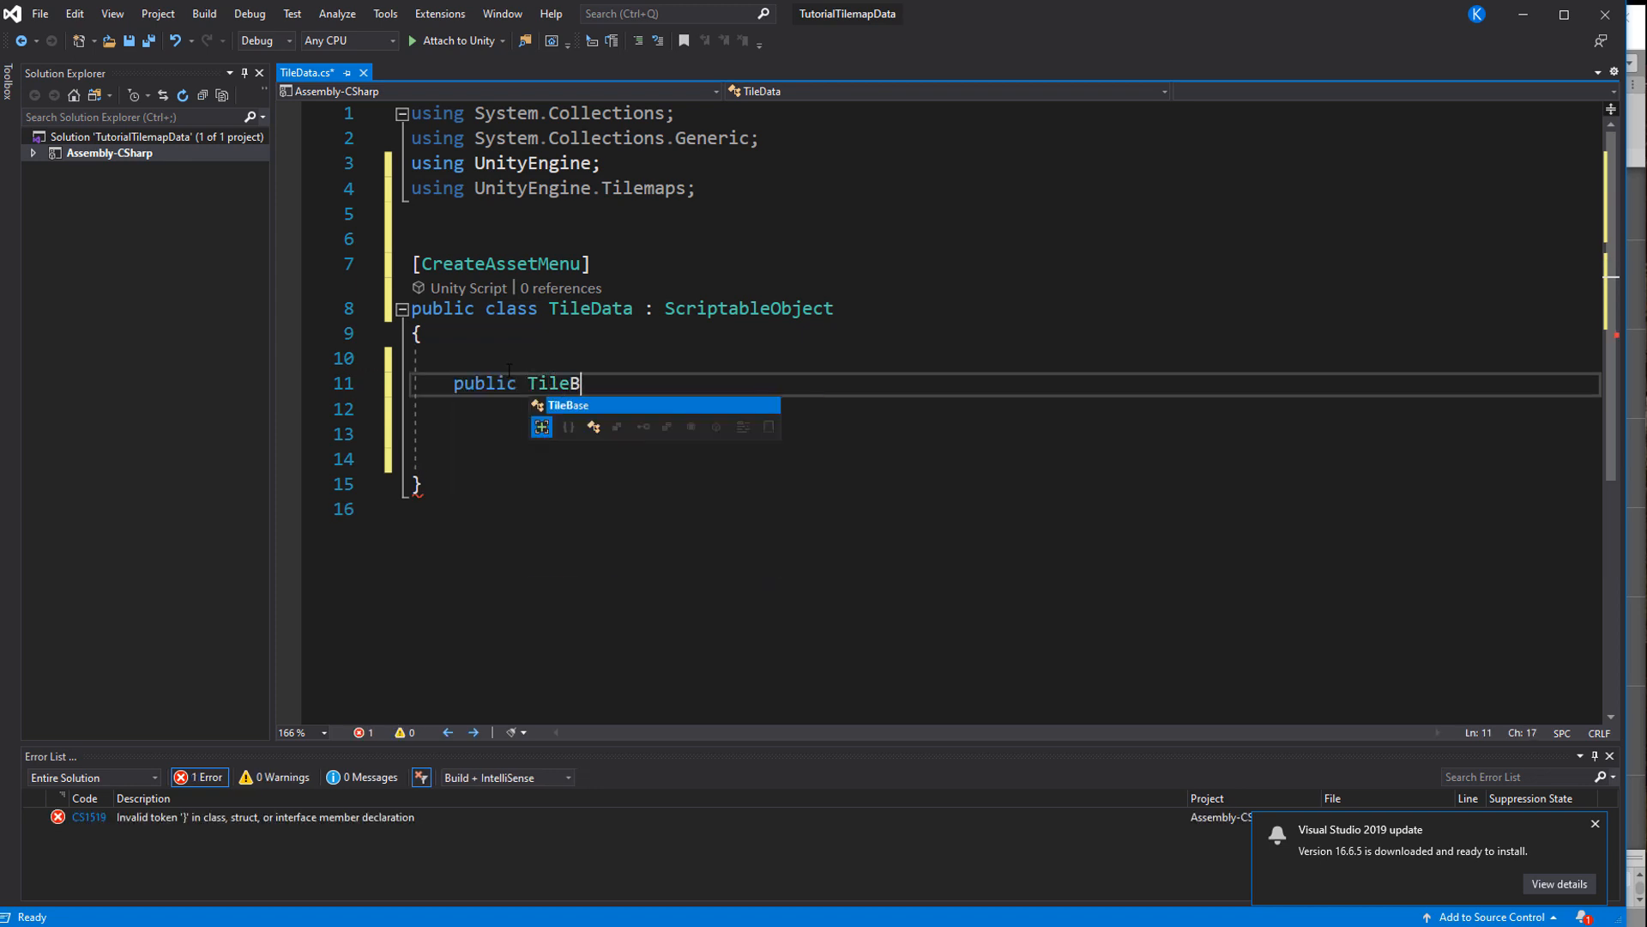
pyautogui.write('ase[]')
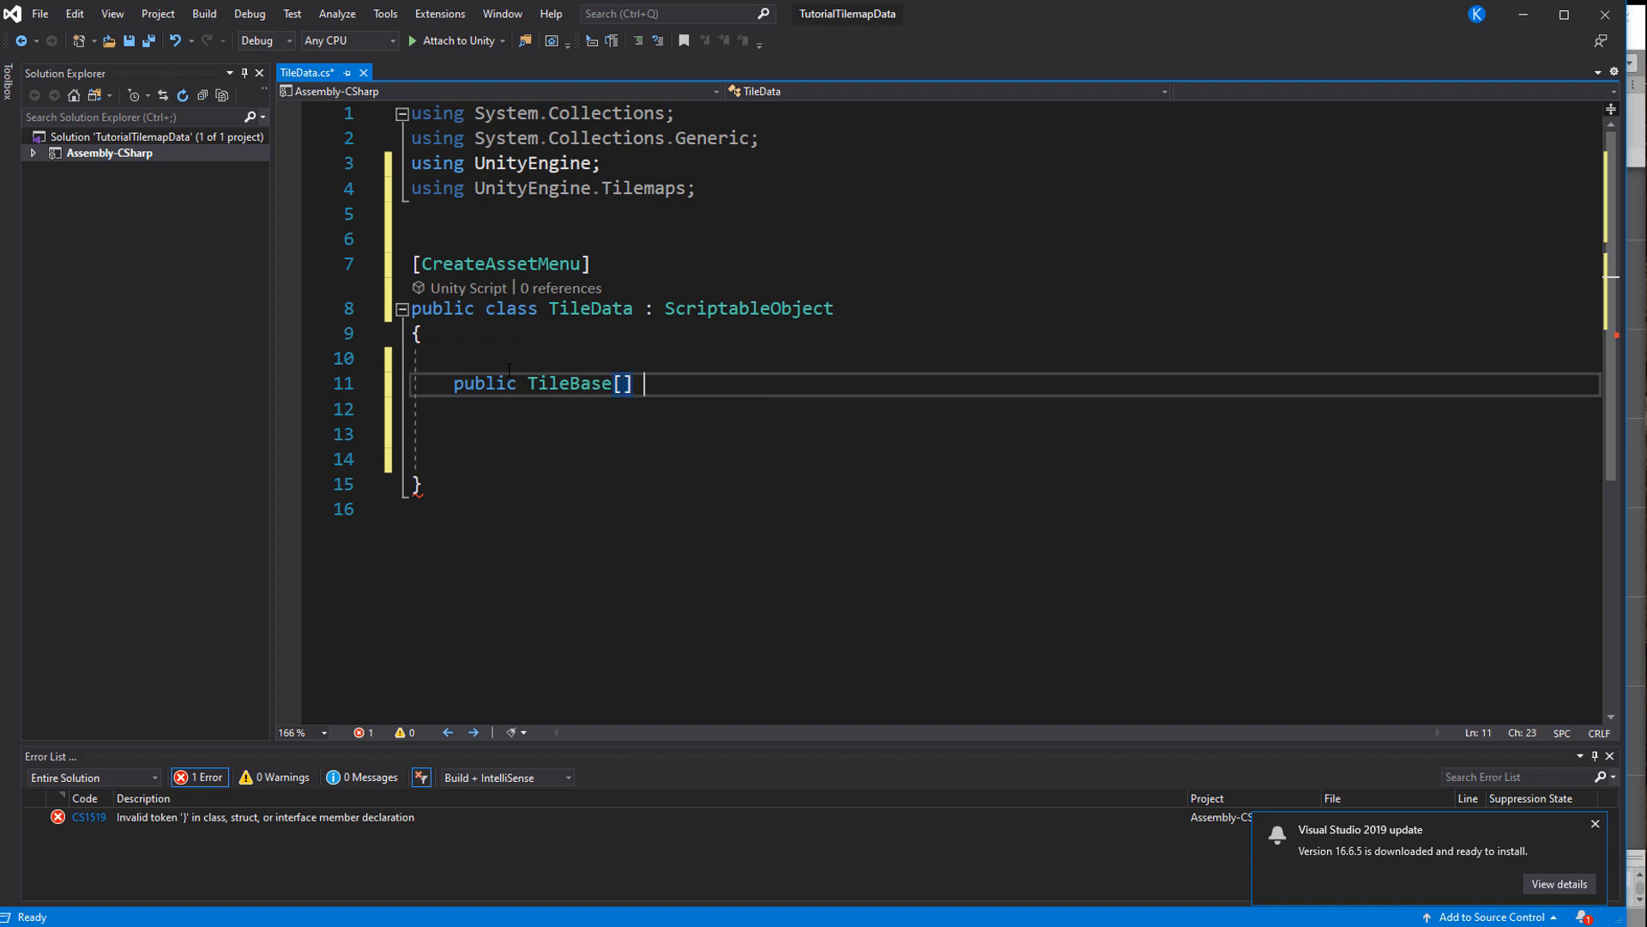
pyautogui.write('tiles;')
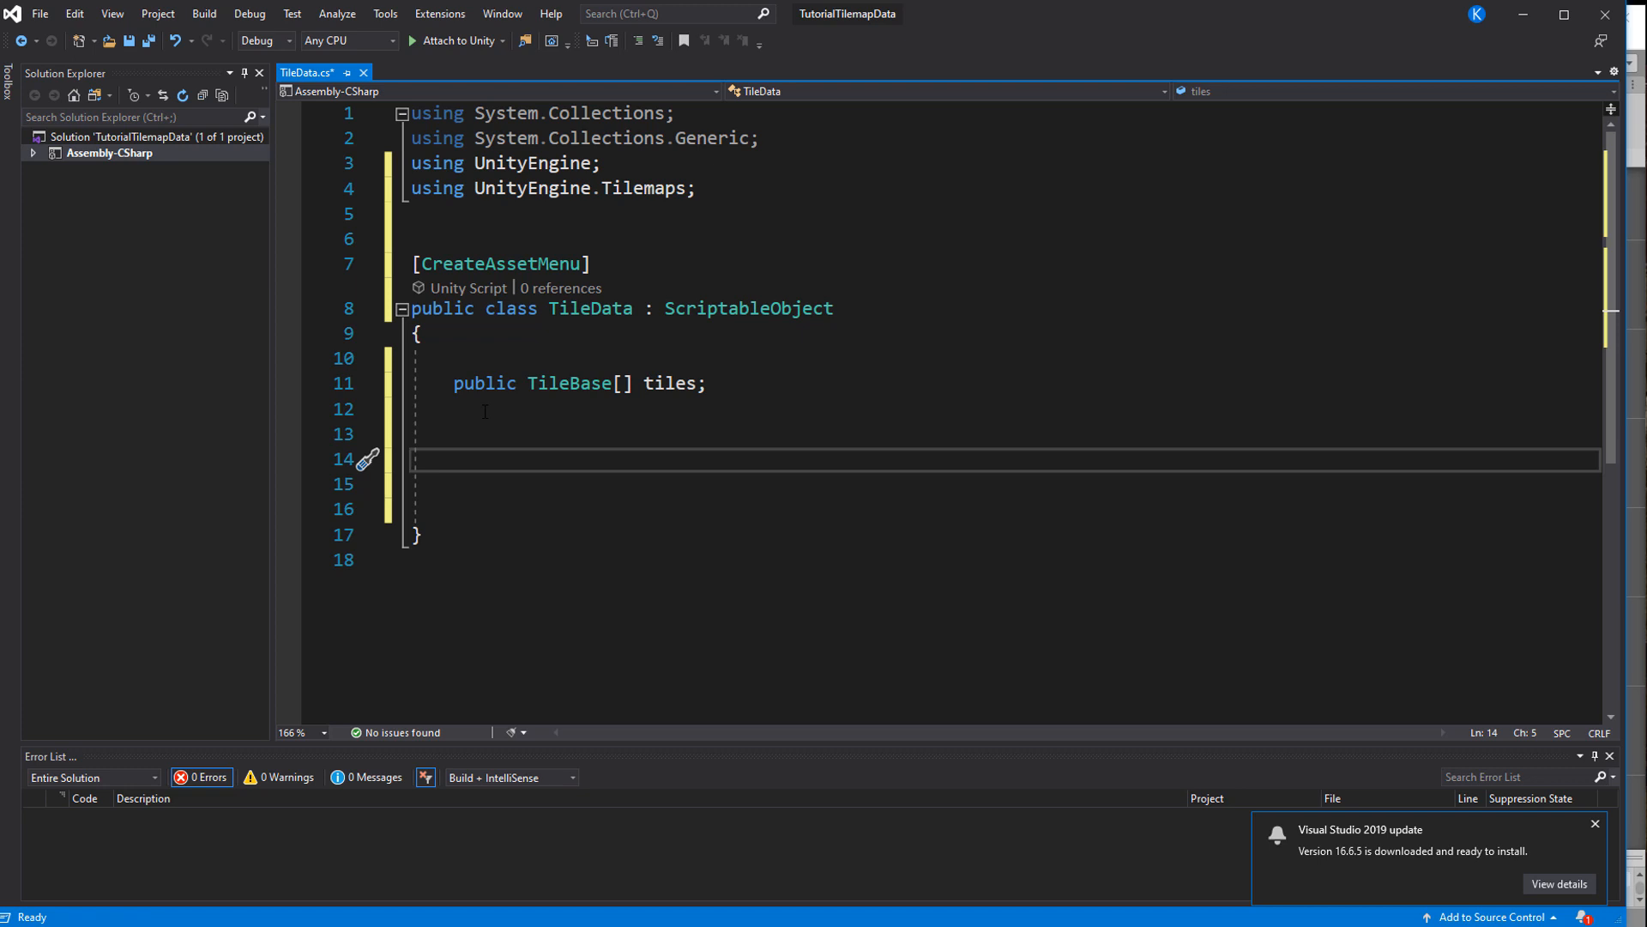
# Add public float walkingSpeed and poisonous fields to TileData
pyautogui.write('pu')
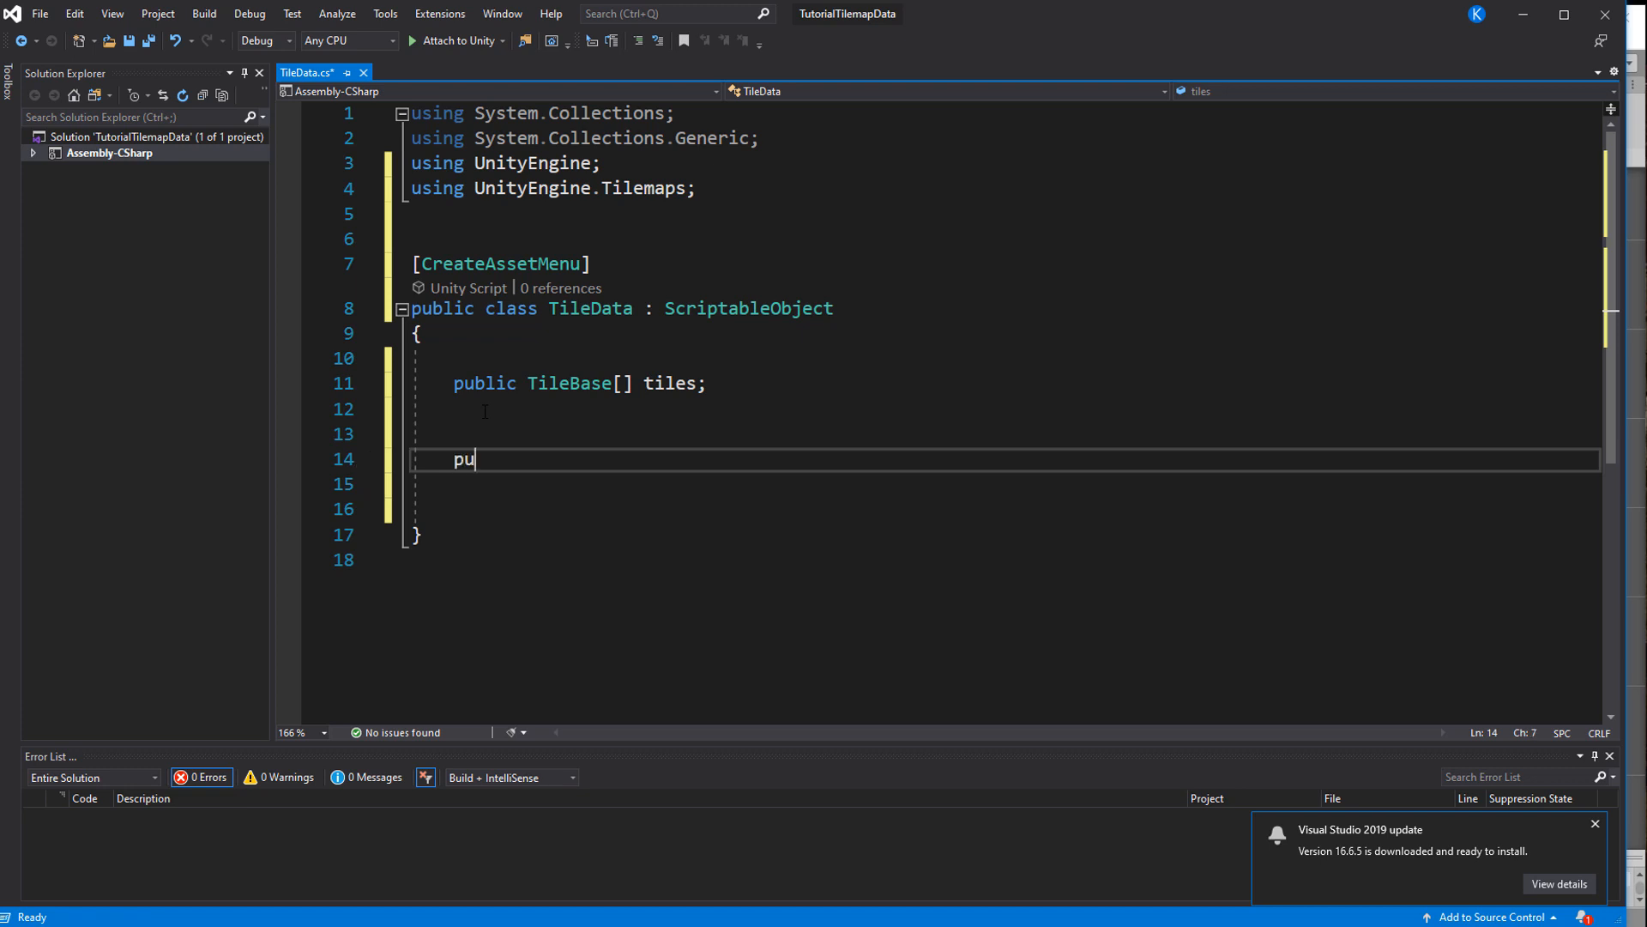
pyautogui.write('blic float wal')
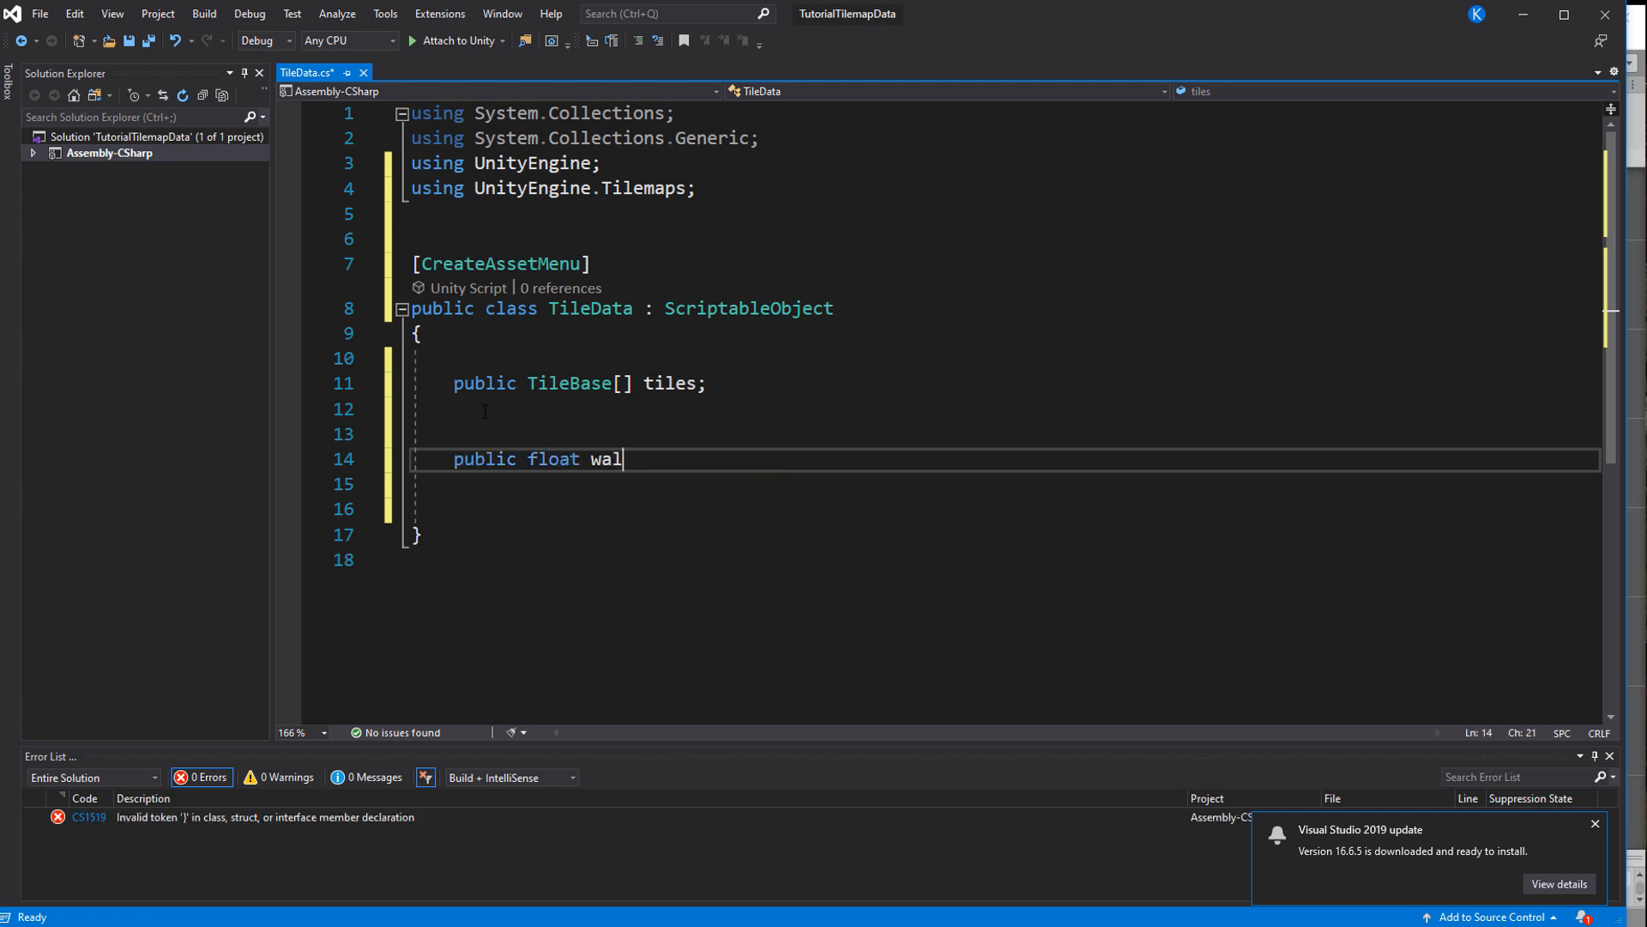
pyautogui.write('kingSpeed,')
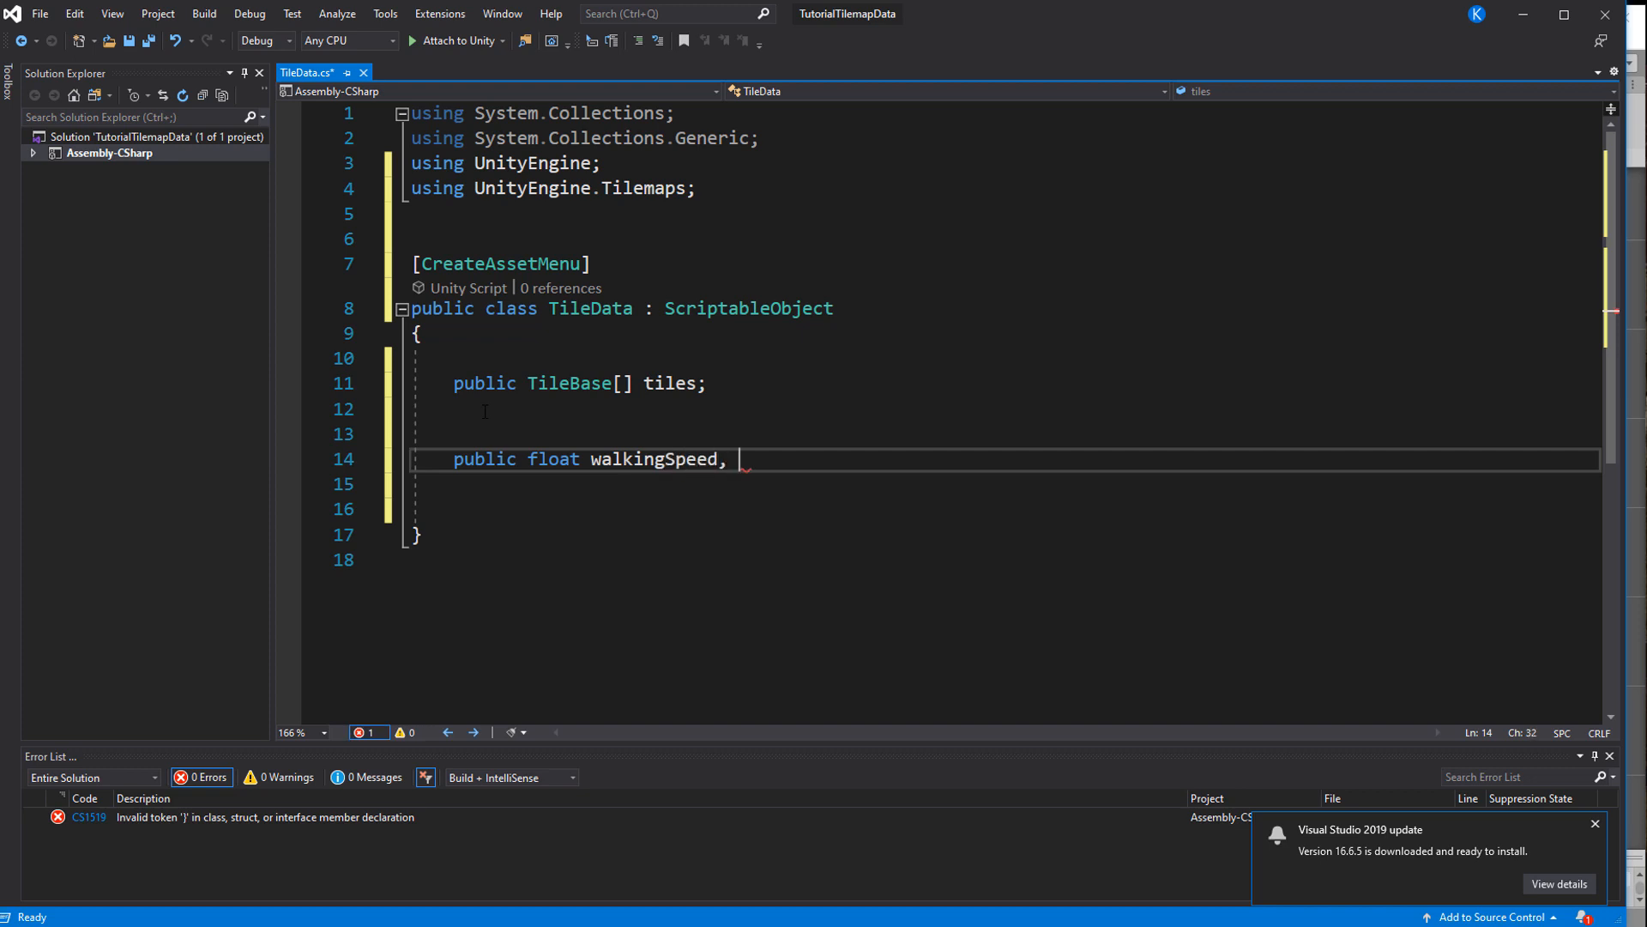
pyautogui.write('poiso')
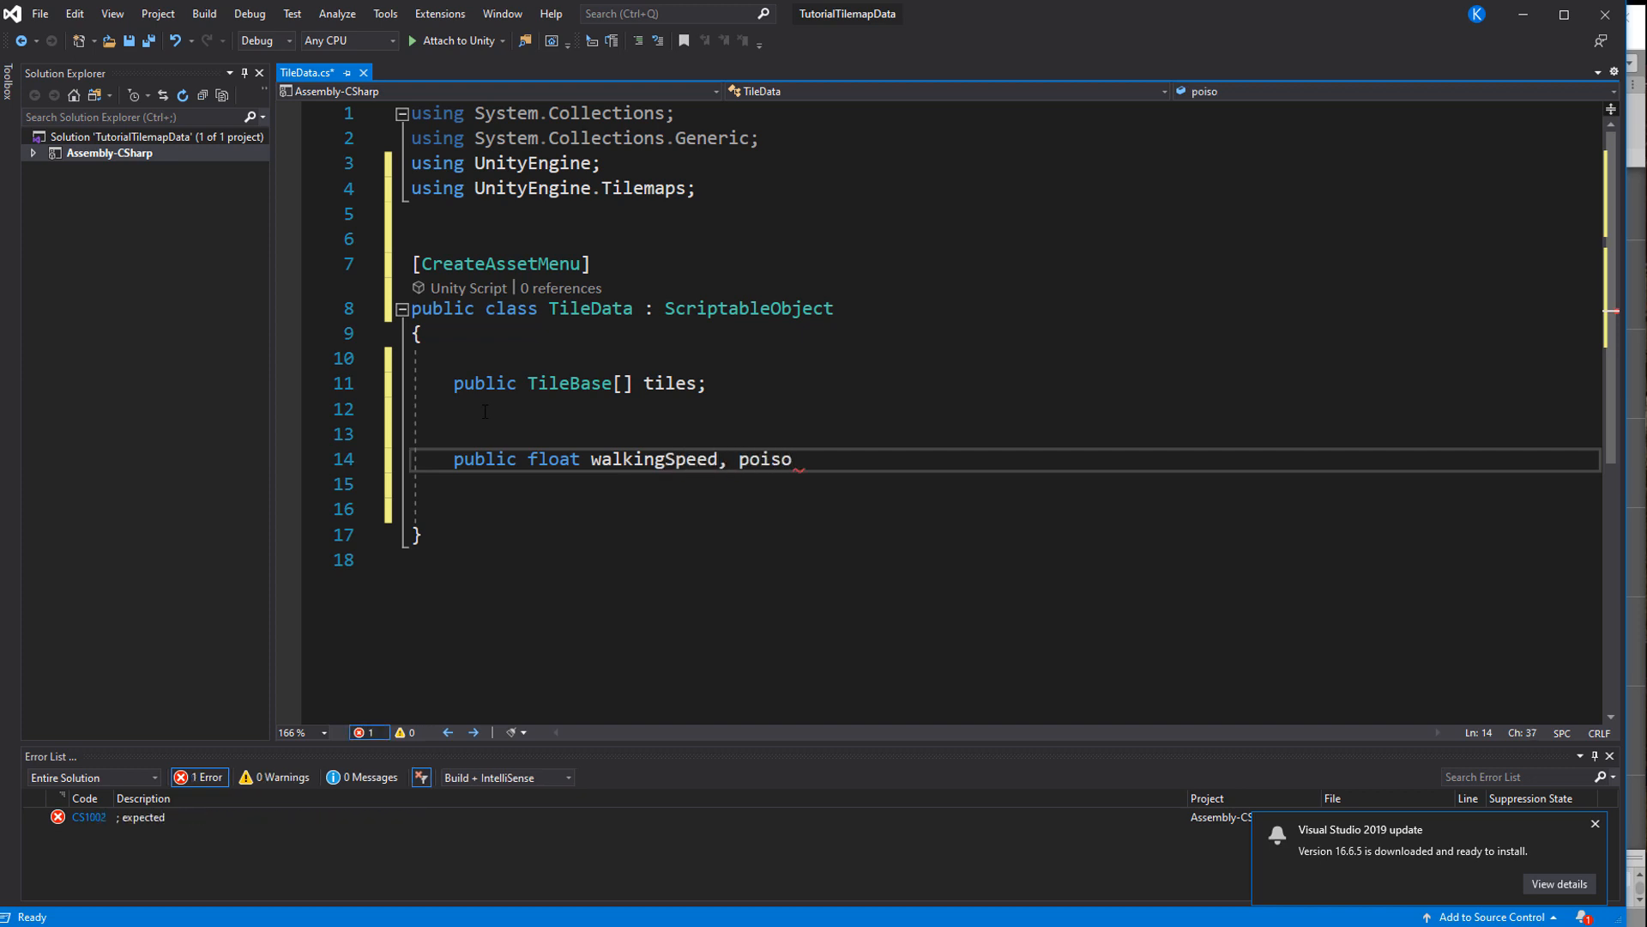
pyautogui.write('nour;')
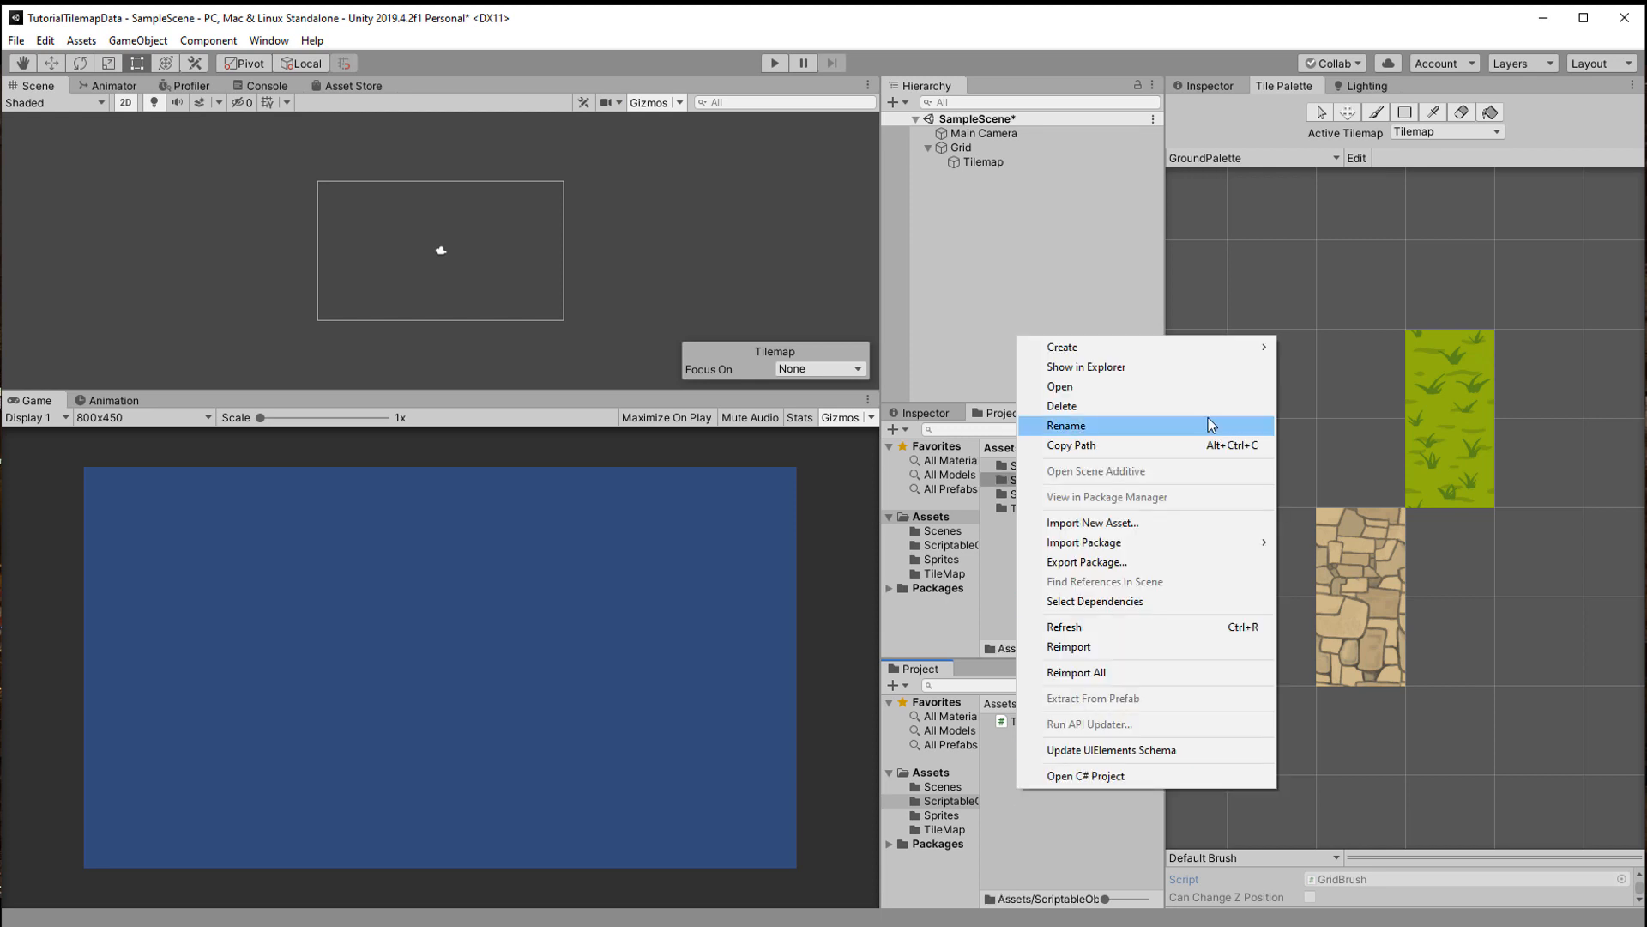
# Create GrassTileData and StoneTileData assets, each listing their tiles with a Walking Speed set
pyautogui.click(1066, 426)
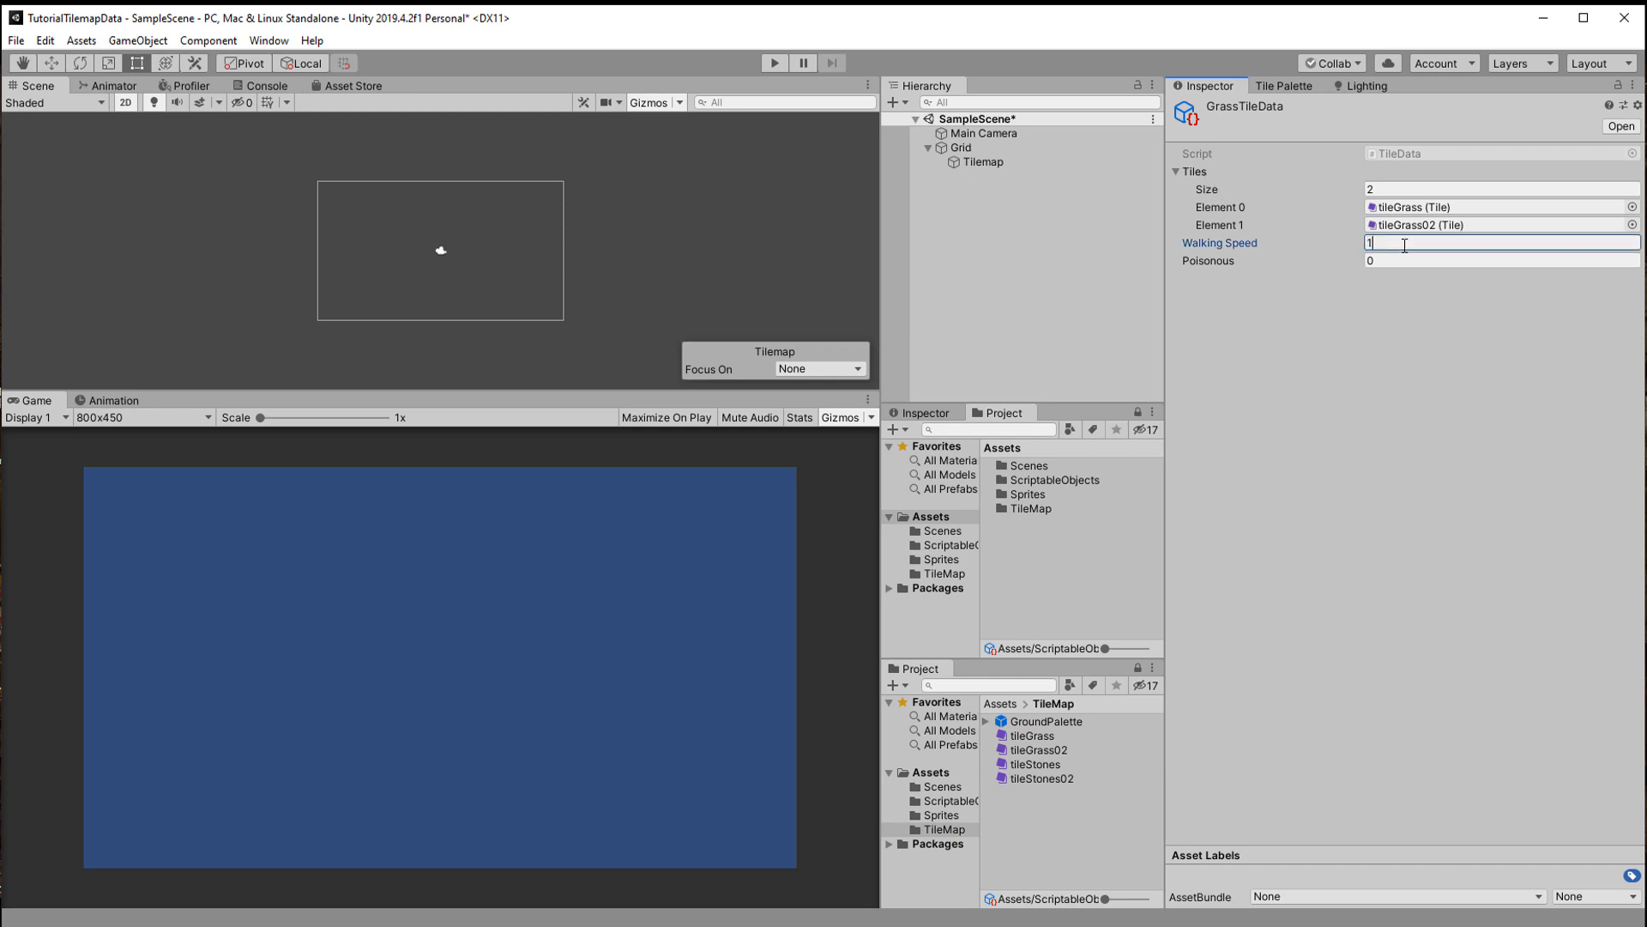
pyautogui.click(1034, 764)
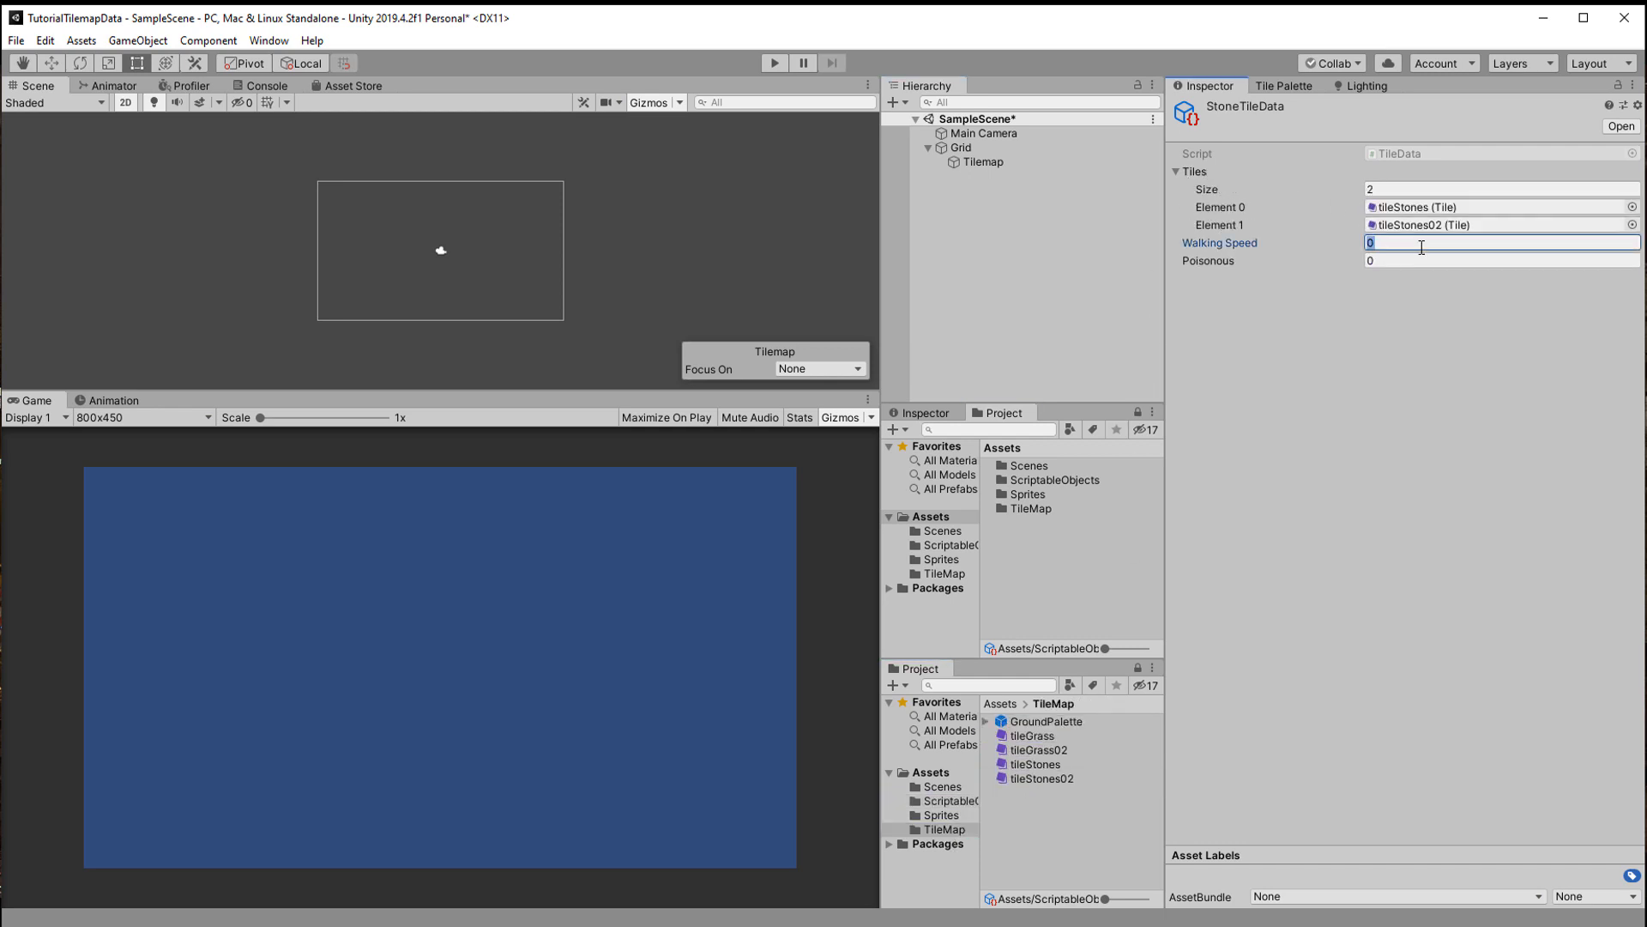
pyautogui.click(1283, 85)
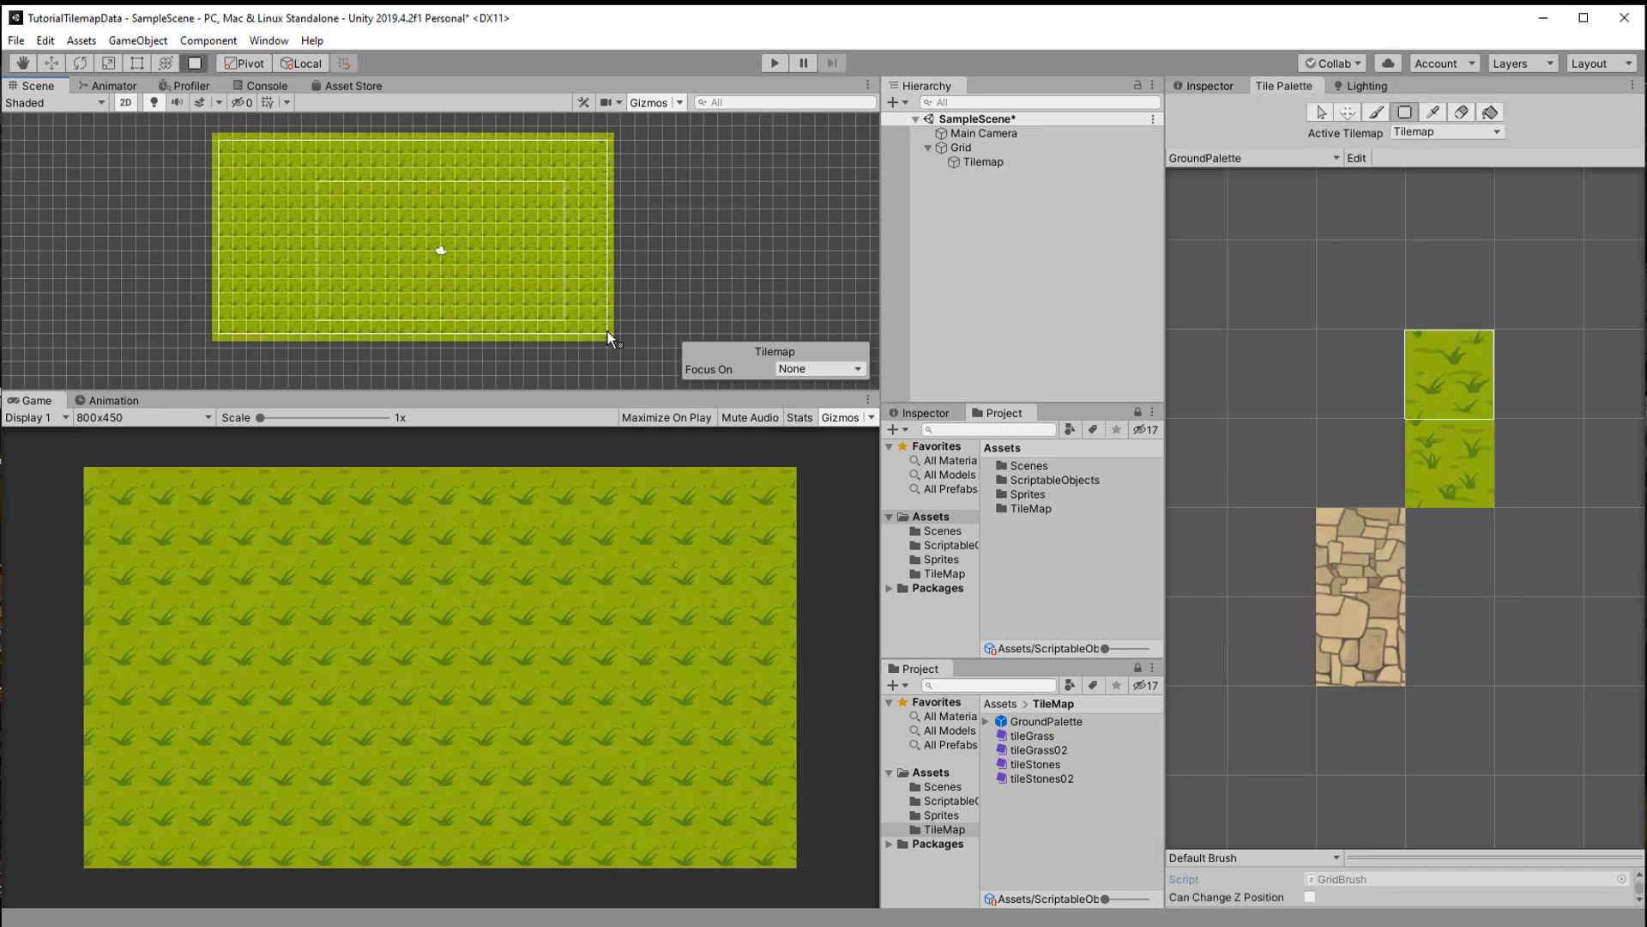
# Paint a patch of stone tiles into the grass tilemap and select the Grid
pyautogui.click(982, 162)
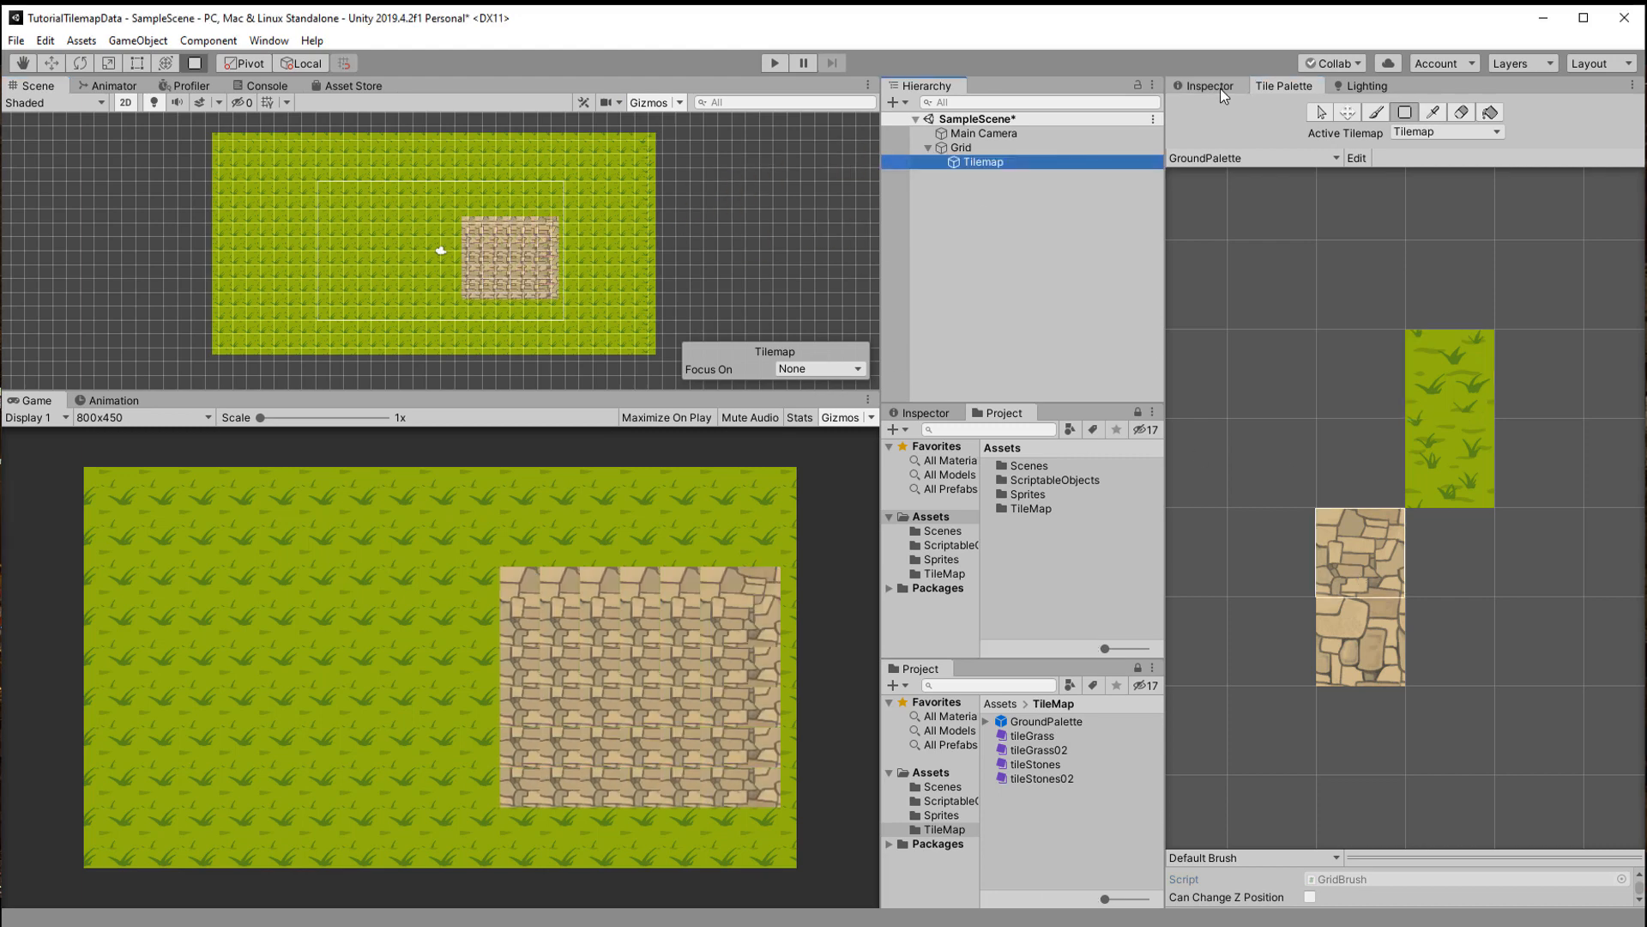
pyautogui.click(960, 147)
pyautogui.write('2')
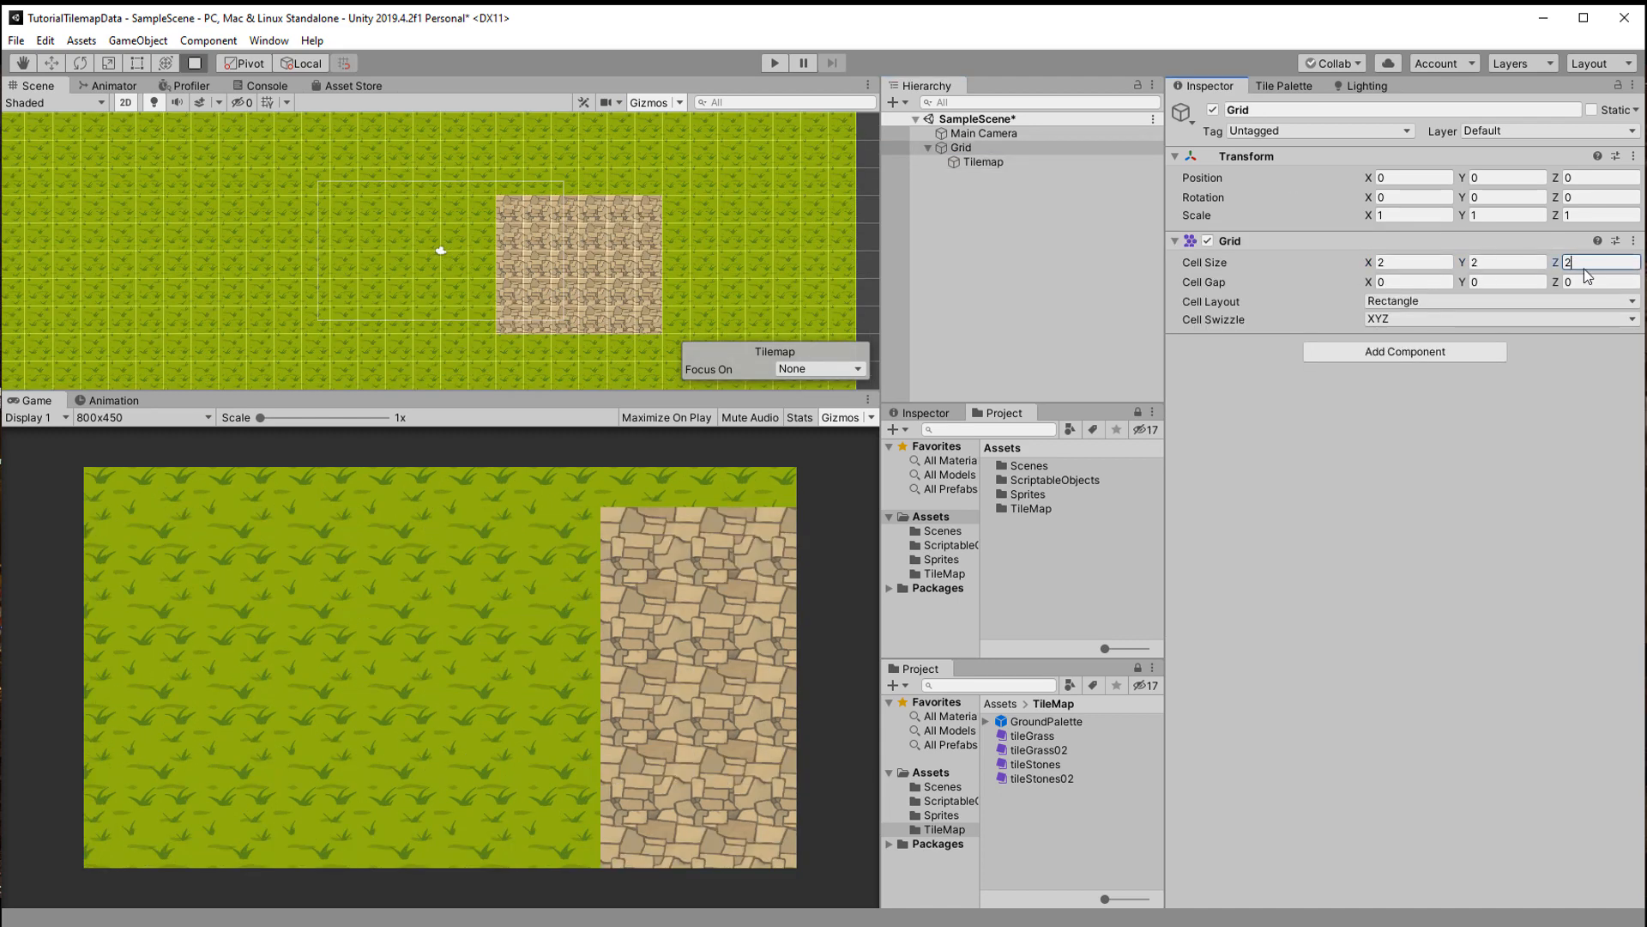
# Set Grid cell size to 2×2, apply sprite Pixels Per Unit 100, and adjust Grid scale
pyautogui.click(1413, 261)
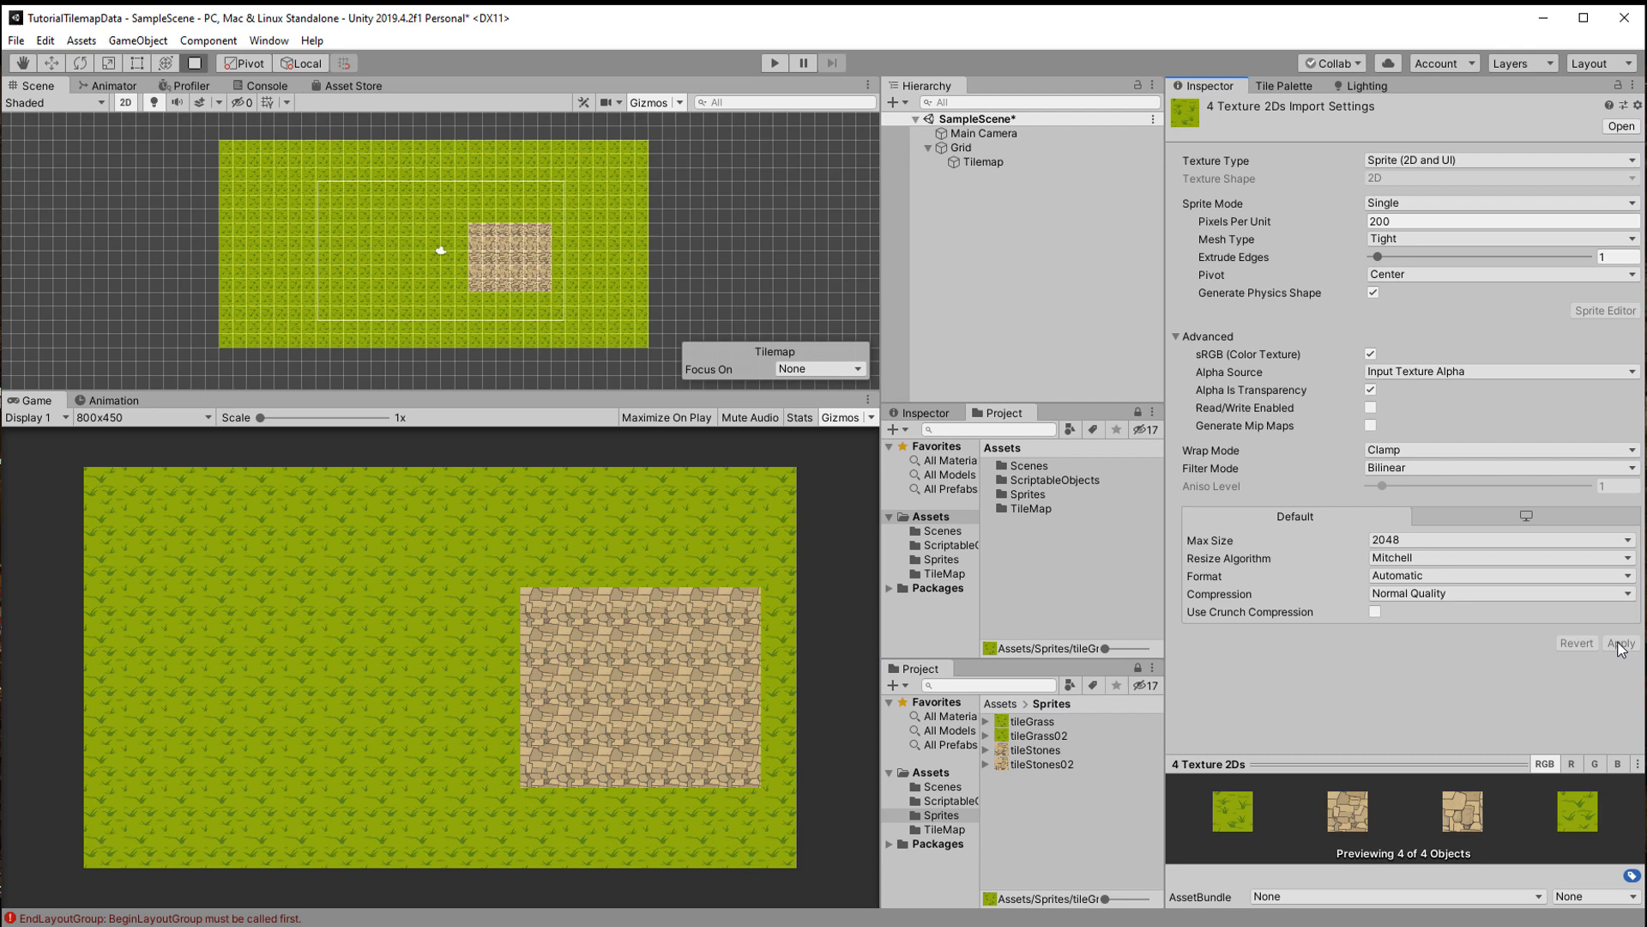
pyautogui.write('100')
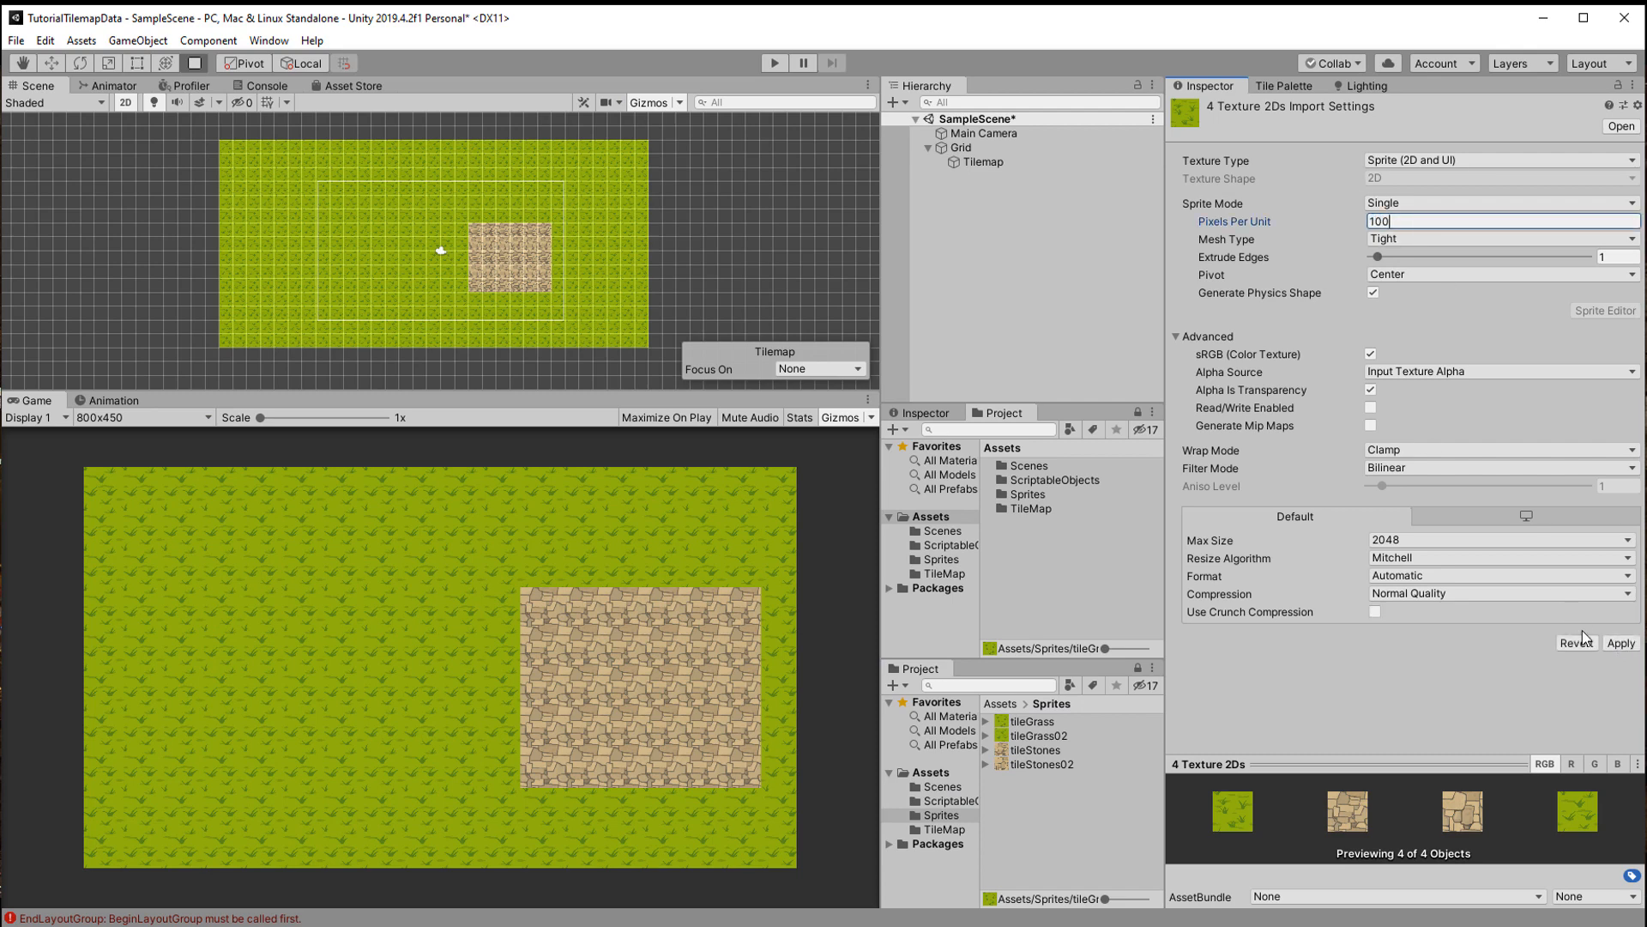
pyautogui.click(961, 147)
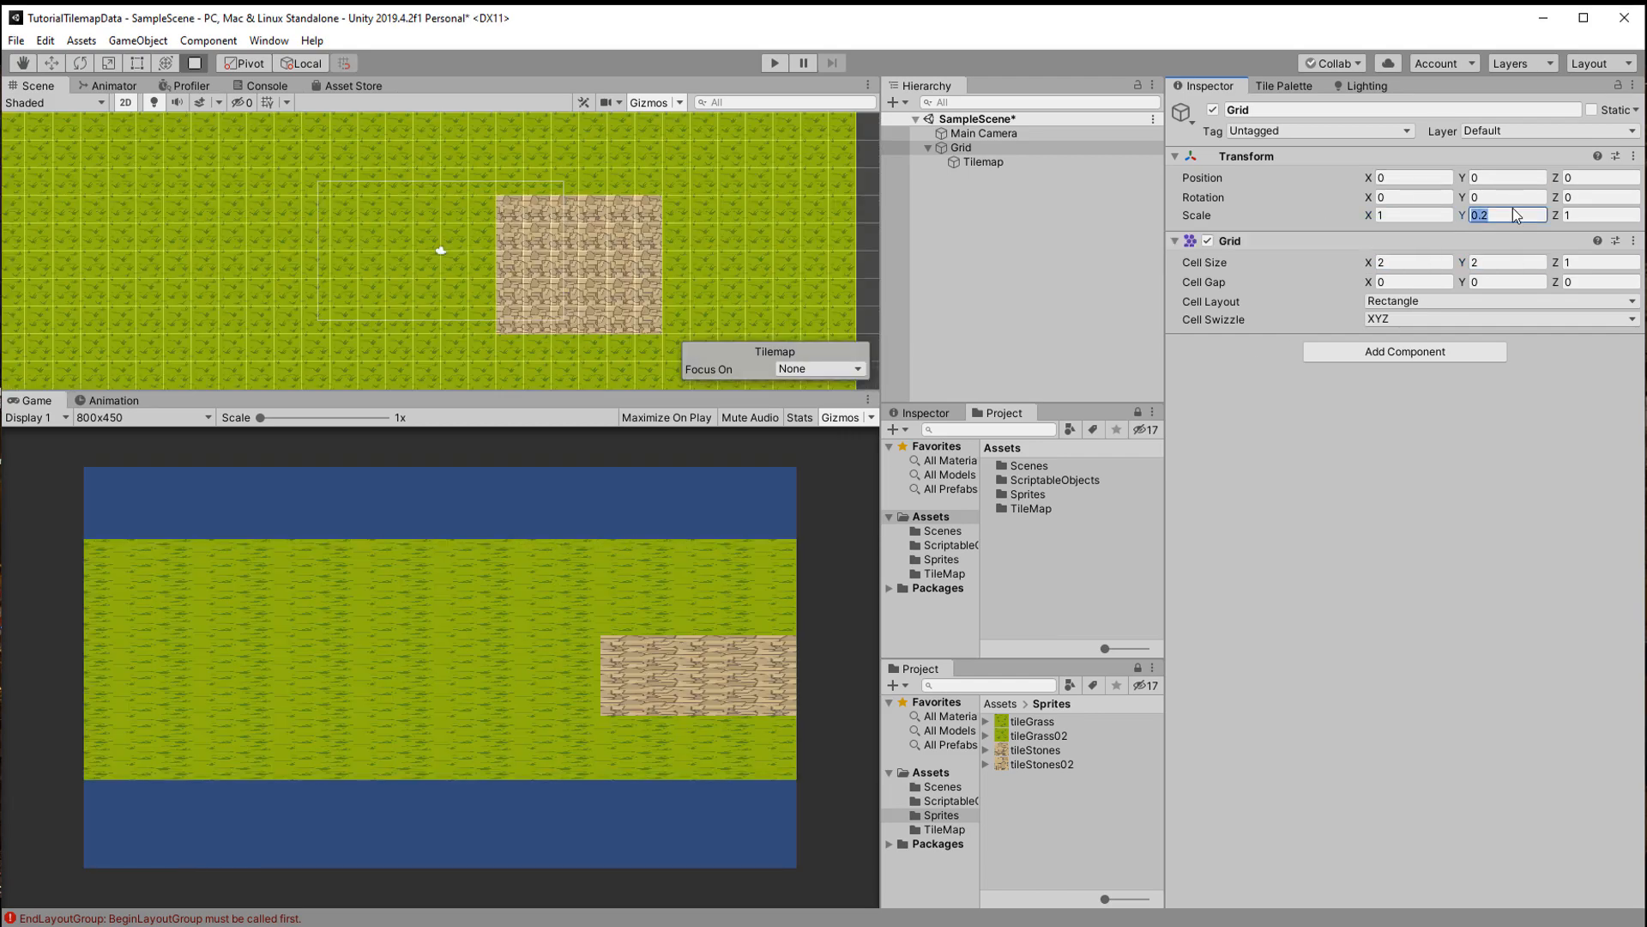
pyautogui.click(1283, 85)
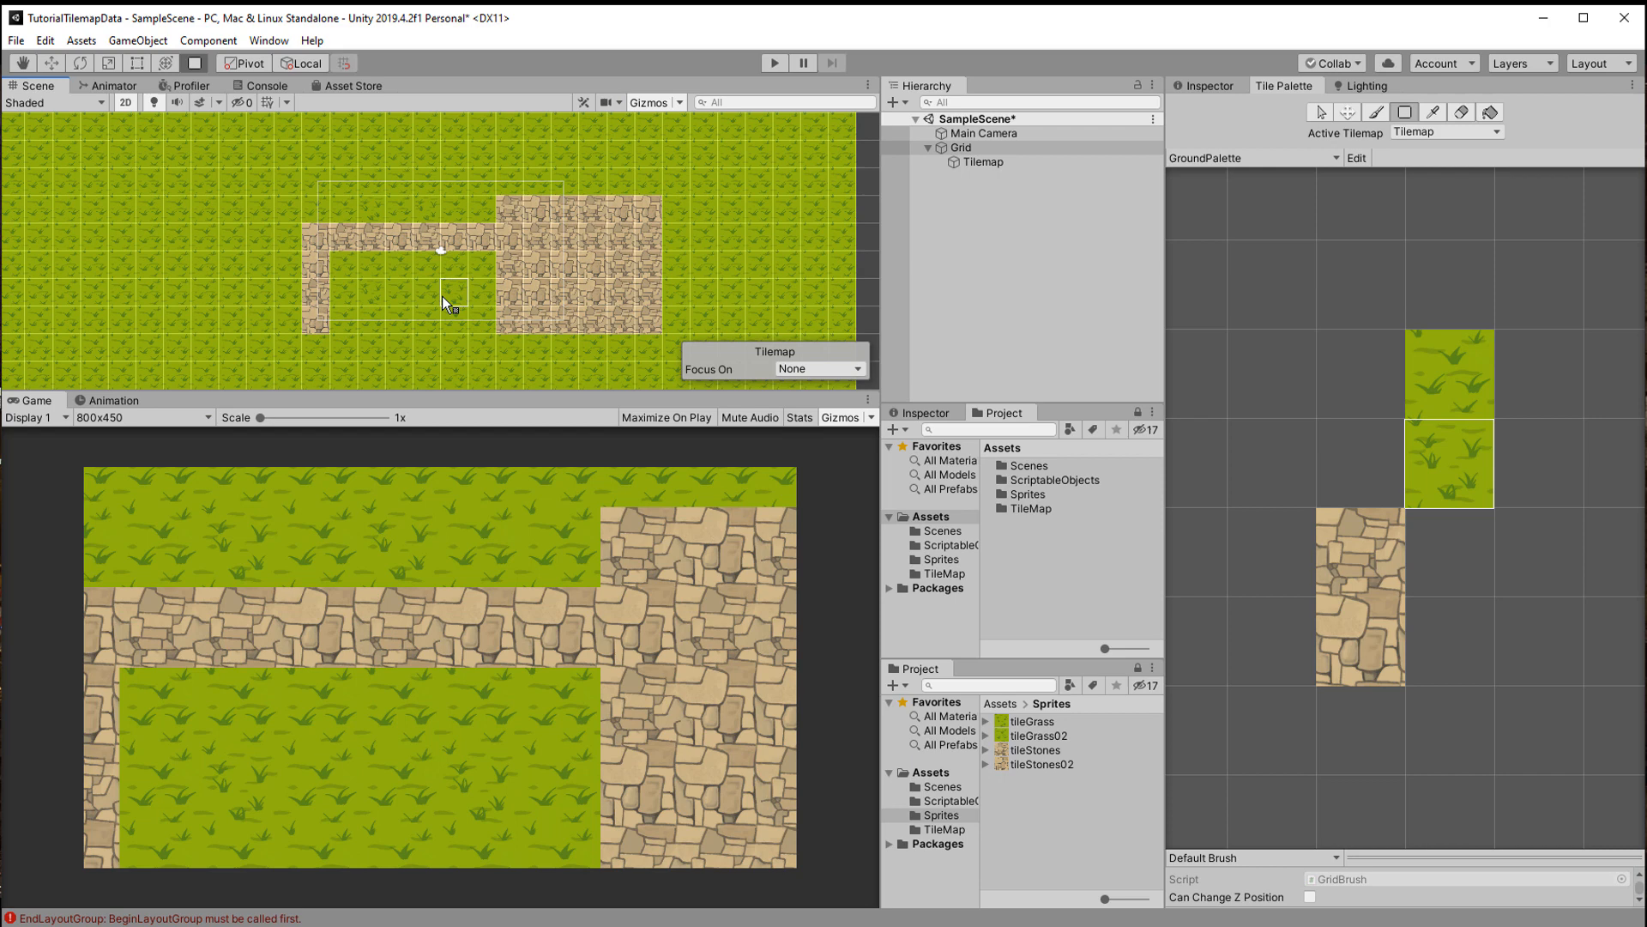
pyautogui.moveTo(343, 202)
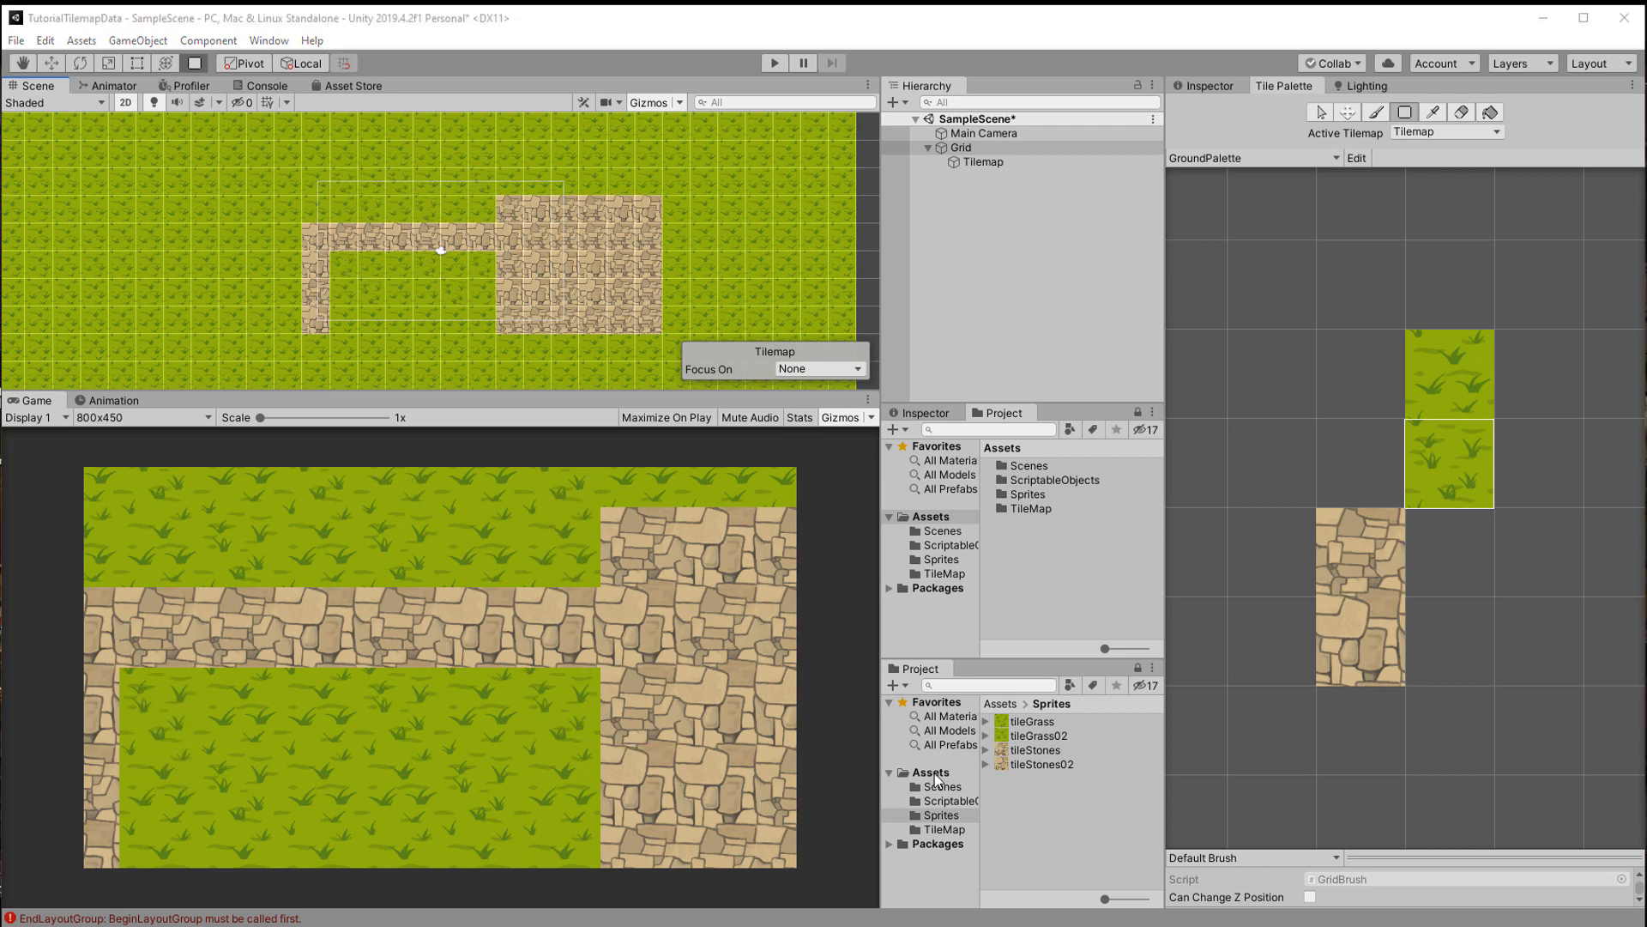
# Paint the stone path, then create a Scripts folder holding a new MapManager script
pyautogui.rightClick(930, 773)
pyautogui.write('Scripts')
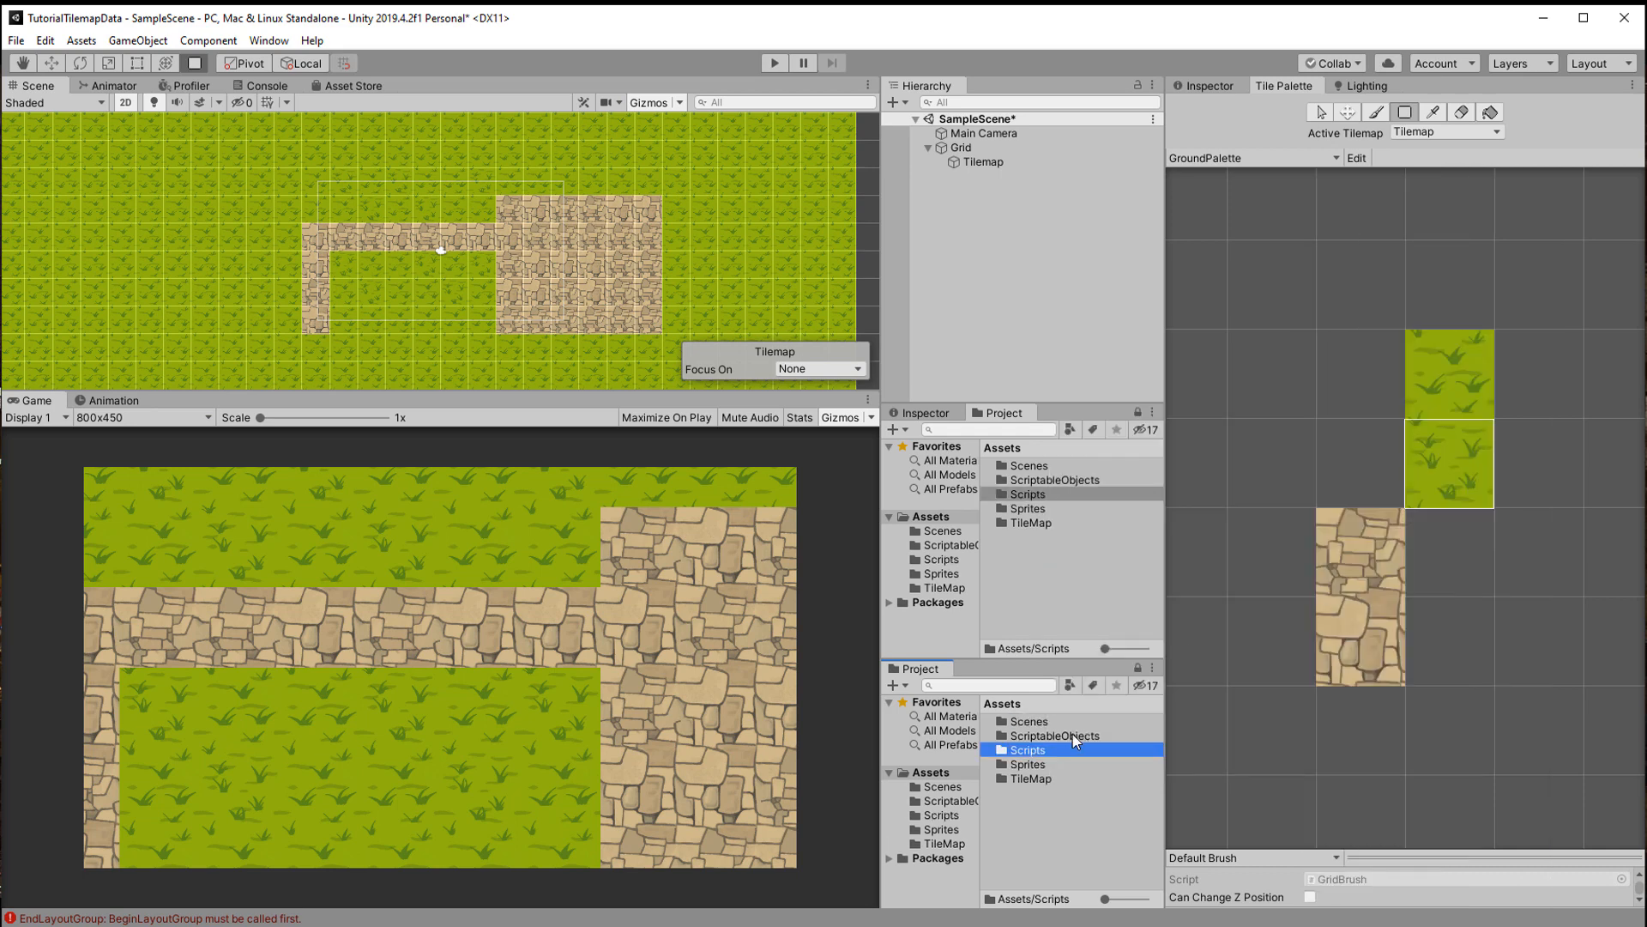
pyautogui.rightClick(1027, 749)
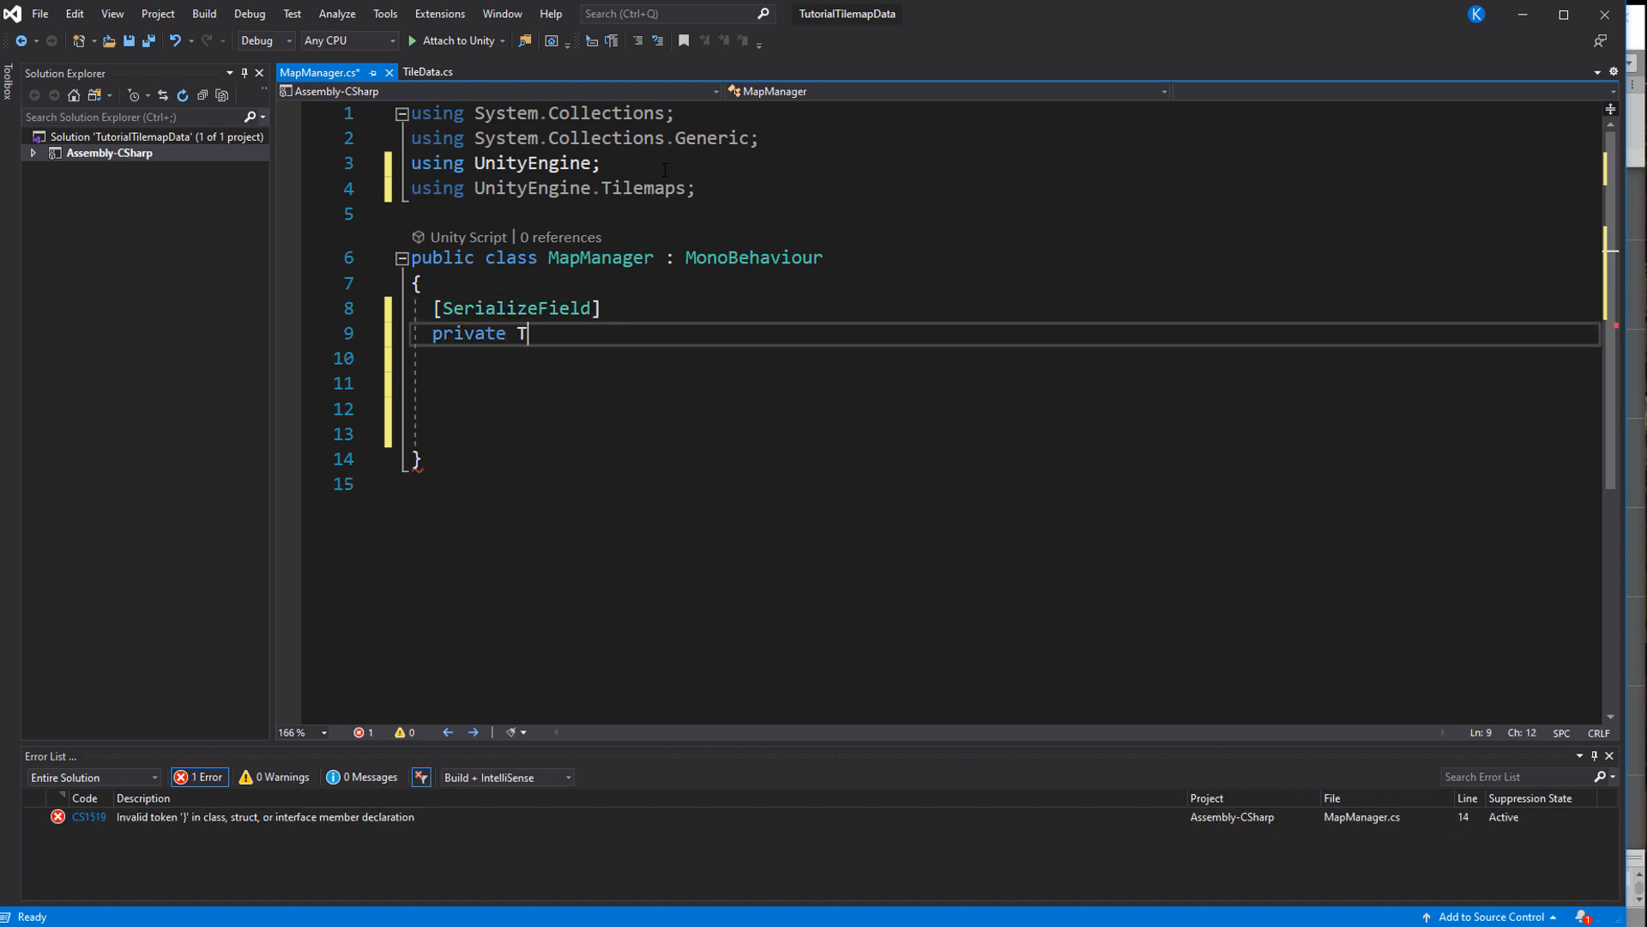
# Add a Tilemap map field and Update code converting the mouse click to a cell and printing its tile
pyautogui.write('ilemap map;')
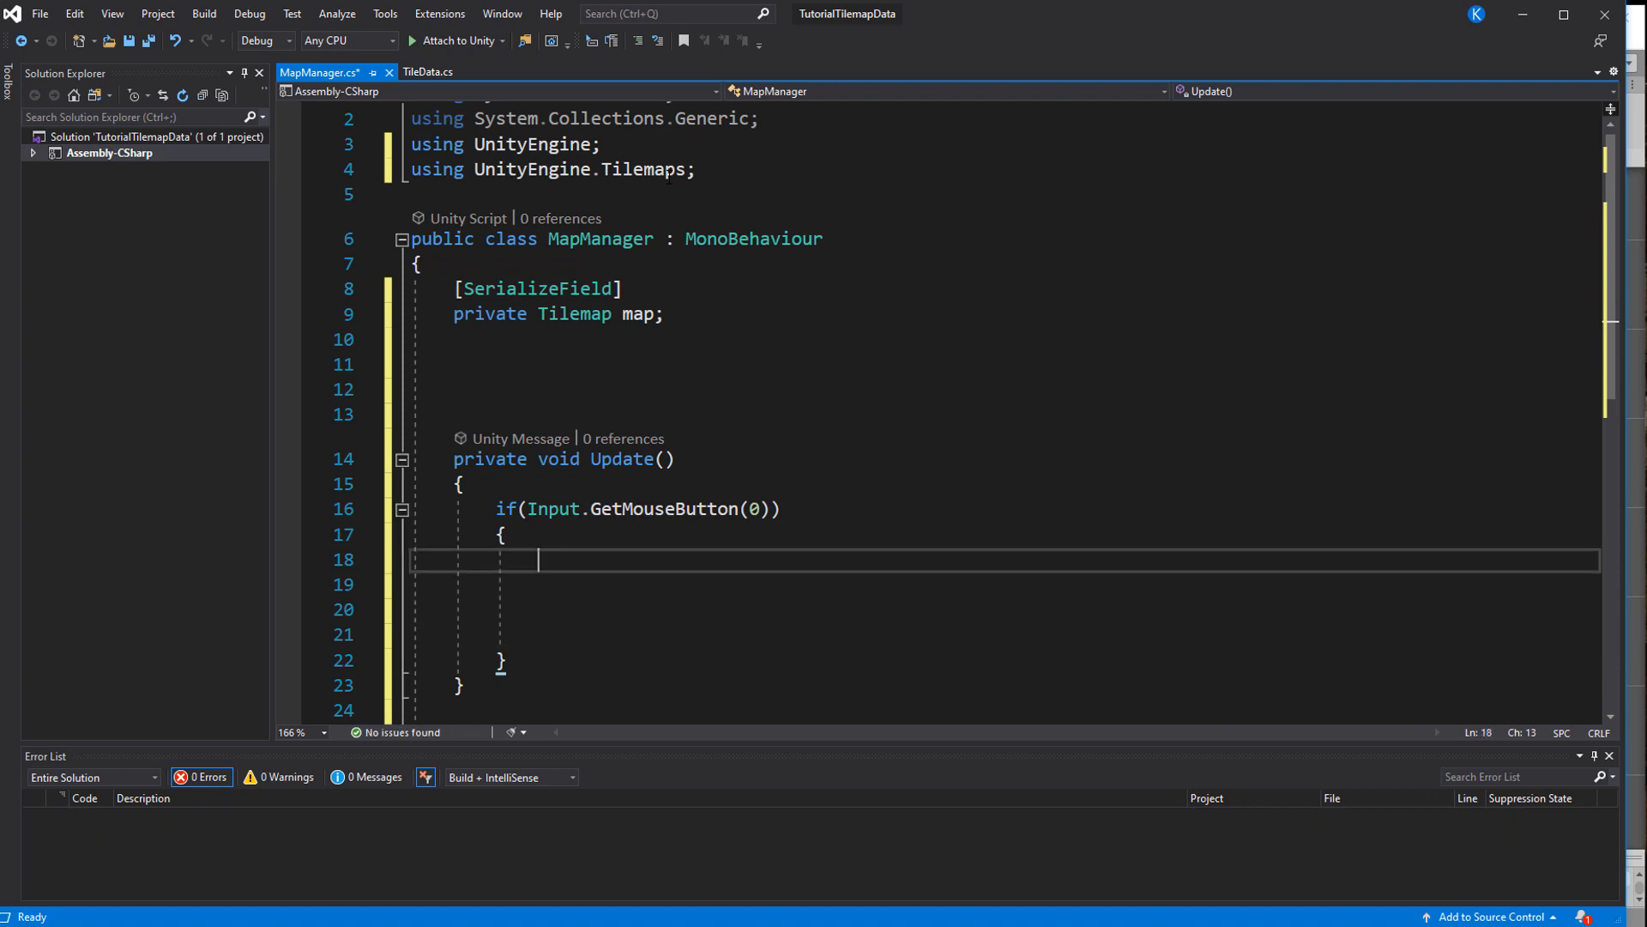
pyautogui.write('Vector2 mouse')
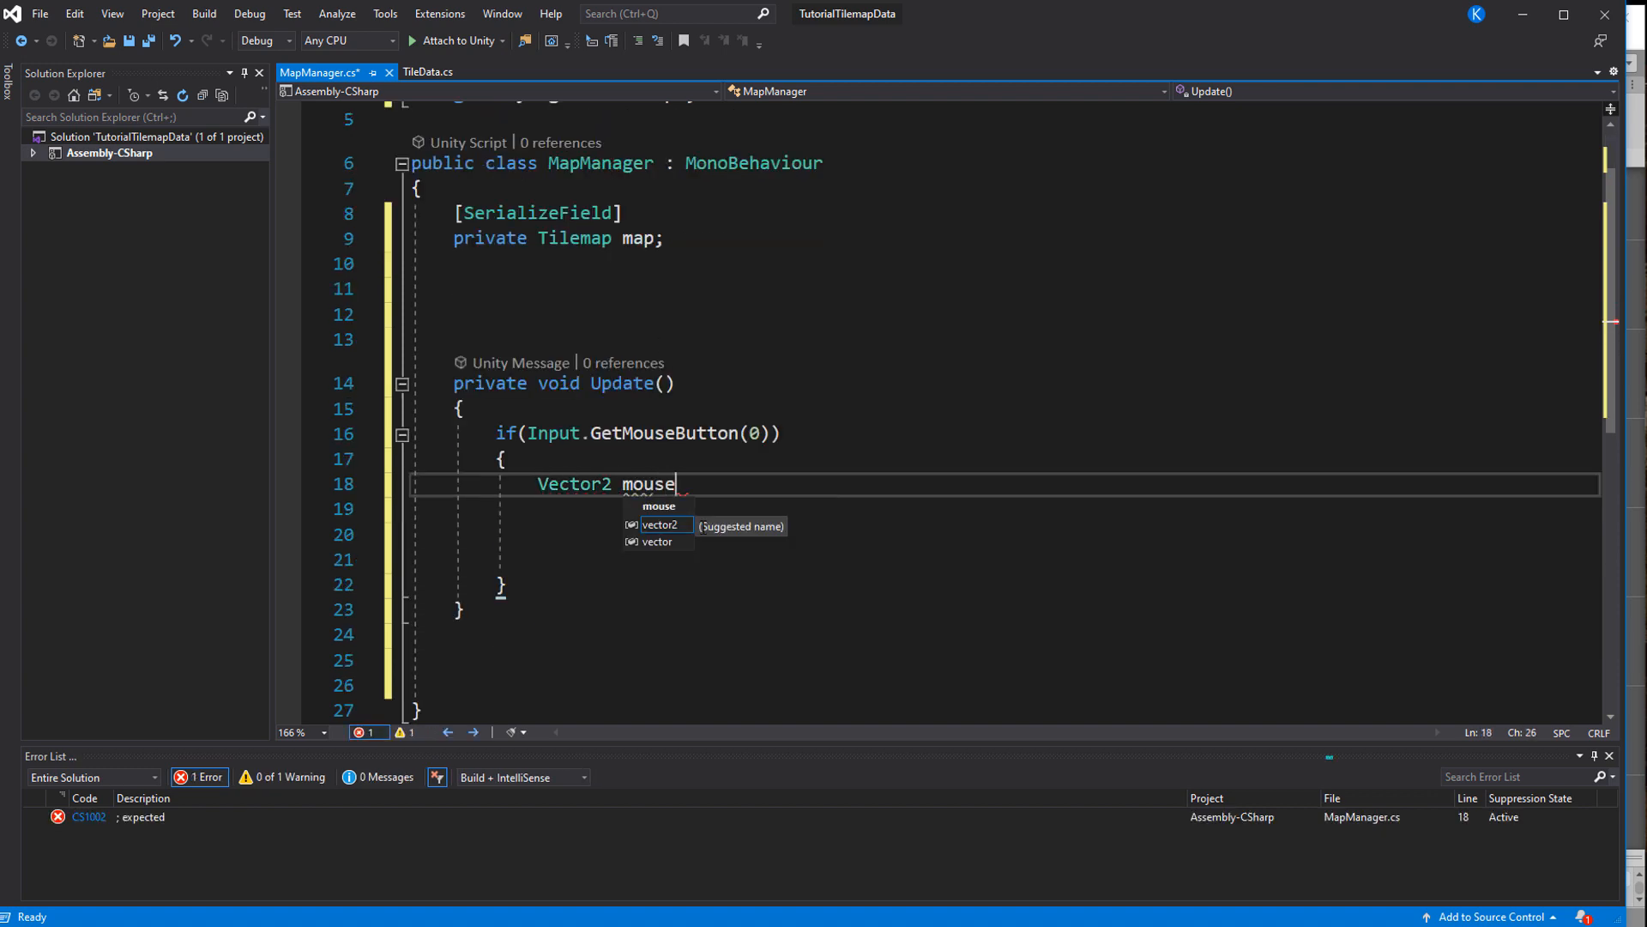
pyautogui.write('Position = Camera.main.ScreenToWorldPoint')
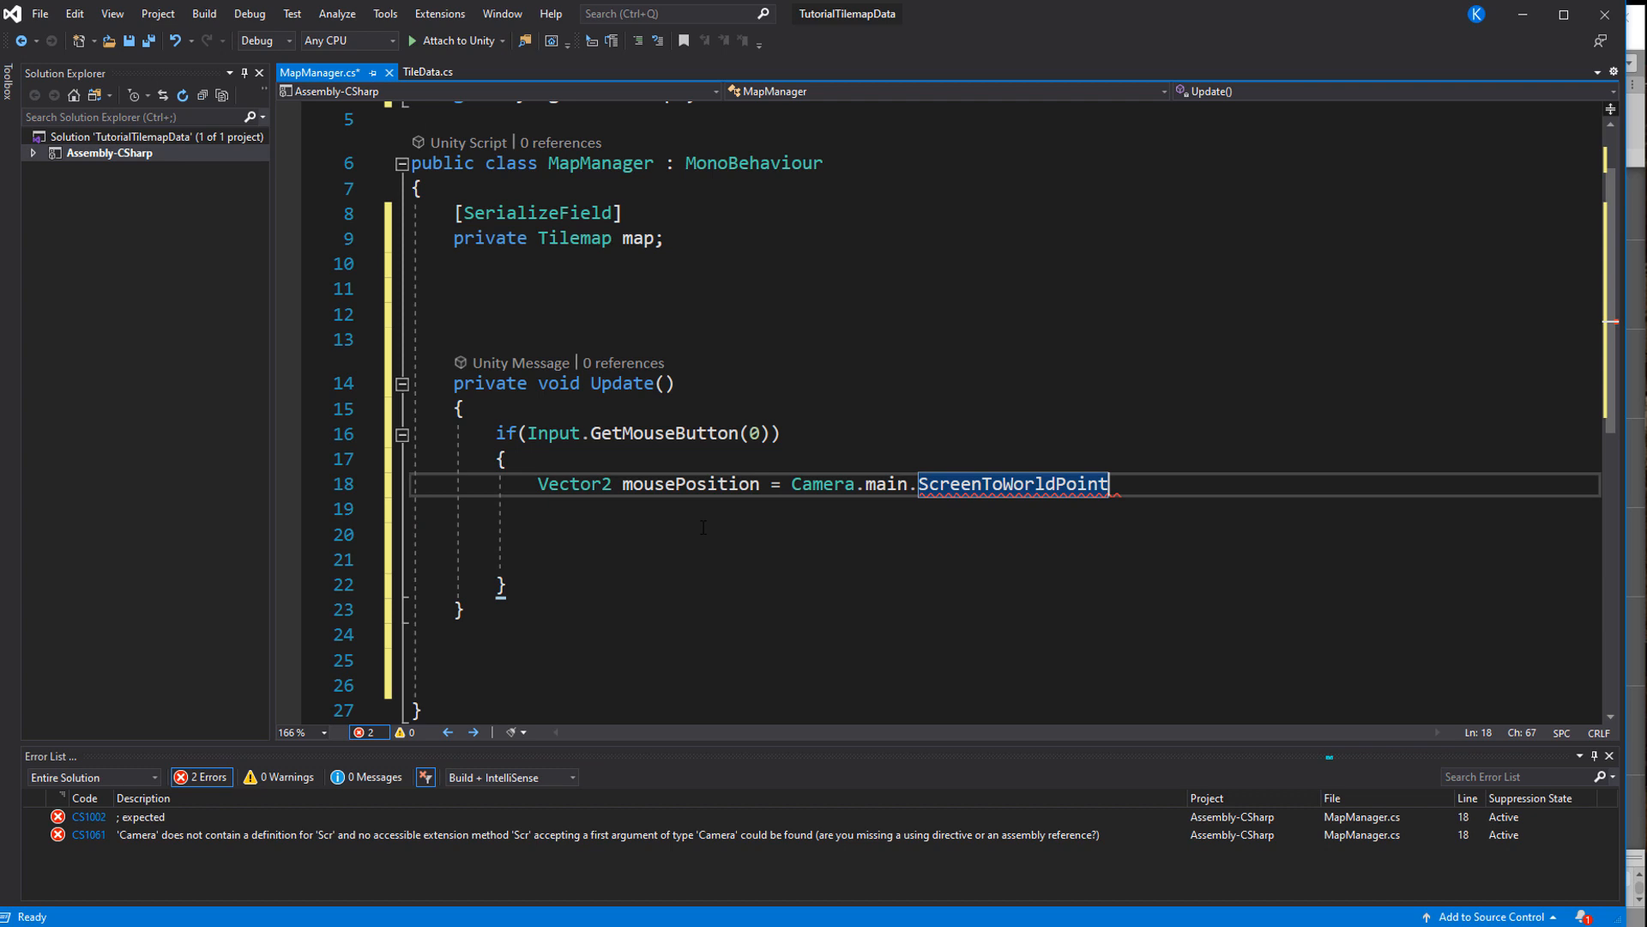
pyautogui.write('(Input.mousePosition);')
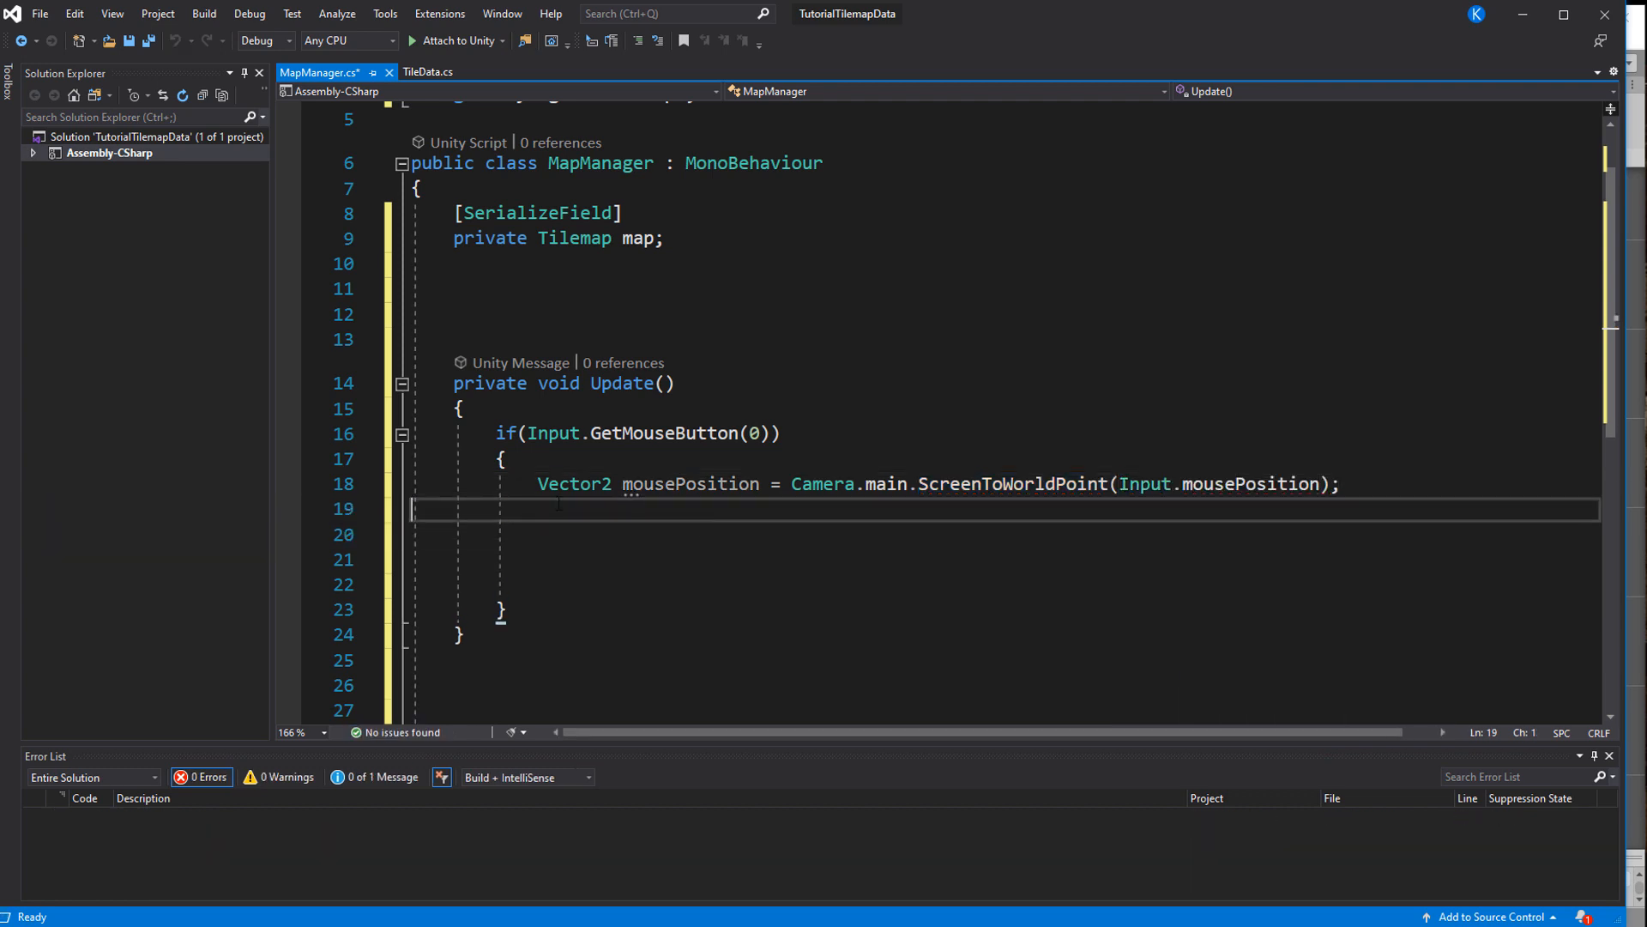
pyautogui.write('Vector3Int gridPosition')
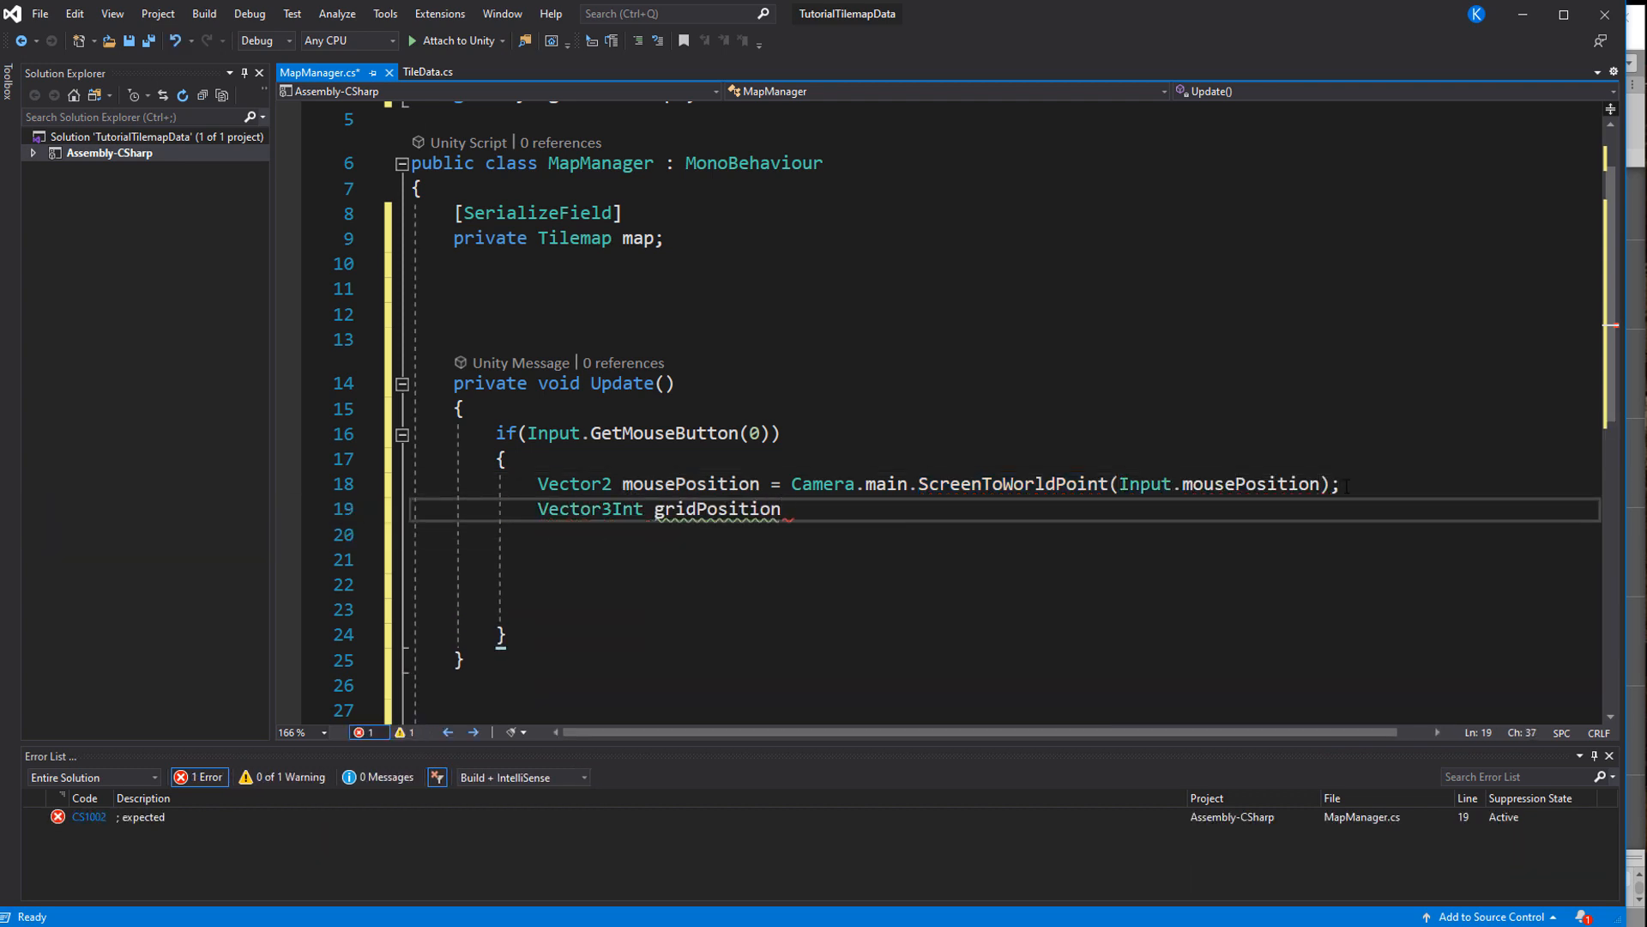
pyautogui.write('= map.WorldToCell(mousePosition);')
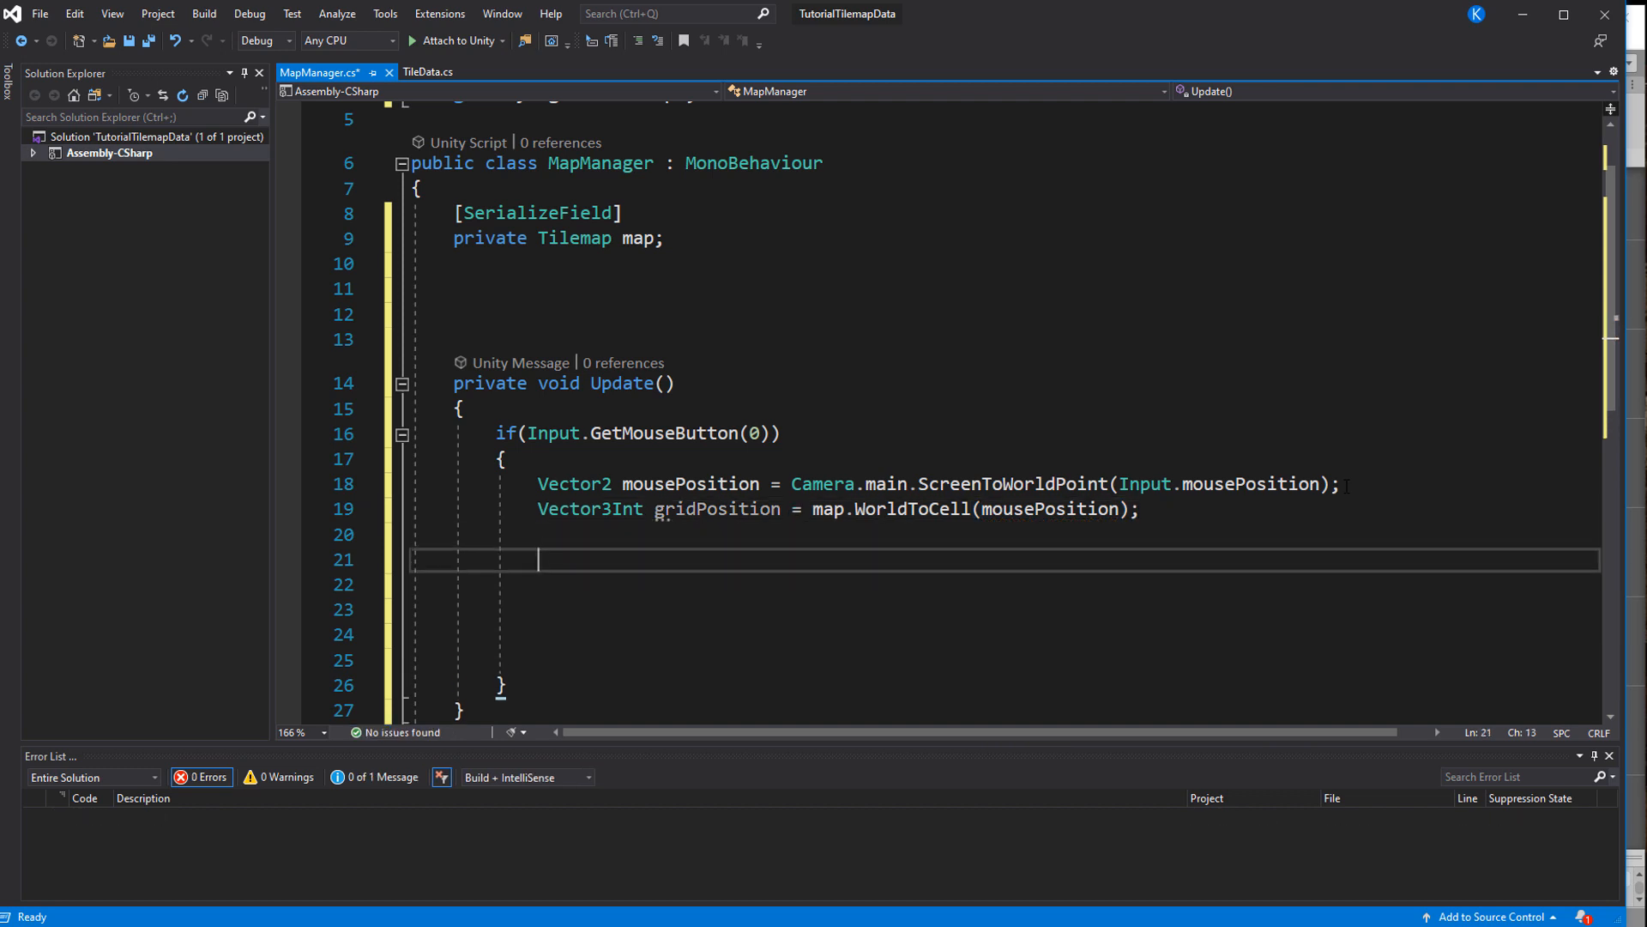
pyautogui.write('TileBase clickedTile = map.GetTile(gridPosition);')
pyautogui.click(1004, 609)
pyautogui.write('print(')
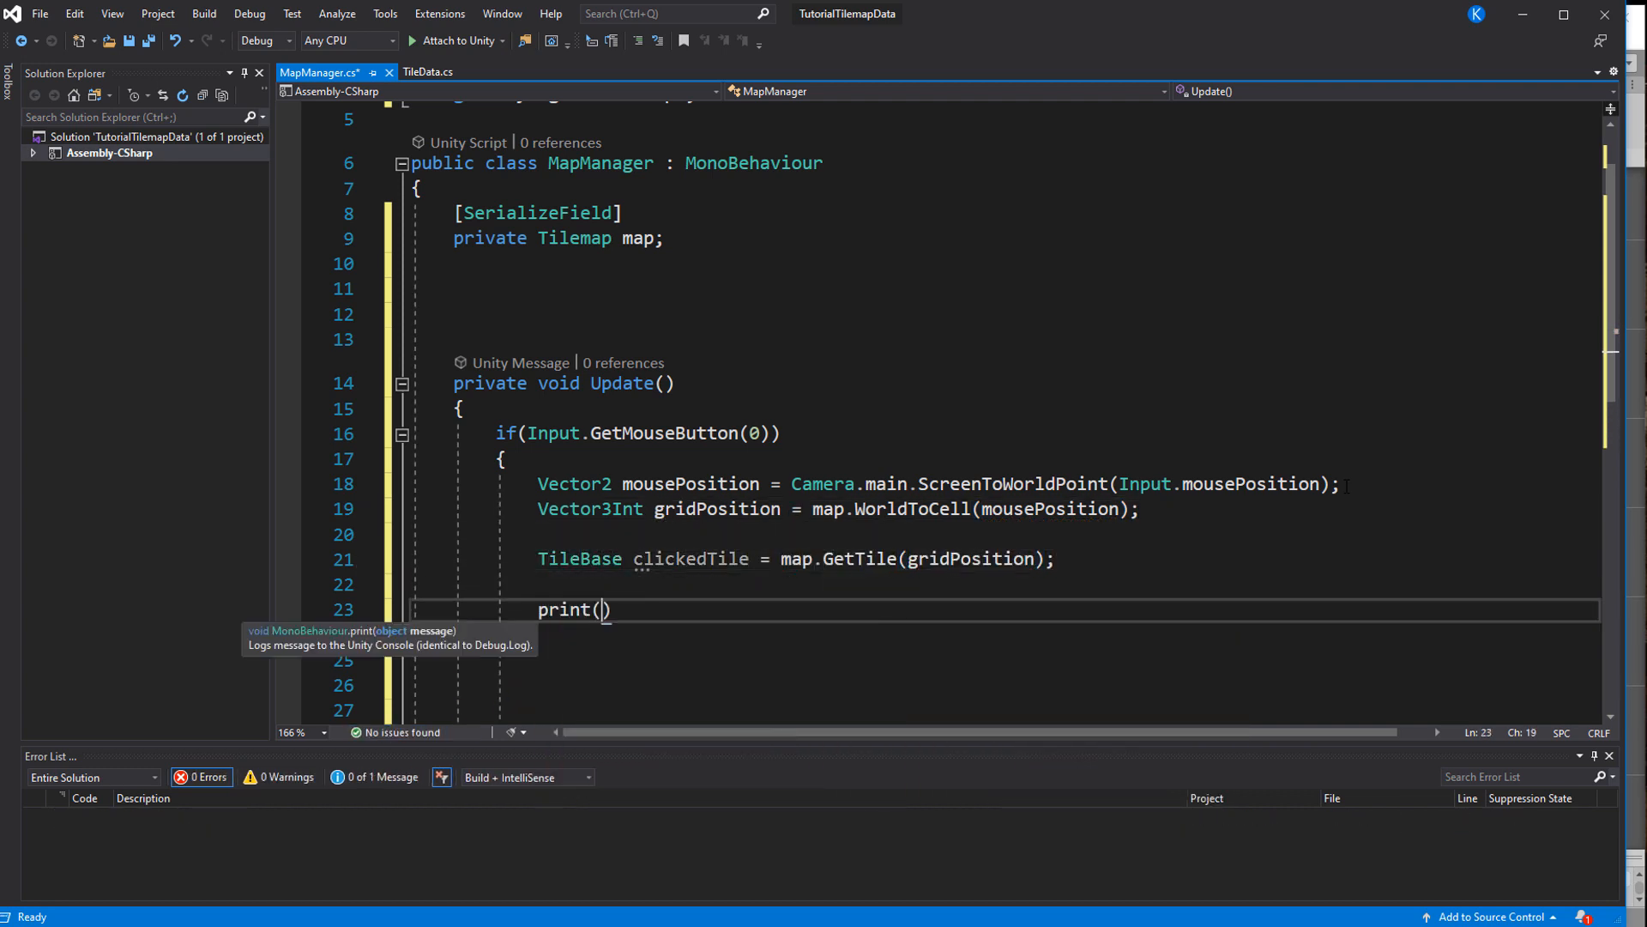
pyautogui.write('"At position "')
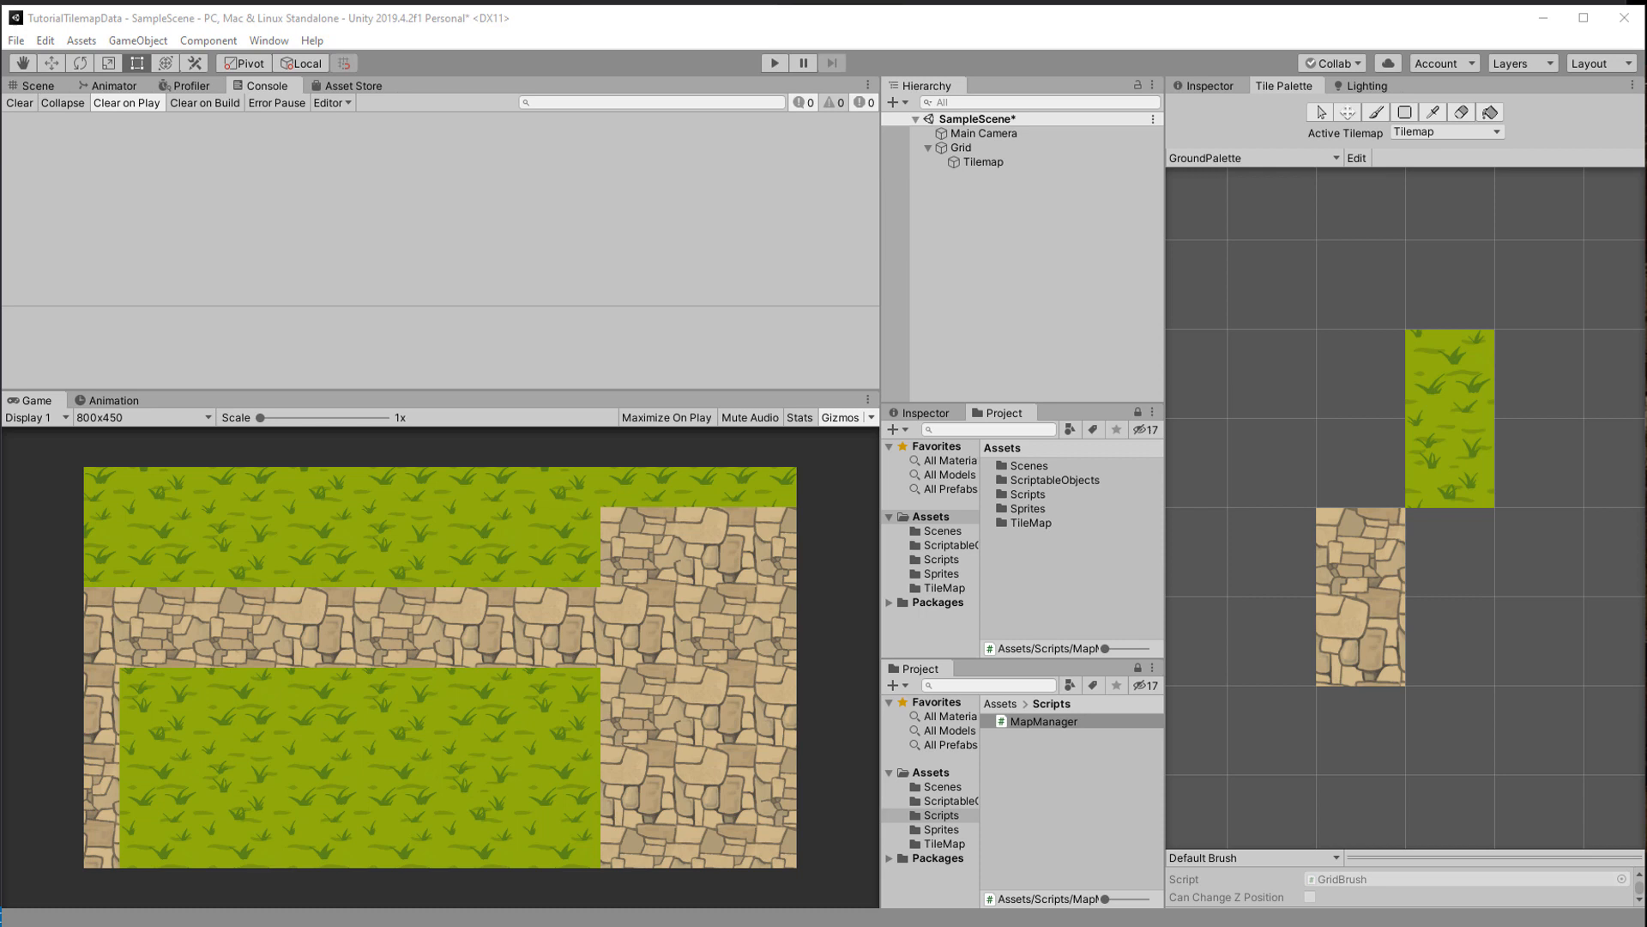
# Create an empty MapManager object holding the script linked to the Tilemap, then run the game
pyautogui.rightClick(982, 163)
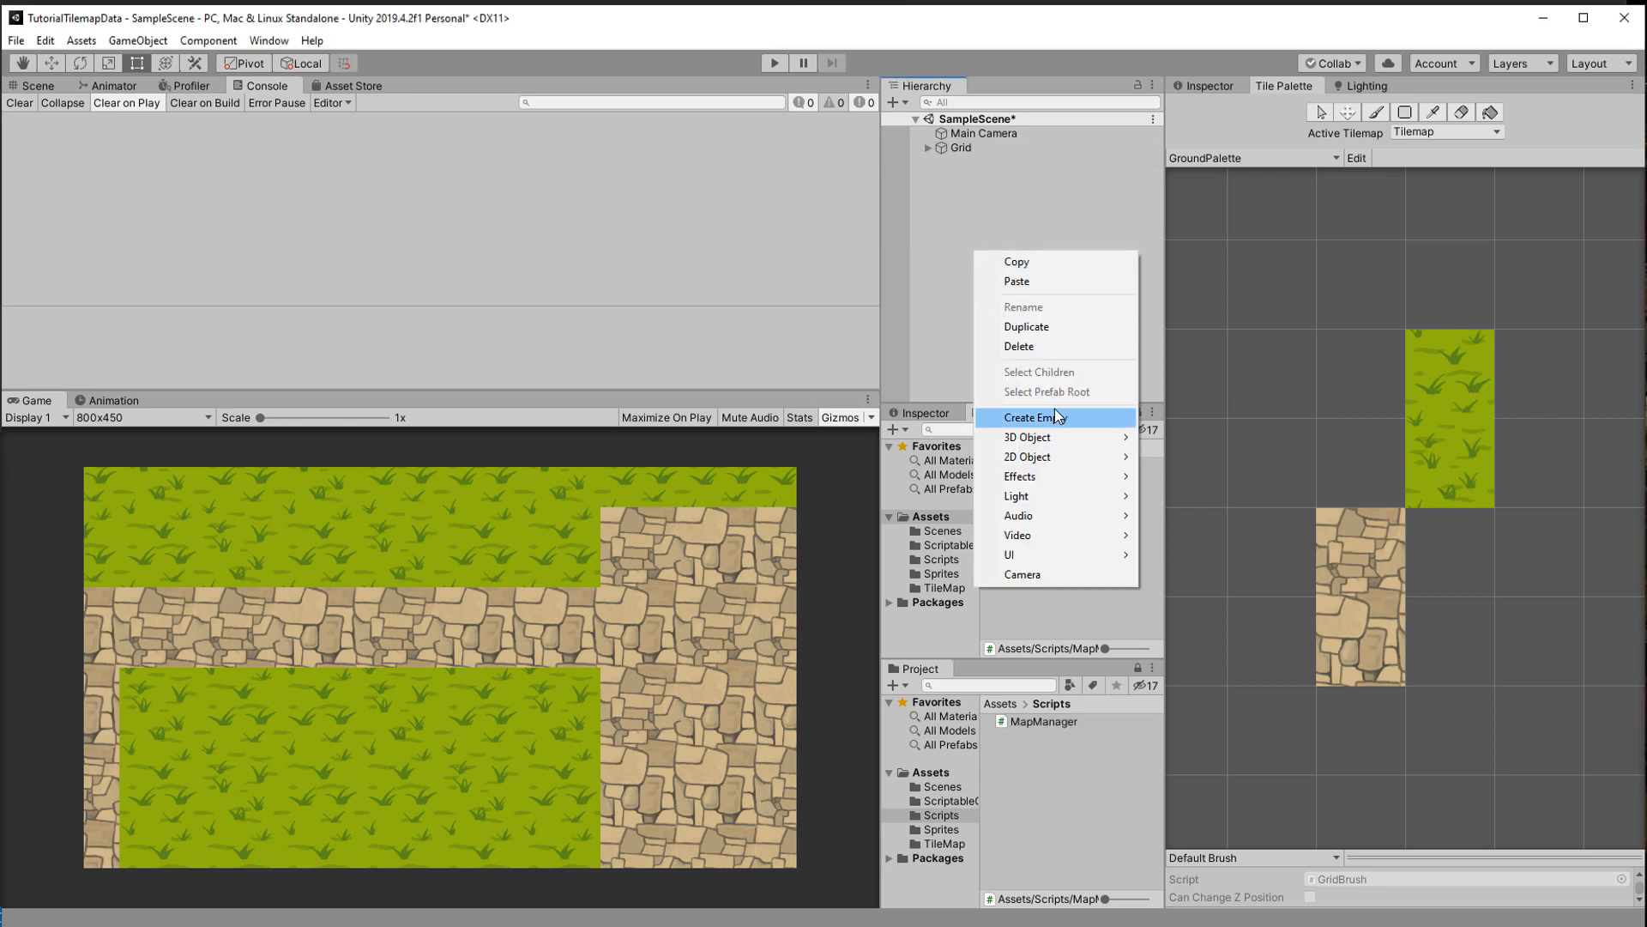
pyautogui.click(1033, 417)
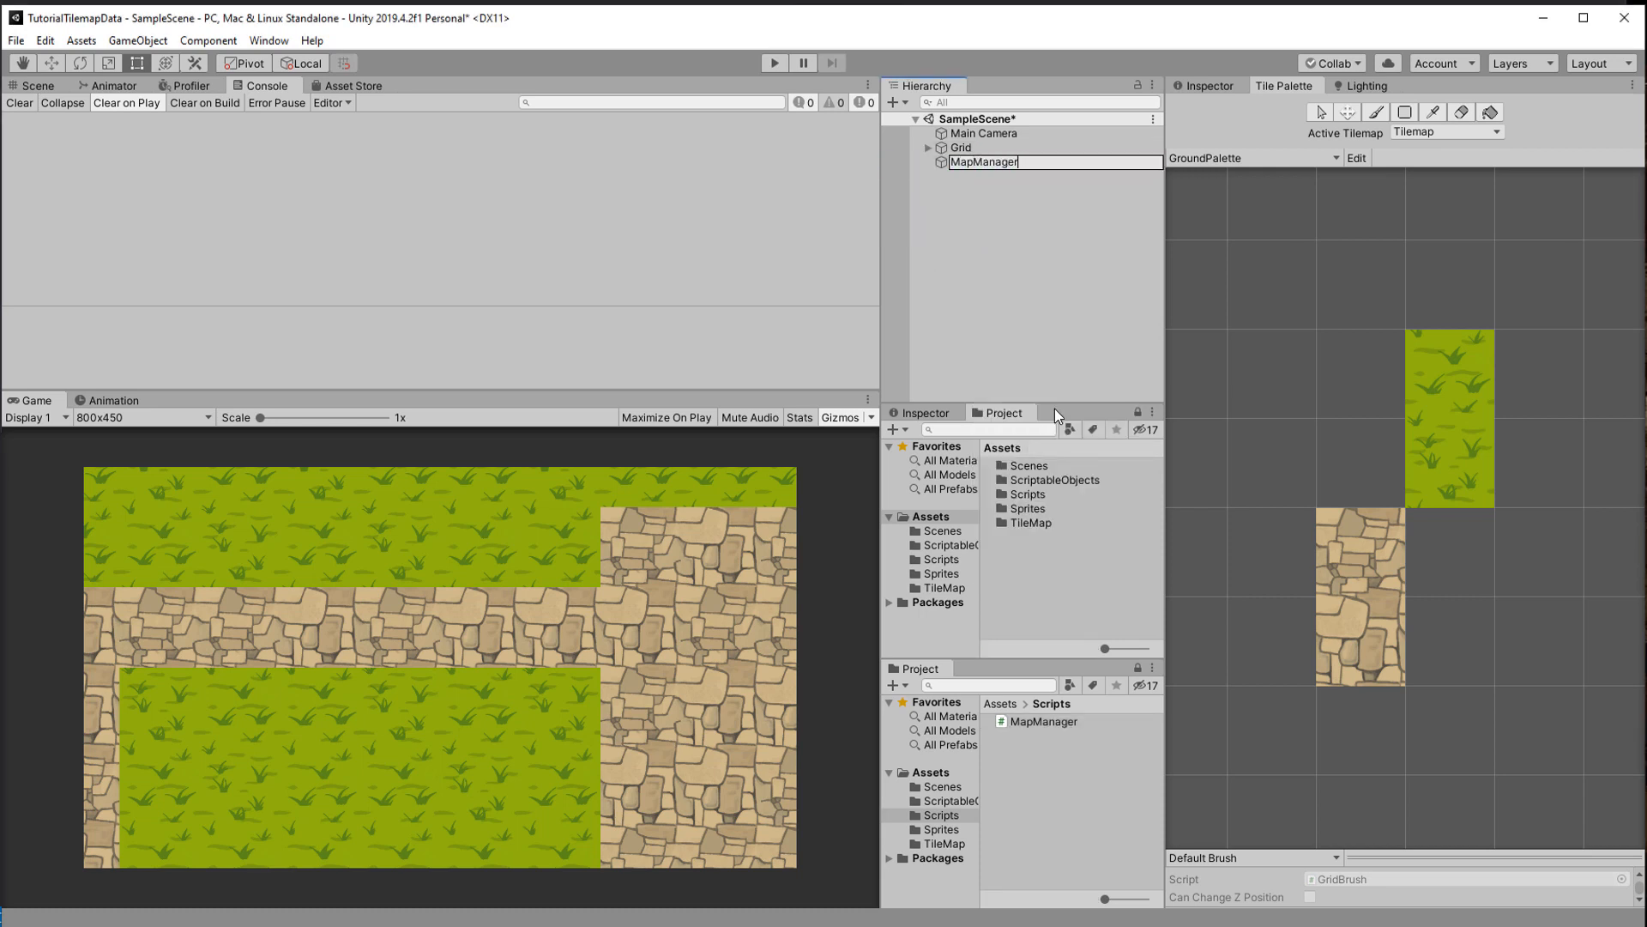
pyautogui.click(1204, 85)
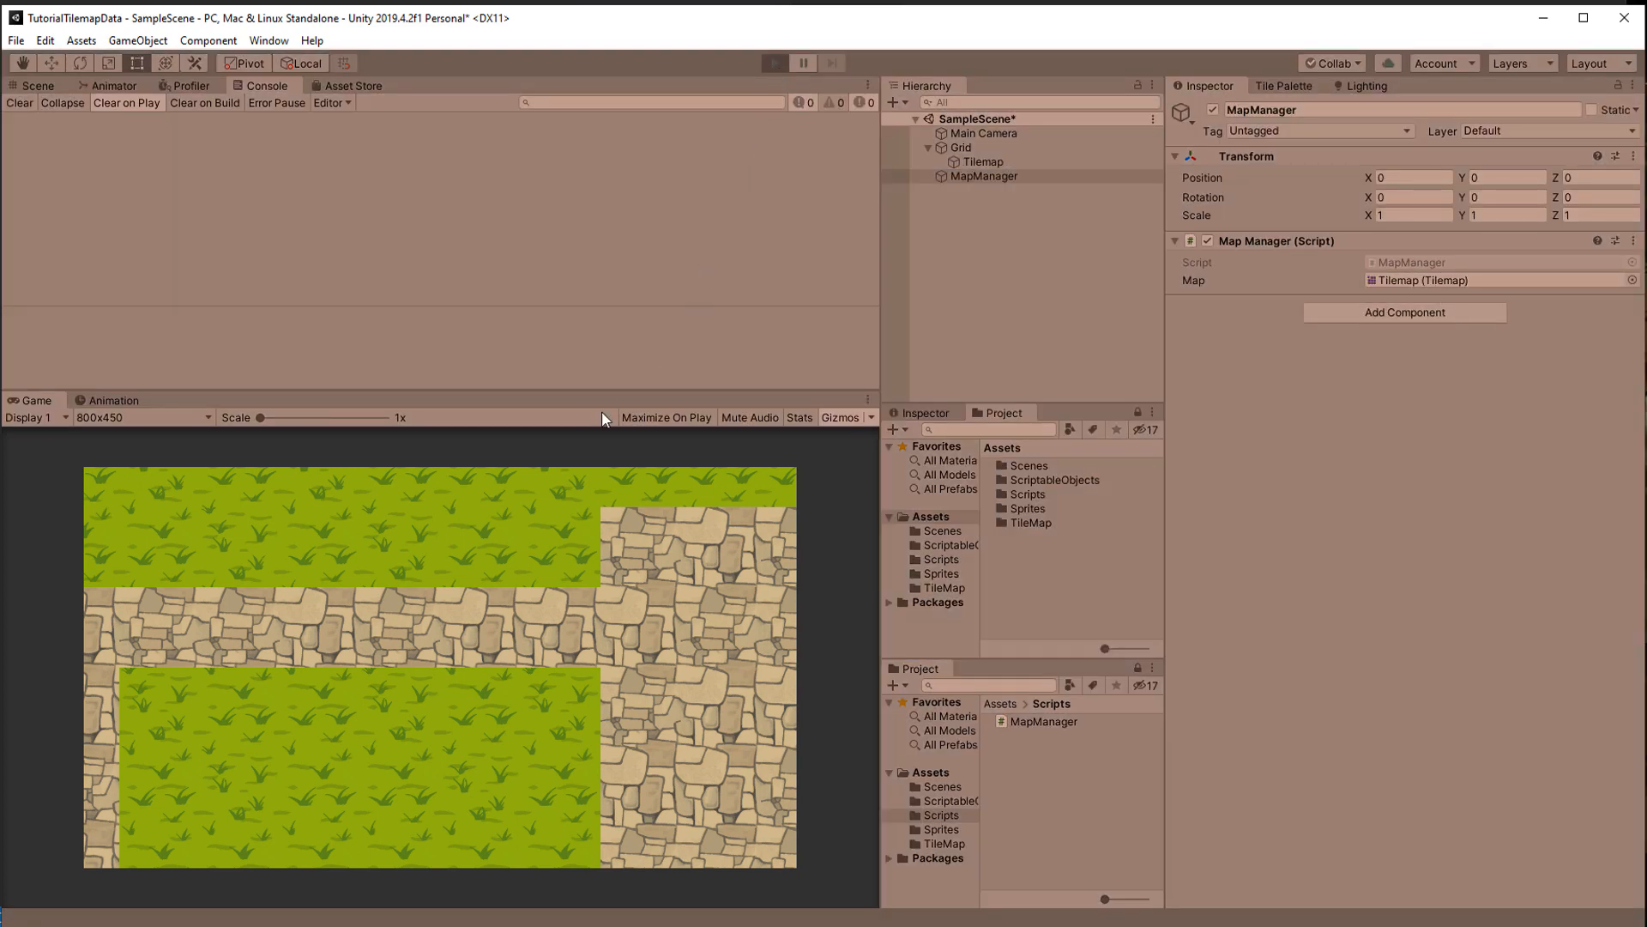
pyautogui.click(774, 63)
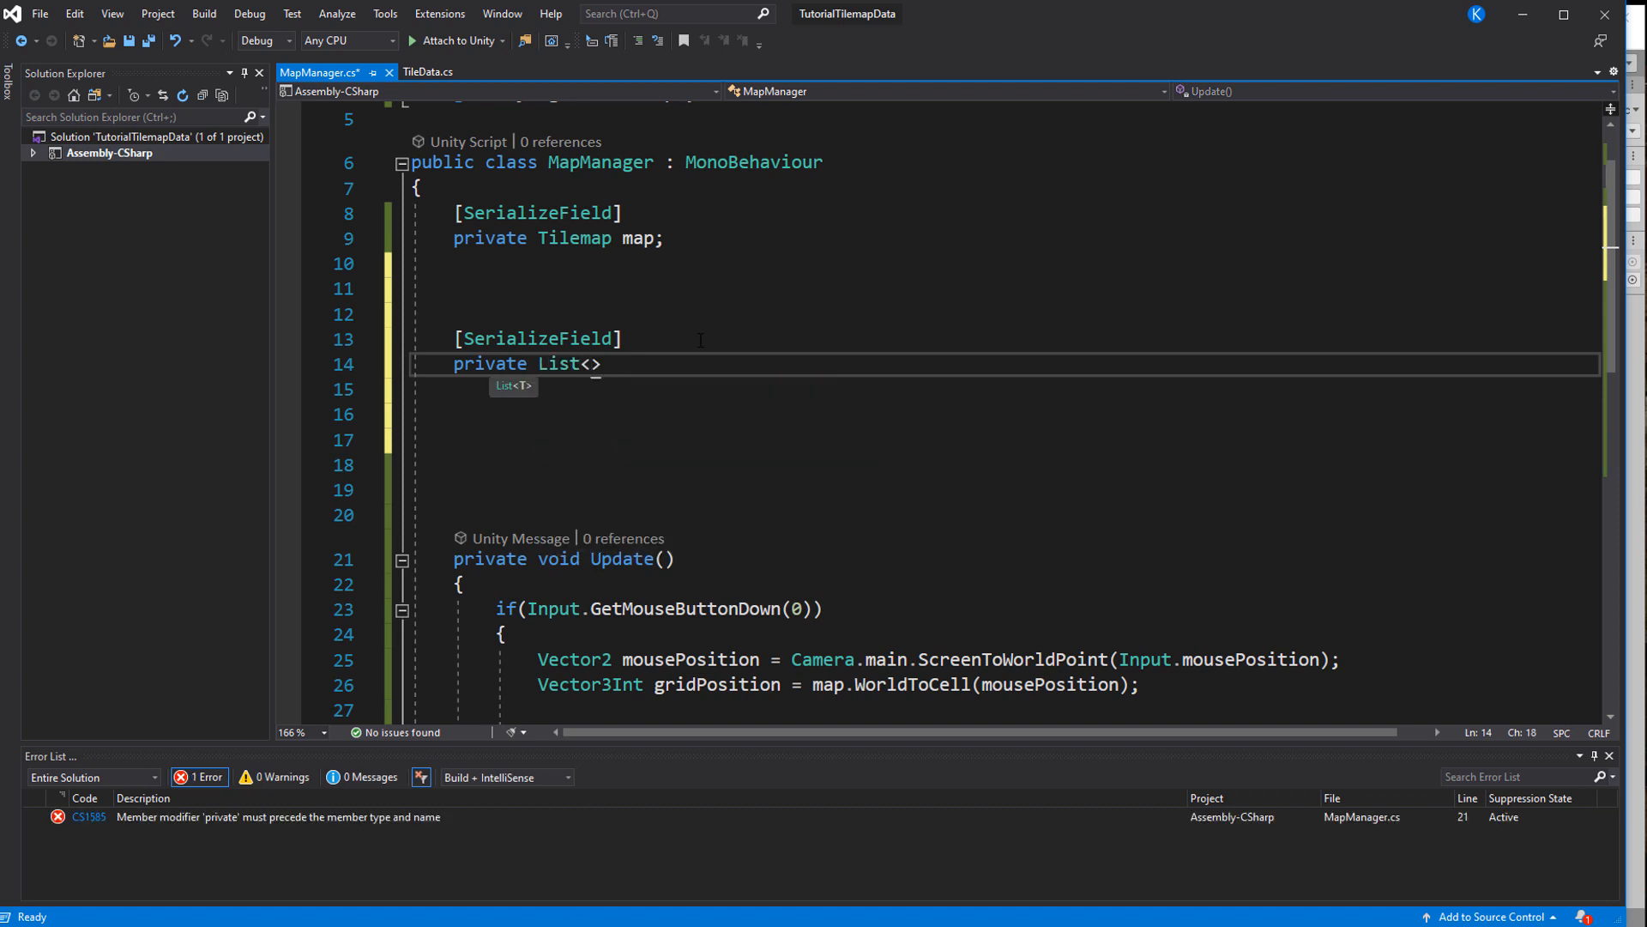
# Declare a serialized List<TileData> tileDatas and a Dictionary<TileBase, TileData> dataFromTiles filled in Awake
pyautogui.write('TileData> tileDatas;')
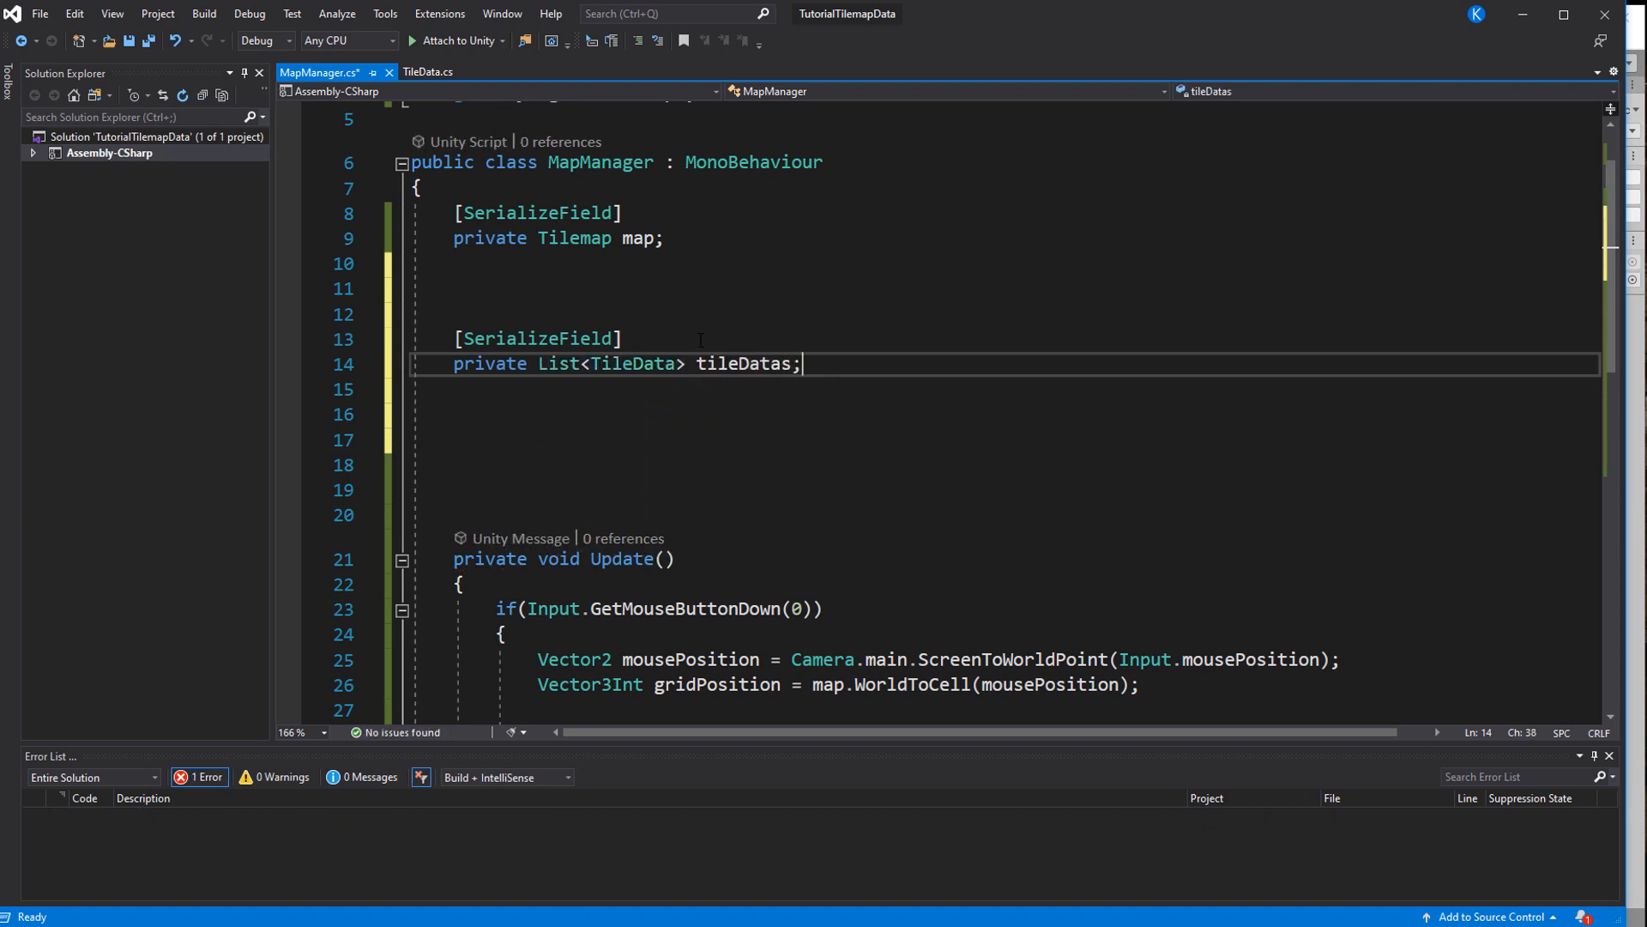
pyautogui.write('private Dictionary<>')
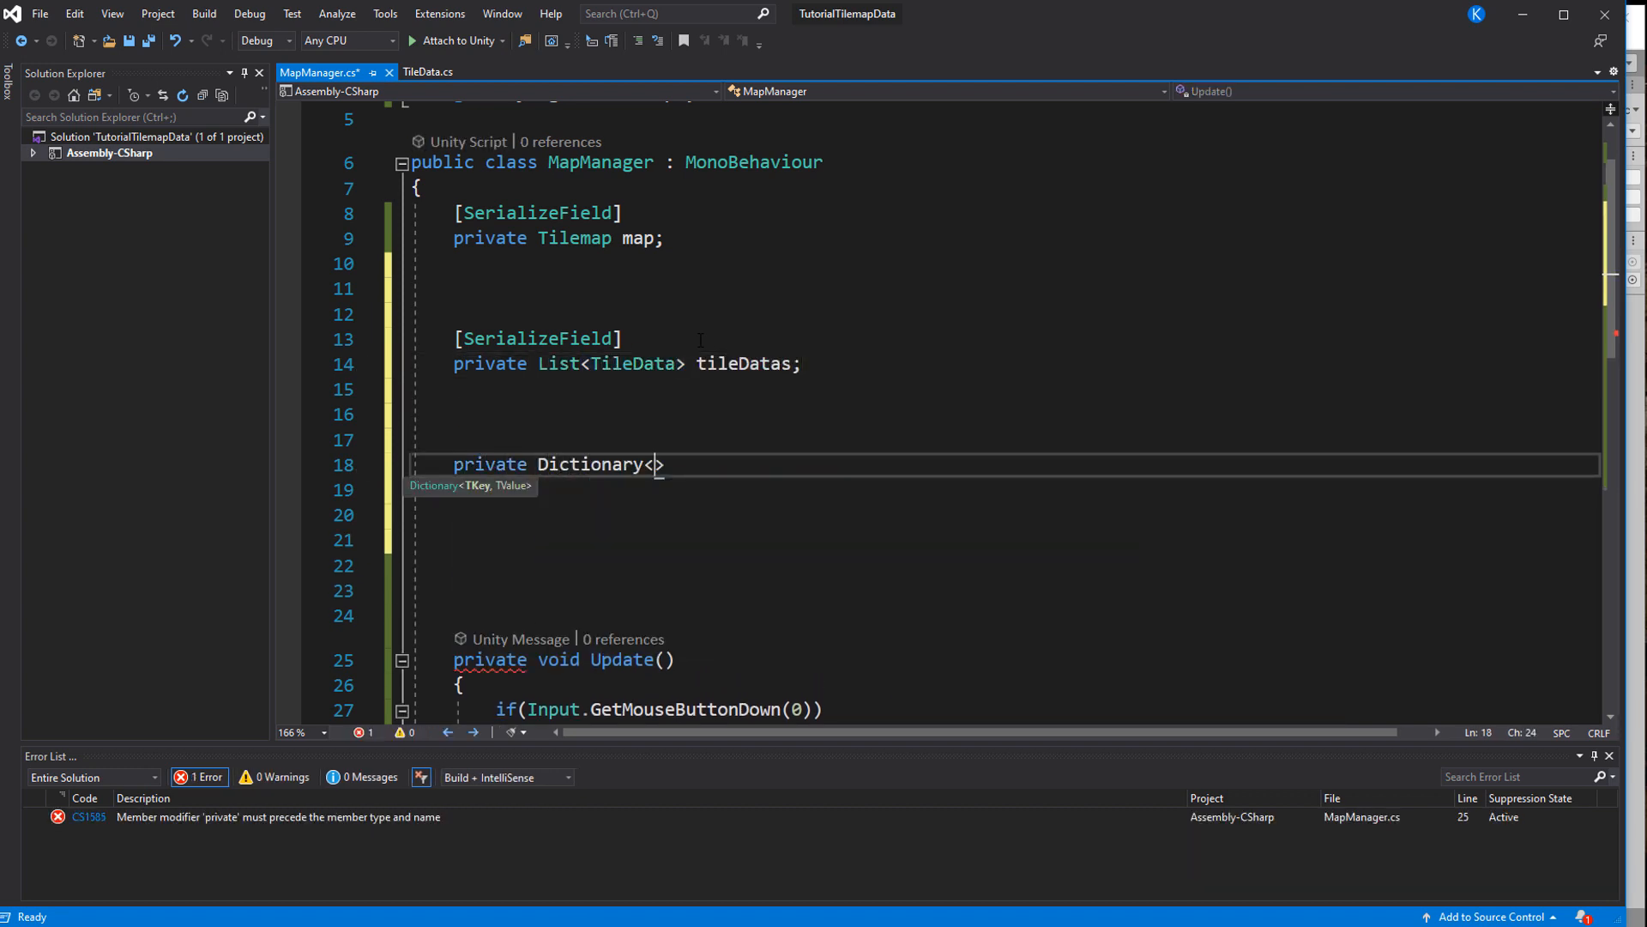
pyautogui.write('TileBase, tileData')
pyautogui.click(1005, 616)
pyautogui.write('private void Awake(')
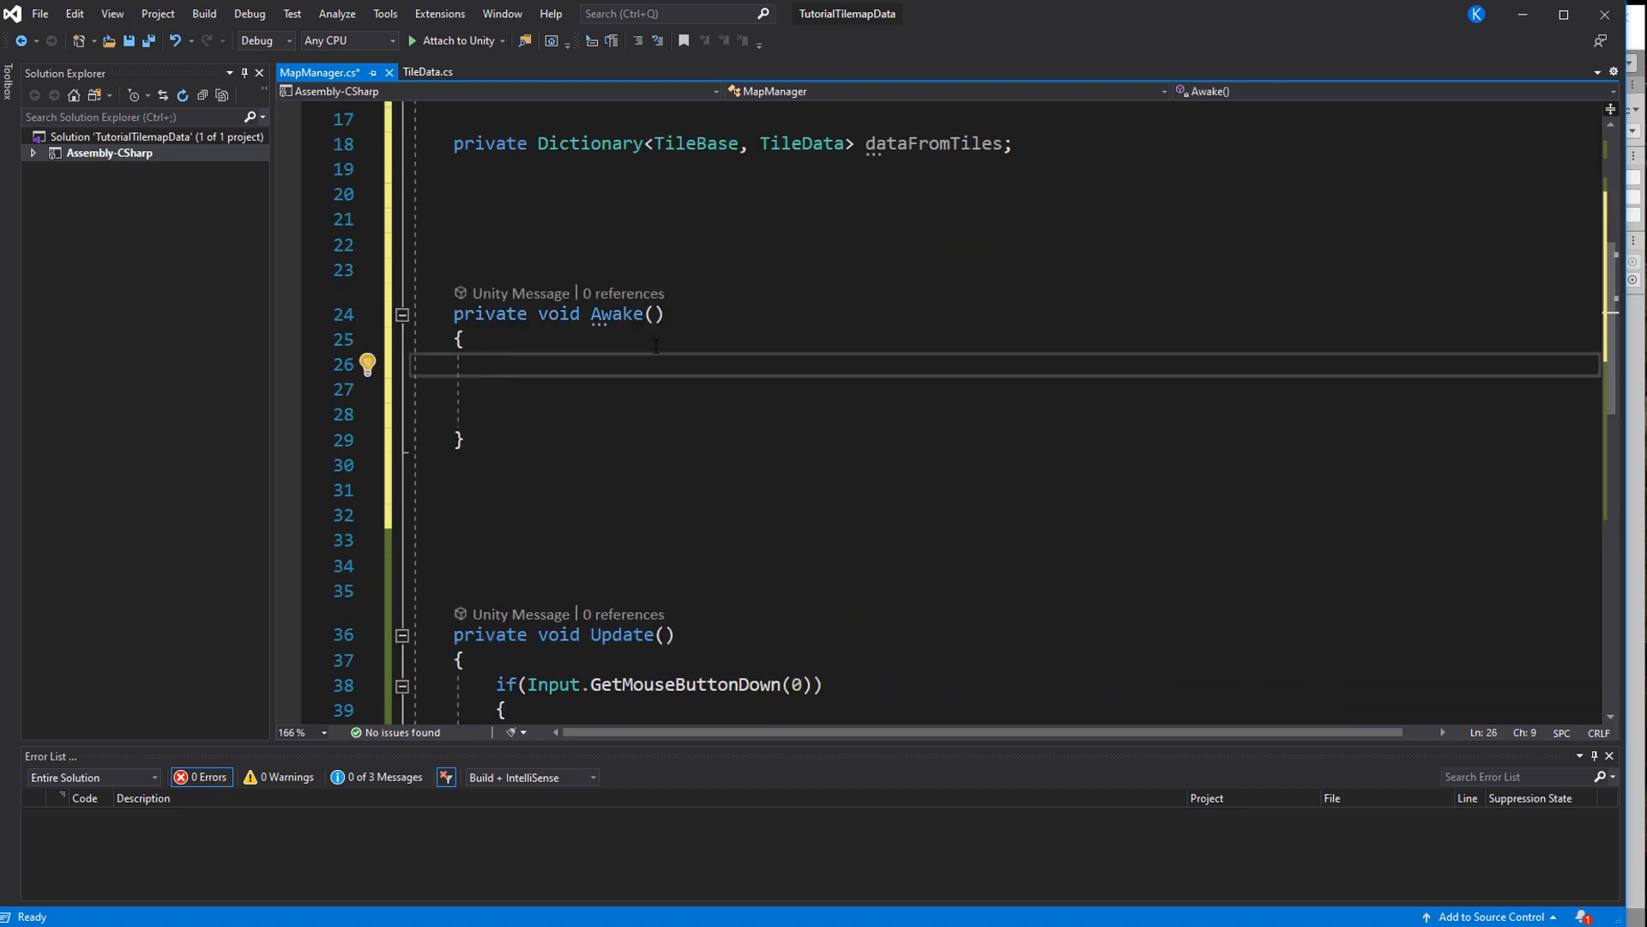
pyautogui.write('dataFromTiles = new Dictionary<TileBase, TileData>();')
pyautogui.write('tilef')
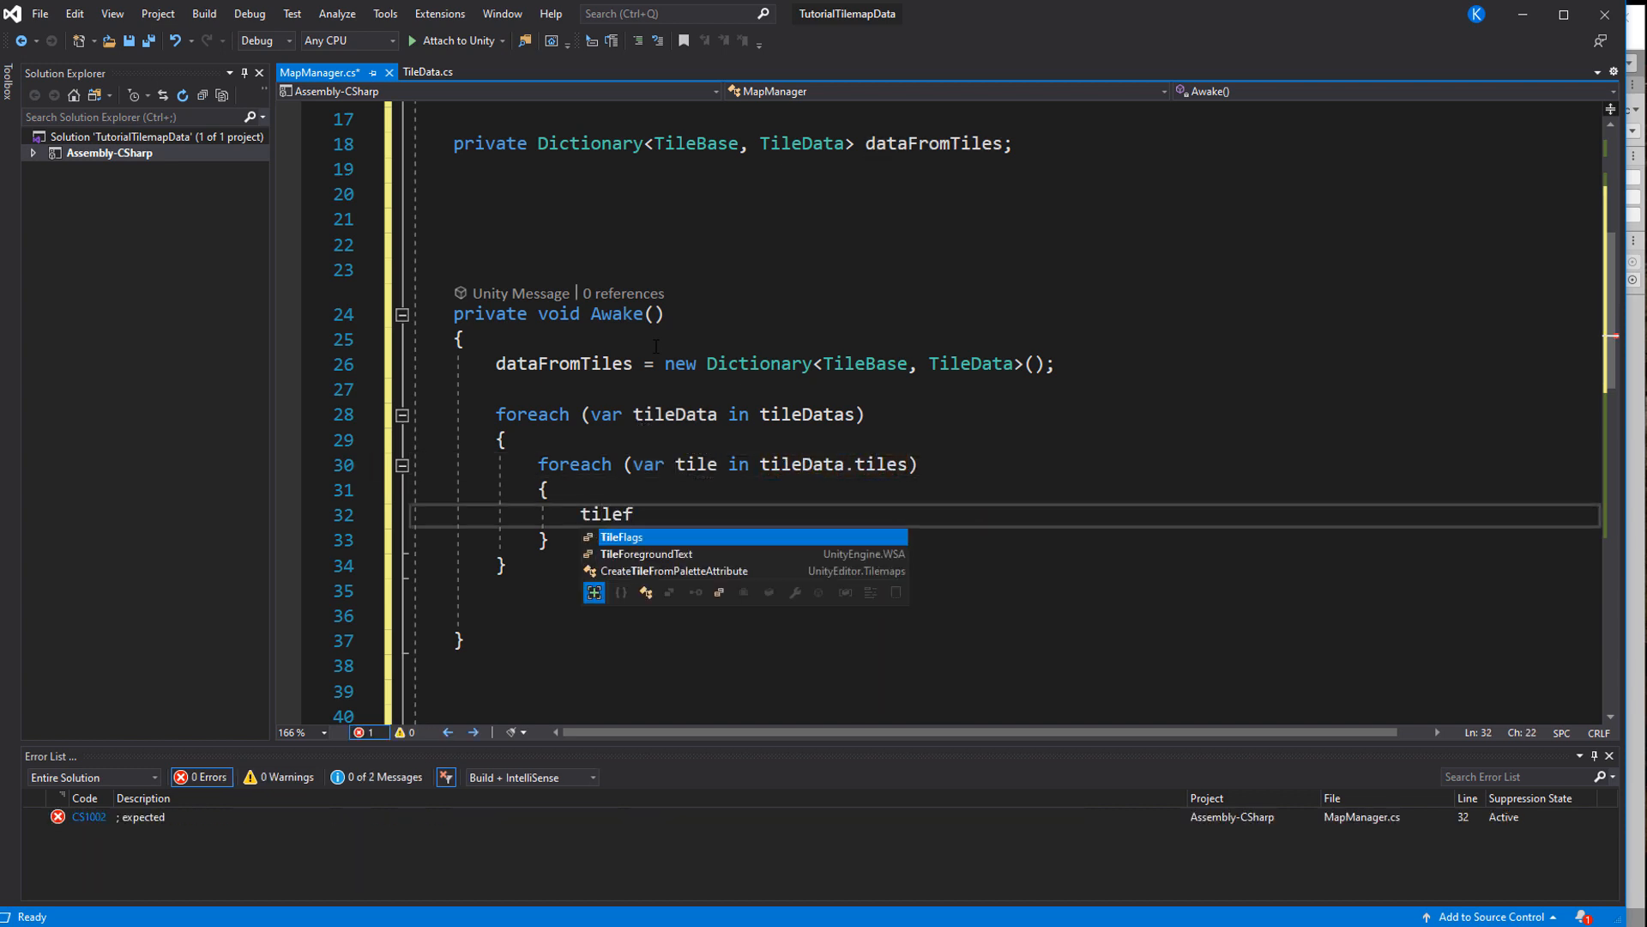
pyautogui.write('dataFromTiles.ad')
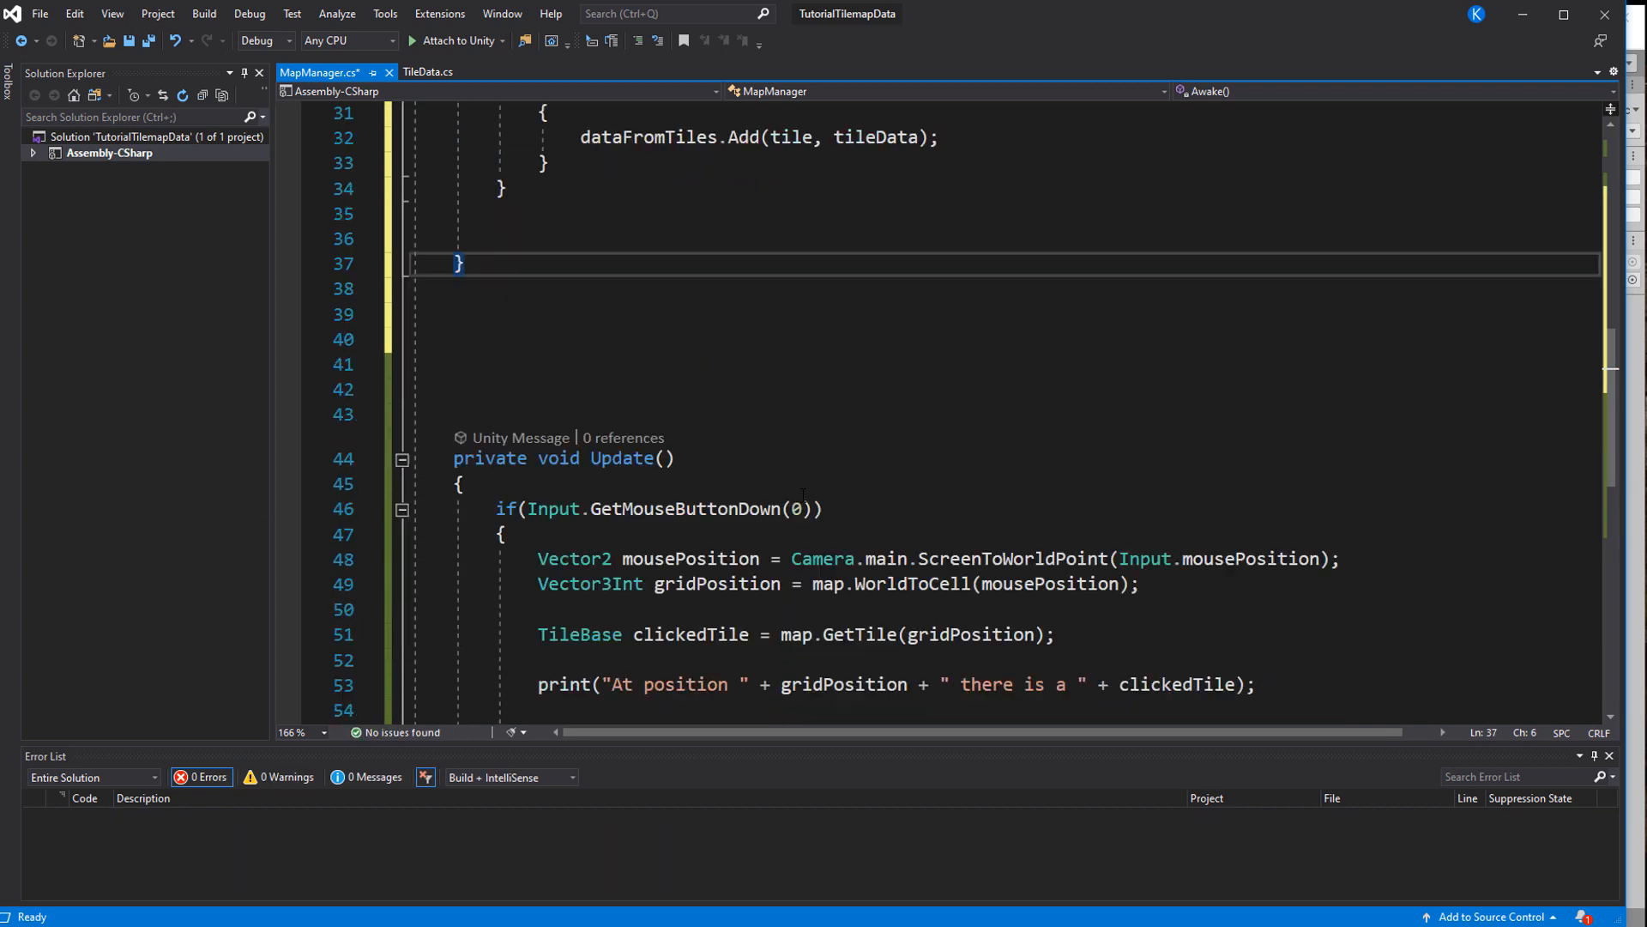
# Read dataFromTiles[clickedTile].walkingSpeed in Update and print 'Walking Speed on ... is' with it
pyautogui.write('float')
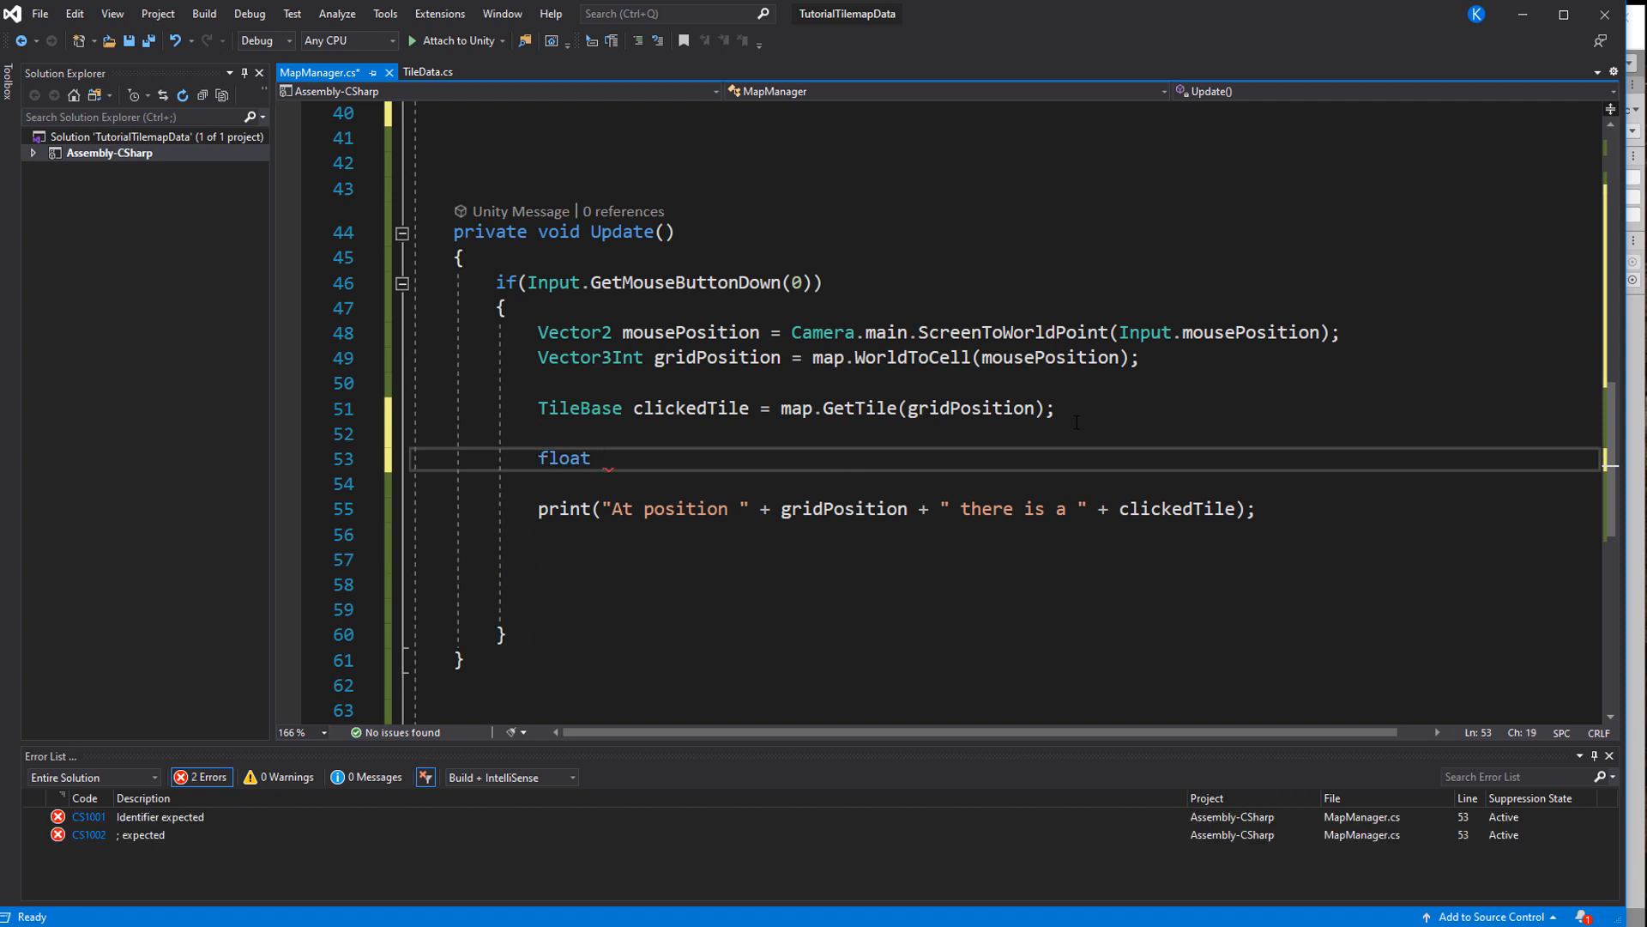
pyautogui.write('walkingSpeed =')
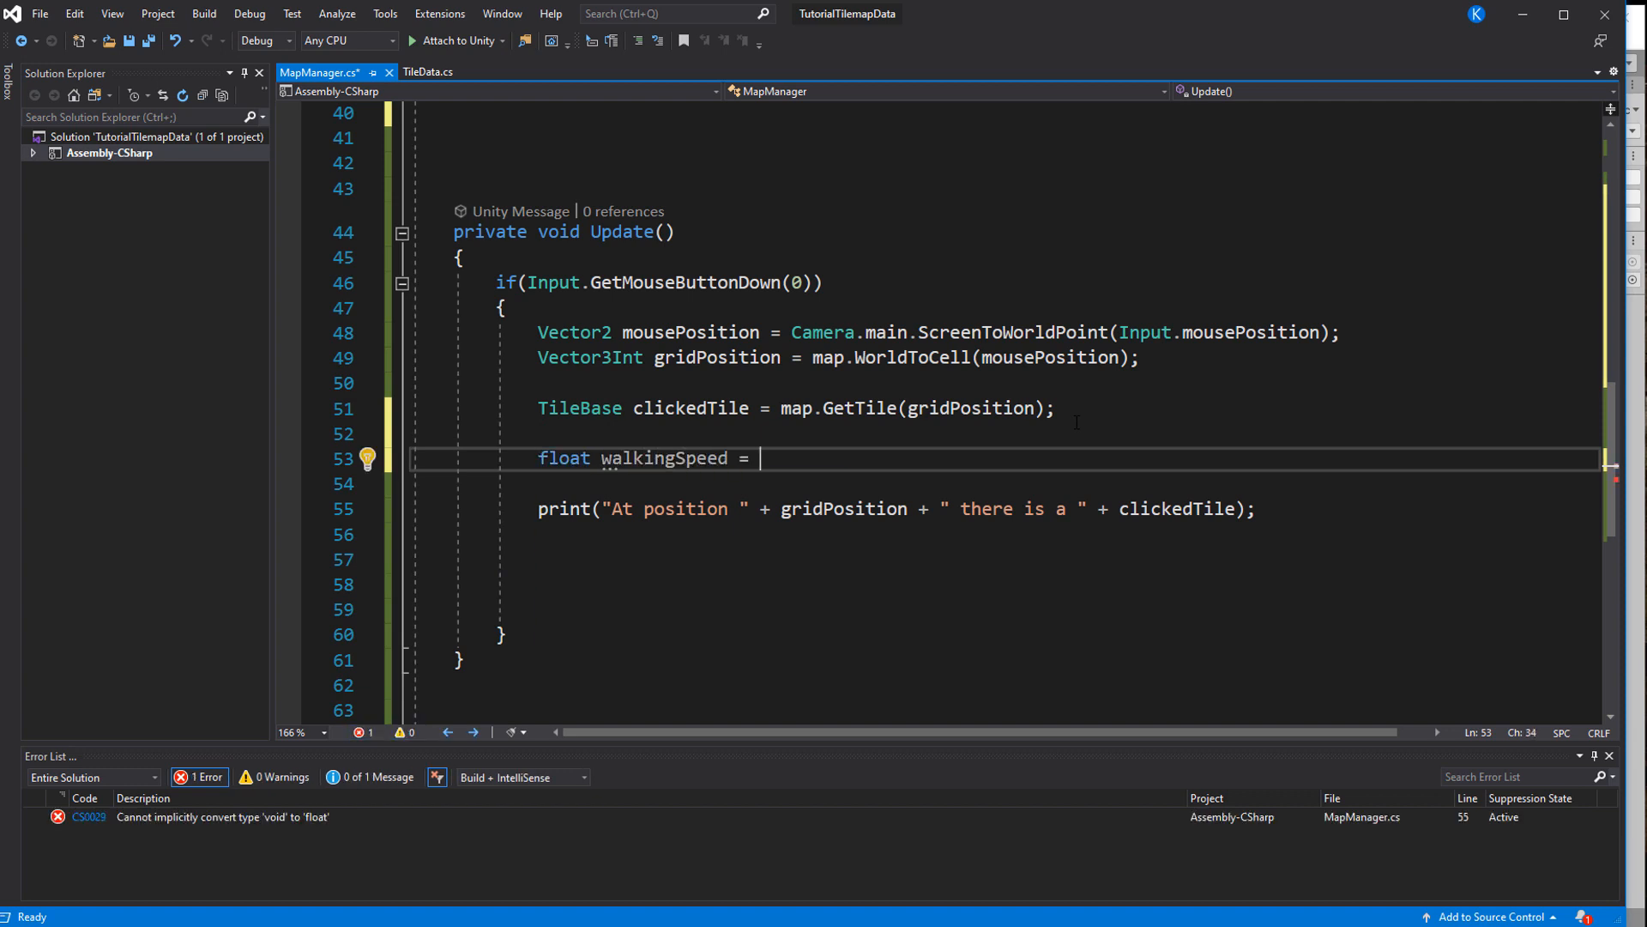
pyautogui.write('dataFromTiles')
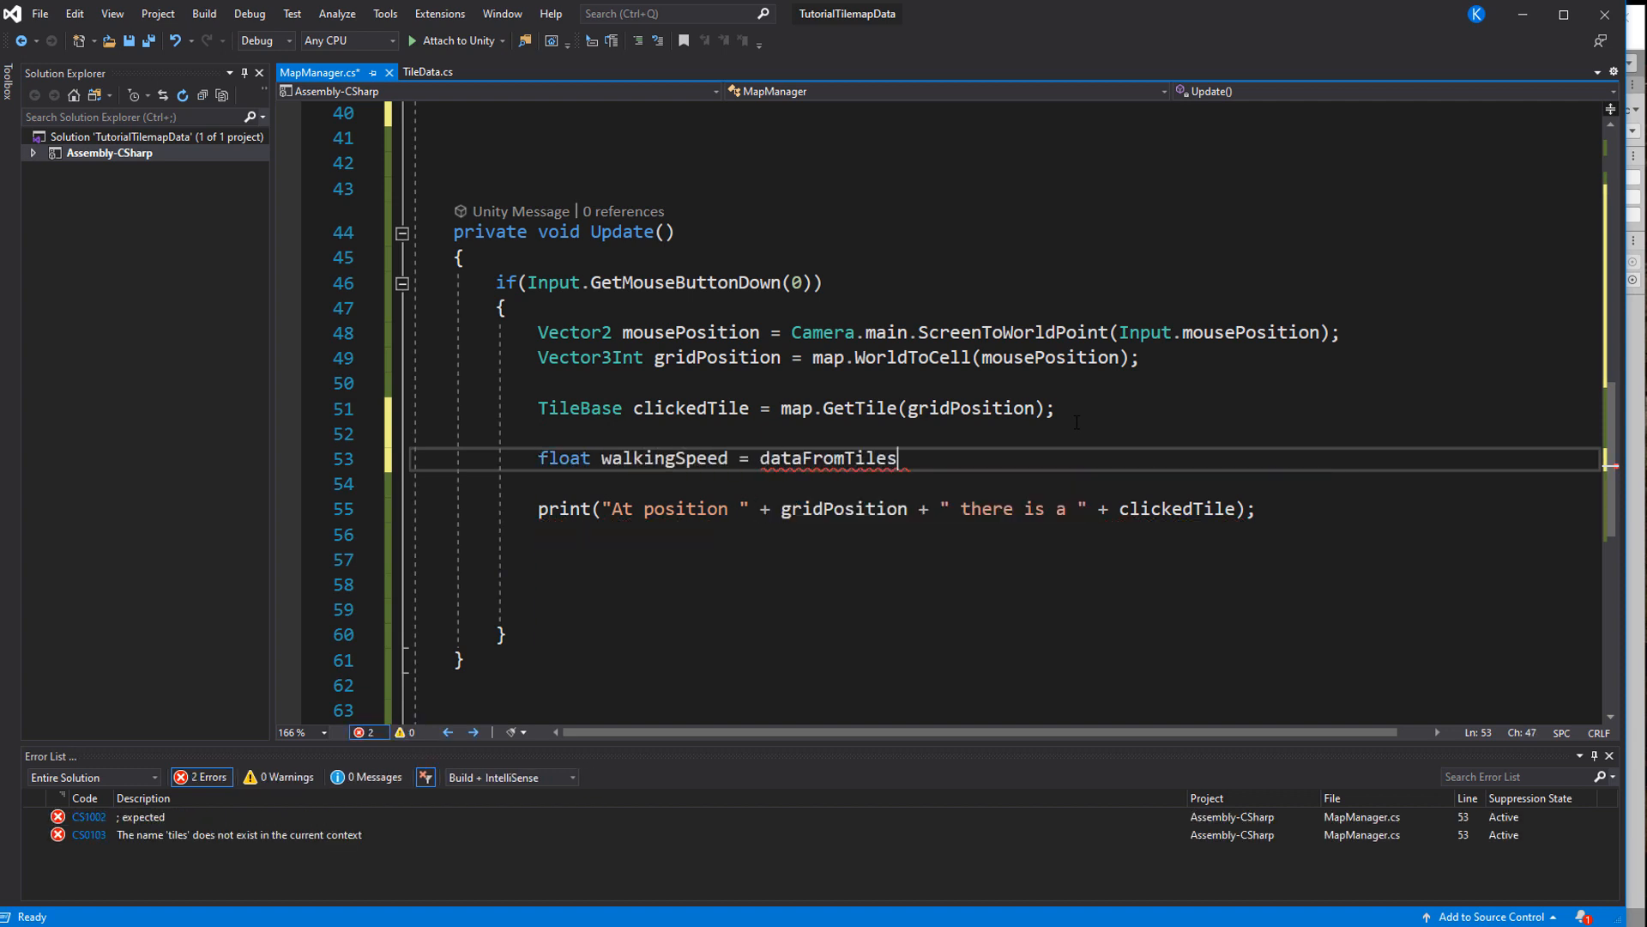
pyautogui.write('[clickedTile].q')
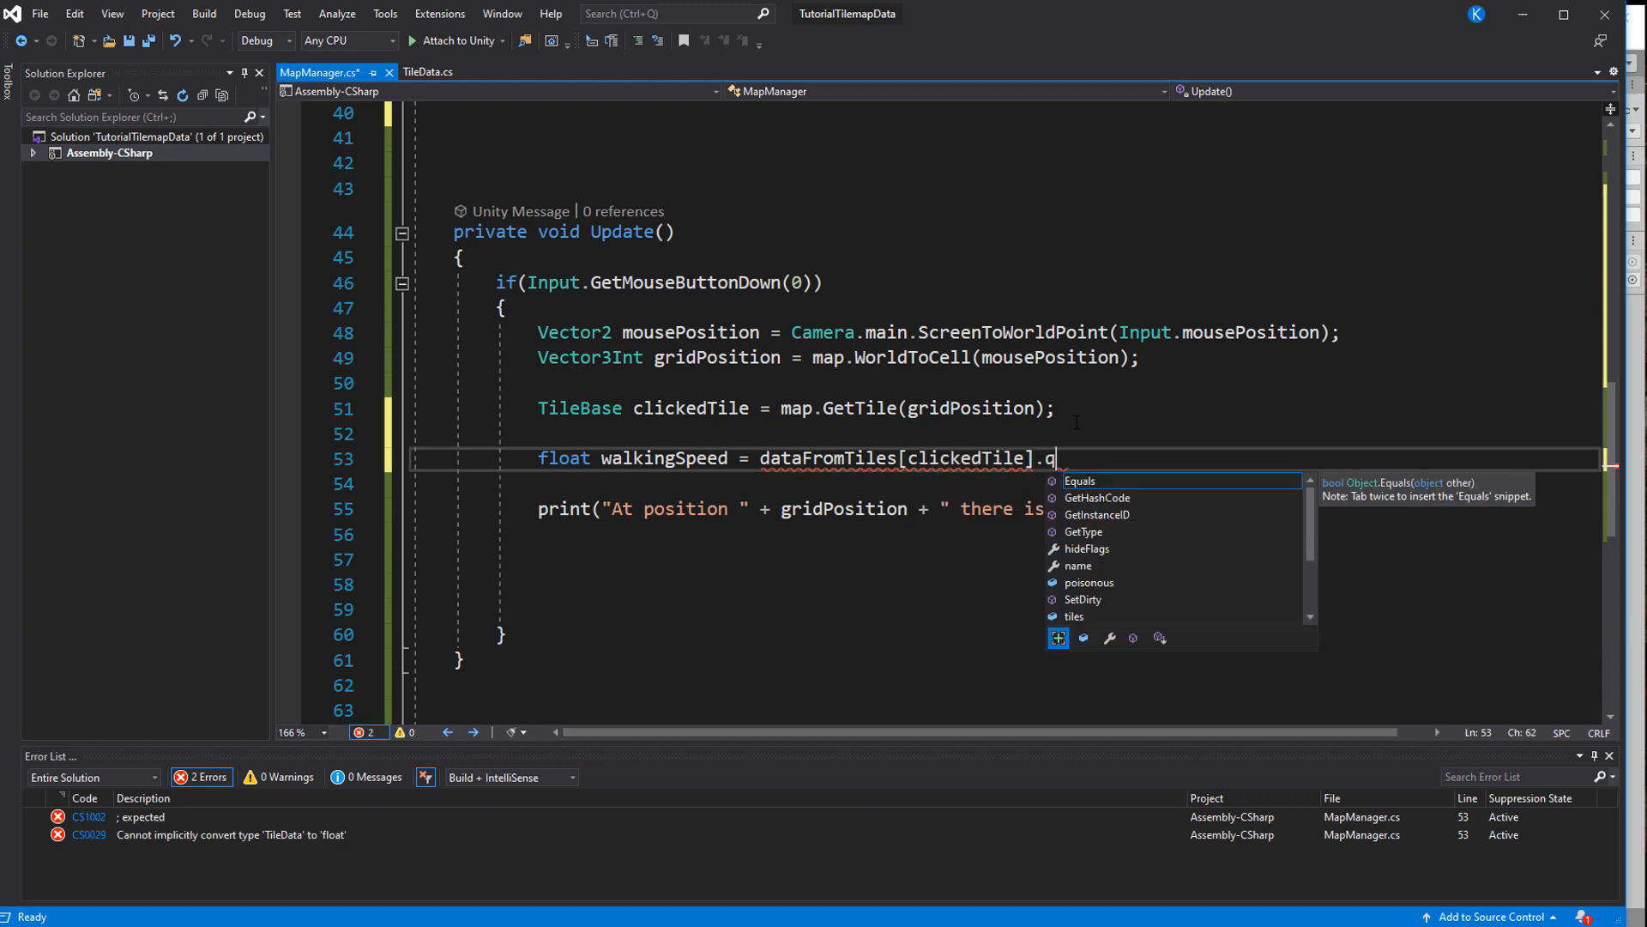
pyautogui.write('walkingSpeed;')
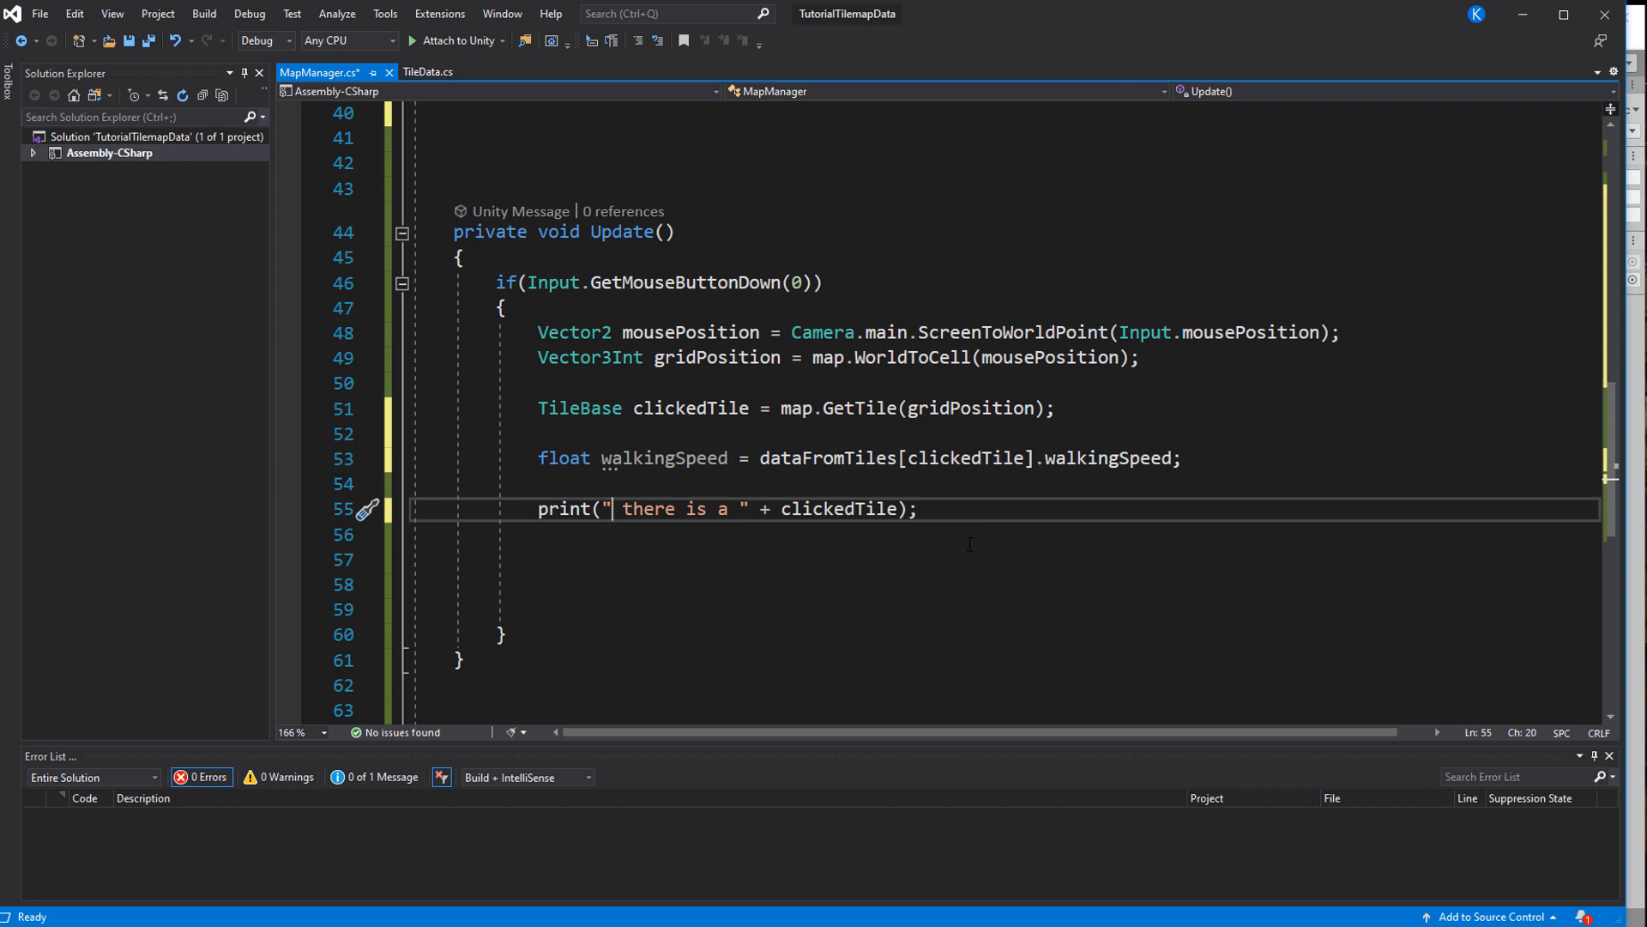
pyautogui.write('Walking Speed on')
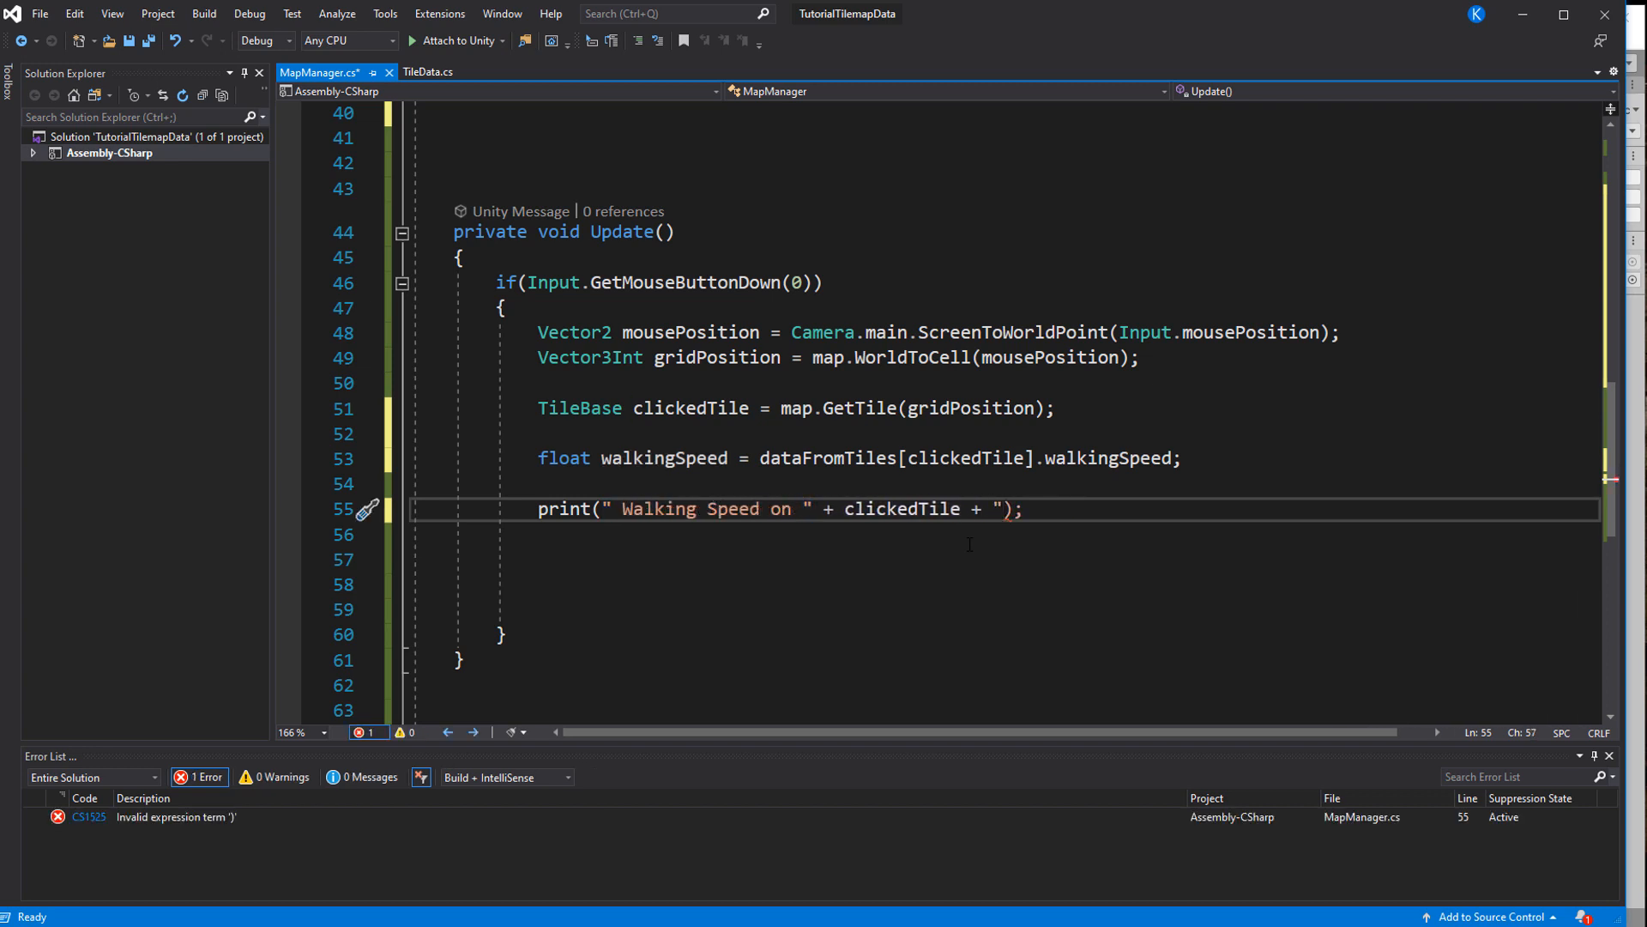
pyautogui.write('is " + walkingSpeed')
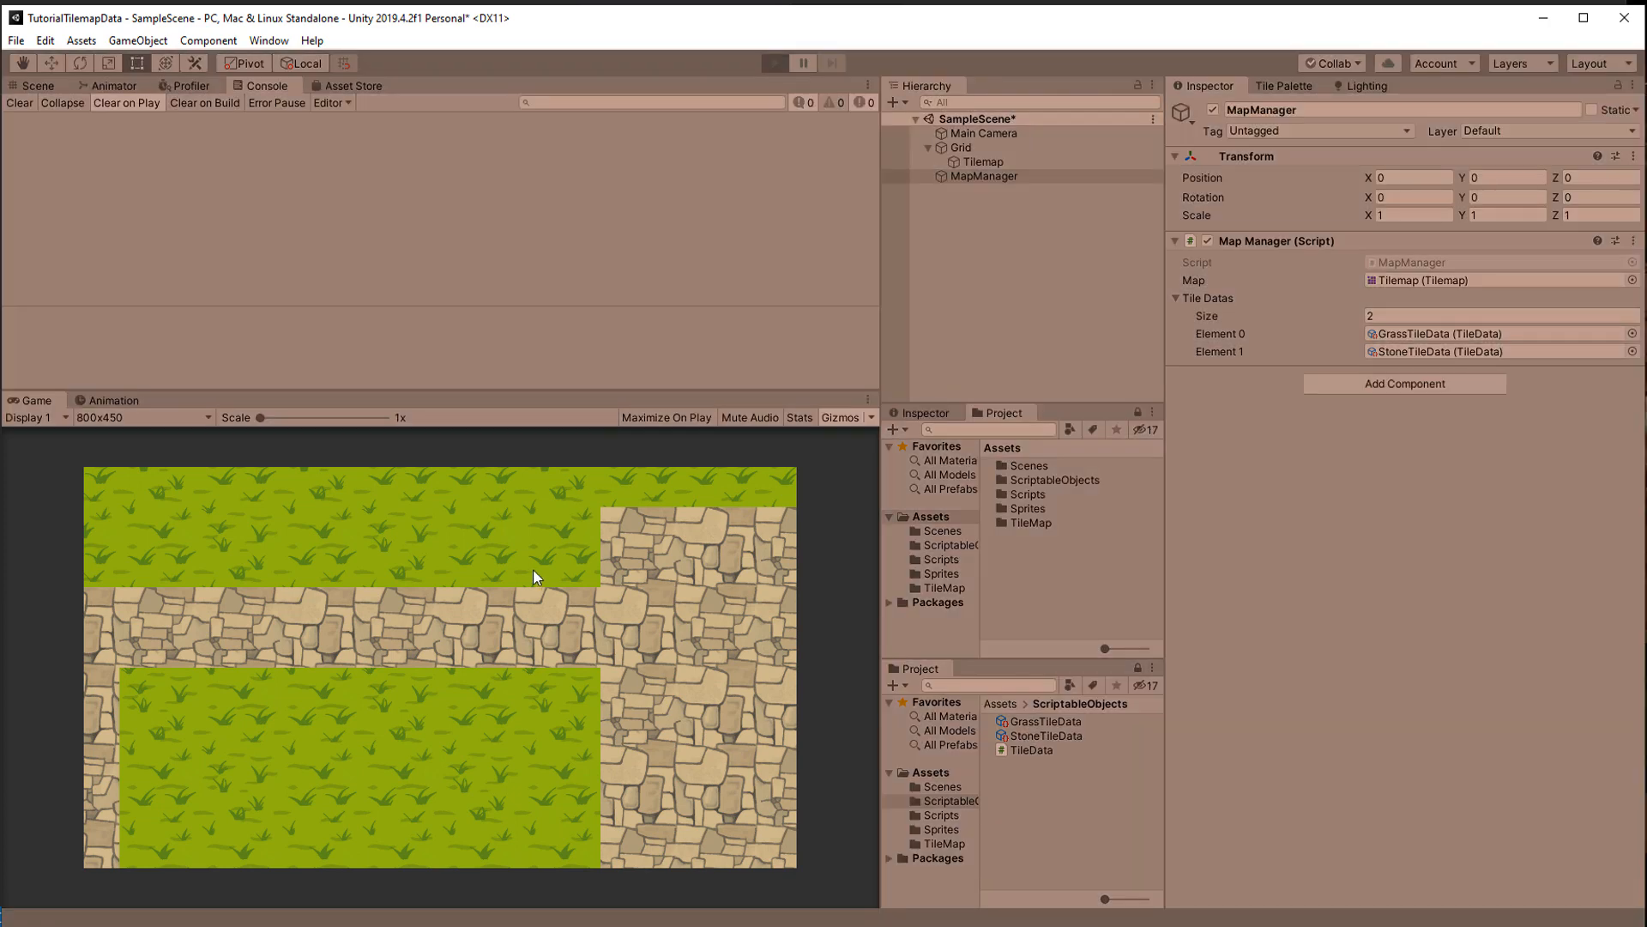
# Click a grass tile in Play mode to check its walking speed in the console
pyautogui.click(774, 63)
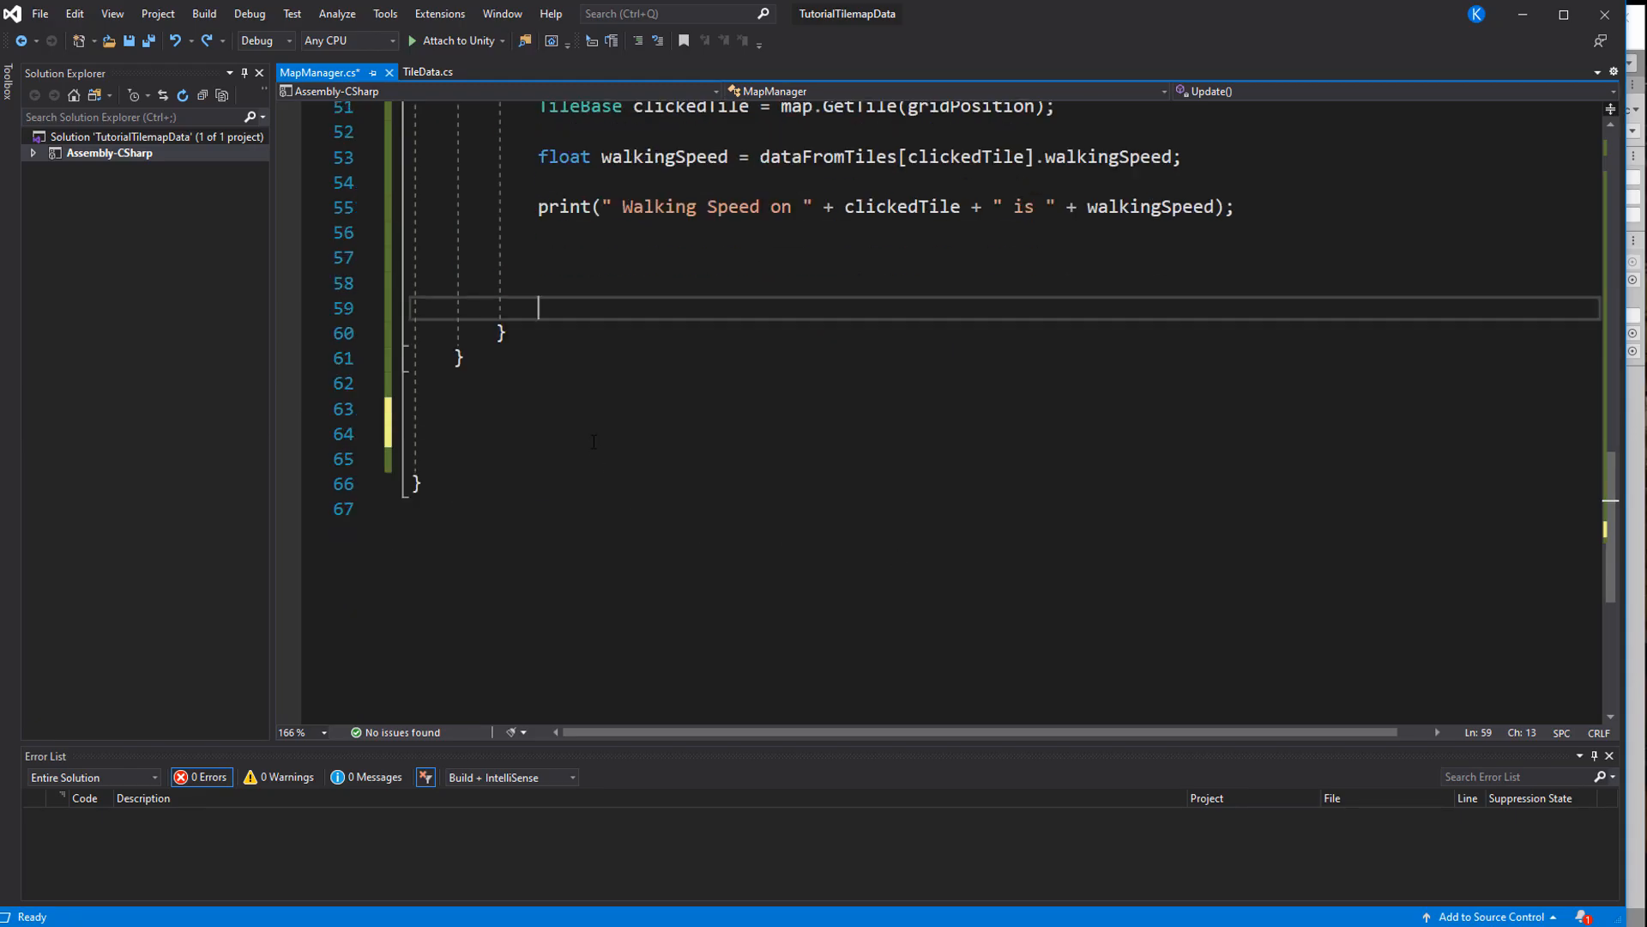
# Write GetTileWalkingSpeed(Vector2 worldPosition) using map.WorldToCell, map.GetTile and dataFromTiles[tile].walkingSpeed
pyautogui.write('pu')
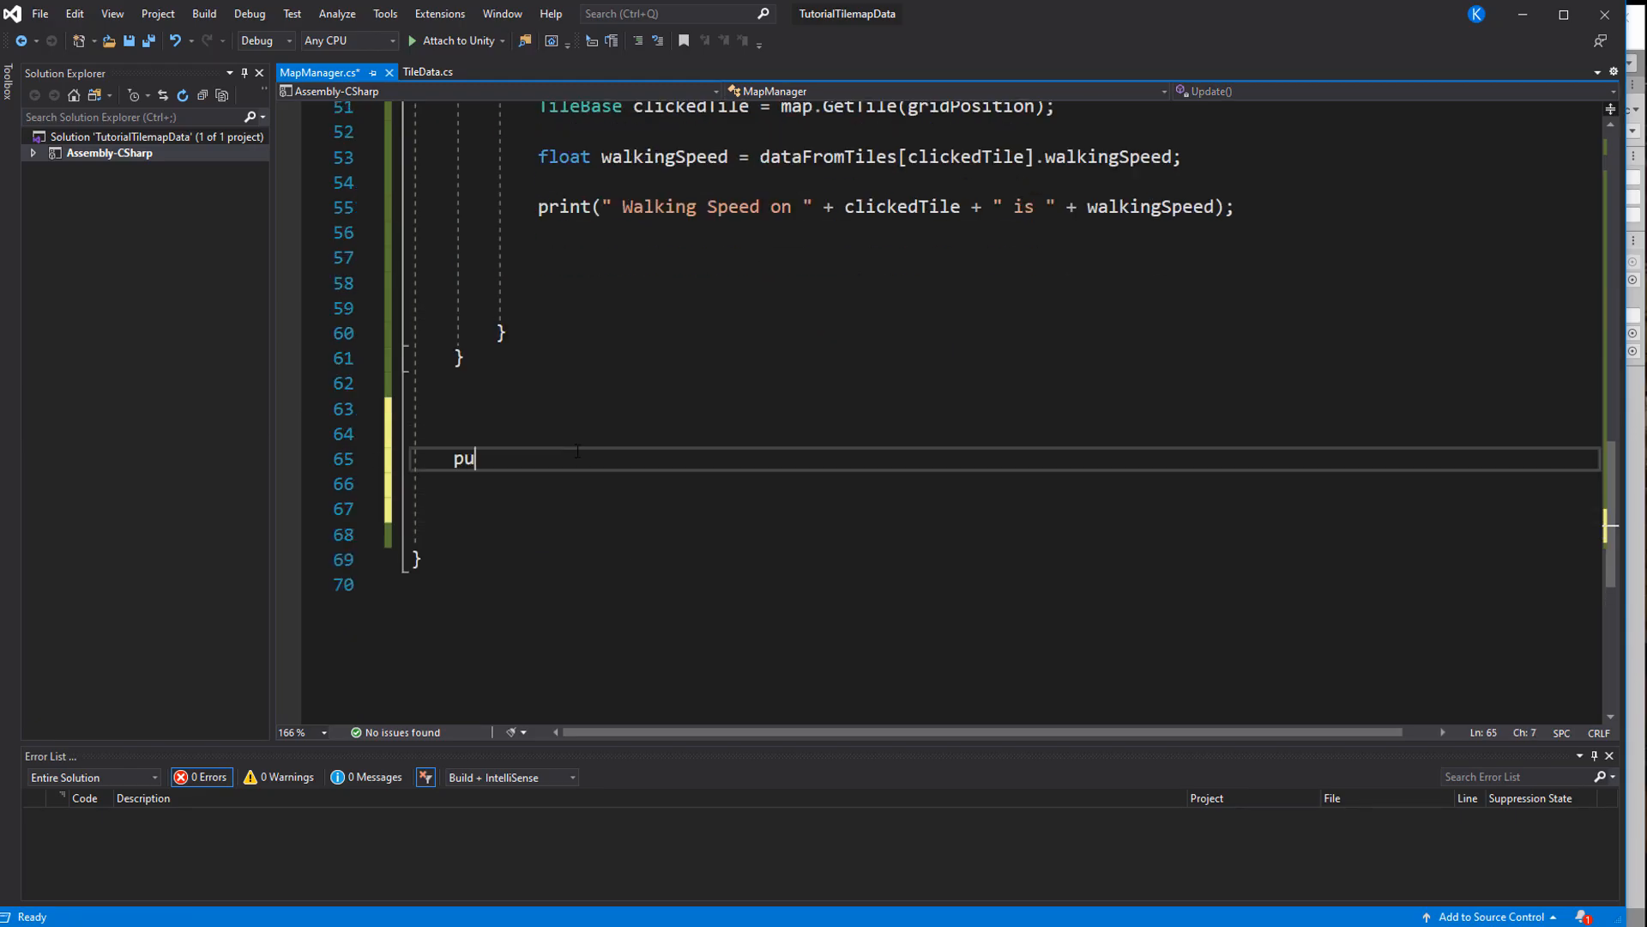
pyautogui.write('blic float G')
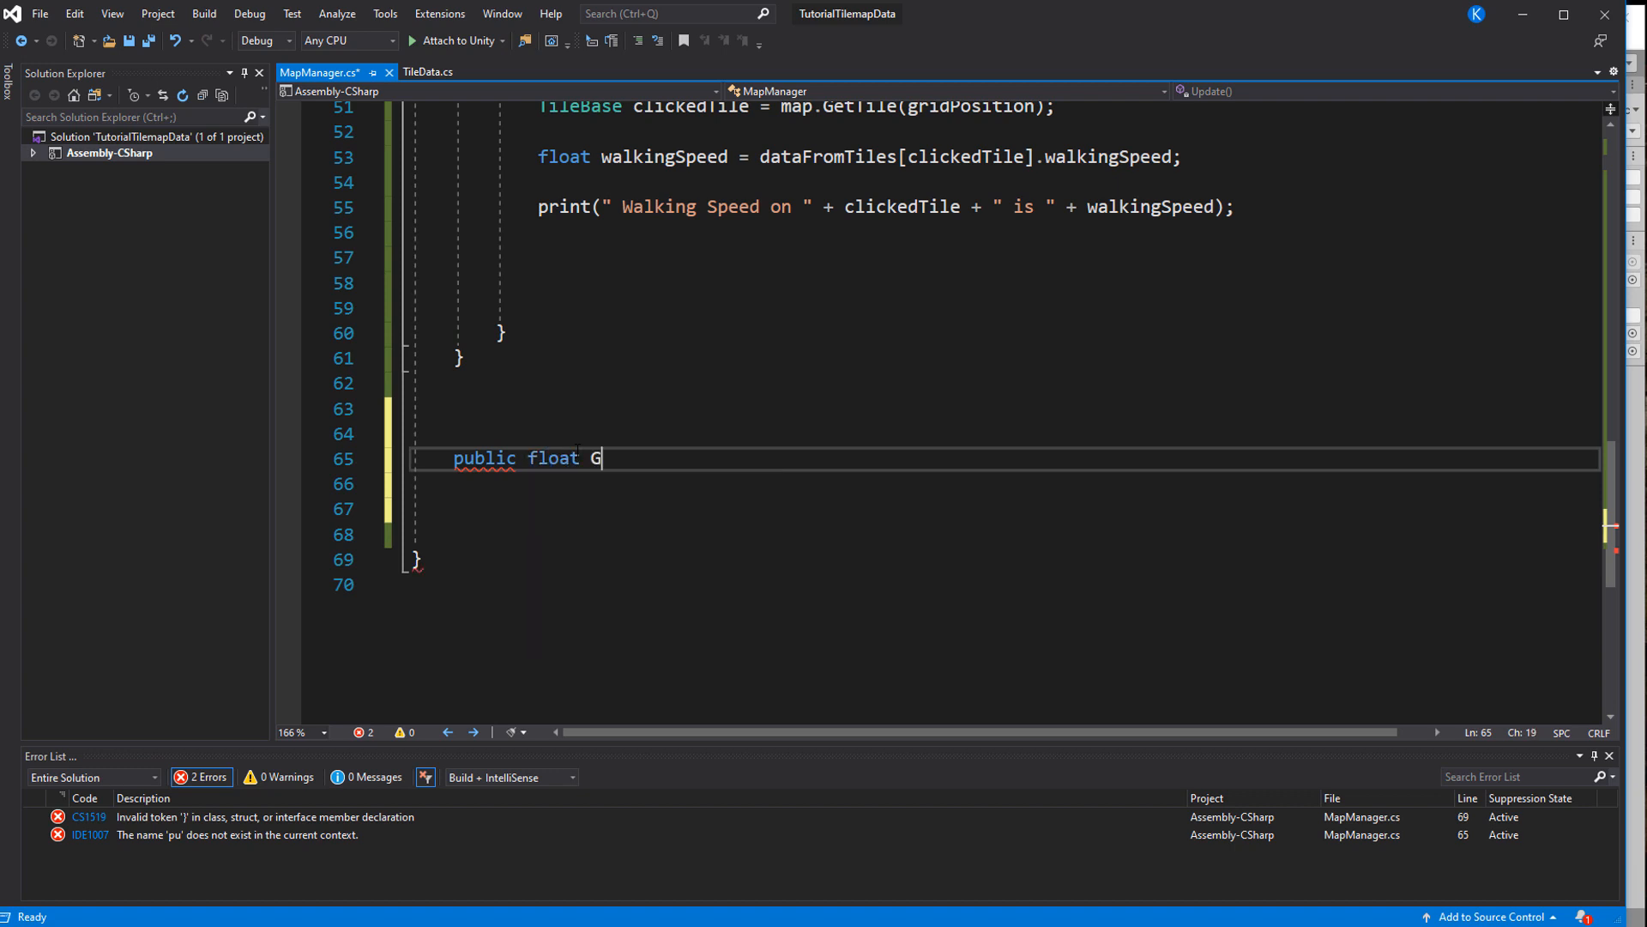
pyautogui.write('etTileWalkingSpeed(')
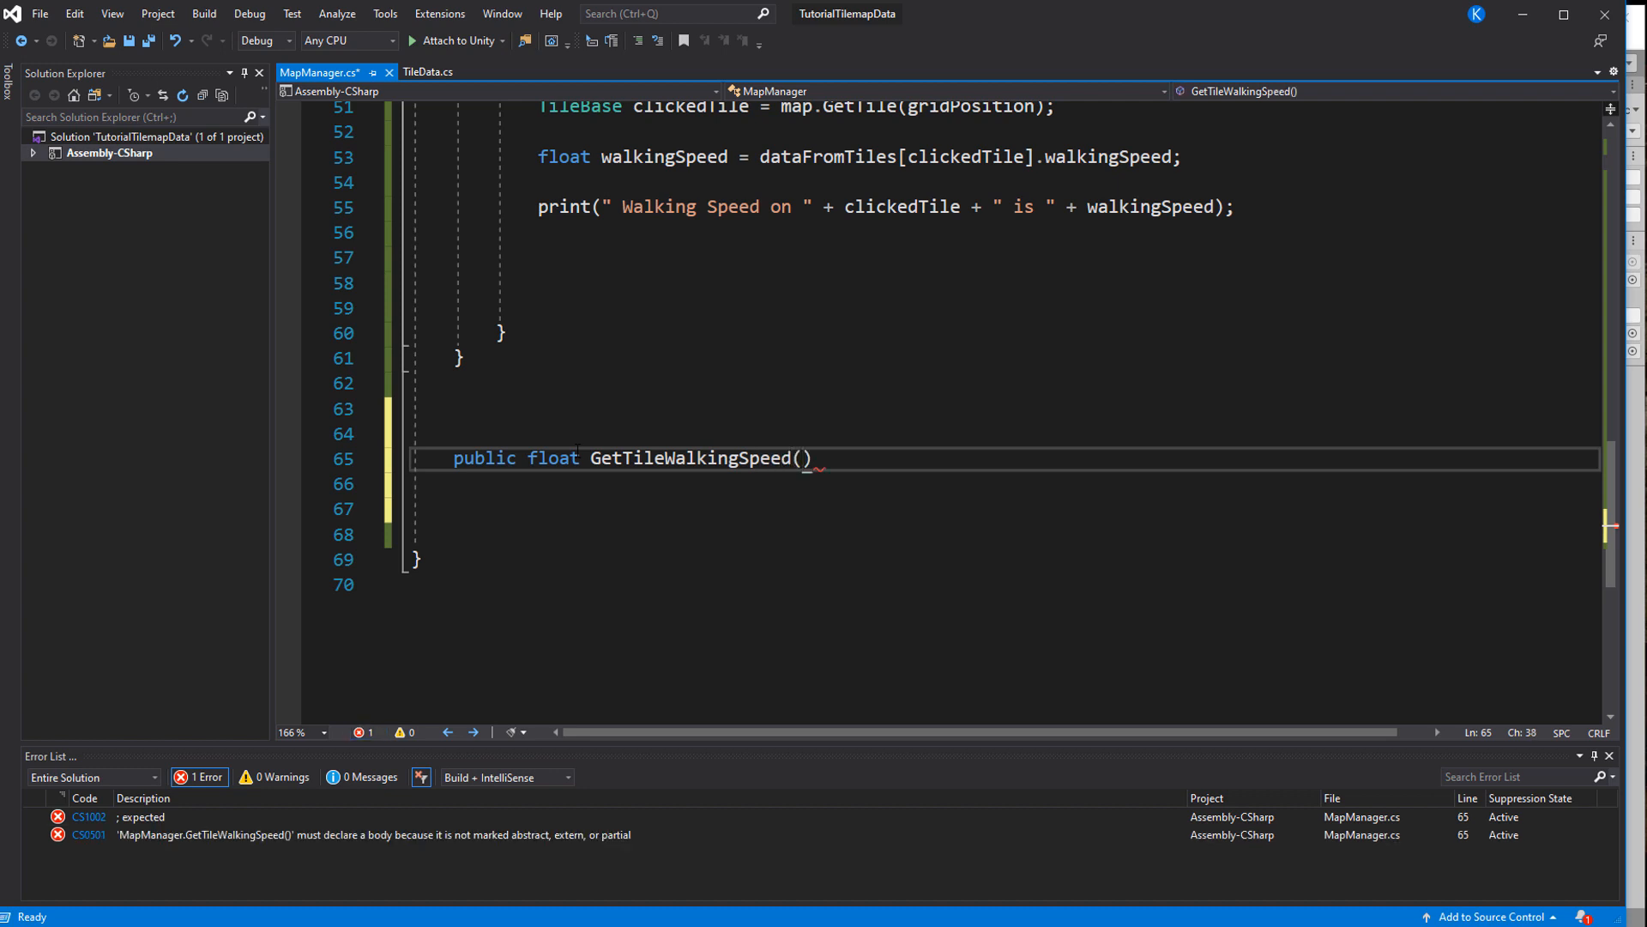
pyautogui.write('Vector2 pos')
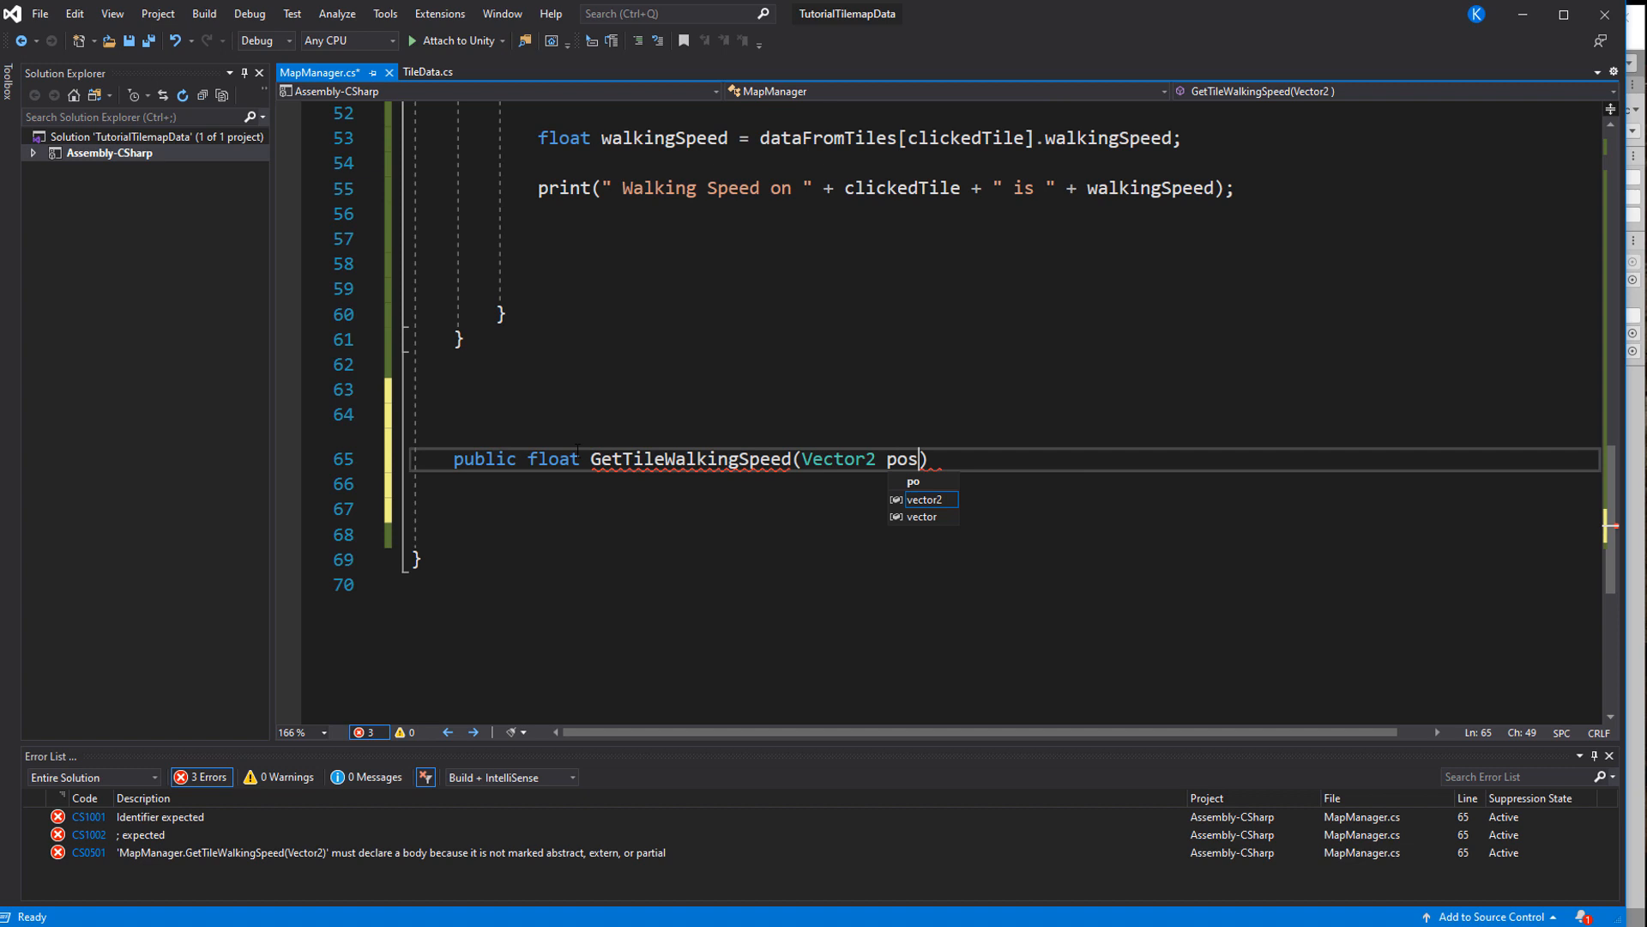
pyautogui.write('worldPosition')
pyautogui.click(1006, 483)
pyautogui.write('{')
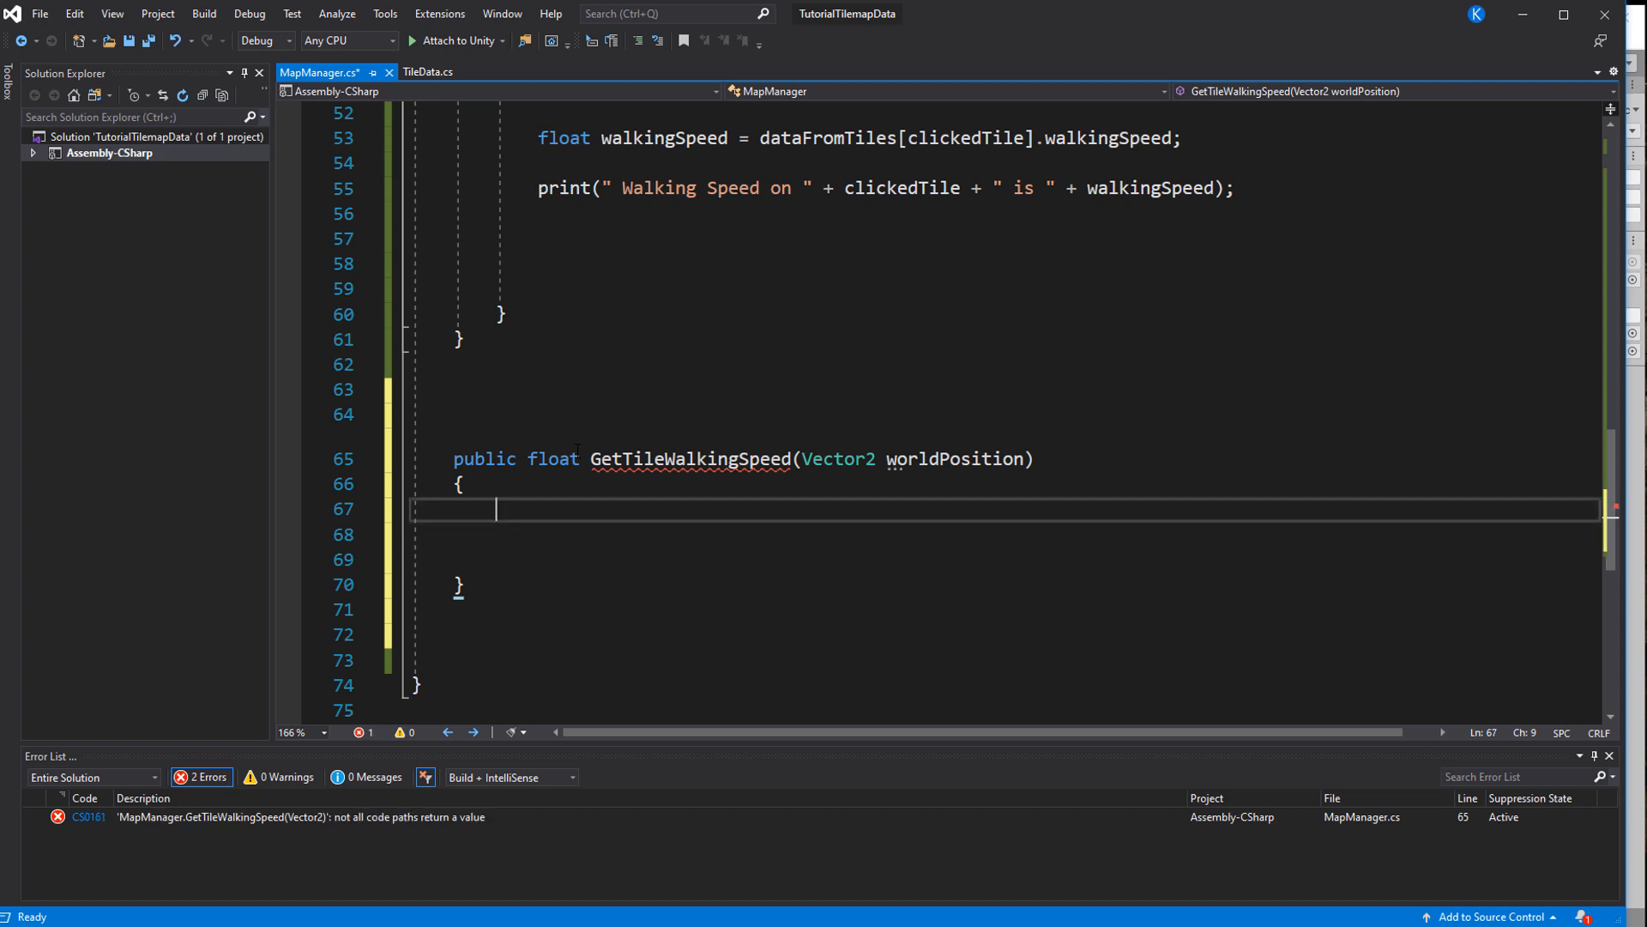
pyautogui.write('Vector3Int gridPo')
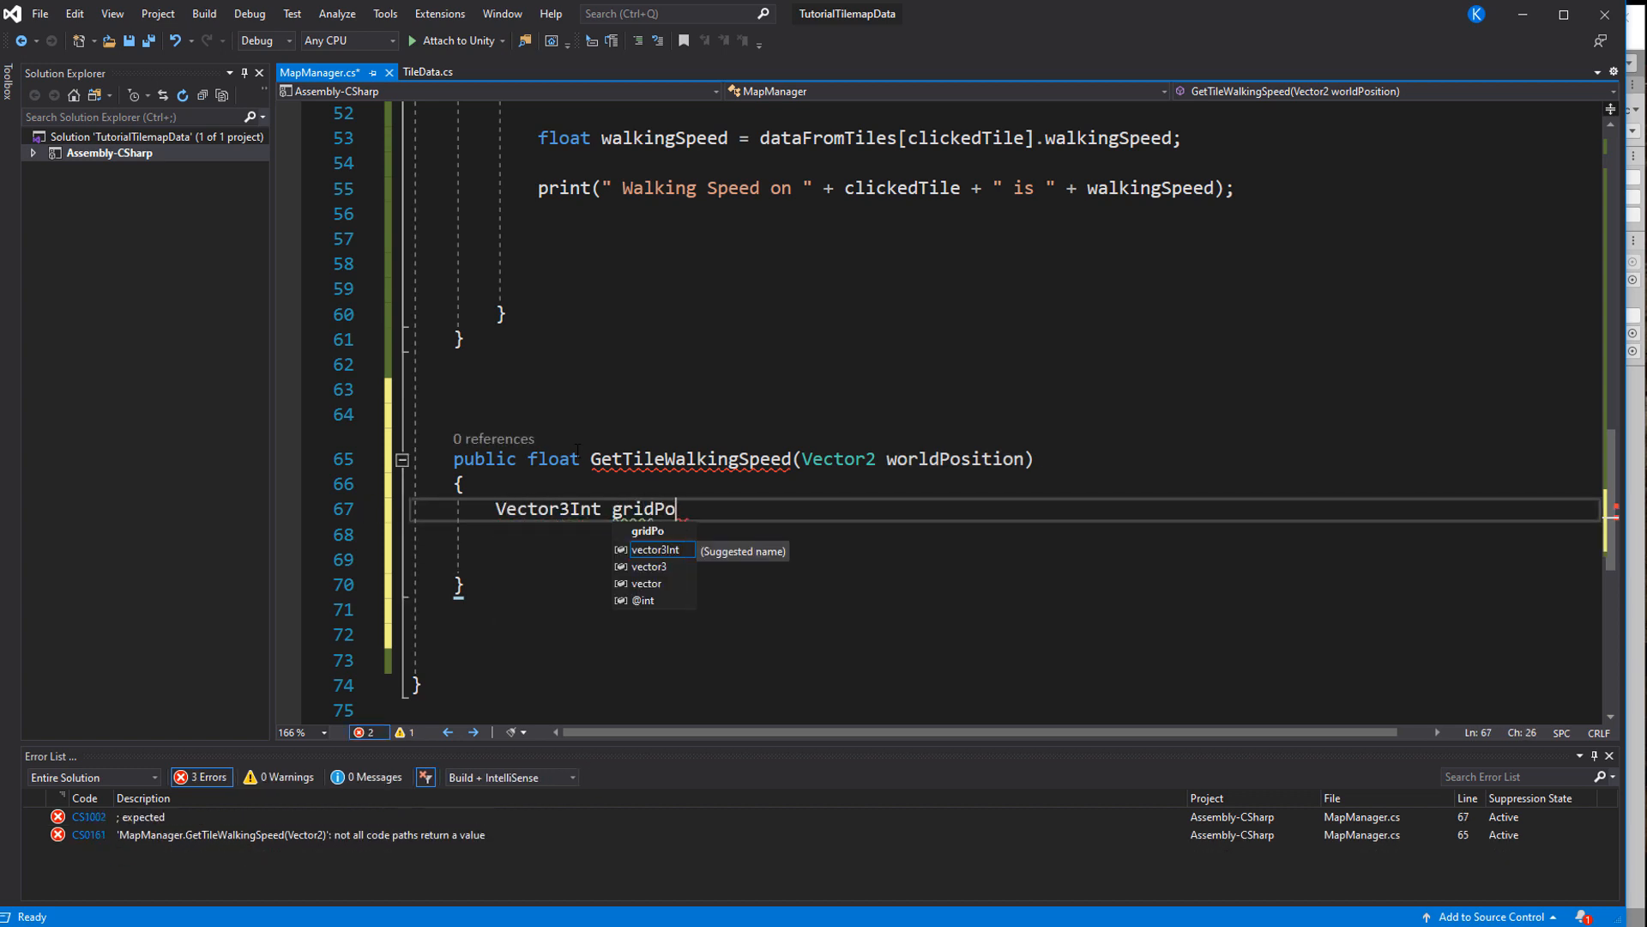
pyautogui.write('sition = map.WorldToCell(worldPosition);')
pyautogui.click(1006, 559)
pyautogui.write('TileBase tile =')
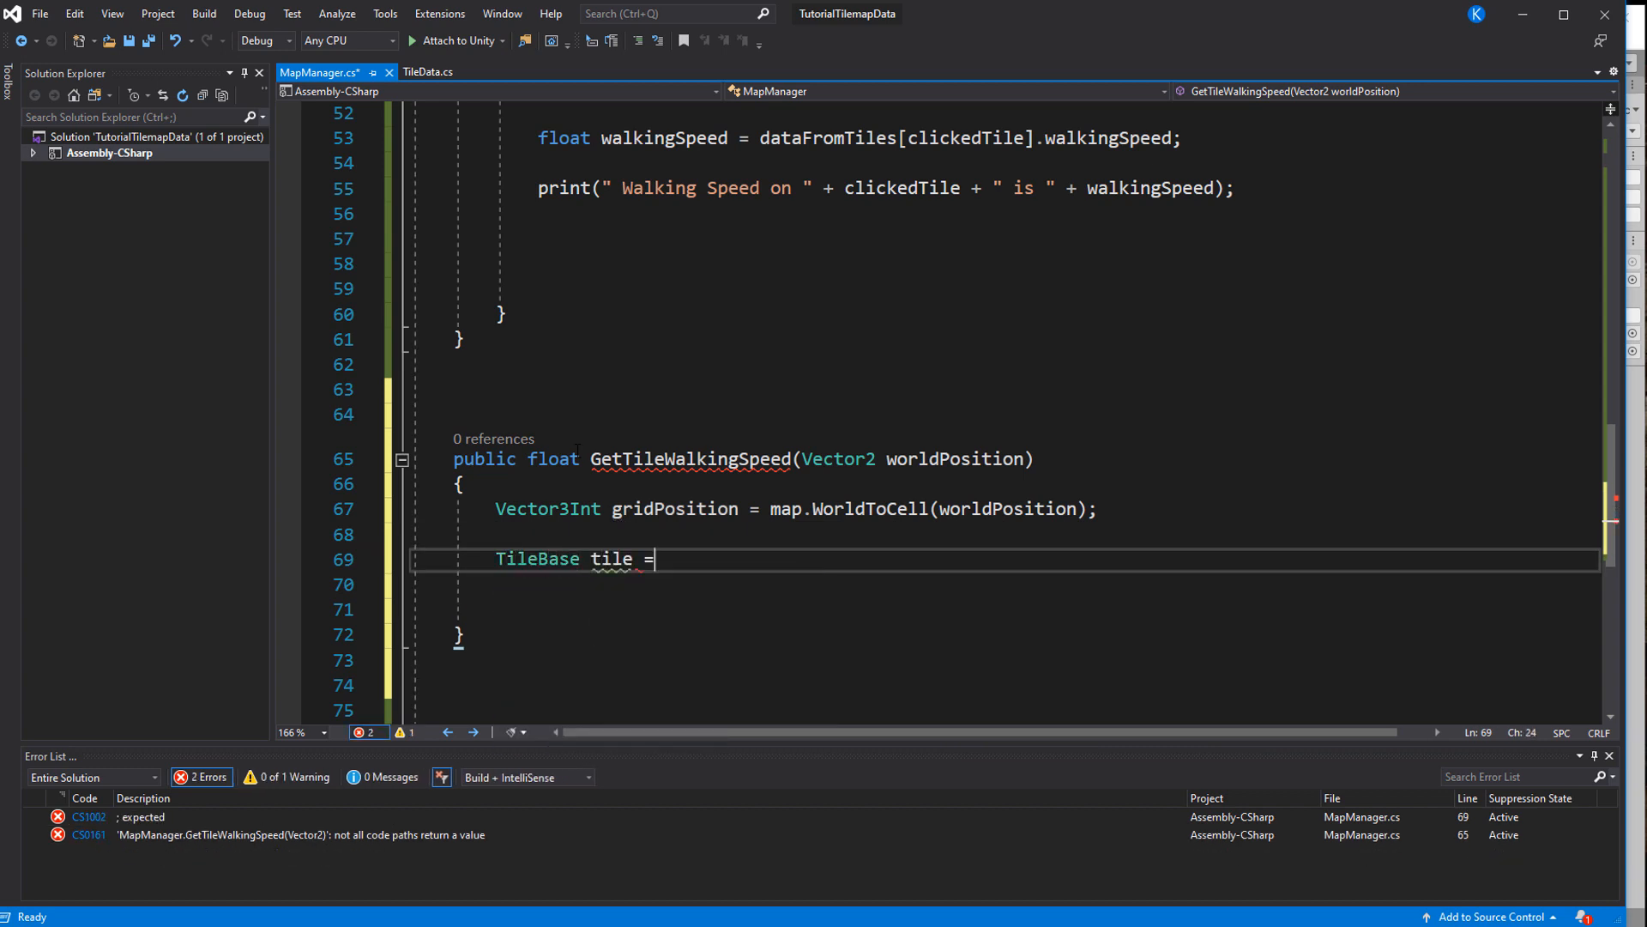
pyautogui.write('map.GetTile(gridPosition);')
pyautogui.write('float walkingSpeed =')
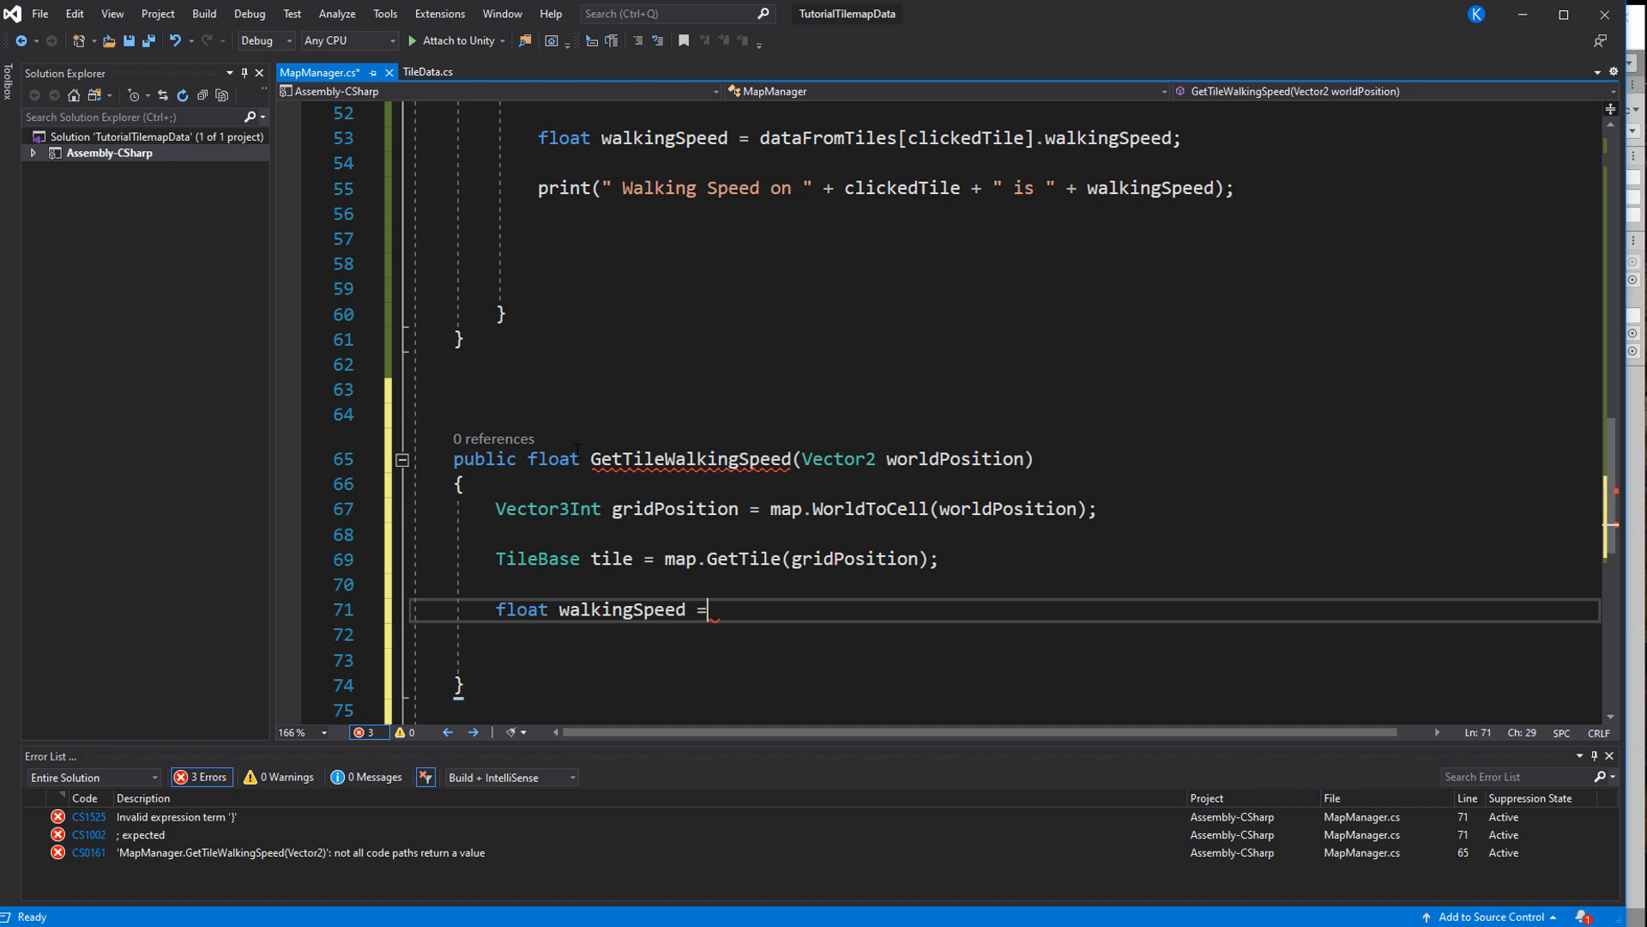
pyautogui.write('dataFromTiles[]')
pyautogui.click(1004, 634)
pyautogui.write('return walkingSpeed;')
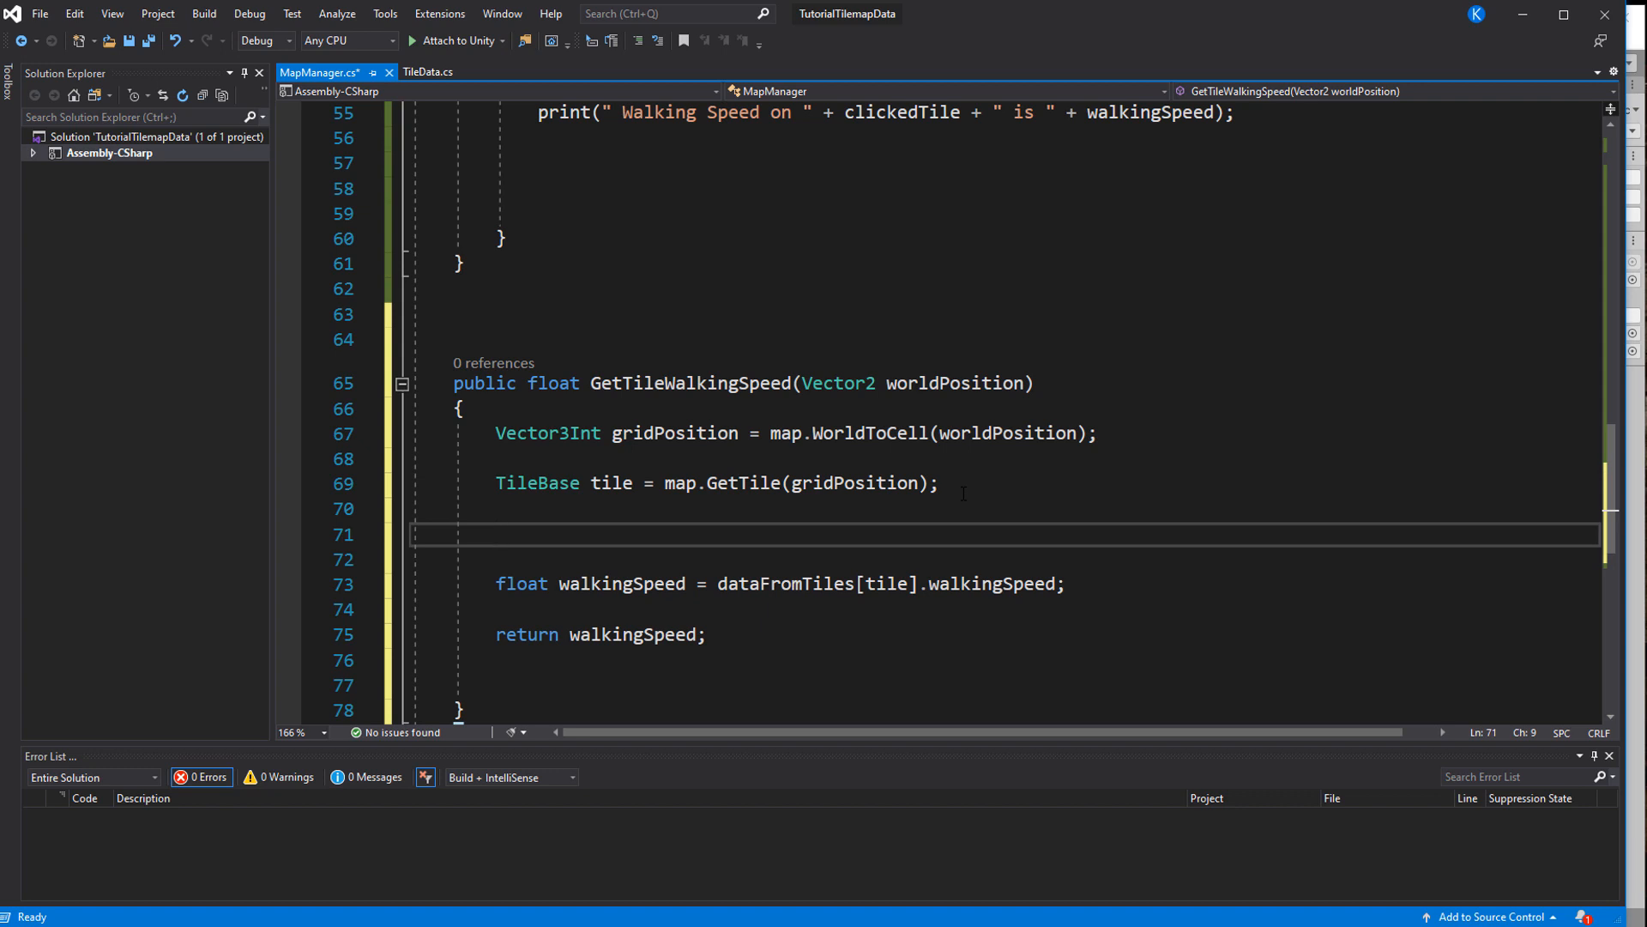
# Add if(tile == null) return 1f; before the dictionary lookup
pyautogui.write('if(tile )')
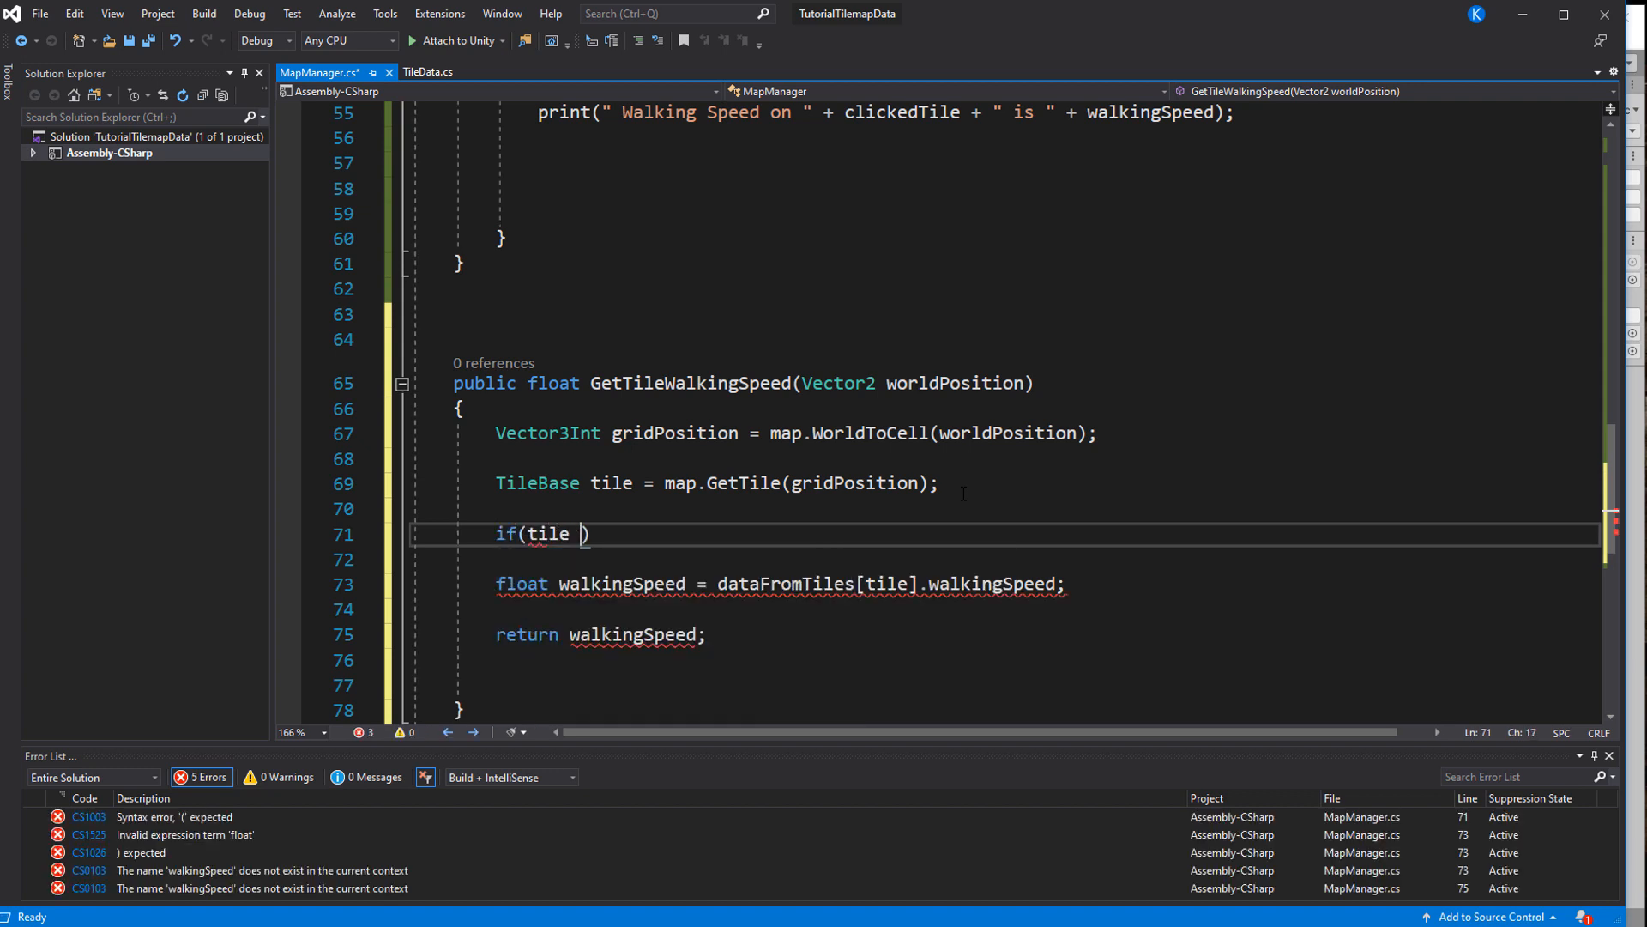
pyautogui.write('== null')
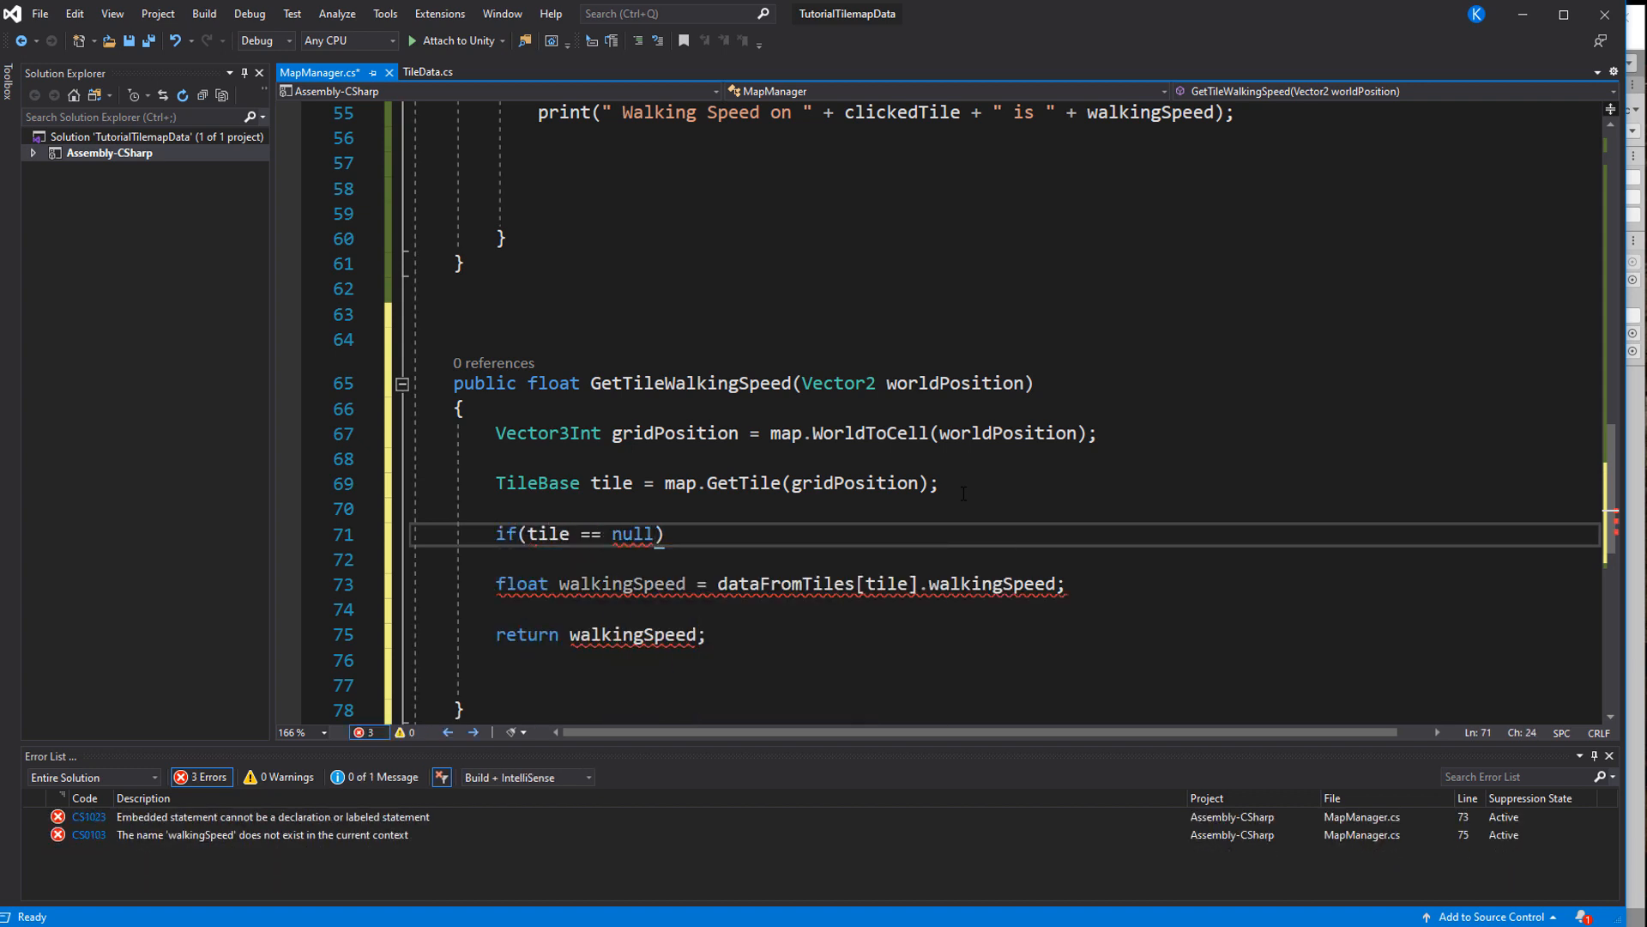
pyautogui.write('return 1f')
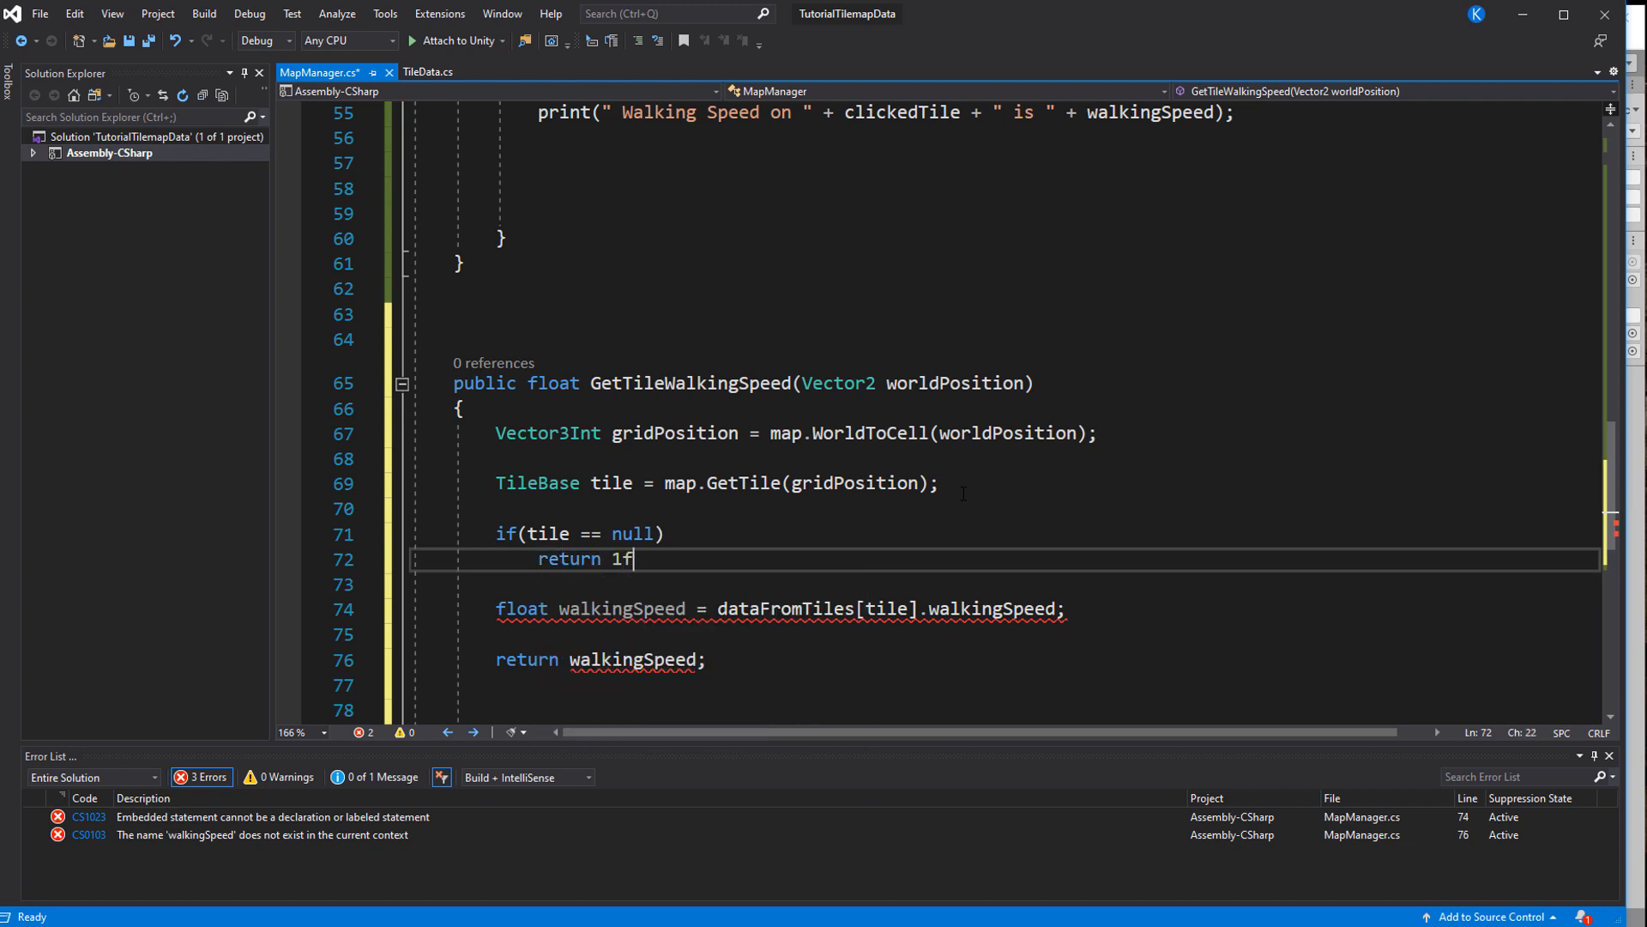
pyautogui.write(';')
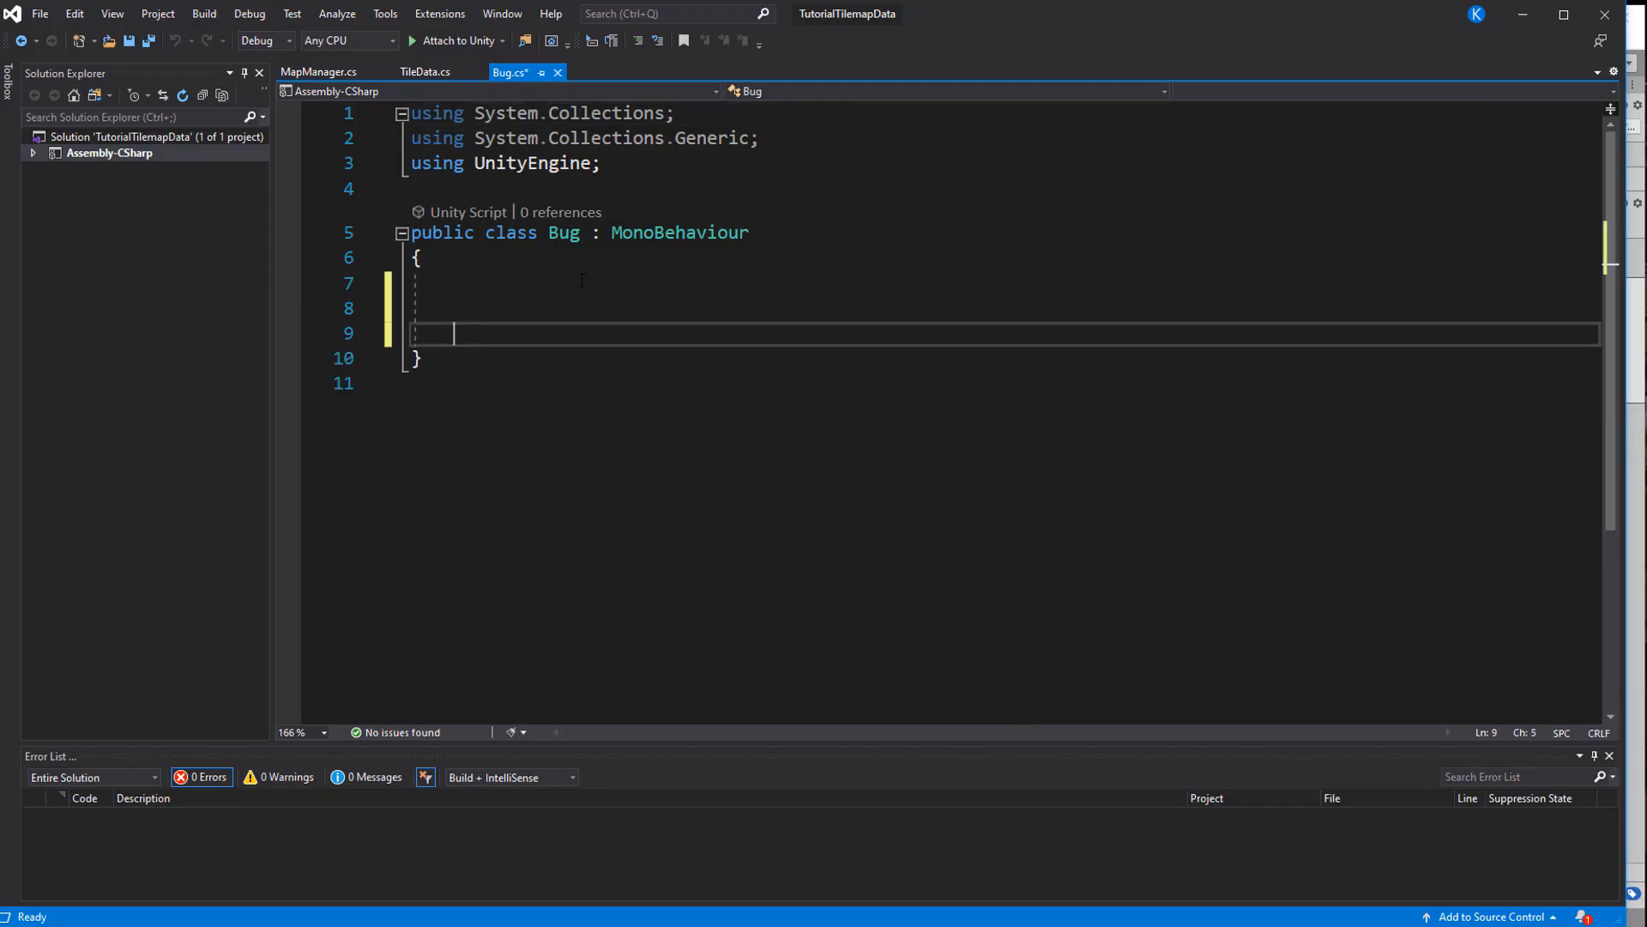
# Add a mapManager field found with FindObjectOfType<MapManager>() and start the serialized moveTime field
pyautogui.write('private MapManager mapManager;')
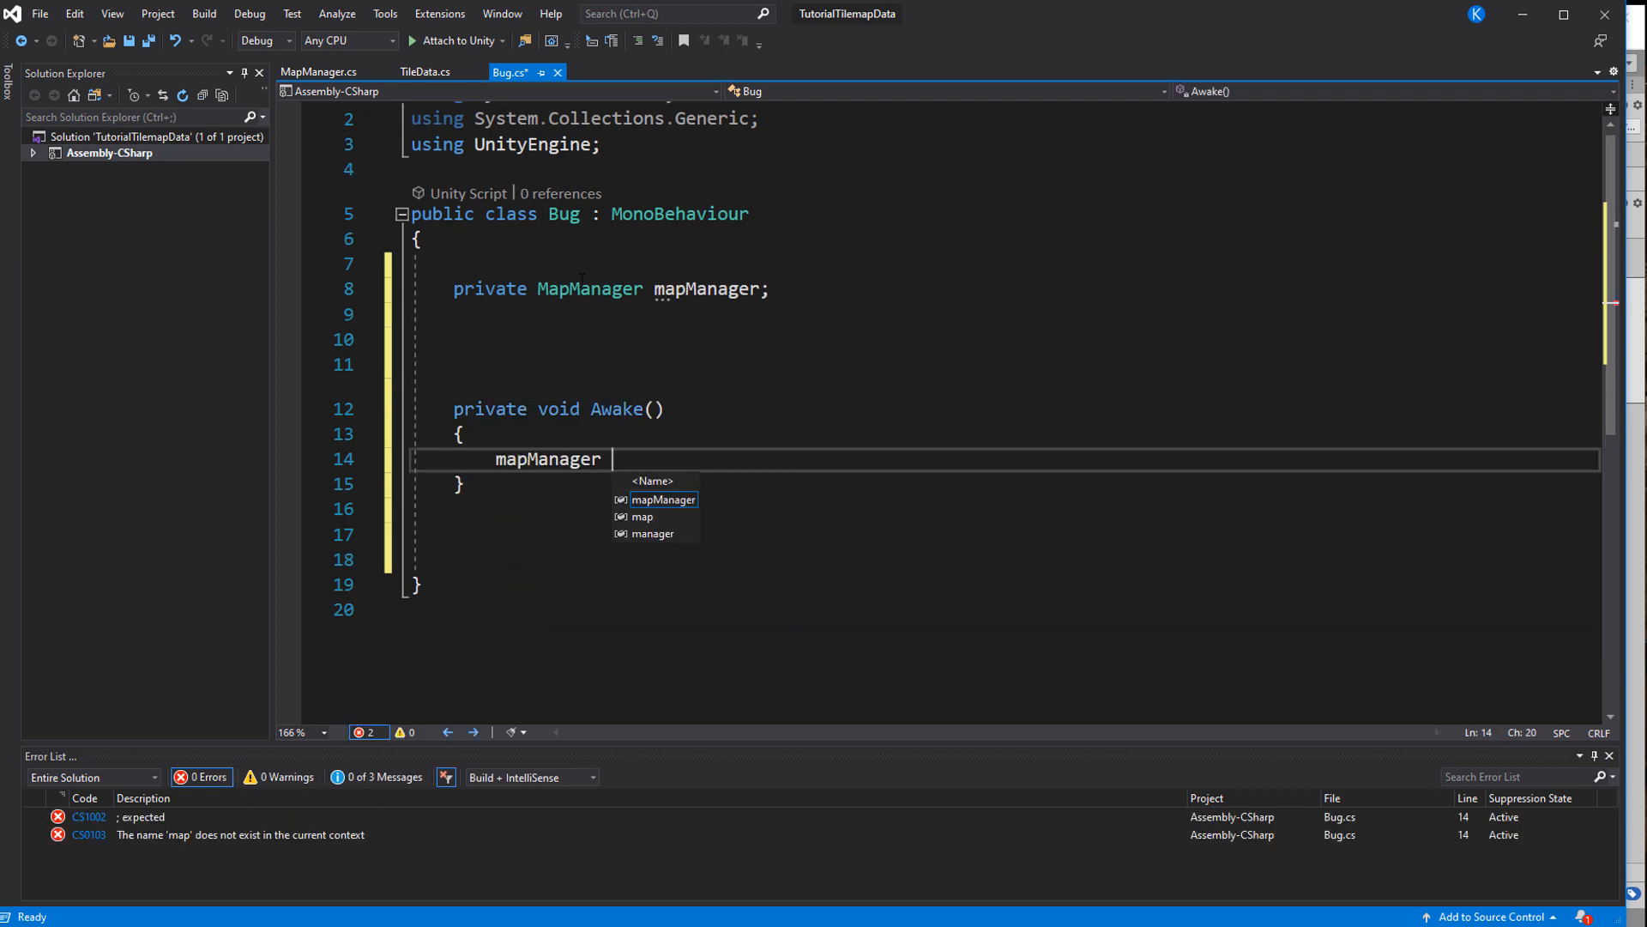
pyautogui.write('= FindObjectOfType<MapManager>();')
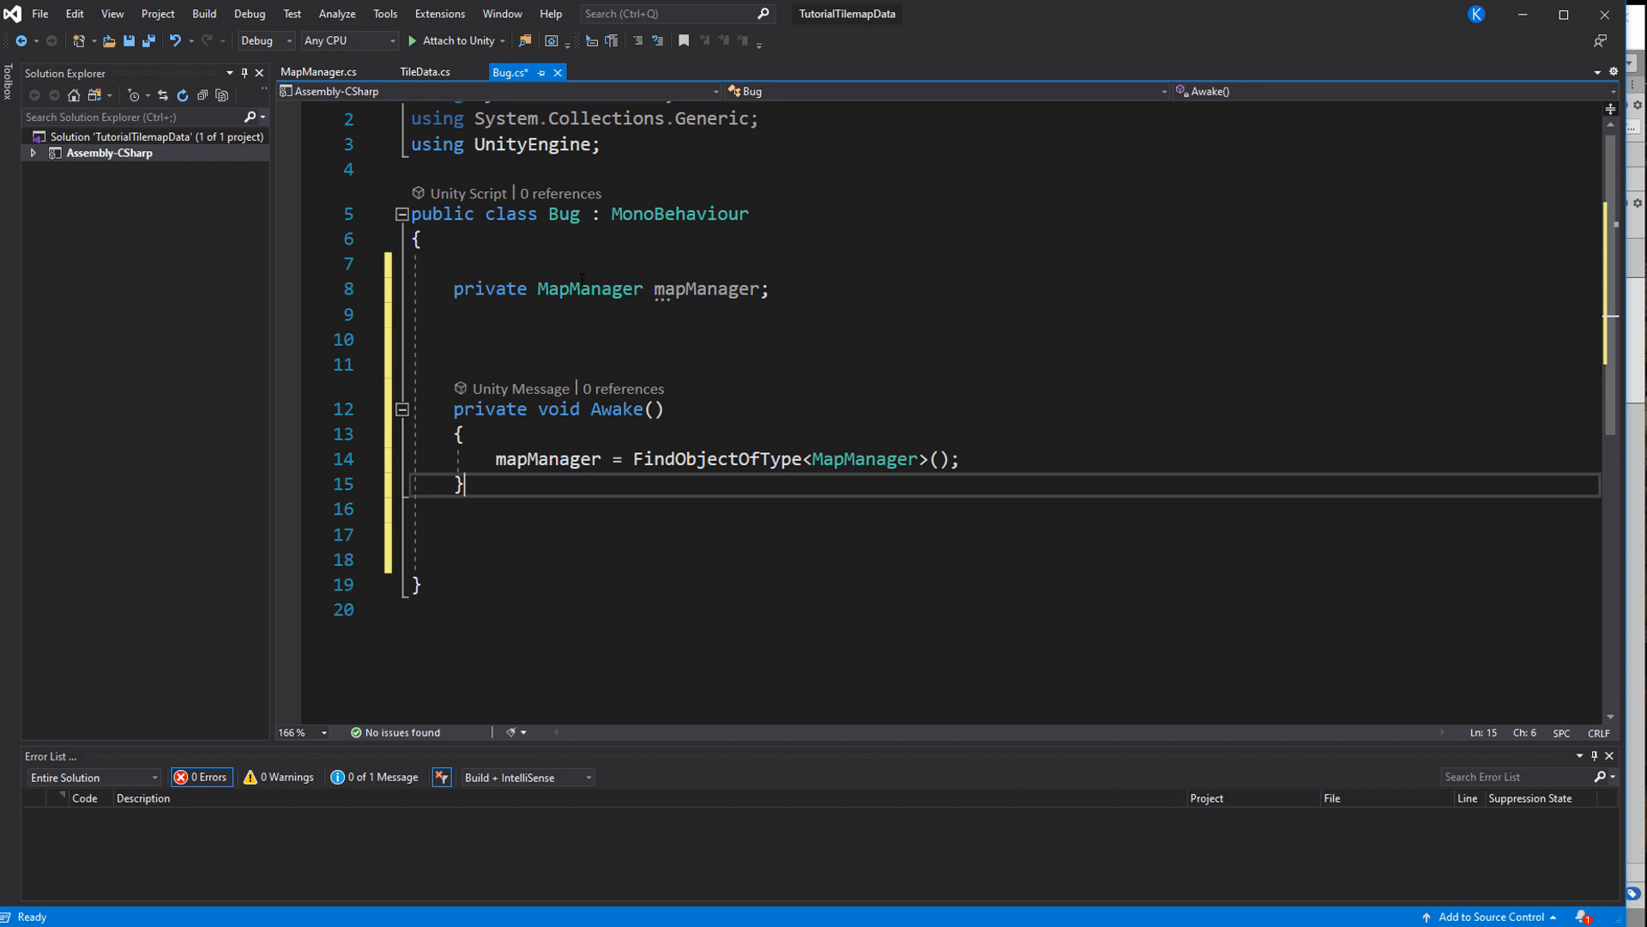
pyautogui.write('[SerializeField')
pyautogui.write('private float moveTime;')
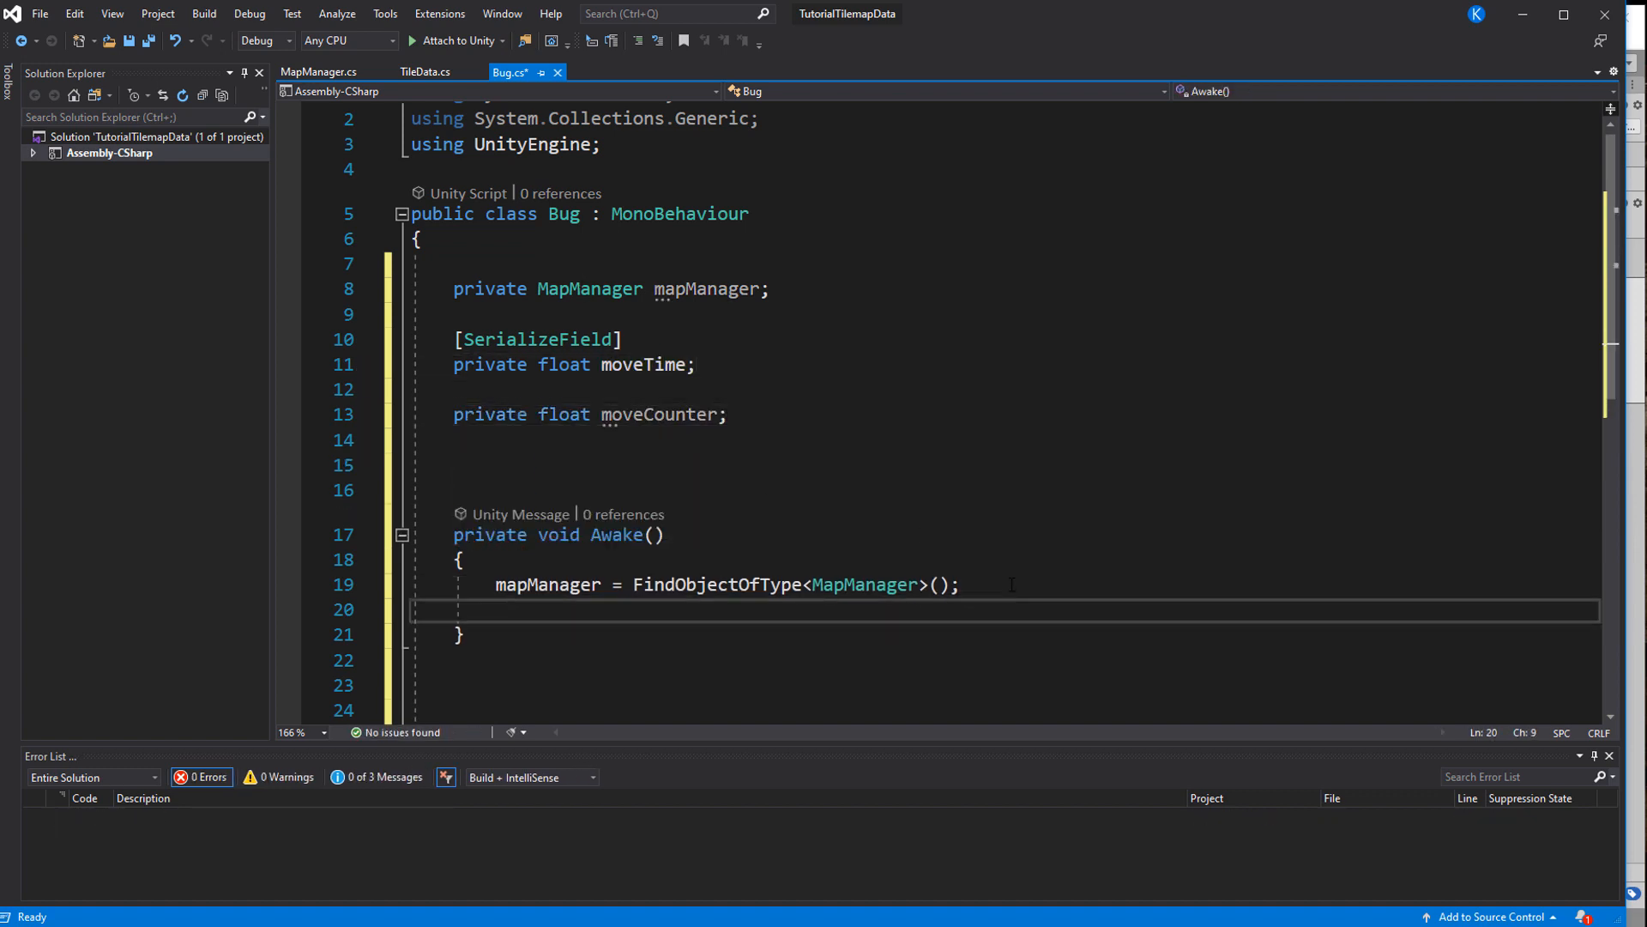
# Count moveCounter down from moveTime and apply a random Random.Range(0f, 360f) rotation when it expires
pyautogui.write('moveCounter = moveTime;')
pyautogui.click(1008, 685)
pyautogui.write('private void Update(')
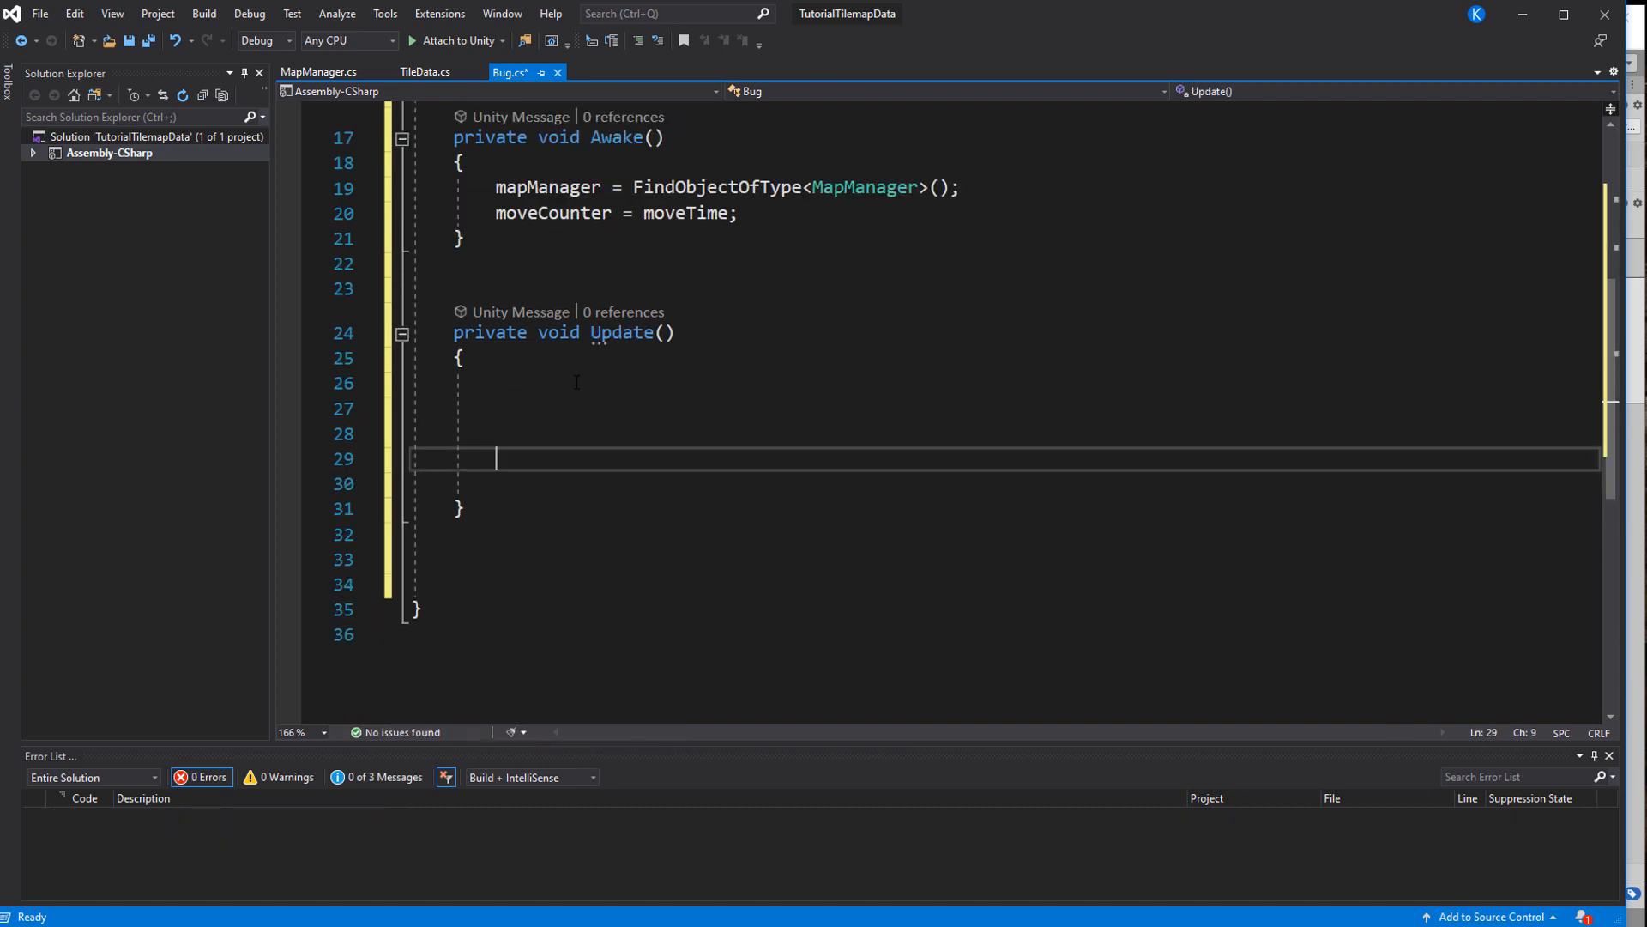
pyautogui.write('moveCounter -= Time.deltaTime;')
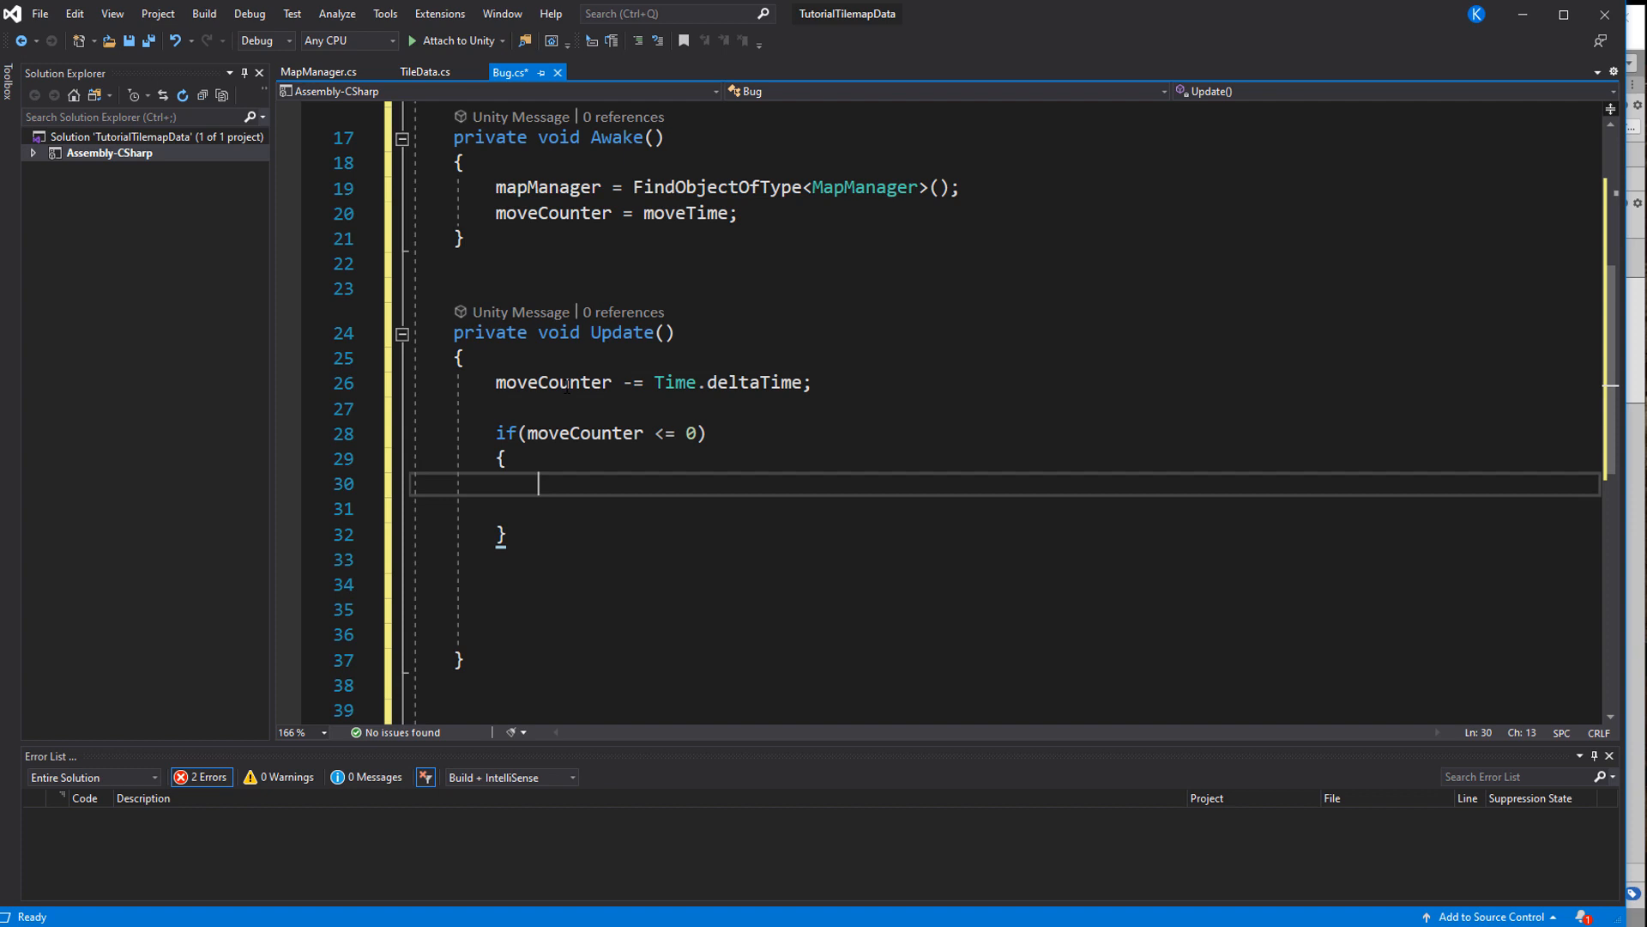
pyautogui.write('moveCounter = moveTime;')
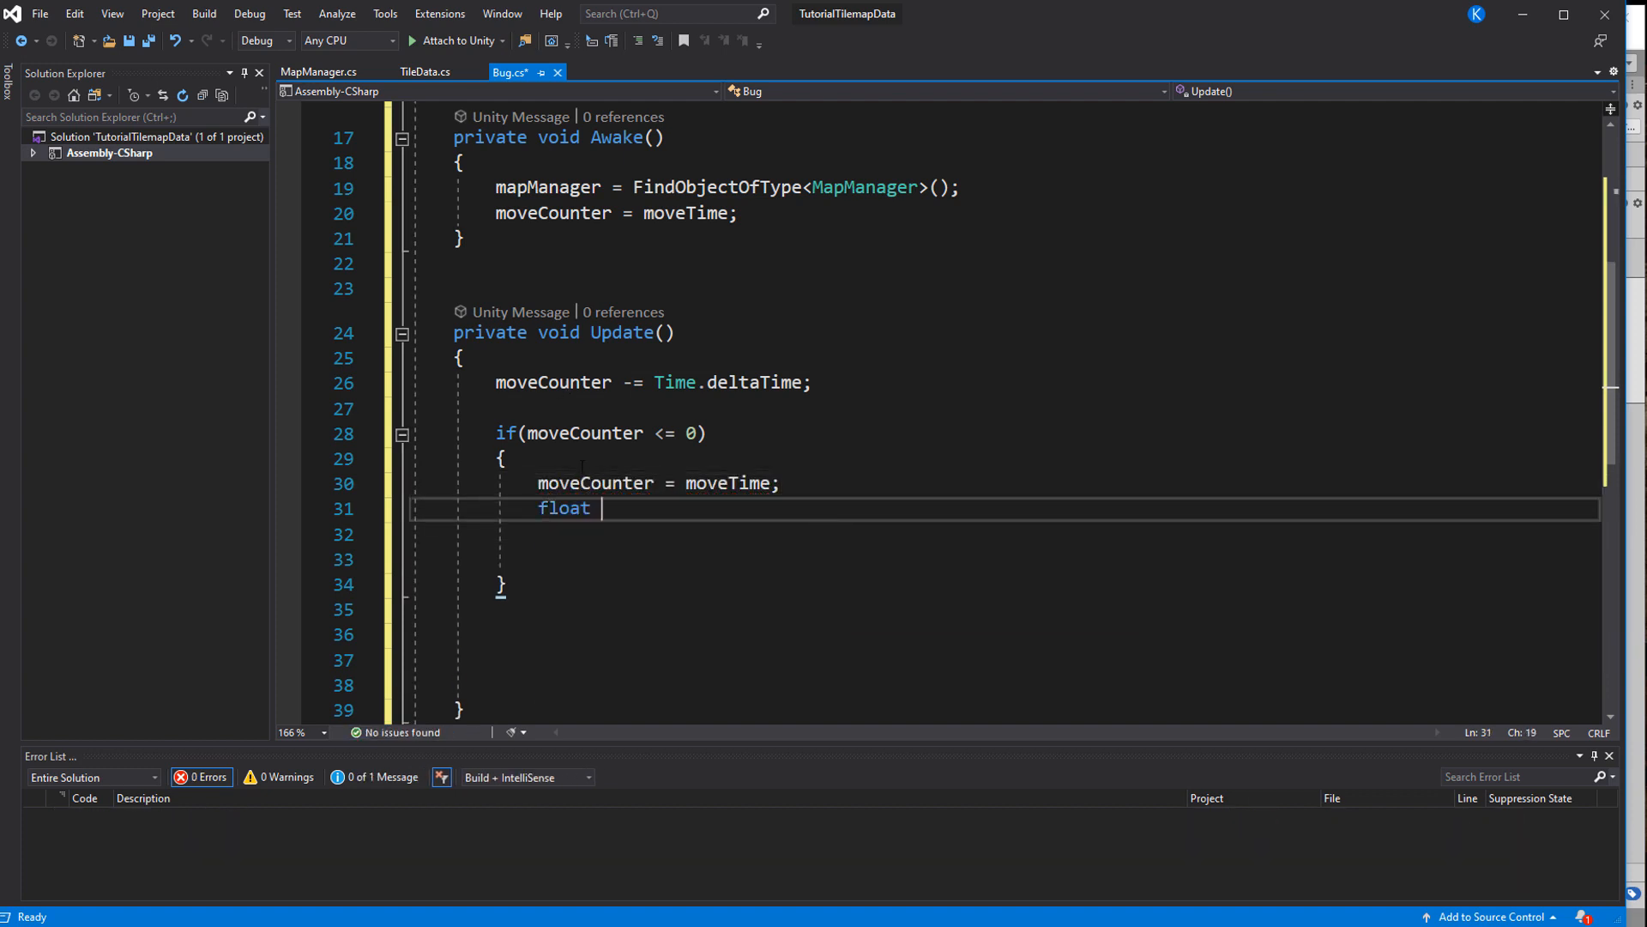
pyautogui.write('newRotation = Random.Range(0f, 360f)')
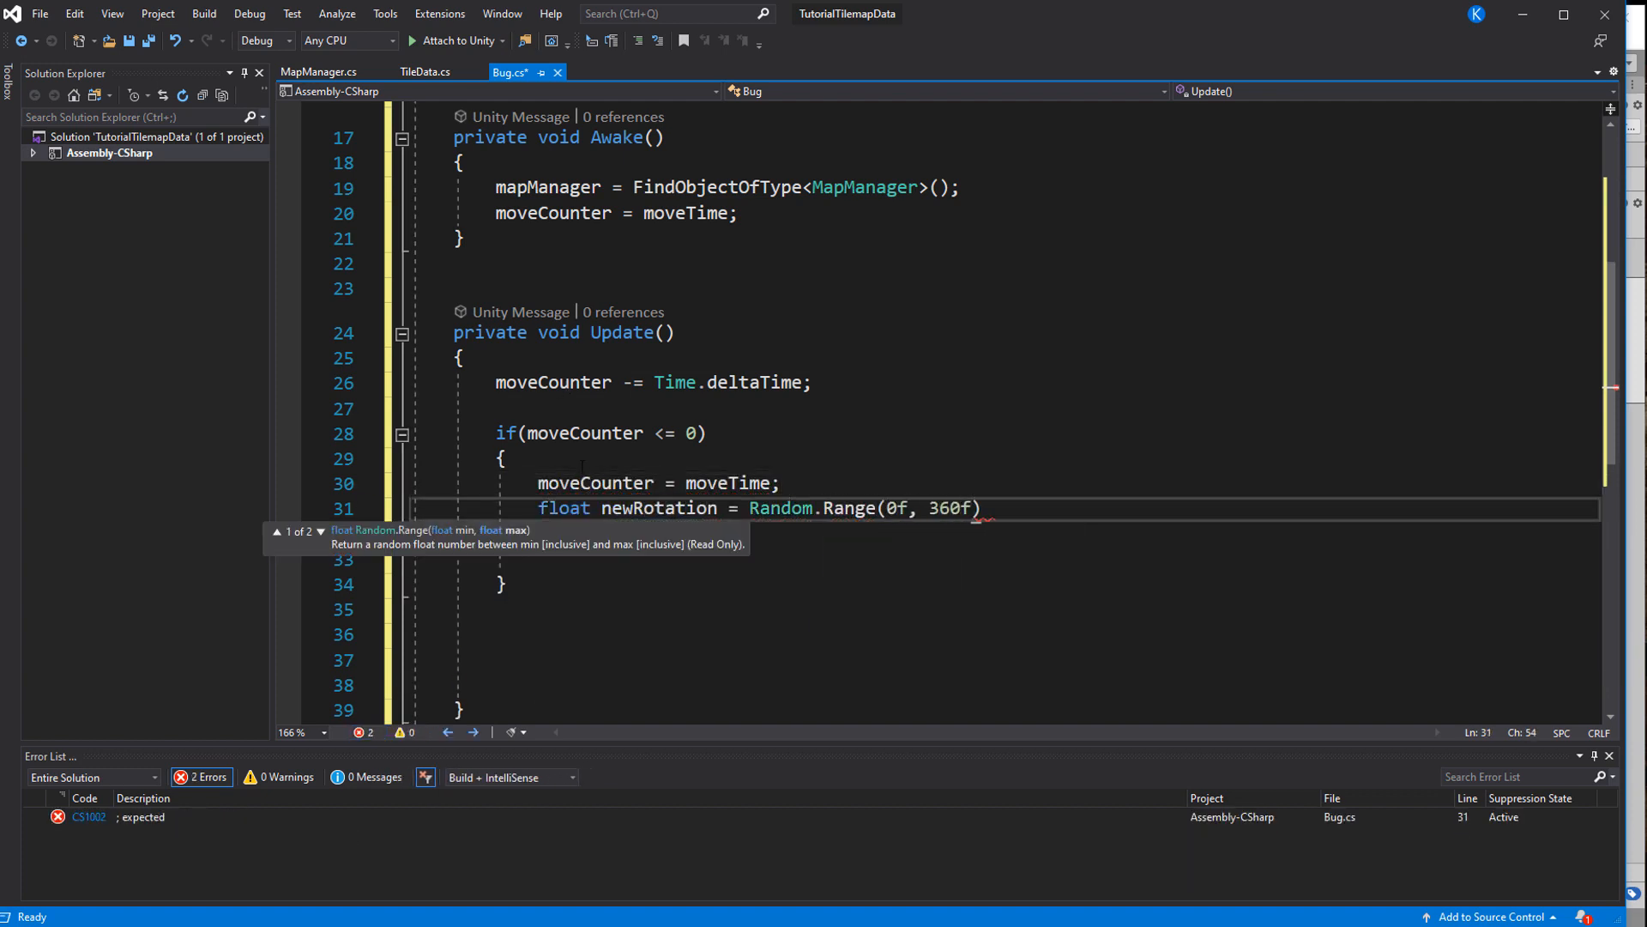
pyautogui.write('transform.rotation = Quaternion.')
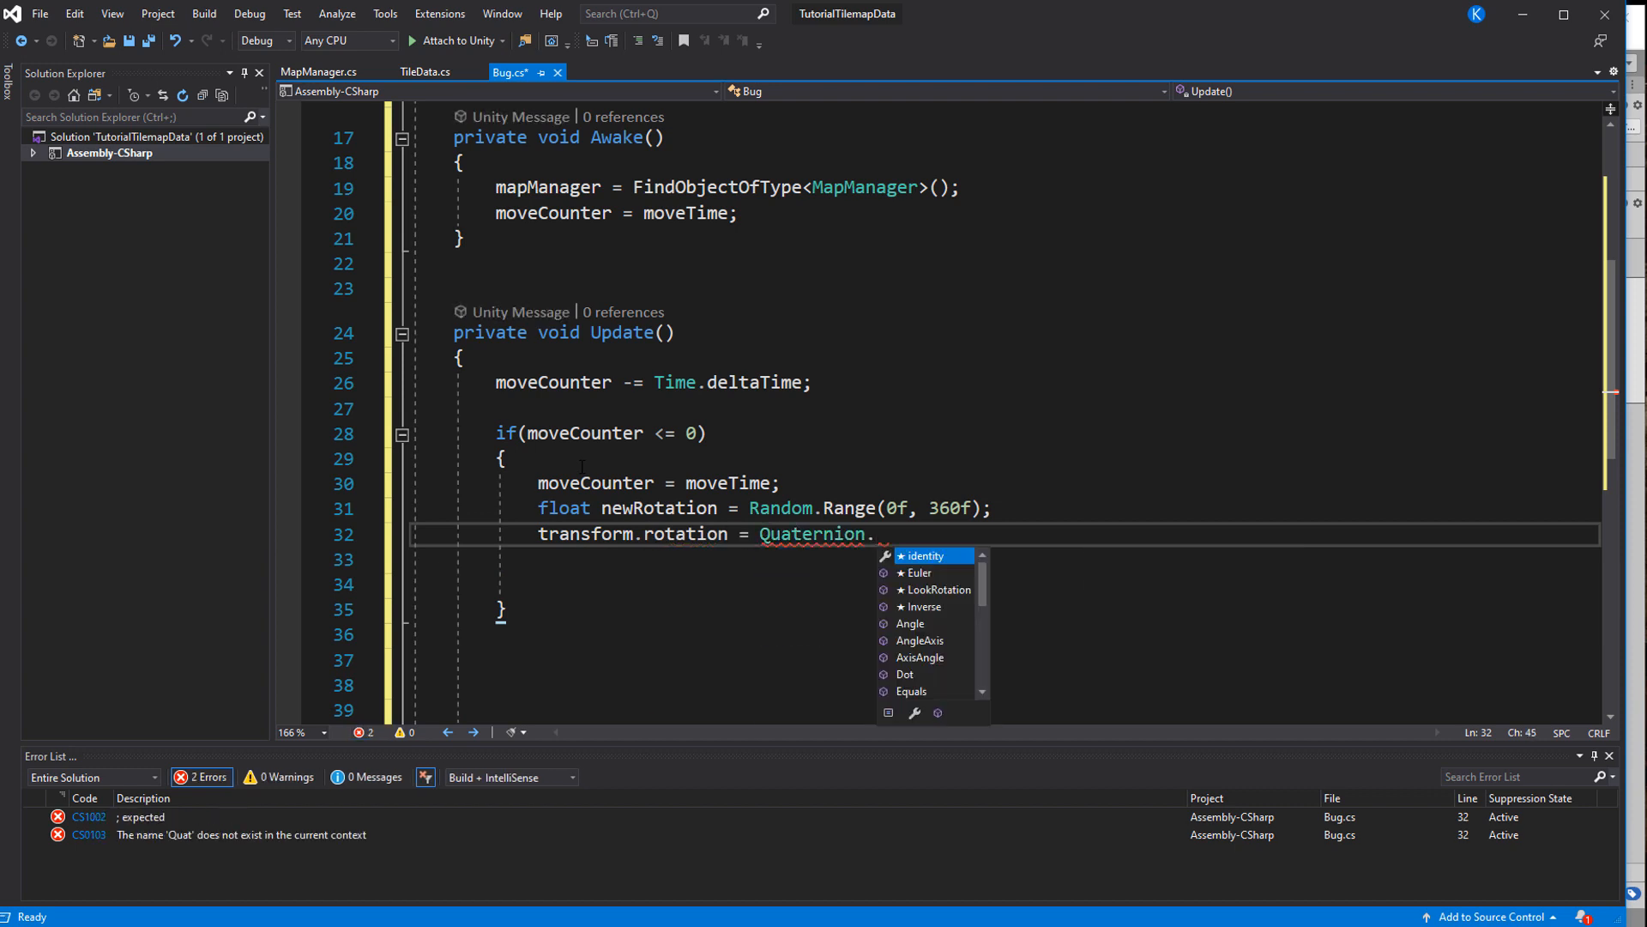
pyautogui.write('Euler(0f, 0f, 360f);')
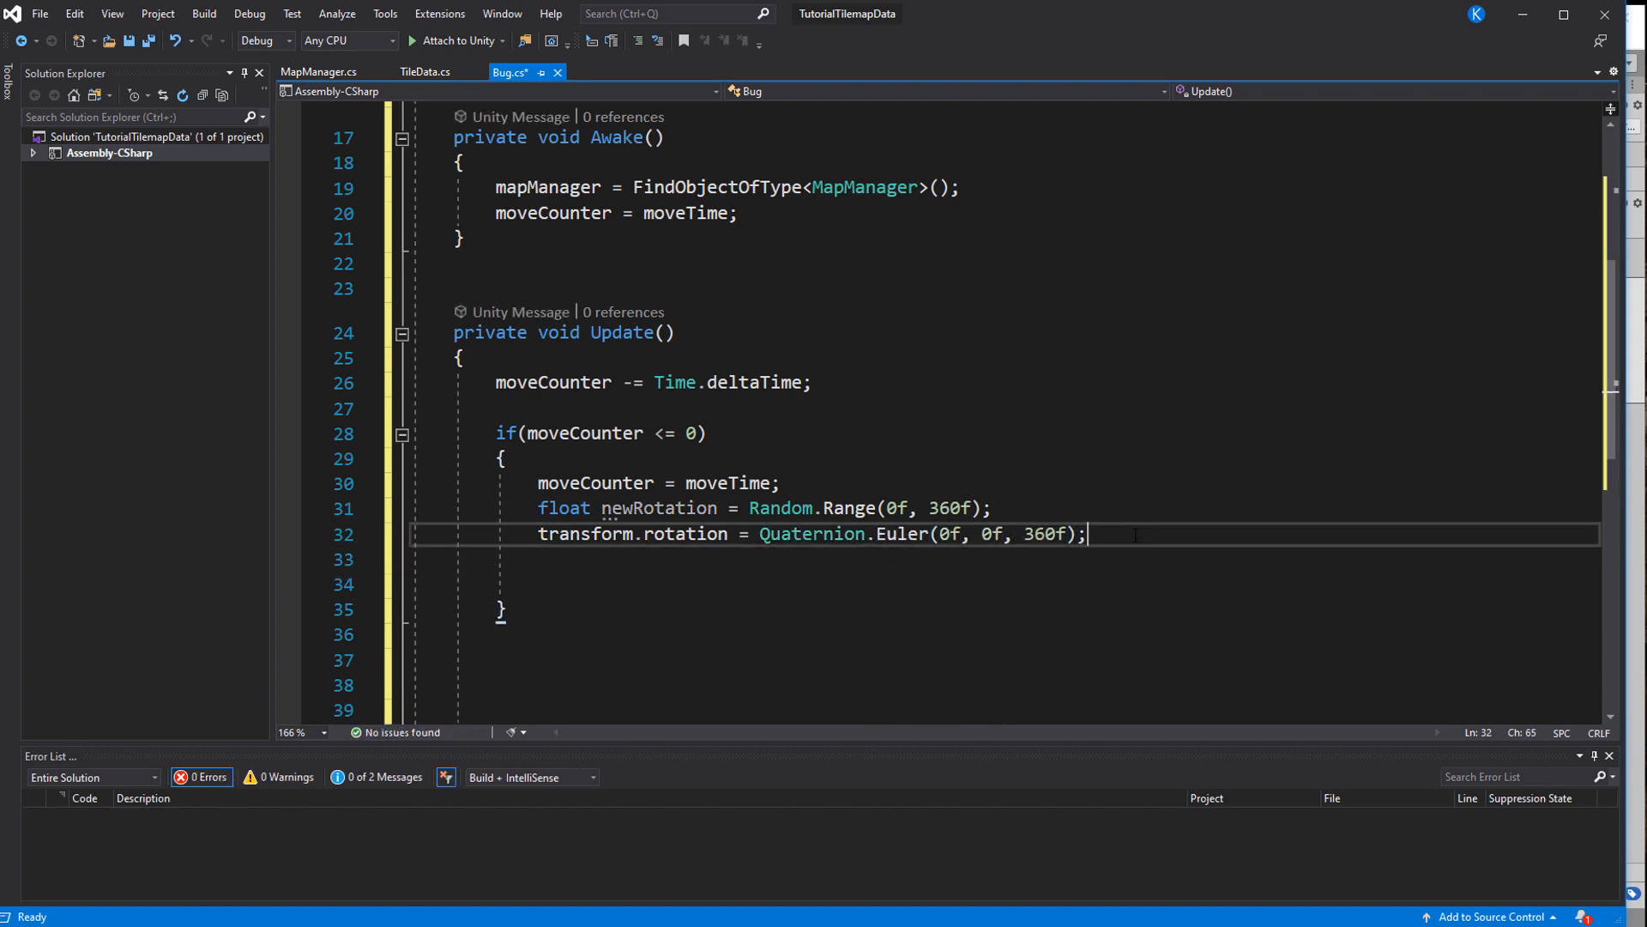
pyautogui.write('float adjustedSpeed =')
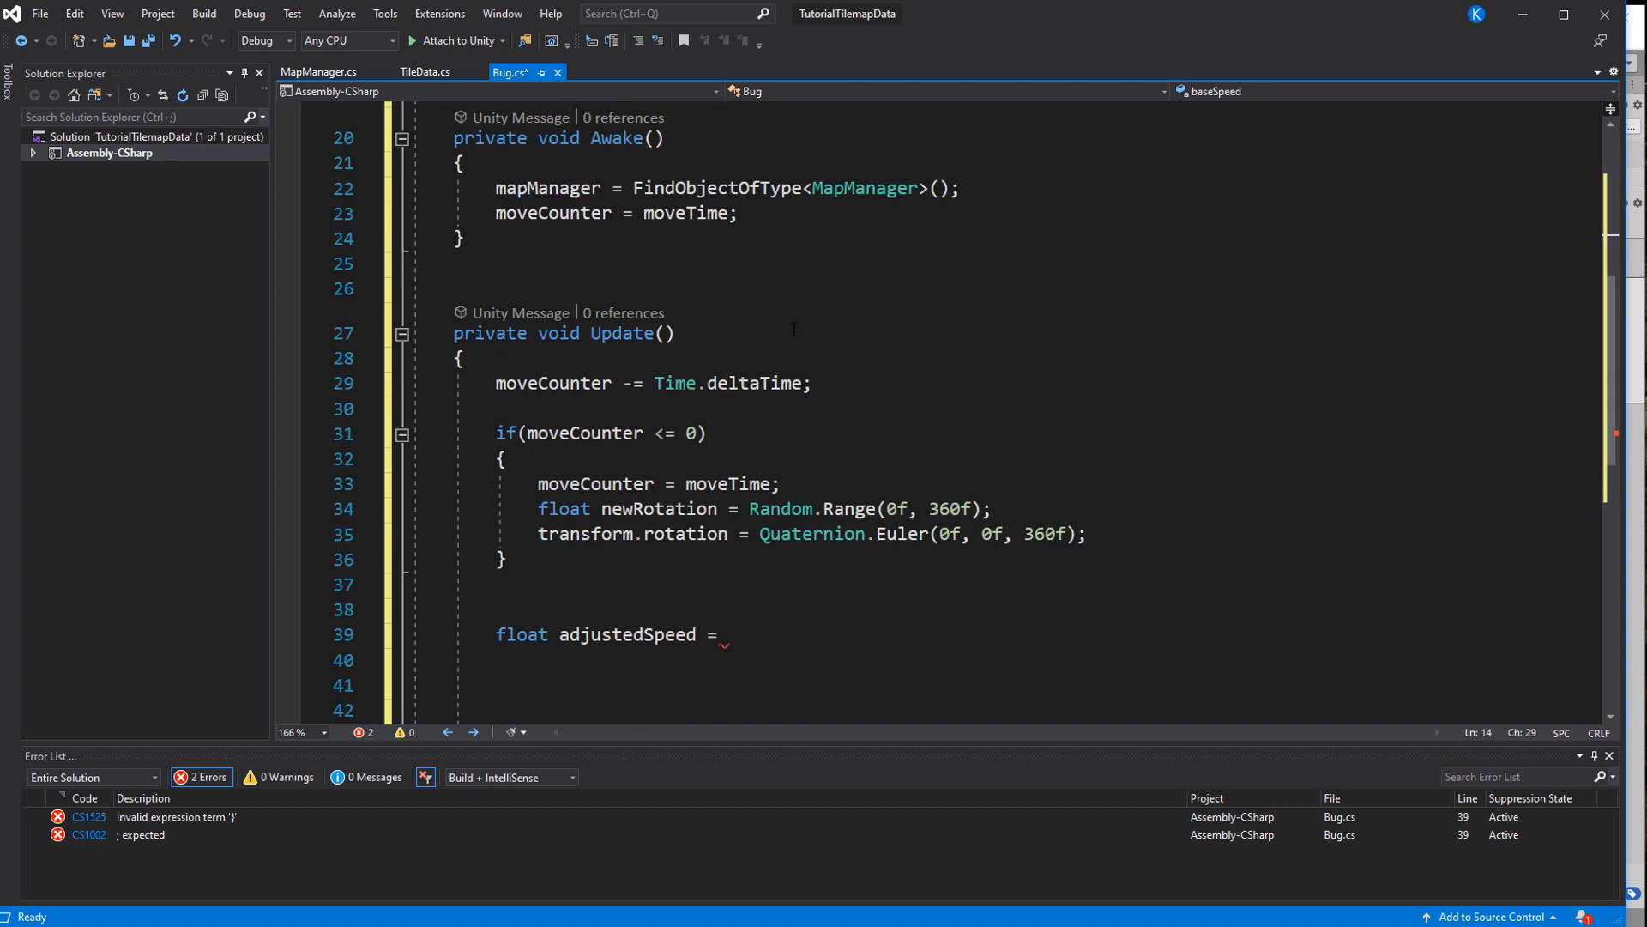
# Multiply baseSpeed by GetTileWalkingSpeed(transform.position) and move the bug along transform.up each frame
pyautogui.write('mapManager.')
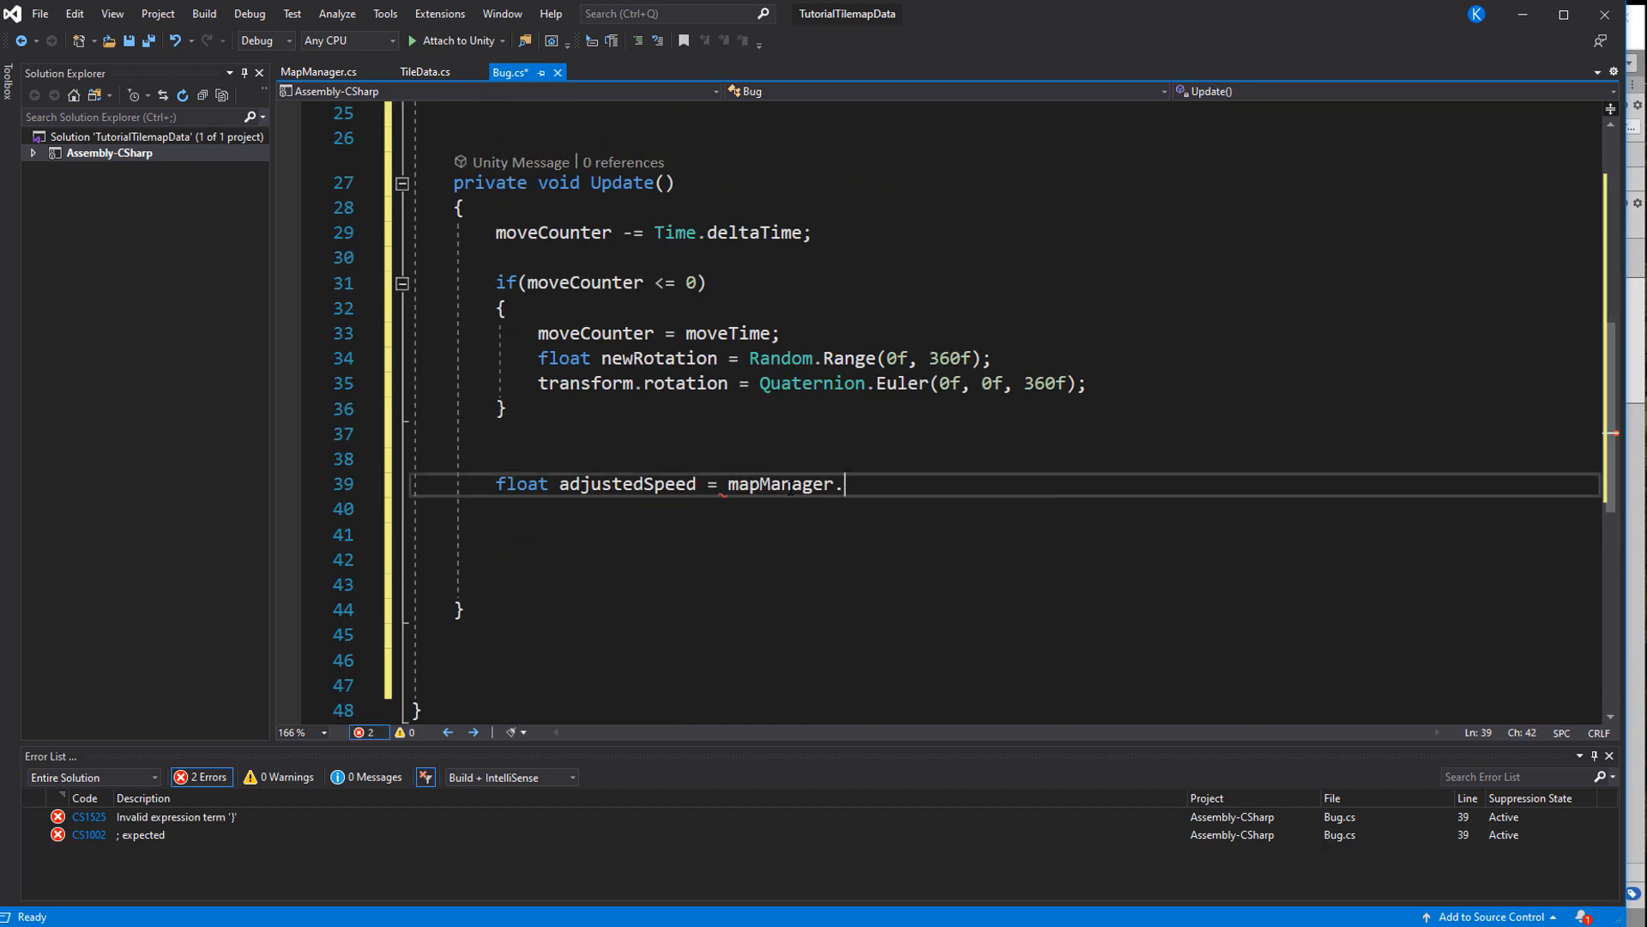
pyautogui.write('GetTileWalkingSpeed(transform.position) *')
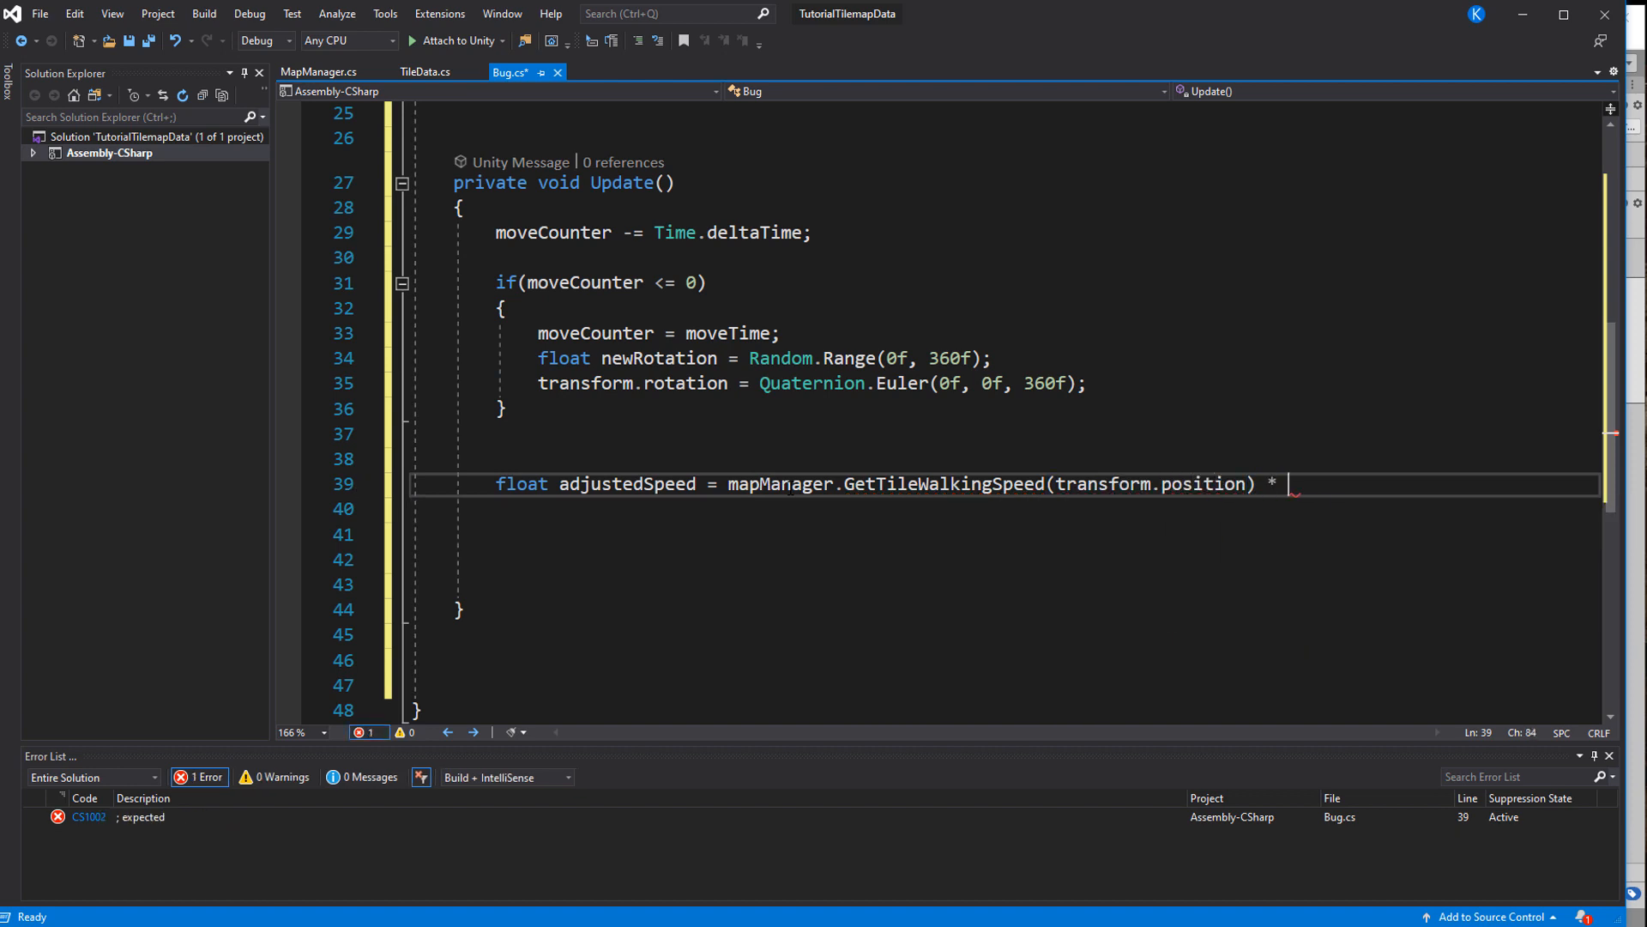
pyautogui.write('baseSpeed;')
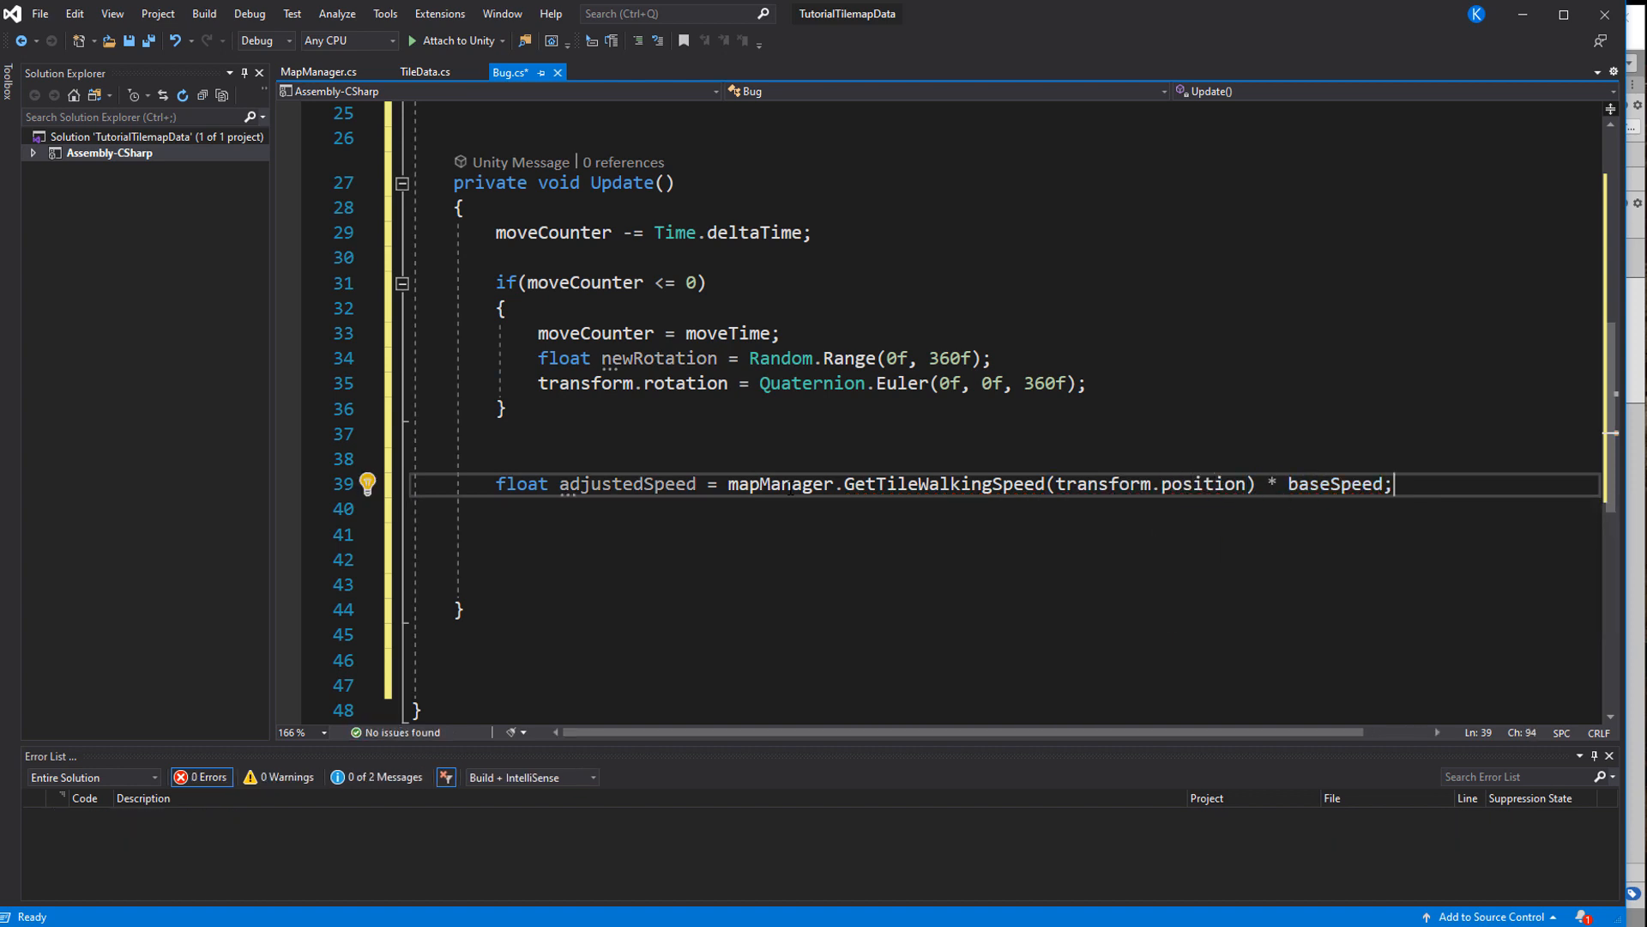
pyautogui.write('transform.')
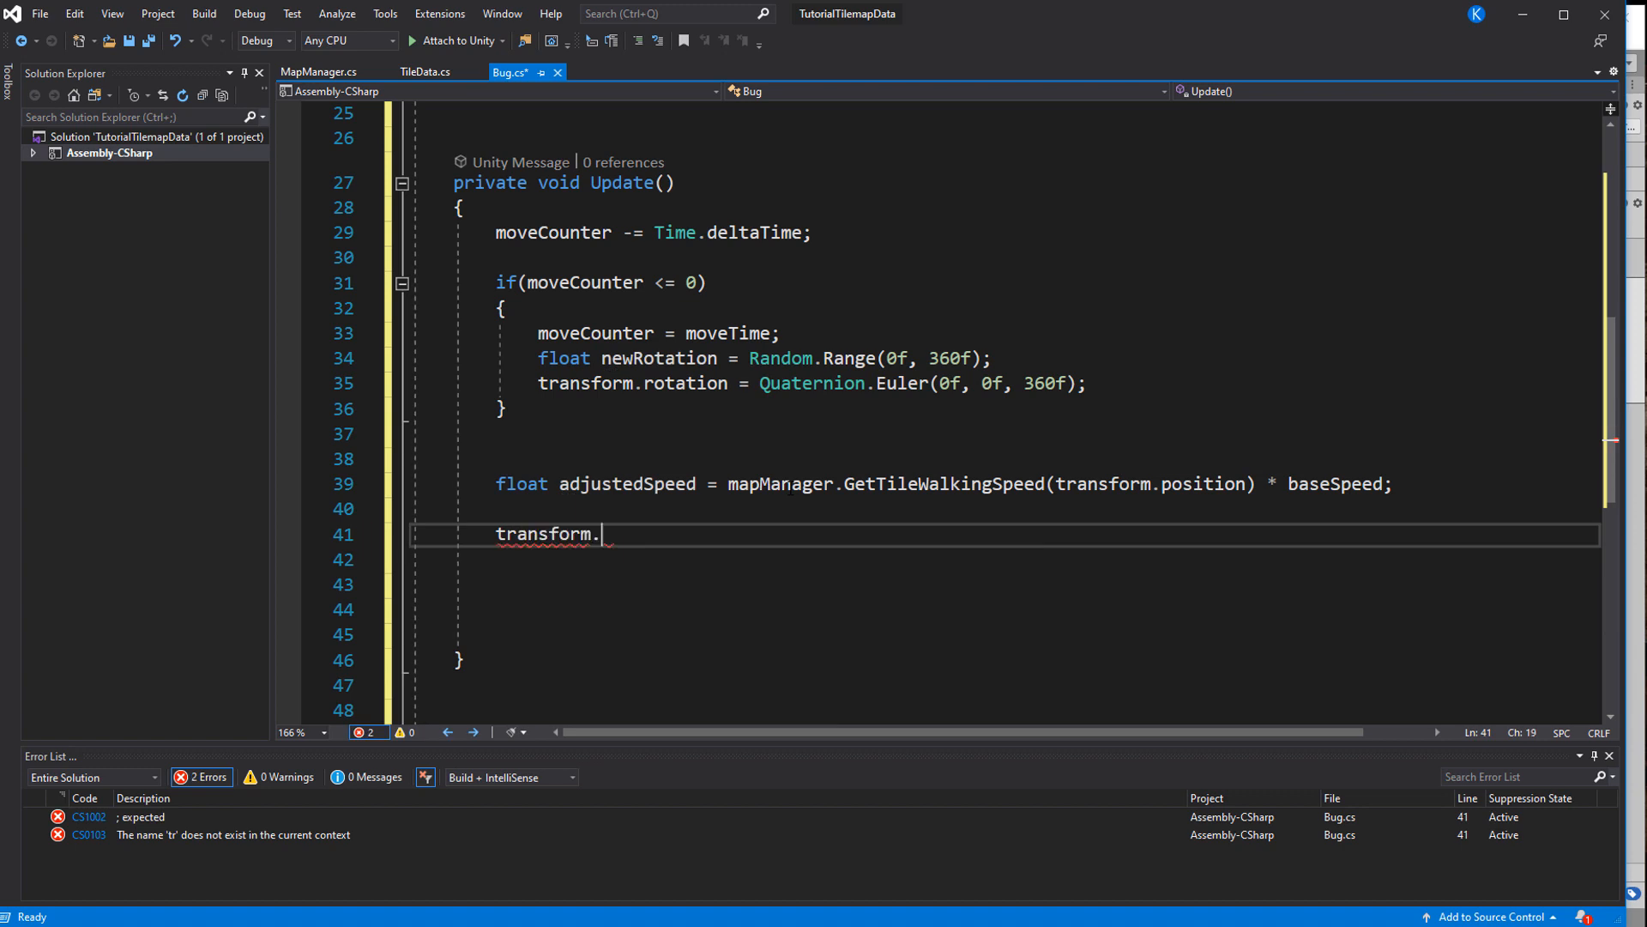
pyautogui.write('position +=')
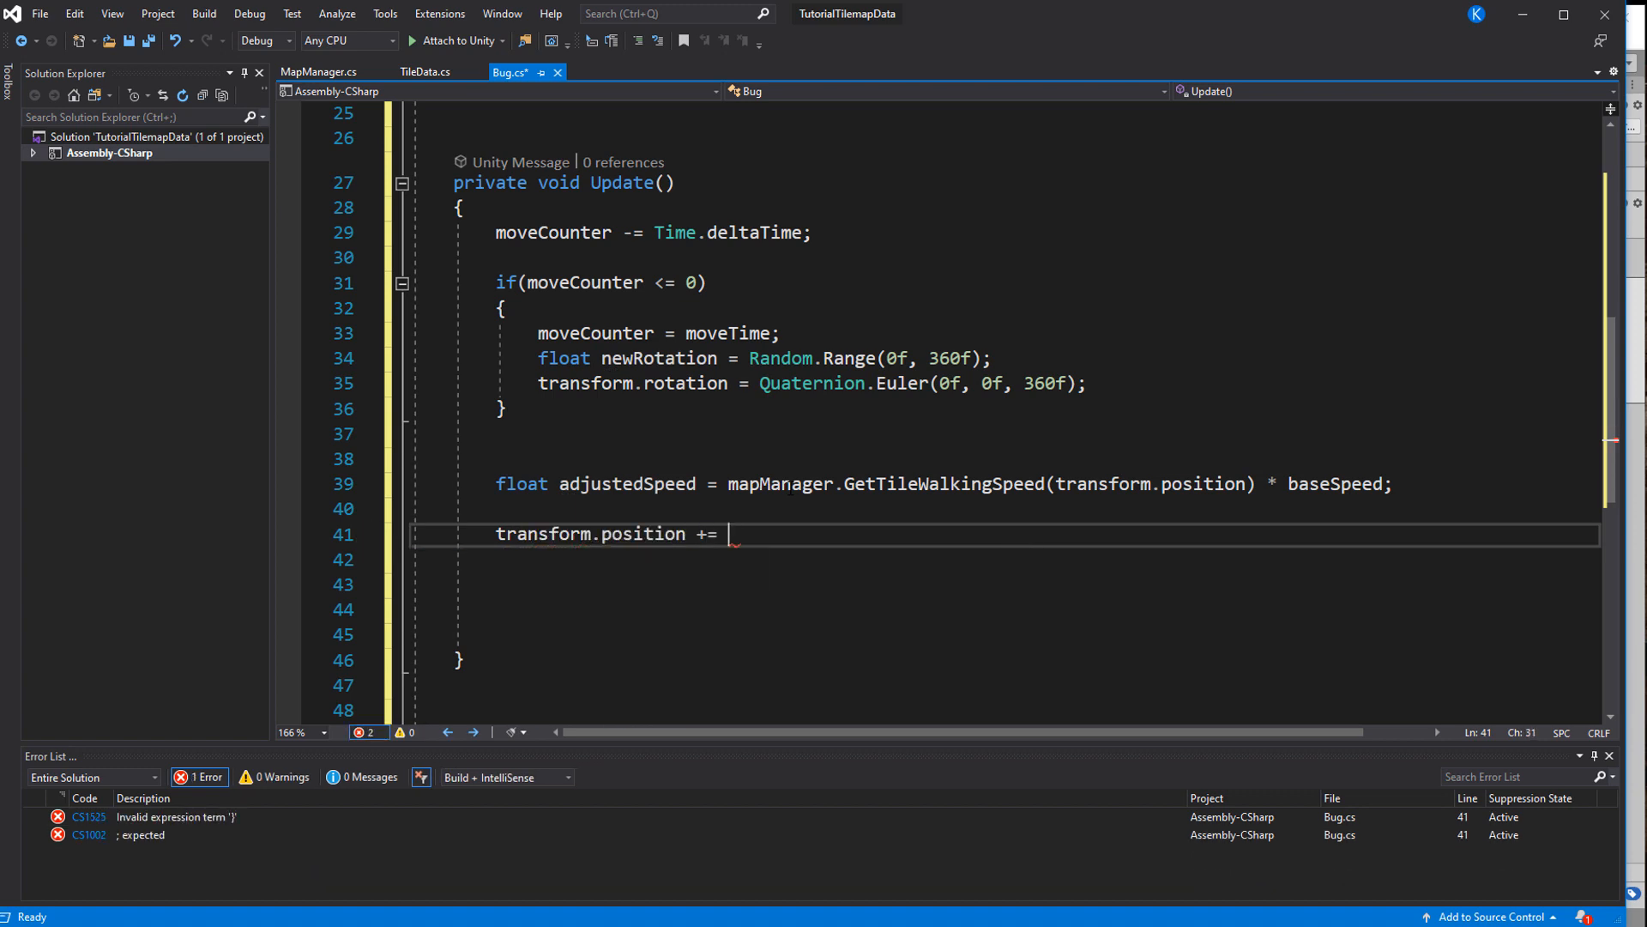
pyautogui.write('transform.up')
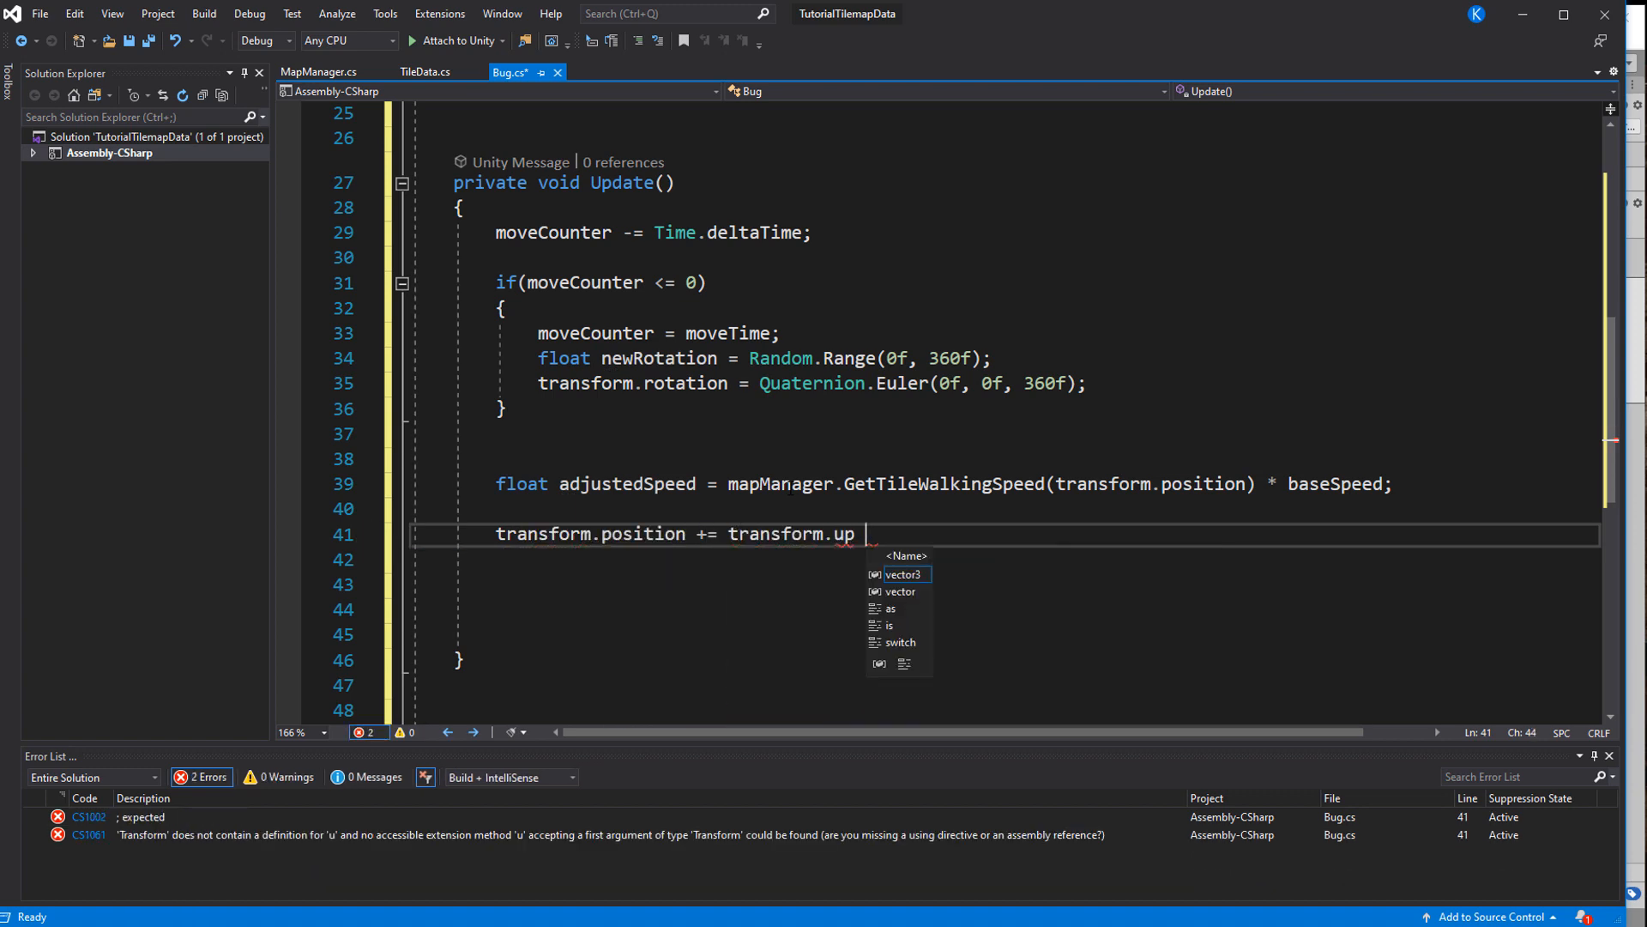
pyautogui.write('* Time.deltaTime *')
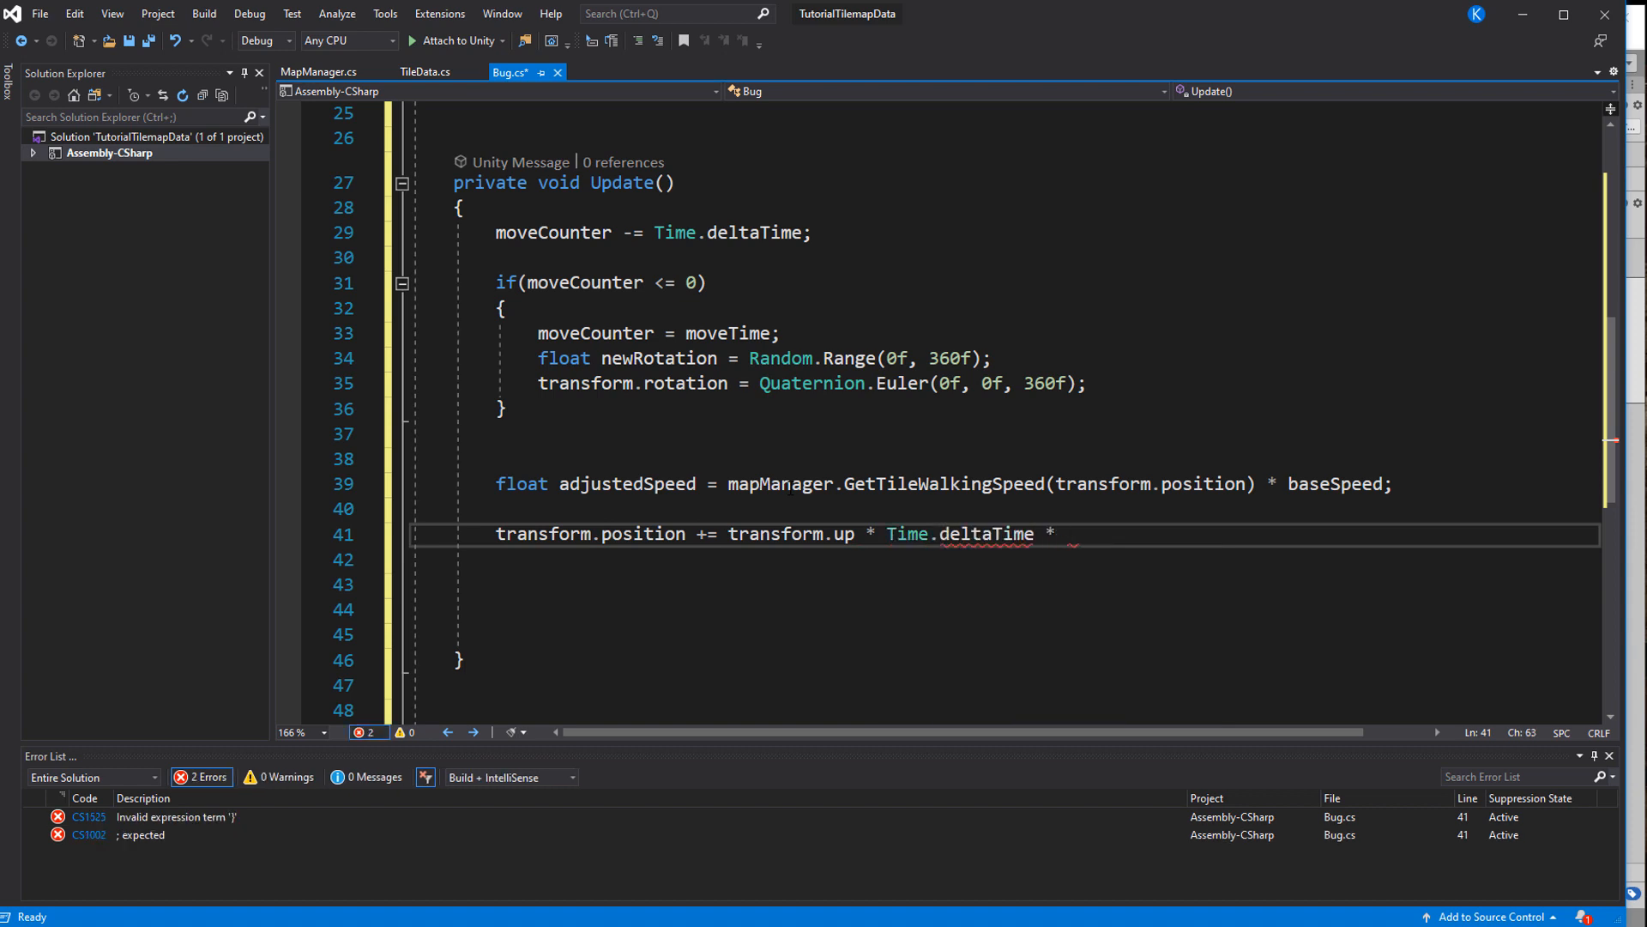
pyautogui.write('adjustedSpeed;')
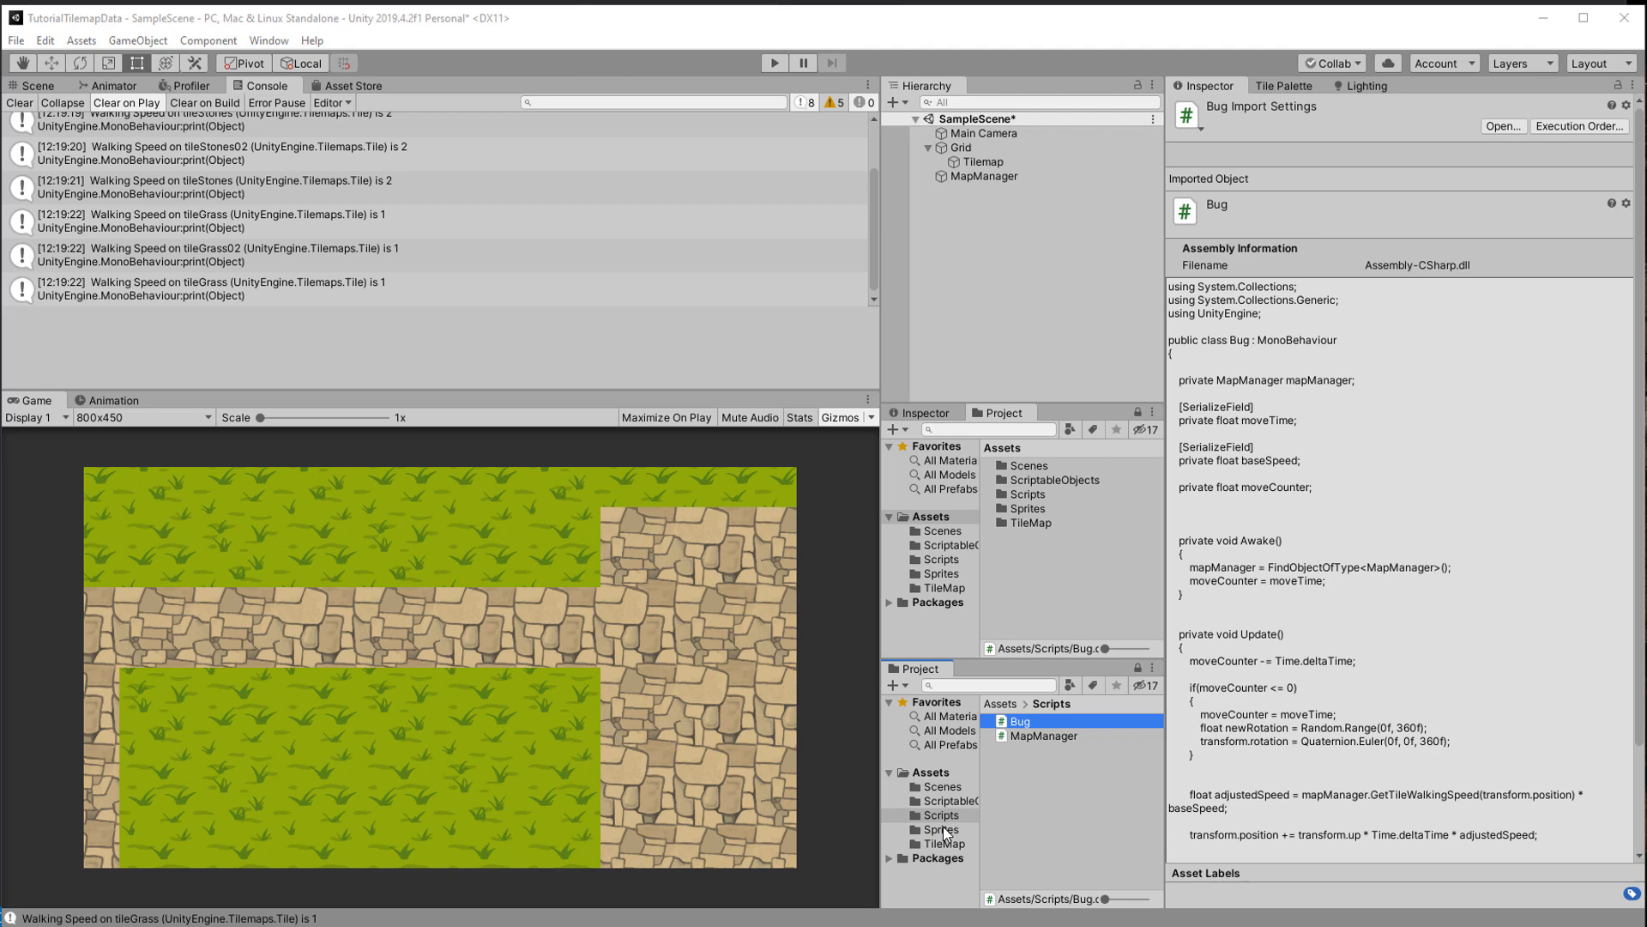
# Build a bug object with the Bug script (Move Time 2, Base Speed 3) and save it in Prefabs
pyautogui.click(37, 85)
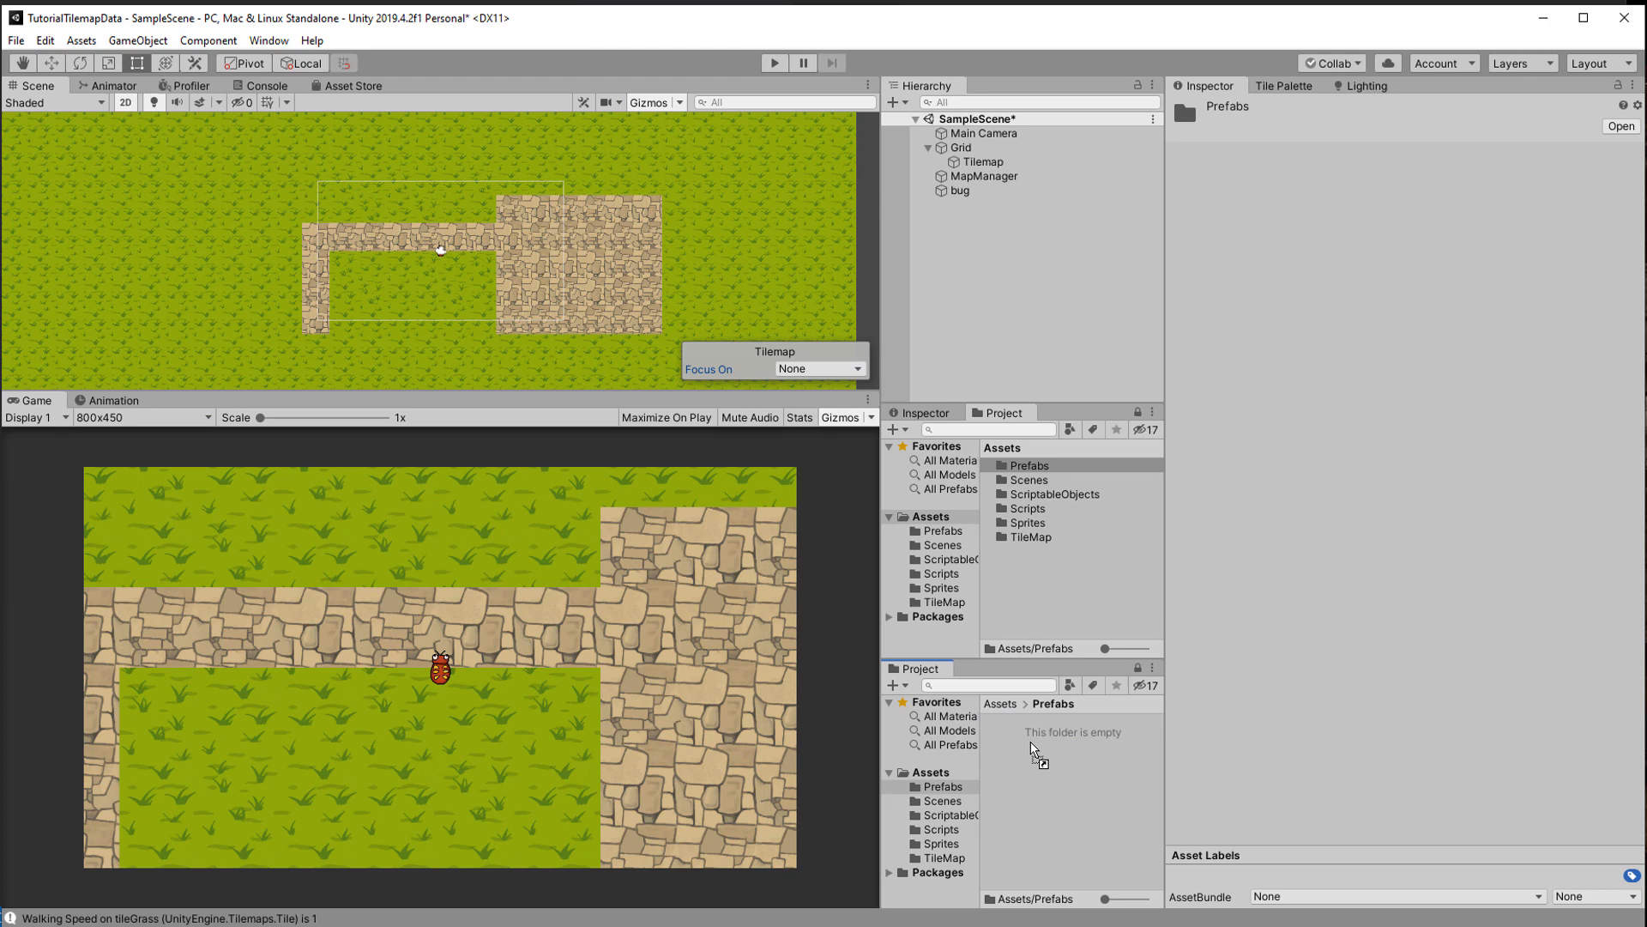
pyautogui.click(957, 190)
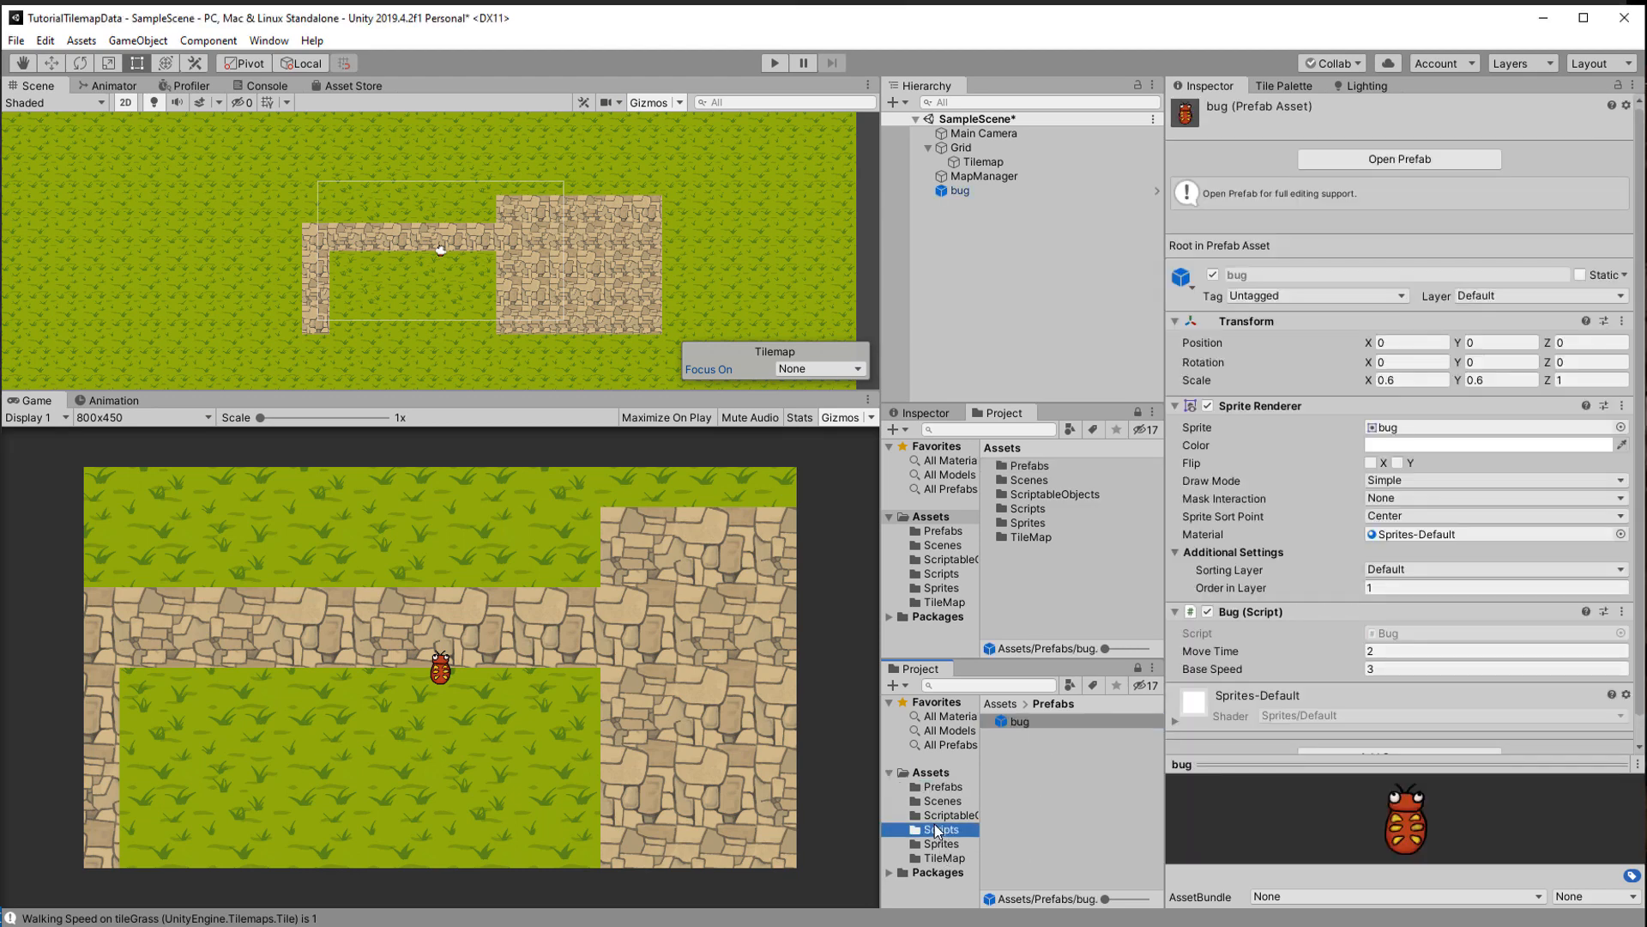
pyautogui.click(1040, 736)
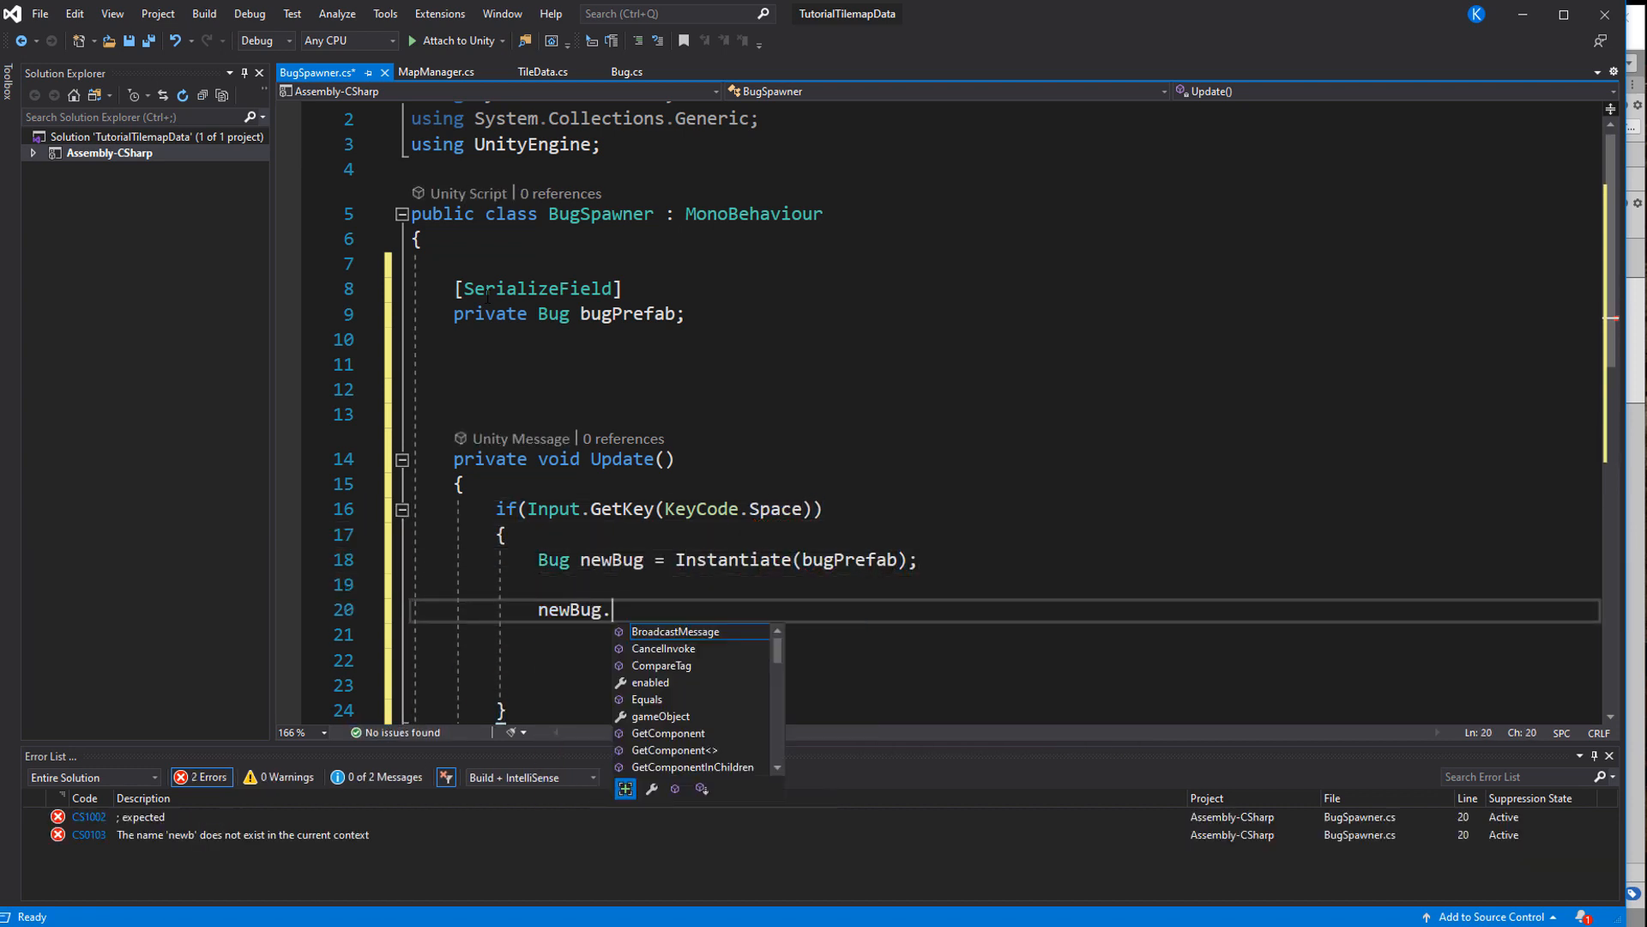
# Set the spawned bug's position to a Vector2 of Random.Range(-5f, 5f) on both axes
pyautogui.write('transform.position = new Vector2(')
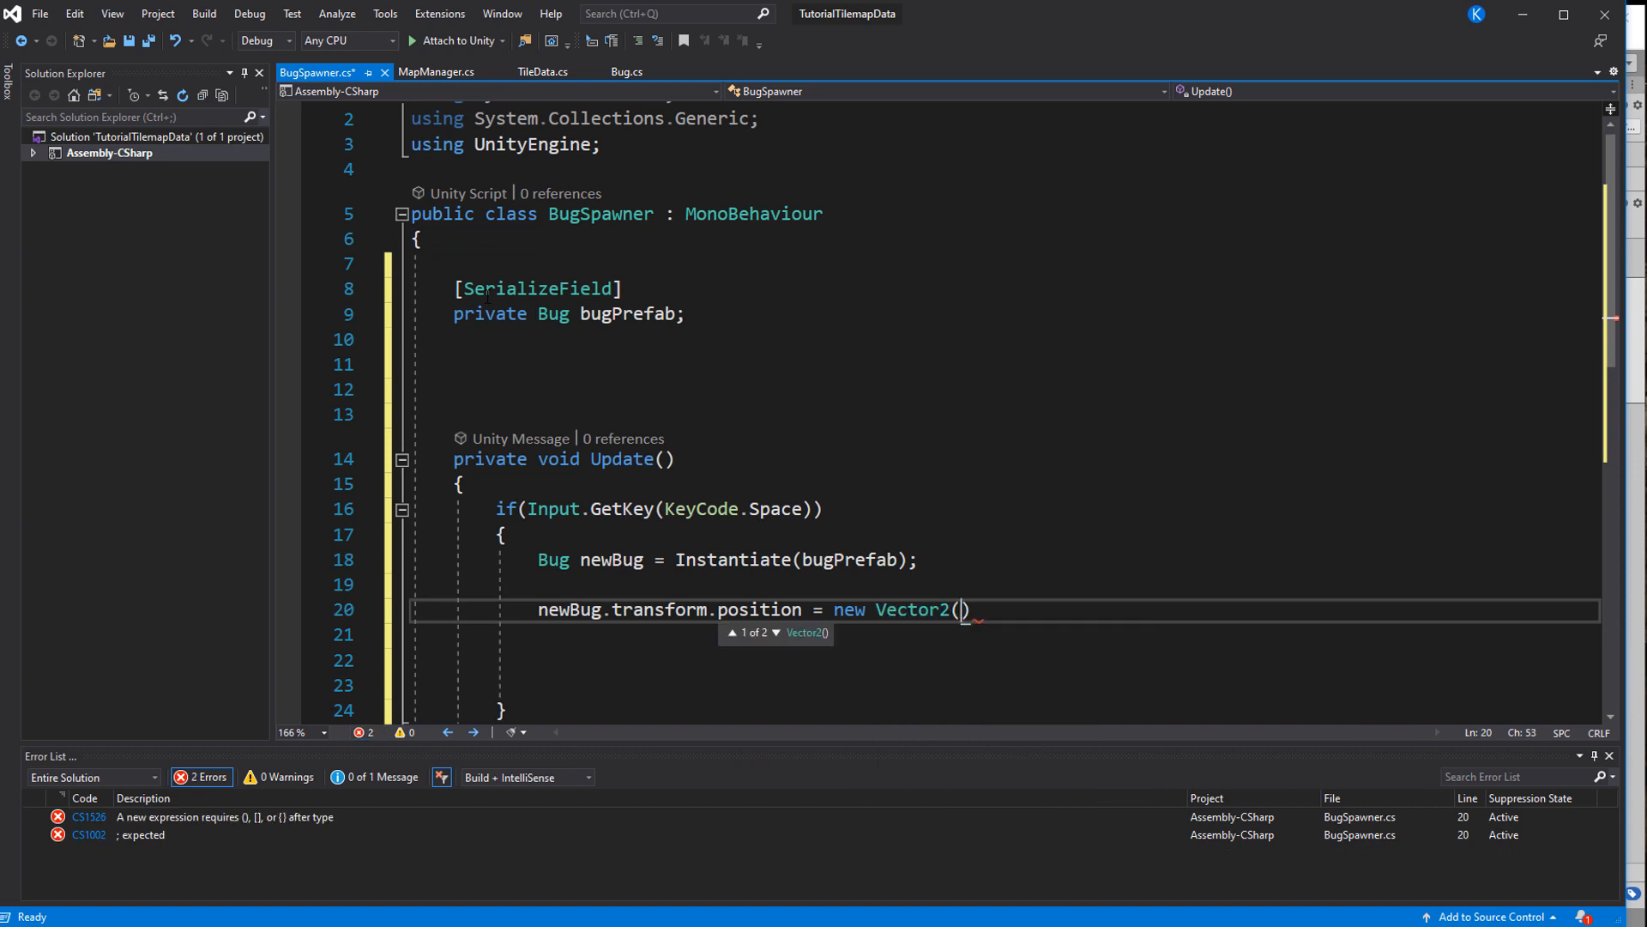
pyautogui.write('Random.Range(-5f, 5f')
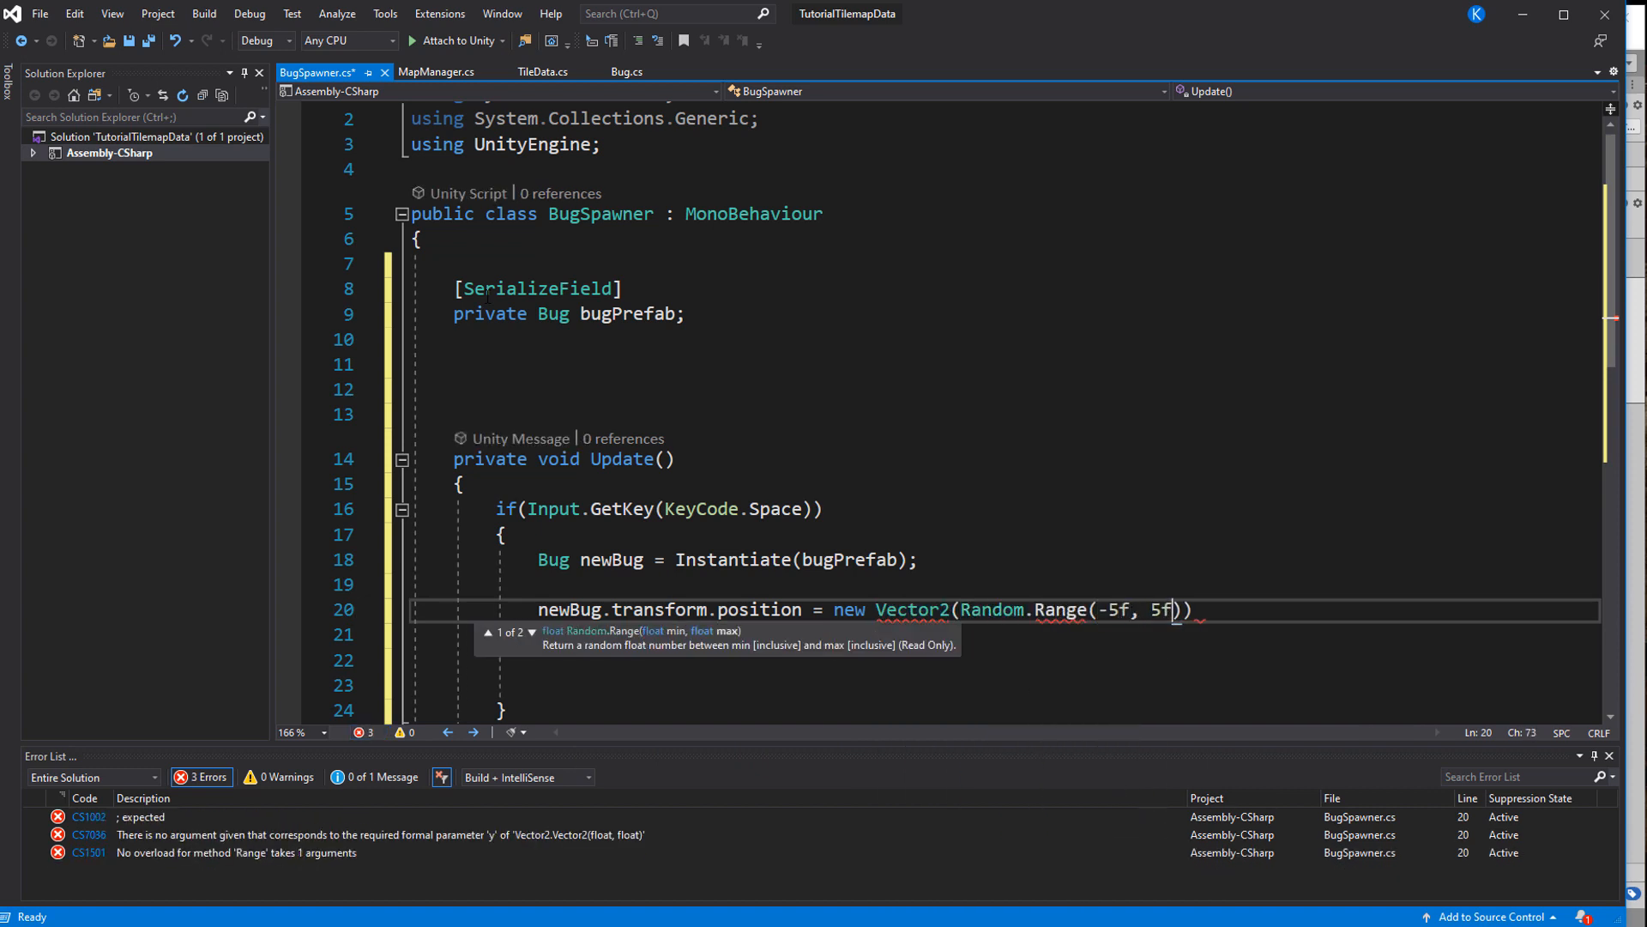
pyautogui.write(', Random.Range(-5f')
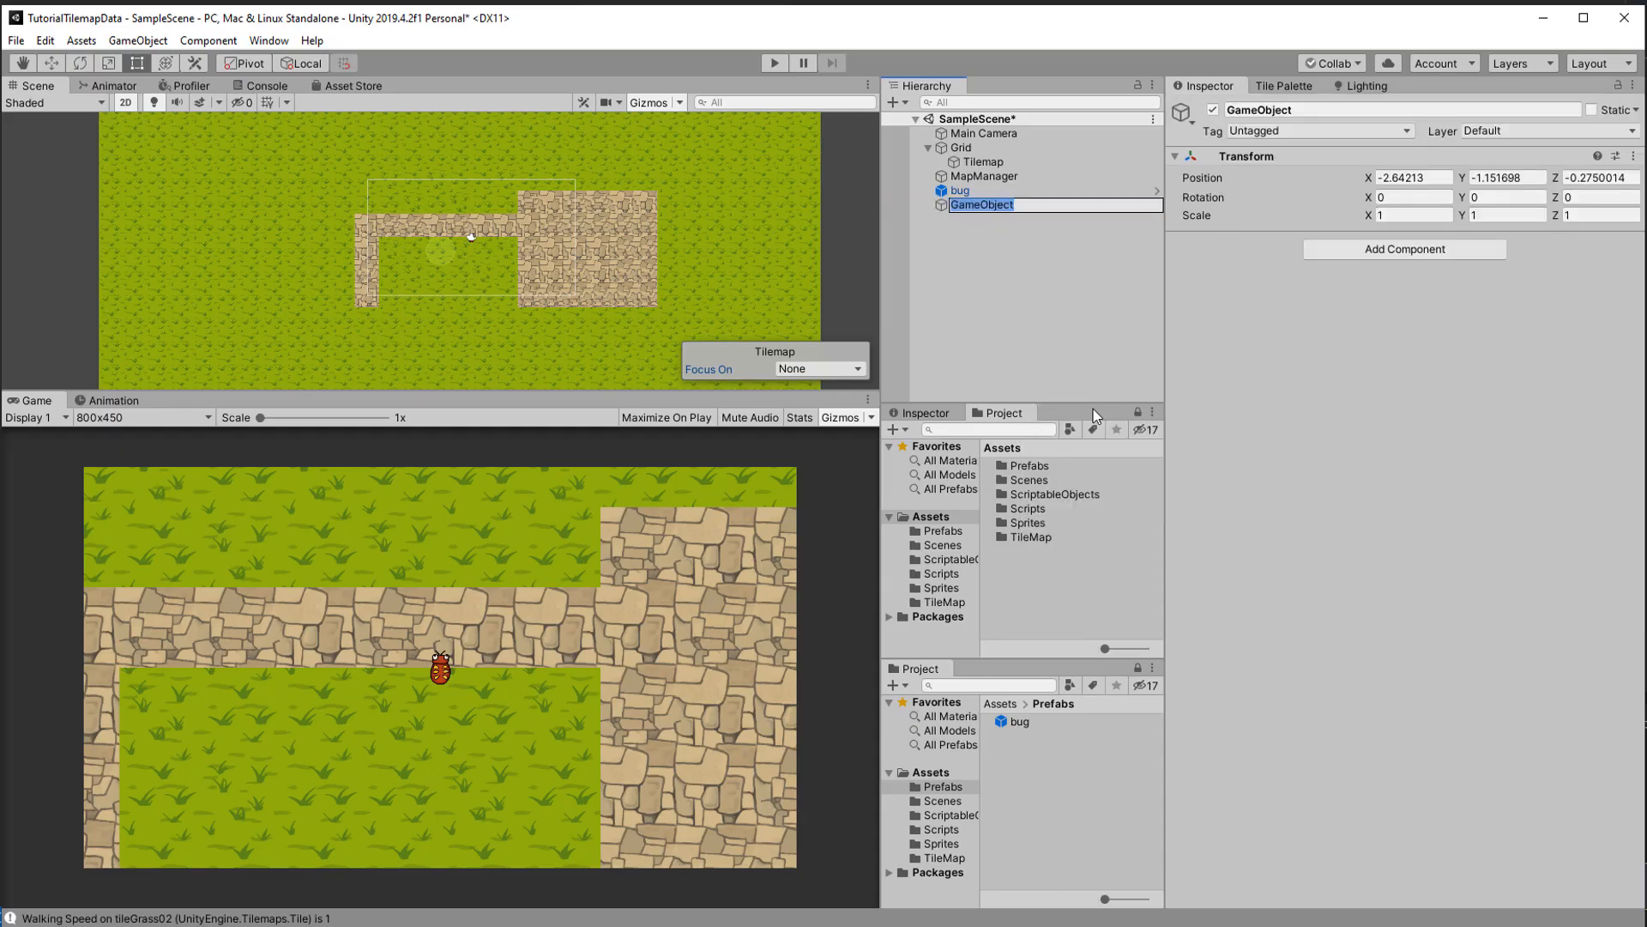
# Name the new object BugSpawner, attach the Bug Spawner script, and start Play mode
pyautogui.write('BugSpawner')
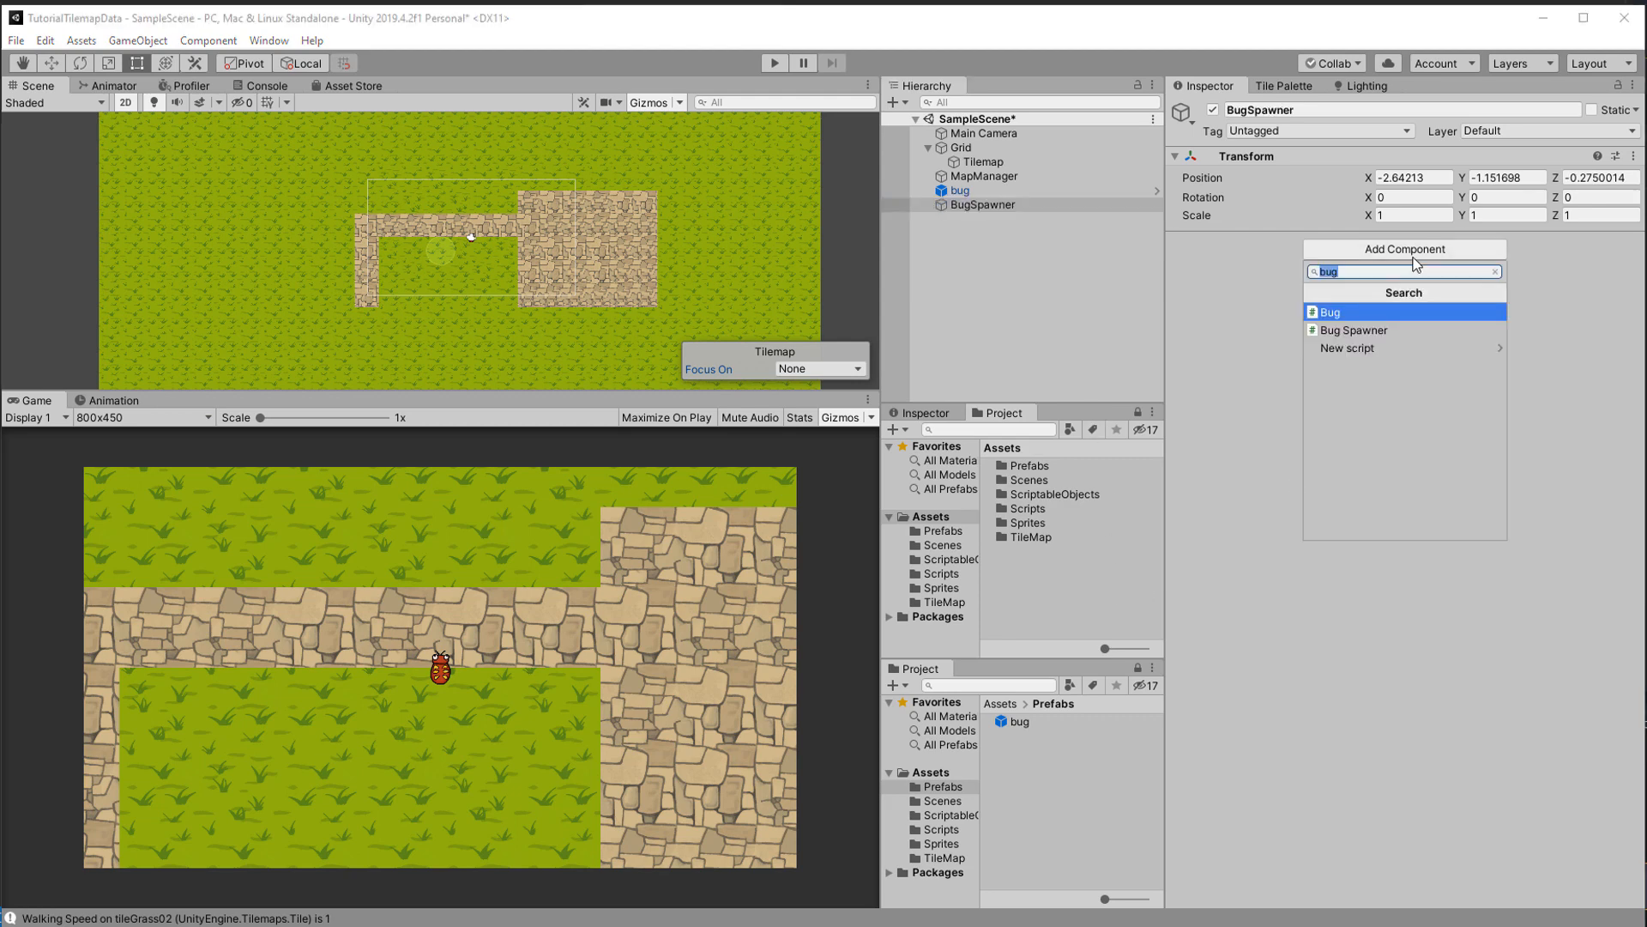
pyautogui.click(1353, 330)
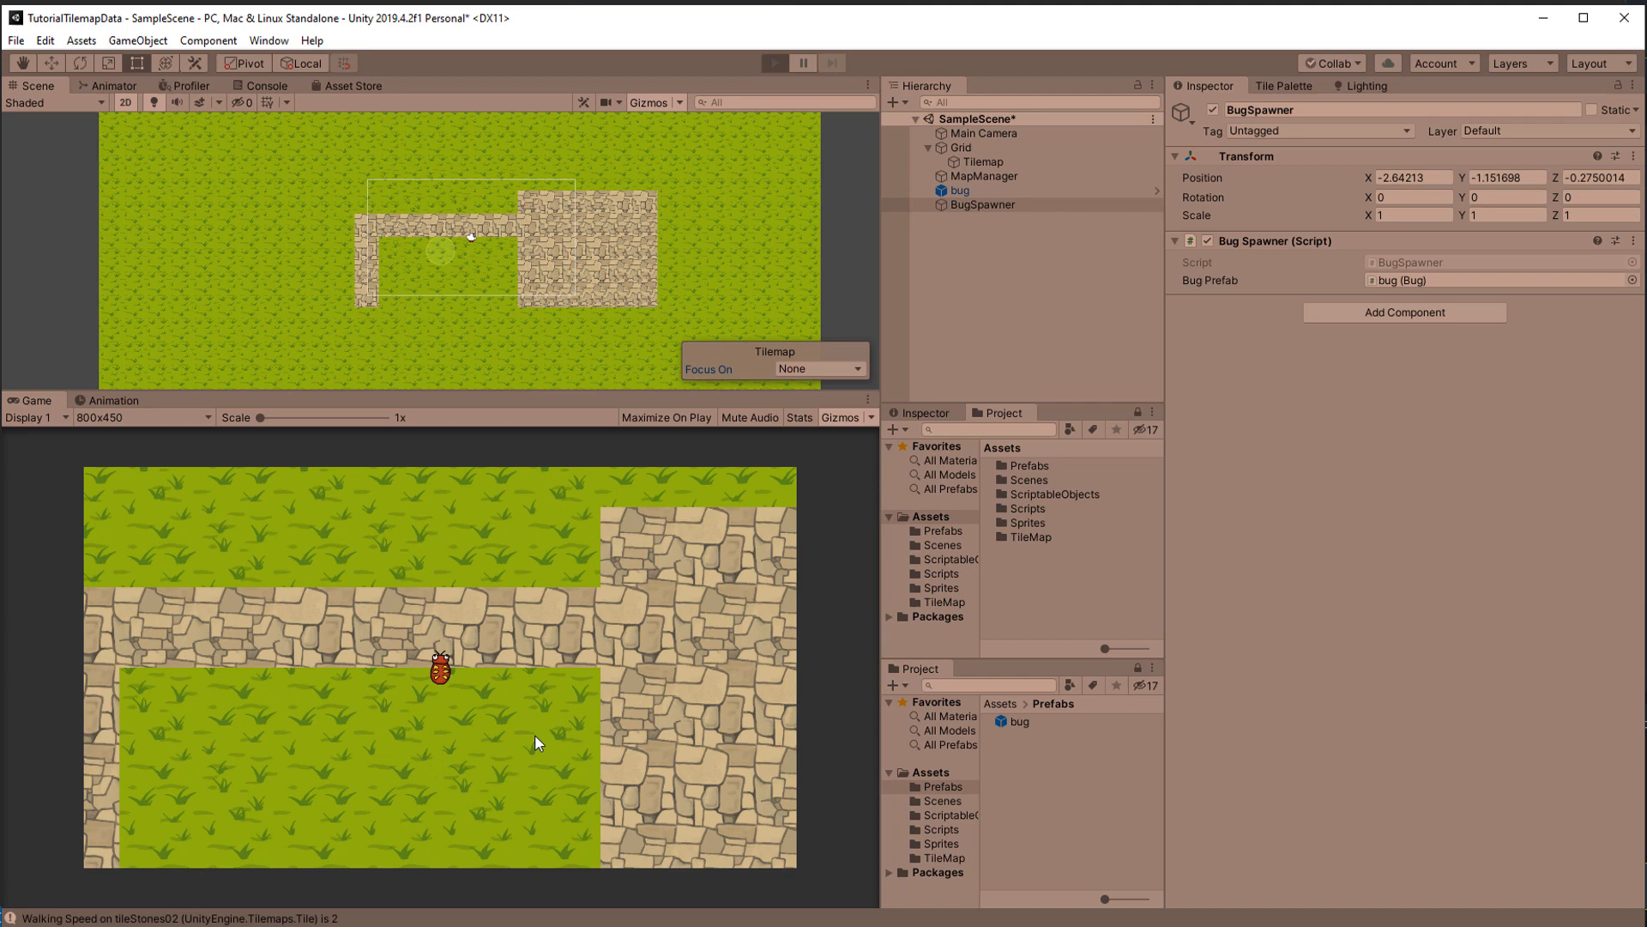
pyautogui.click(774, 63)
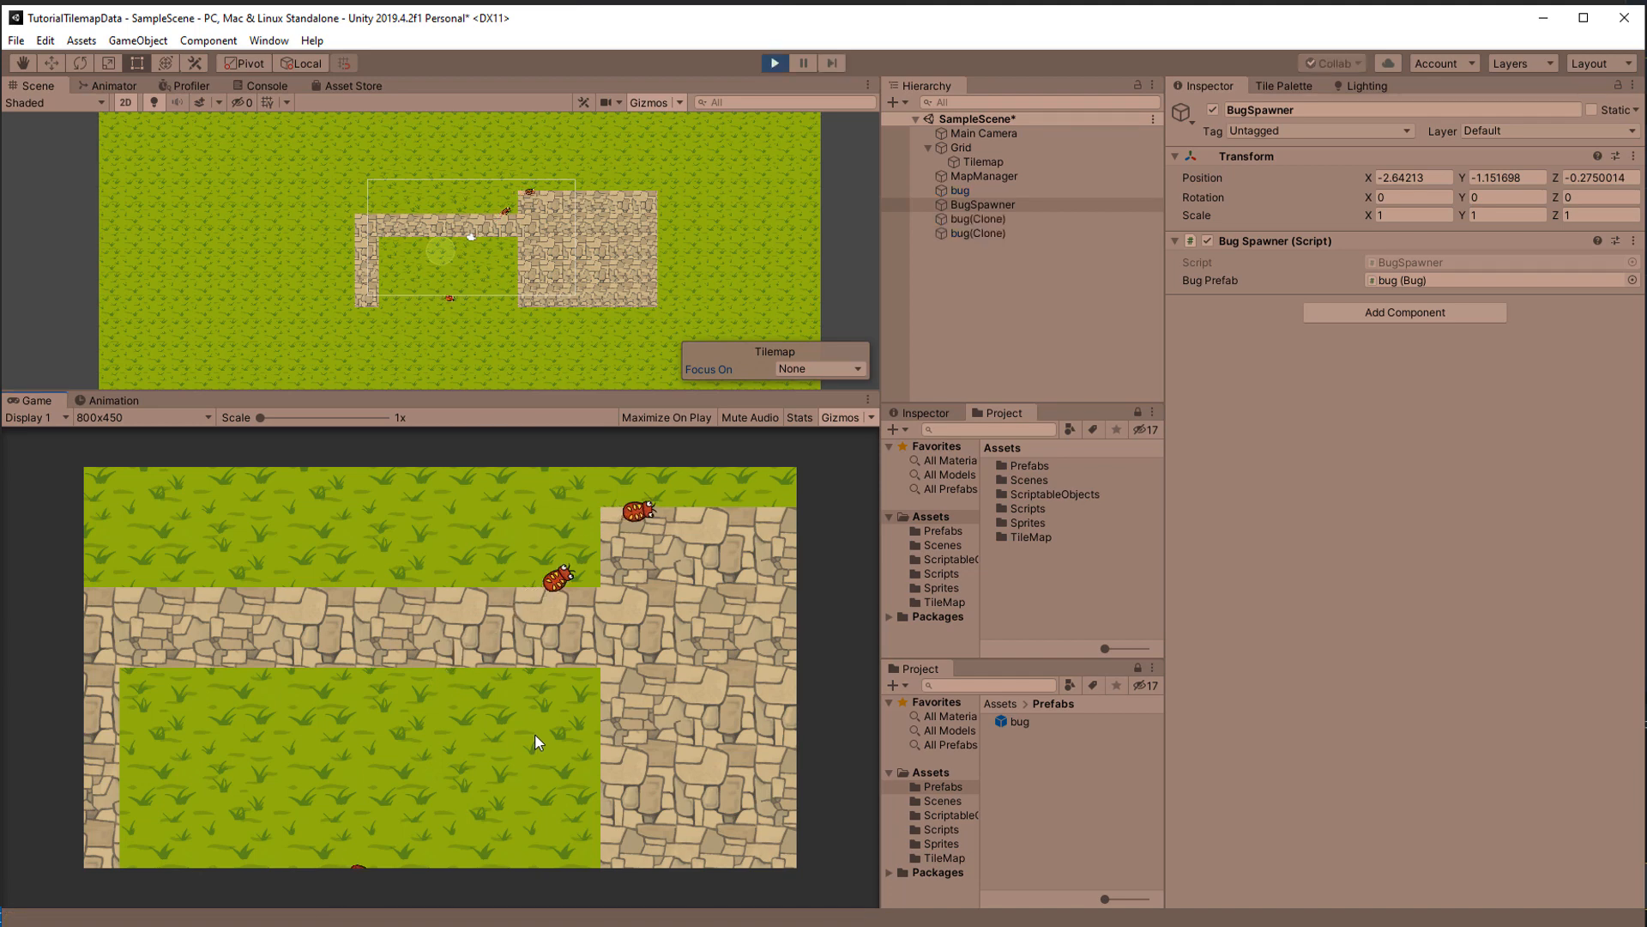